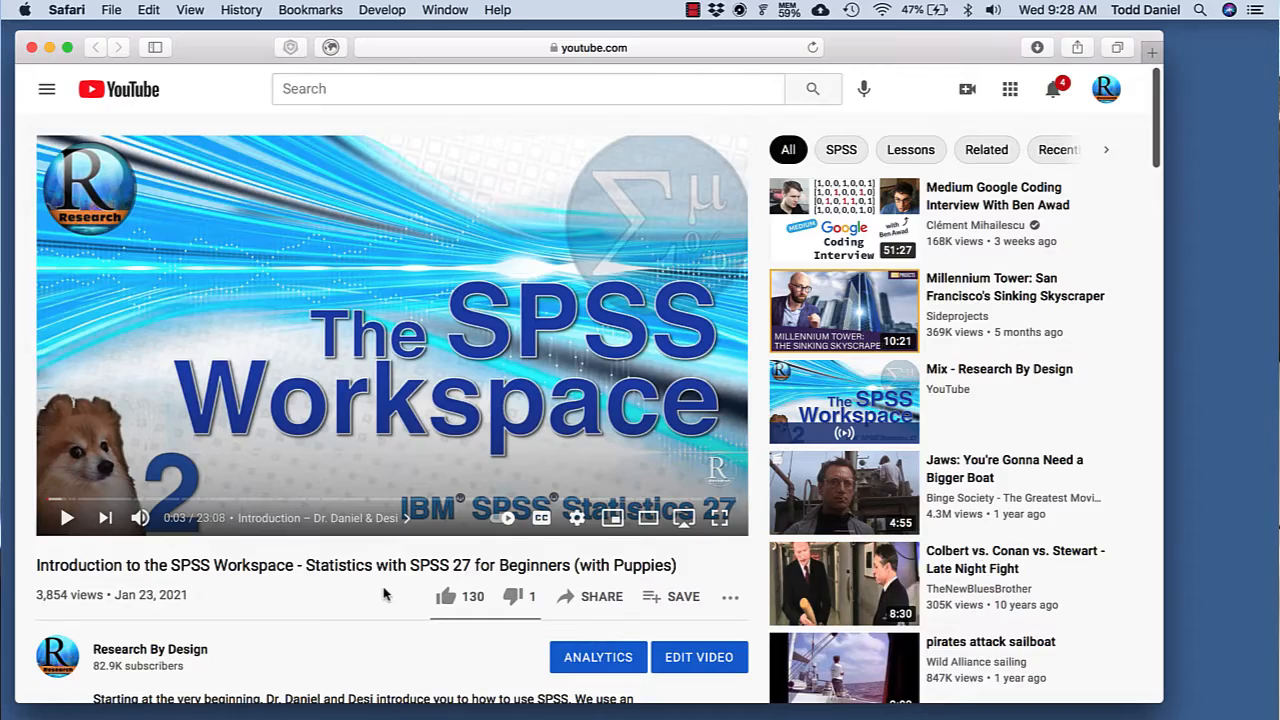
Follow the drive.google.com folder link in the YouTube video description into a new tab.
{"action": "scroll", "scroll_direction": "down", "scroll_amount": 3}
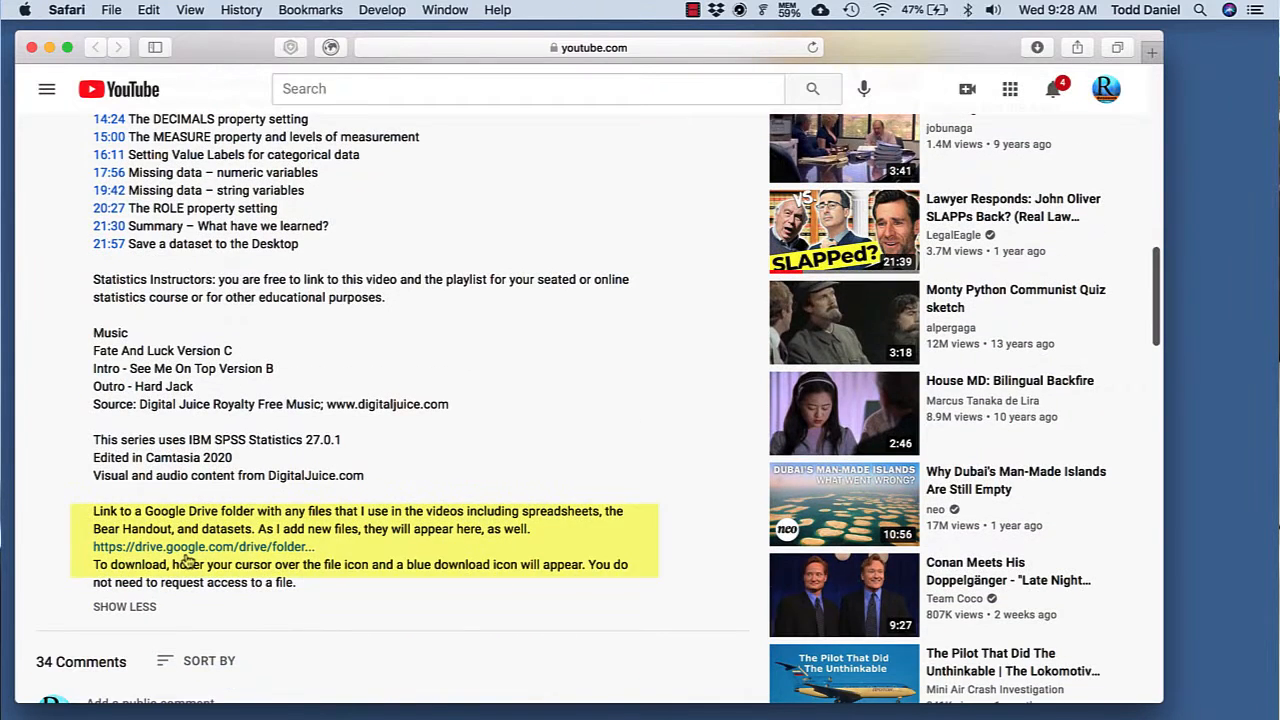
{"action": "left_click", "coordinate": [201, 546]}
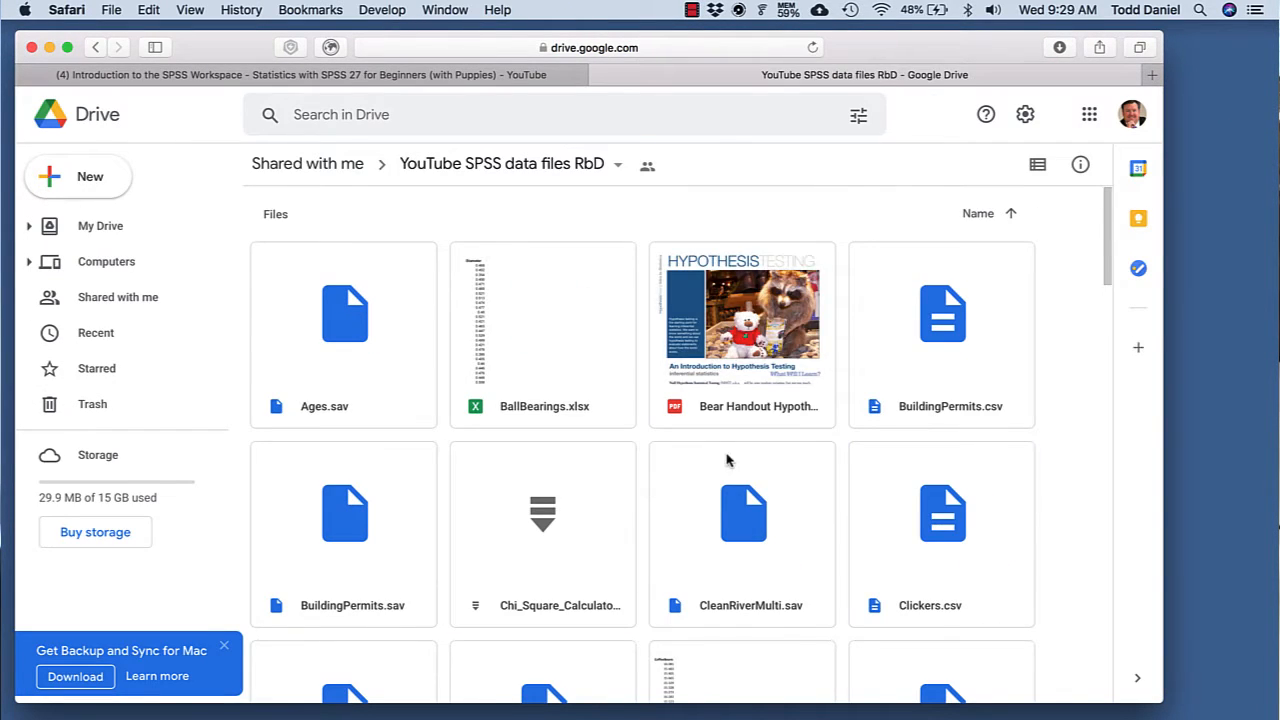
{"action": "scroll", "scroll_direction": "down", "scroll_amount": 3}
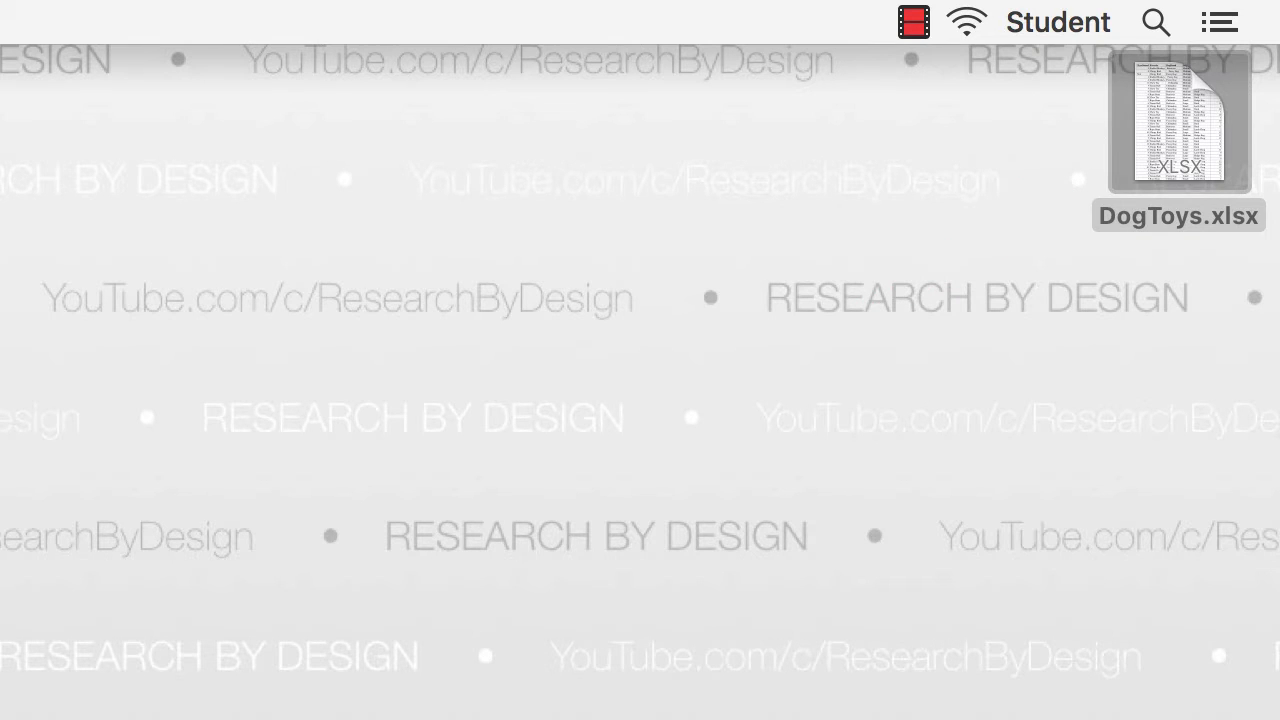
{"action": "mouse_move", "coordinate": [1178, 410]}
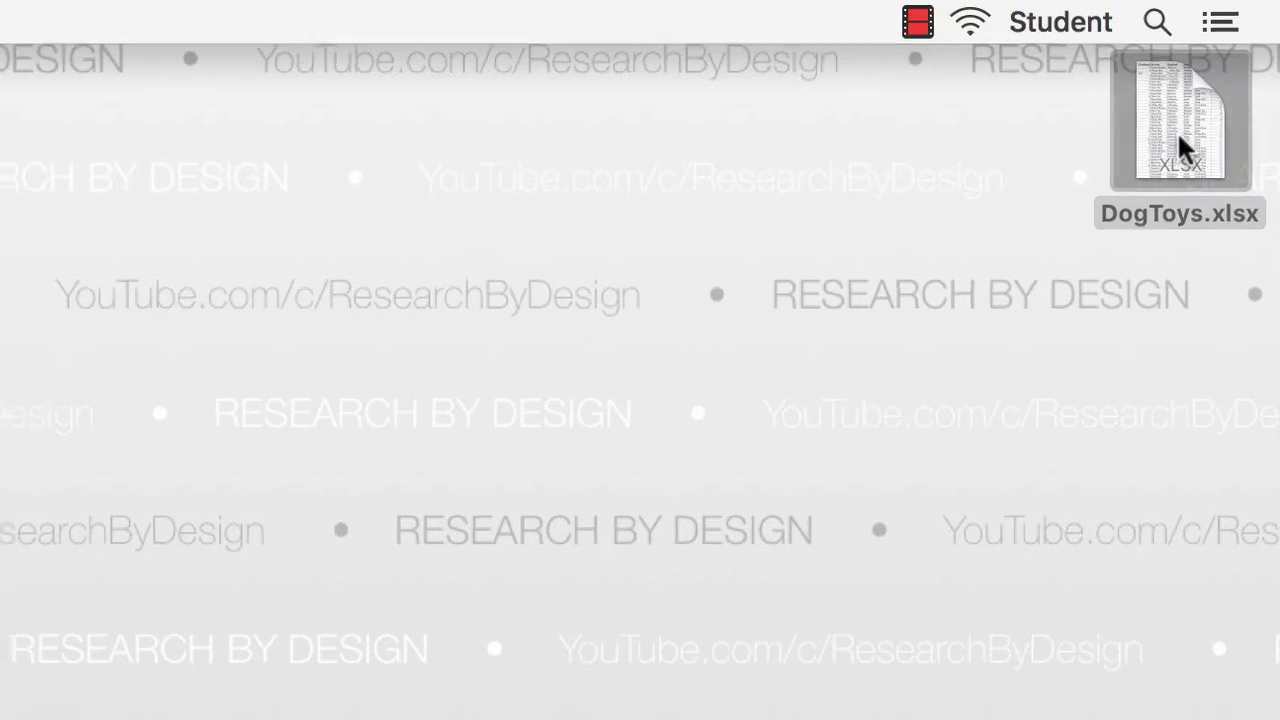
Open DogToys.xlsx from the Desktop in Excel.
{"action": "double_click", "coordinate": [1179, 120]}
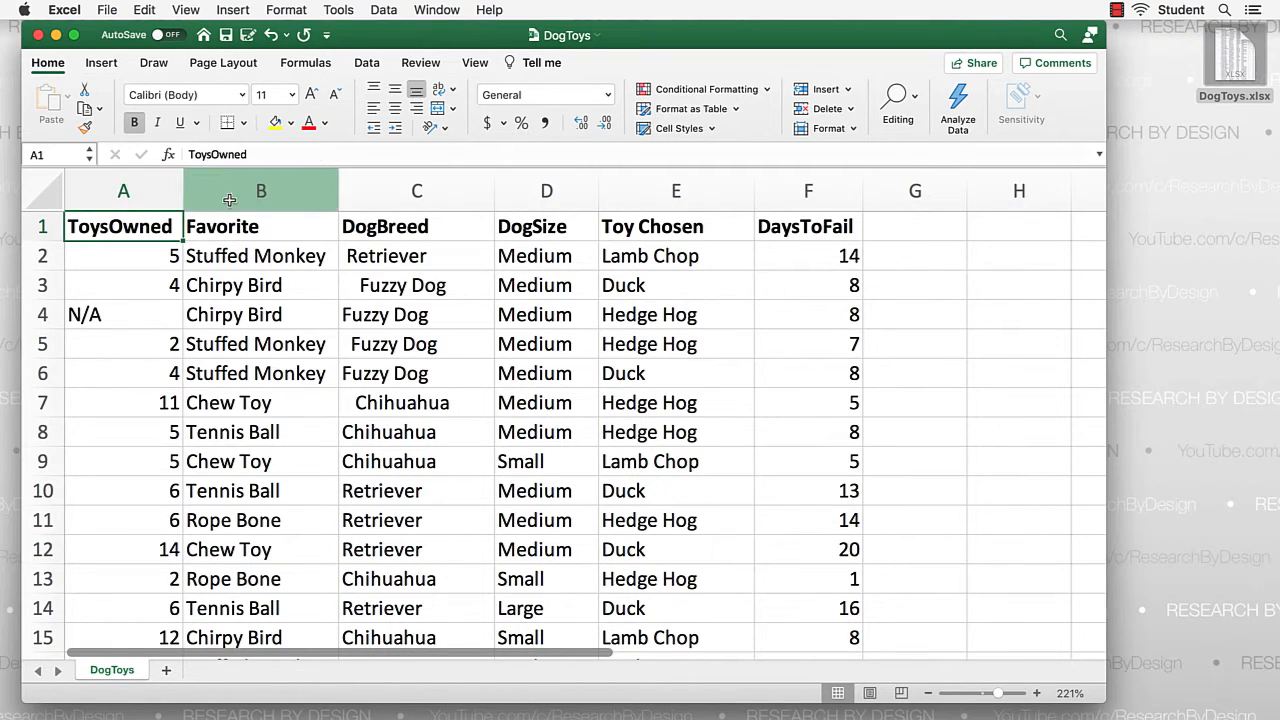
{"action": "left_click", "coordinate": [261, 191]}
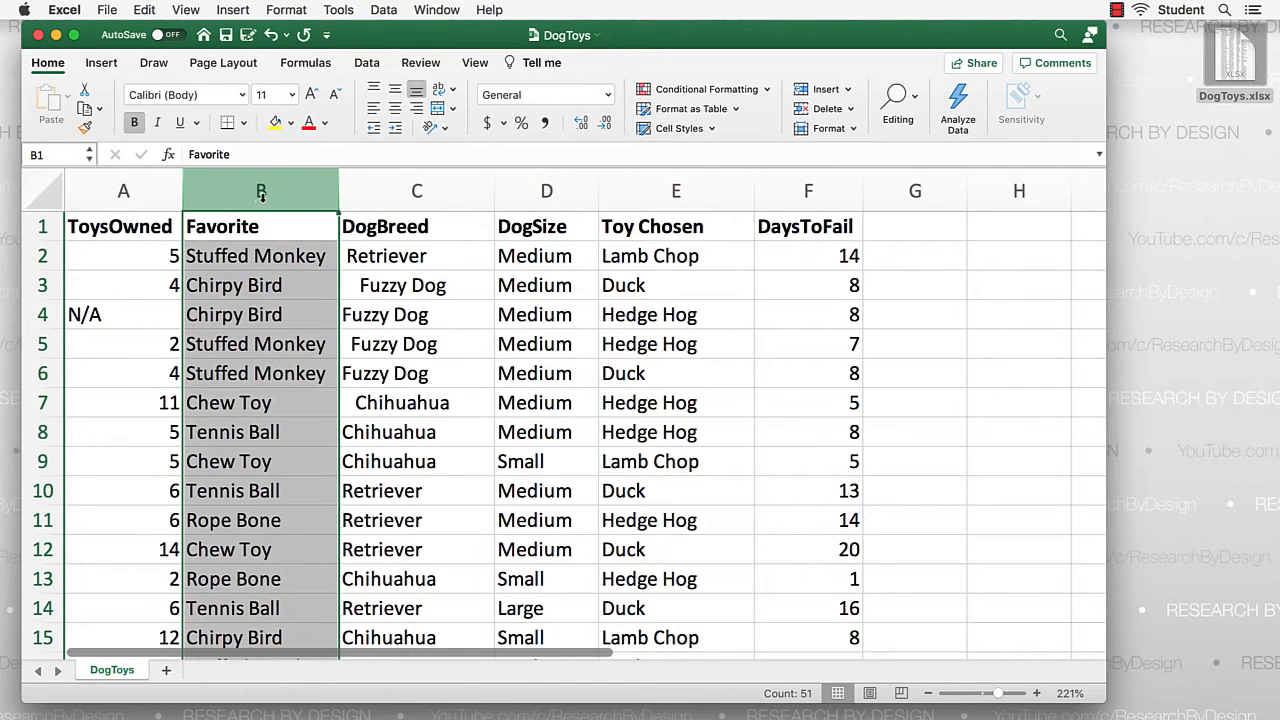
{"action": "left_click", "coordinate": [234, 314]}
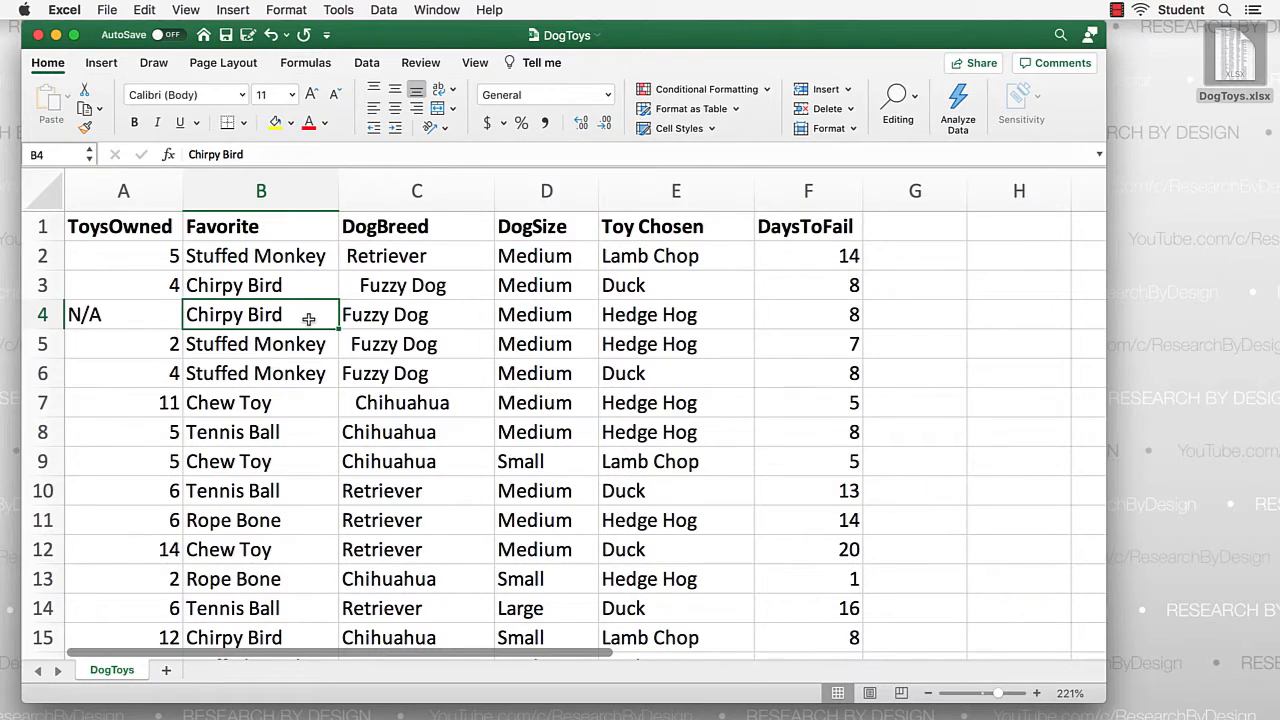
{"action": "left_click", "coordinate": [546, 191]}
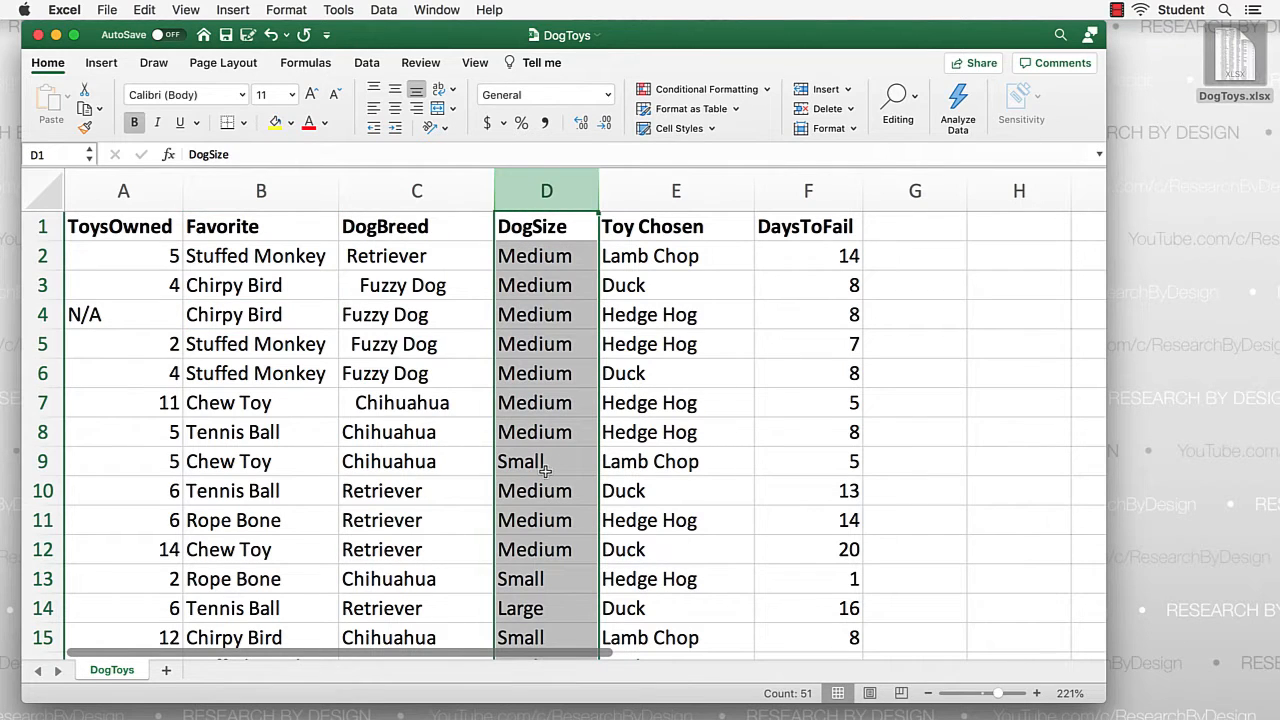
{"action": "mouse_move", "coordinate": [548, 432]}
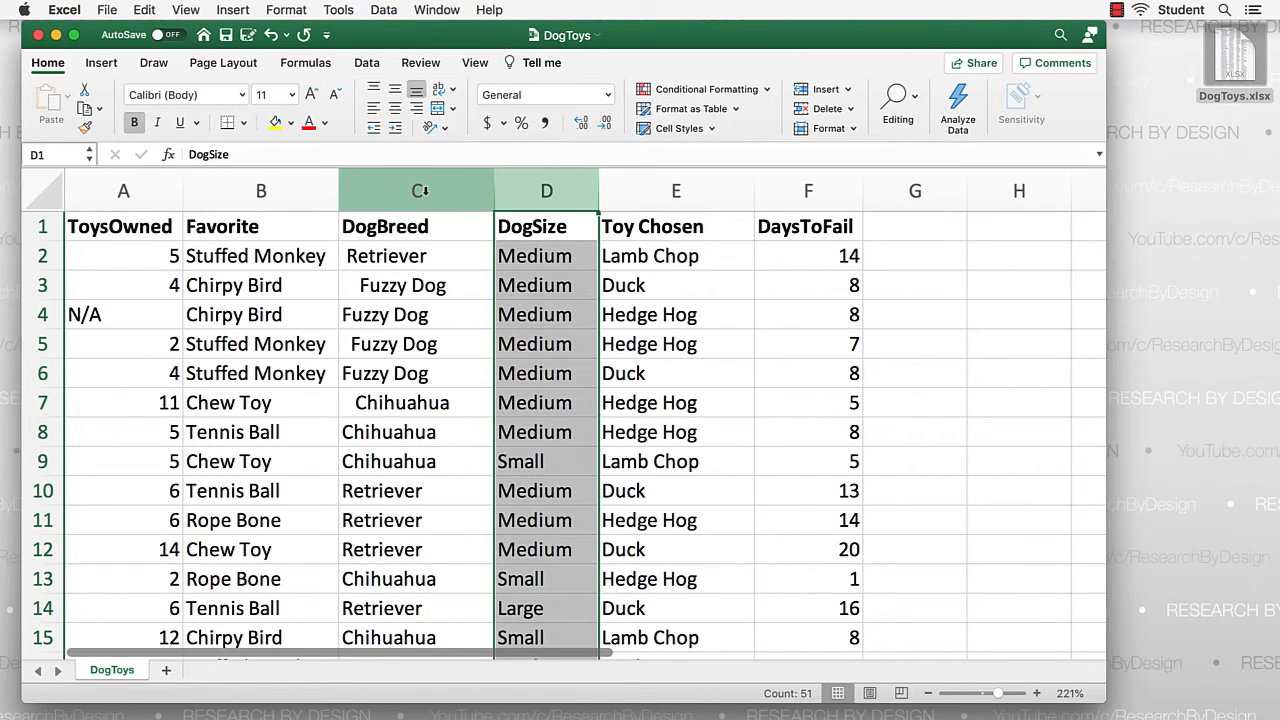
{"action": "left_click", "coordinate": [416, 190]}
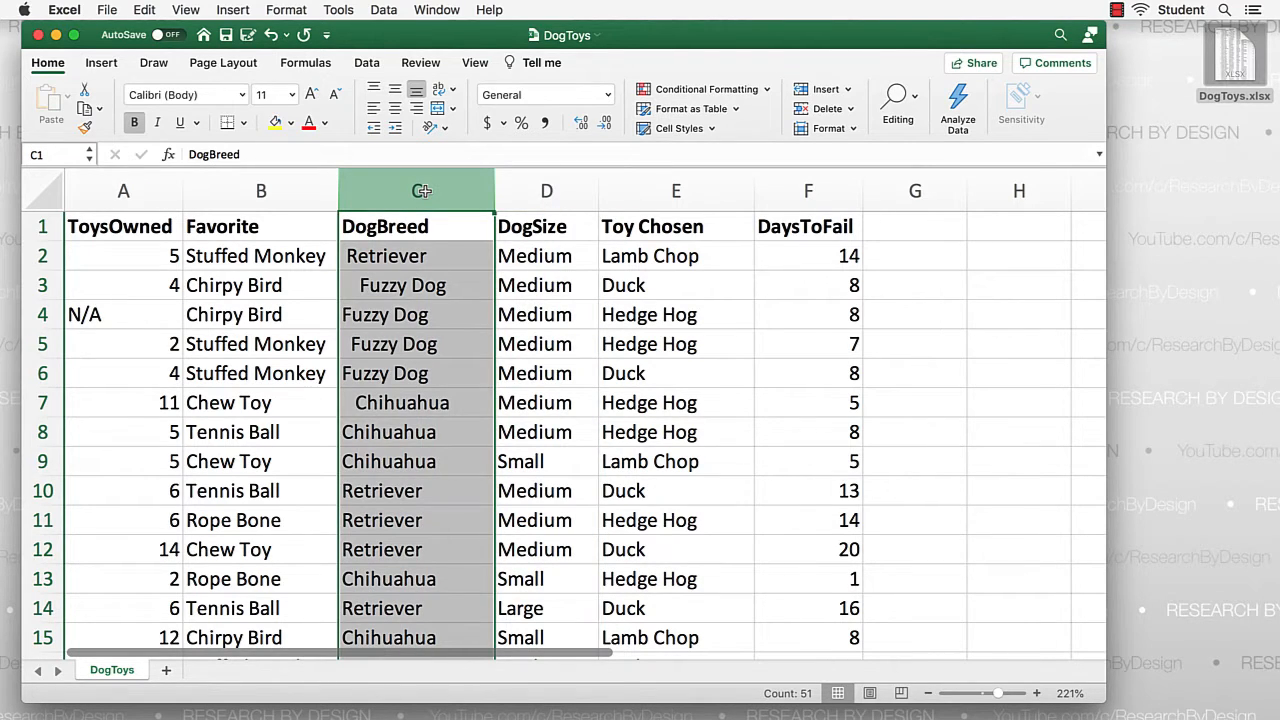
{"action": "left_click", "coordinate": [808, 190]}
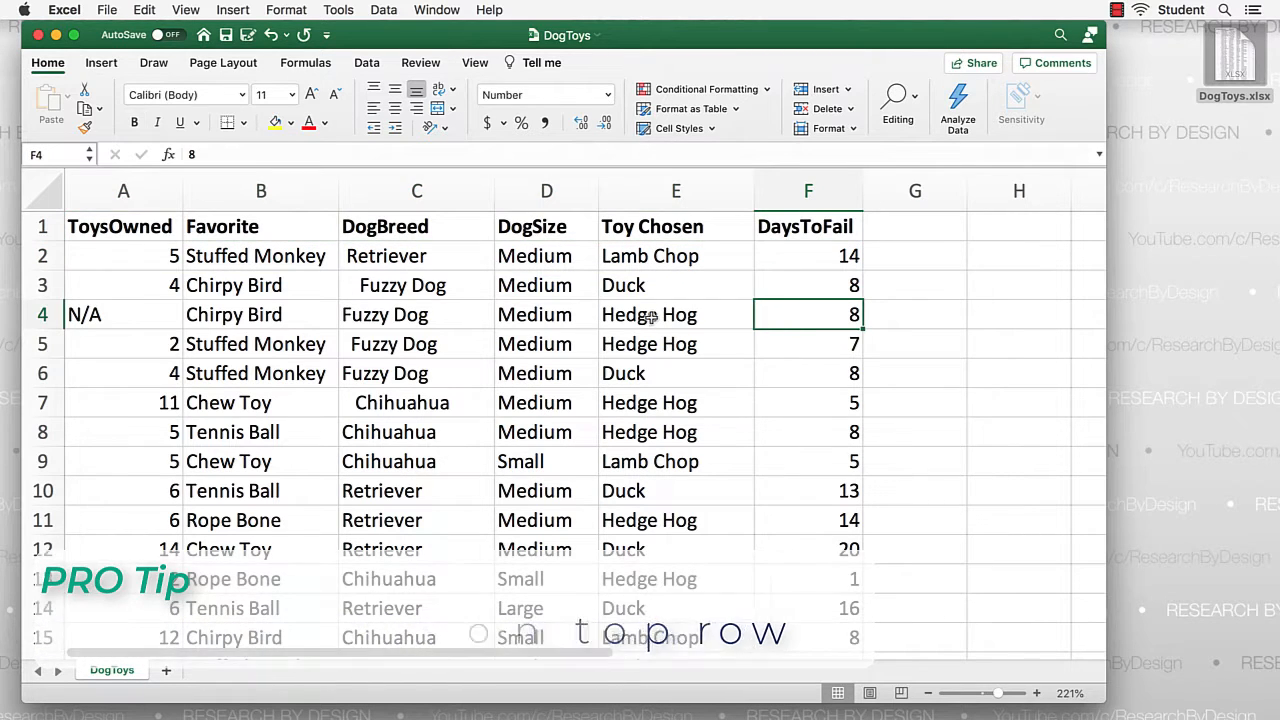
{"action": "left_click", "coordinate": [649, 314]}
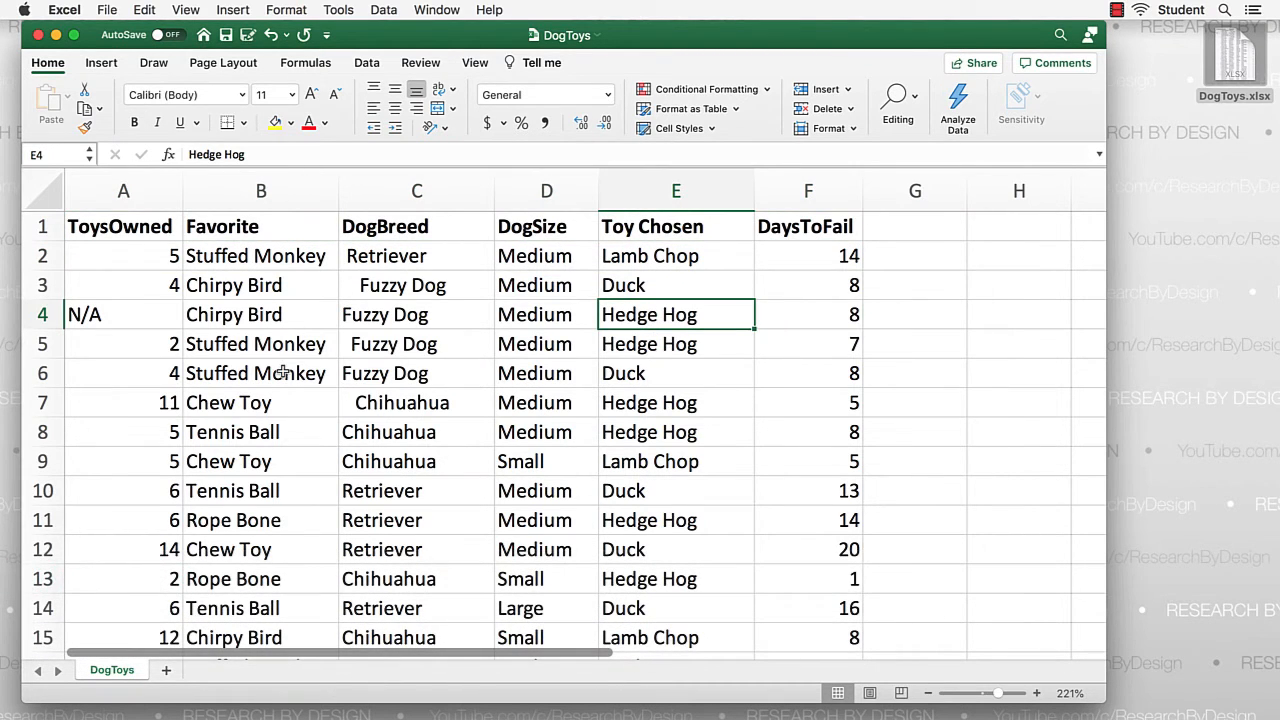
{"action": "left_click", "coordinate": [402, 285]}
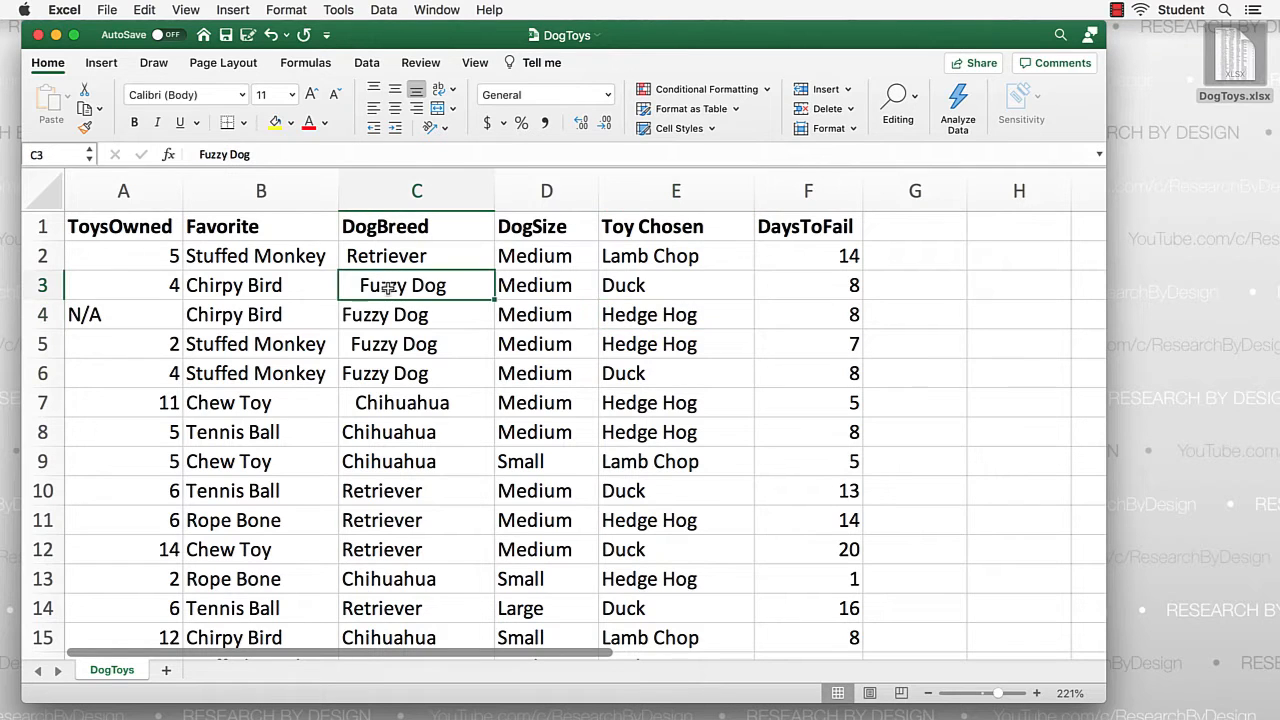
{"action": "left_click", "coordinate": [417, 343]}
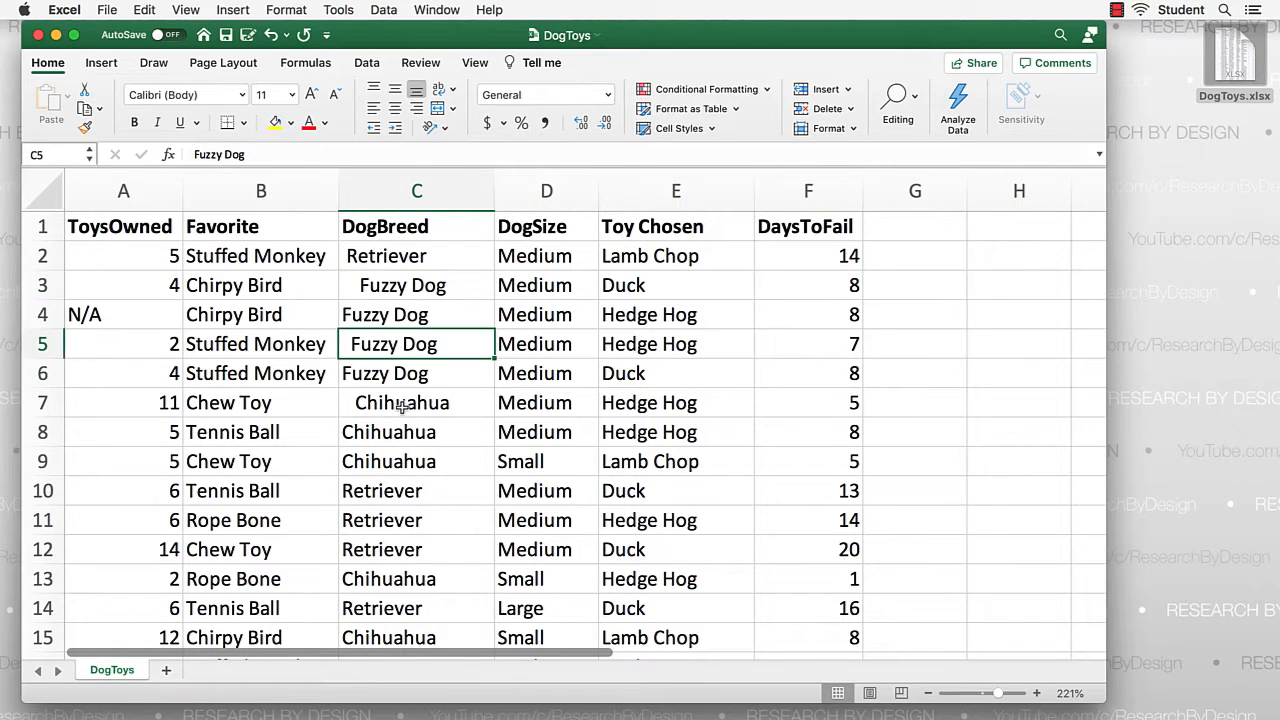
{"action": "left_click", "coordinate": [676, 226]}
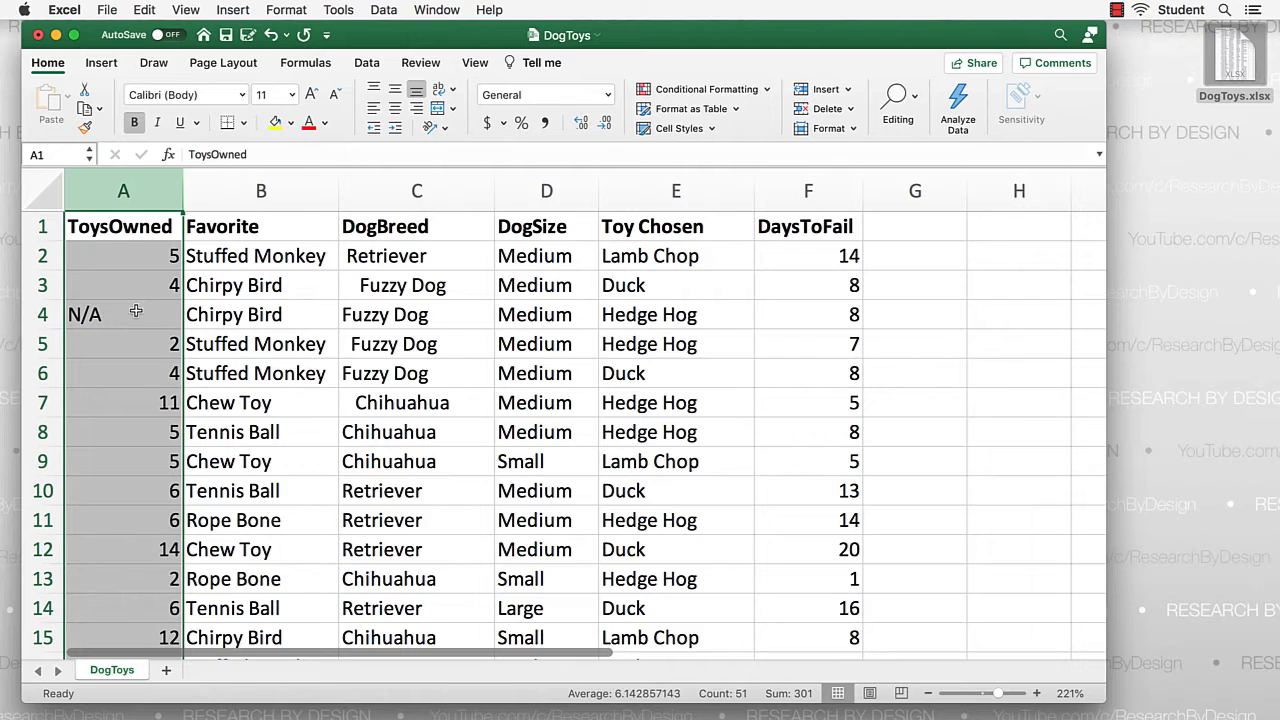
{"action": "left_click", "coordinate": [123, 314]}
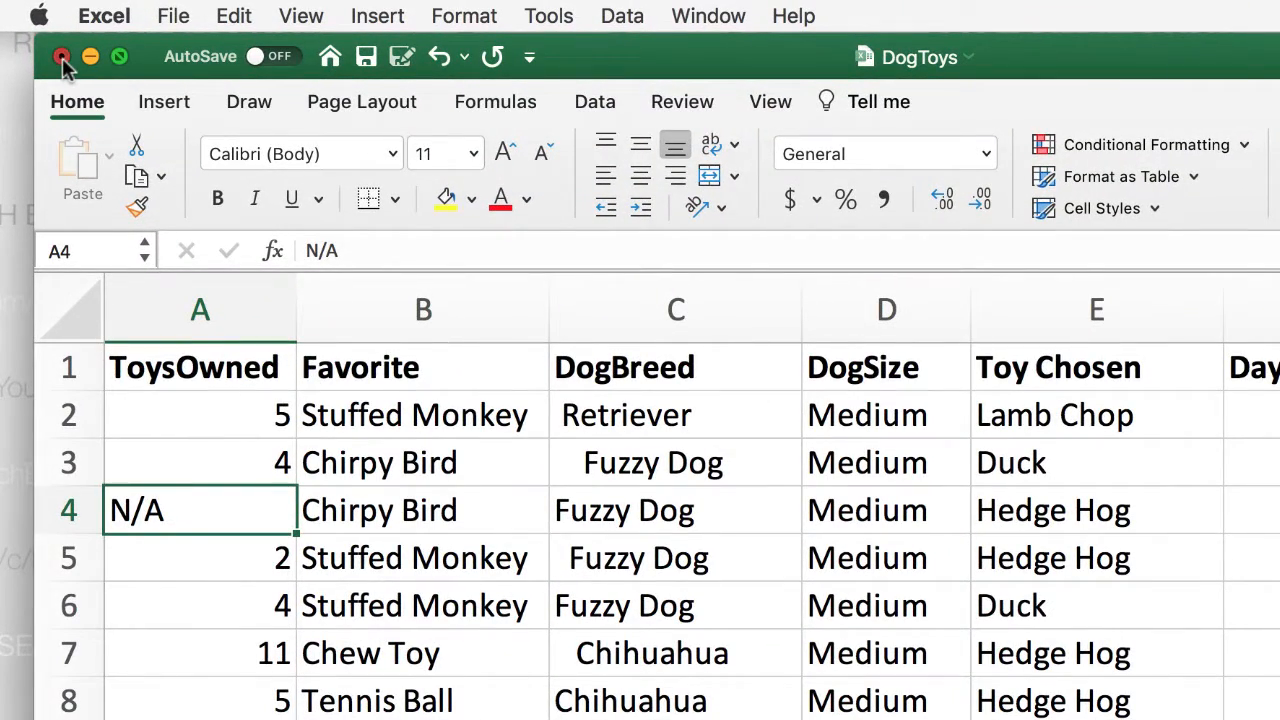
Close the DogToys workbook, choosing Don't Save.
{"action": "left_click", "coordinate": [62, 57]}
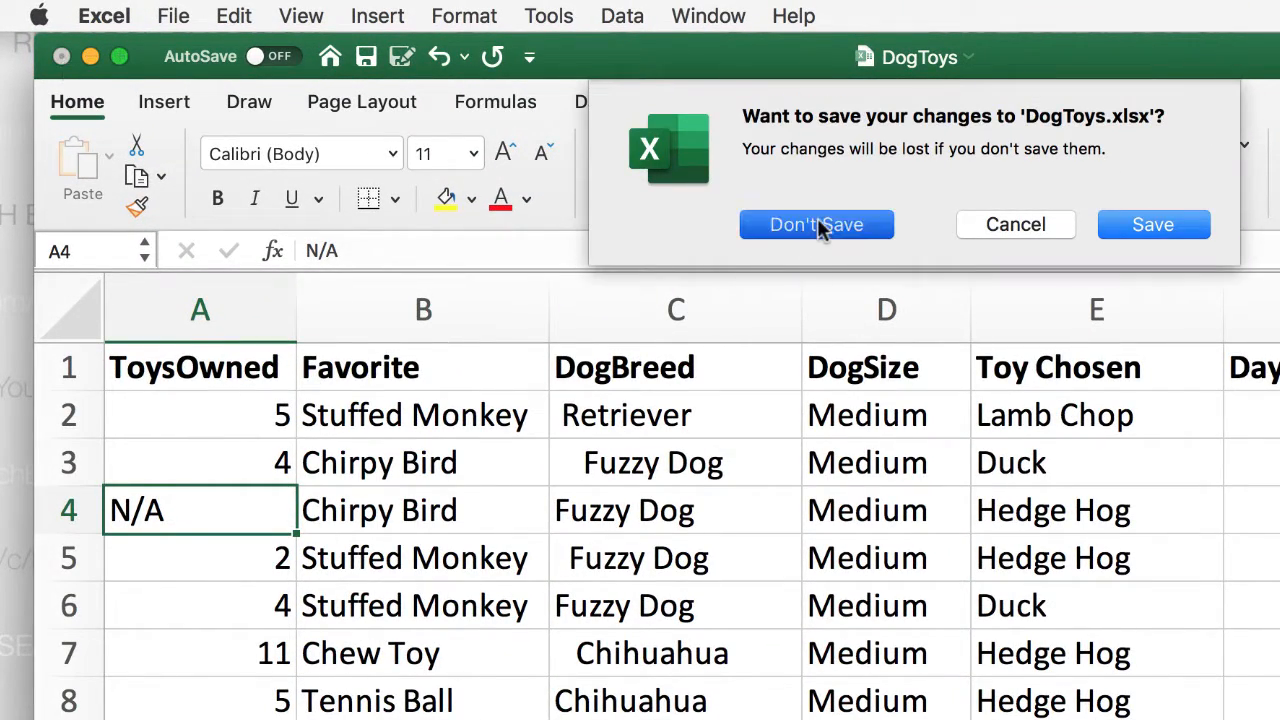
{"action": "left_click", "coordinate": [816, 224]}
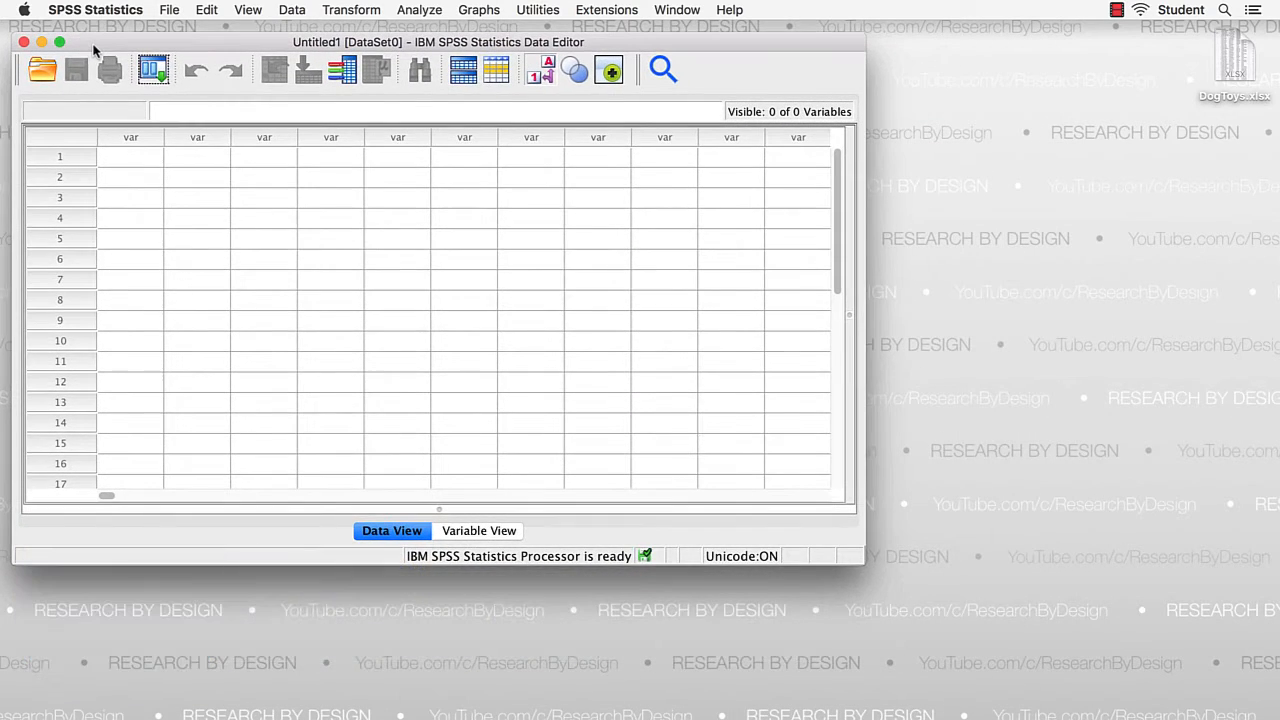
Open the File menu in the empty Data Editor to reach Import Data.
{"action": "left_click", "coordinate": [169, 10]}
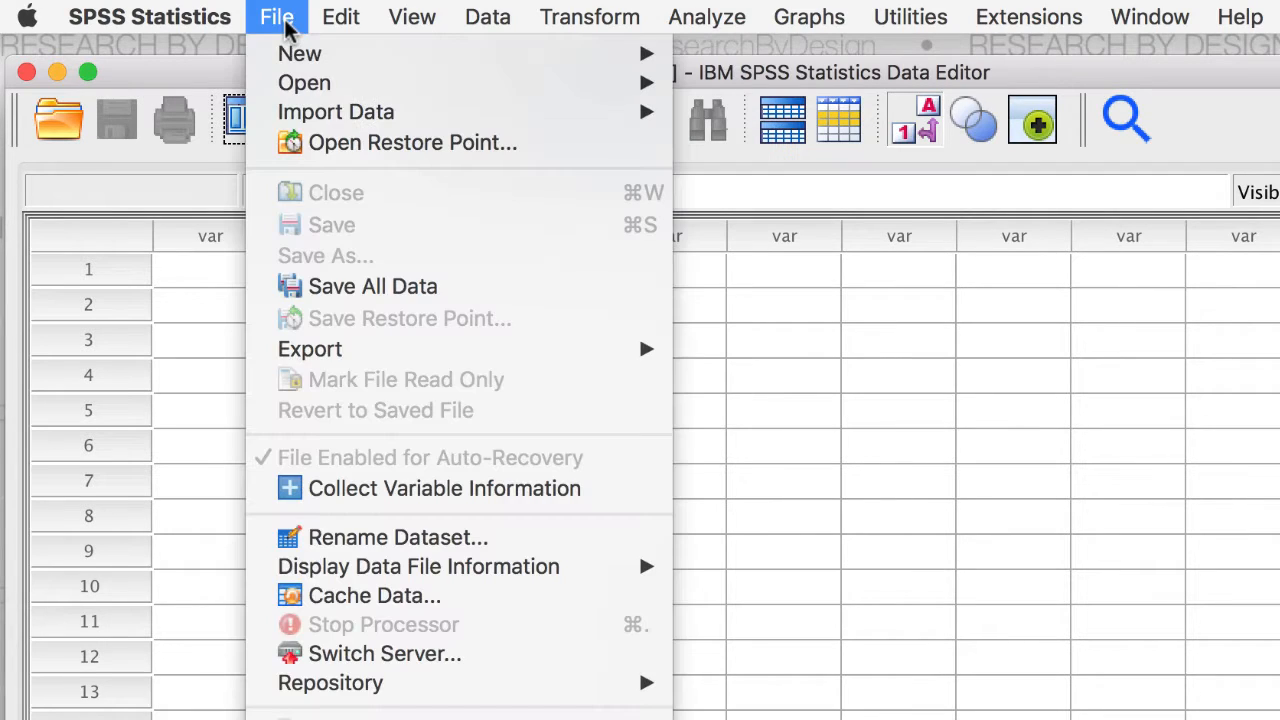
{"action": "mouse_move", "coordinate": [300, 53]}
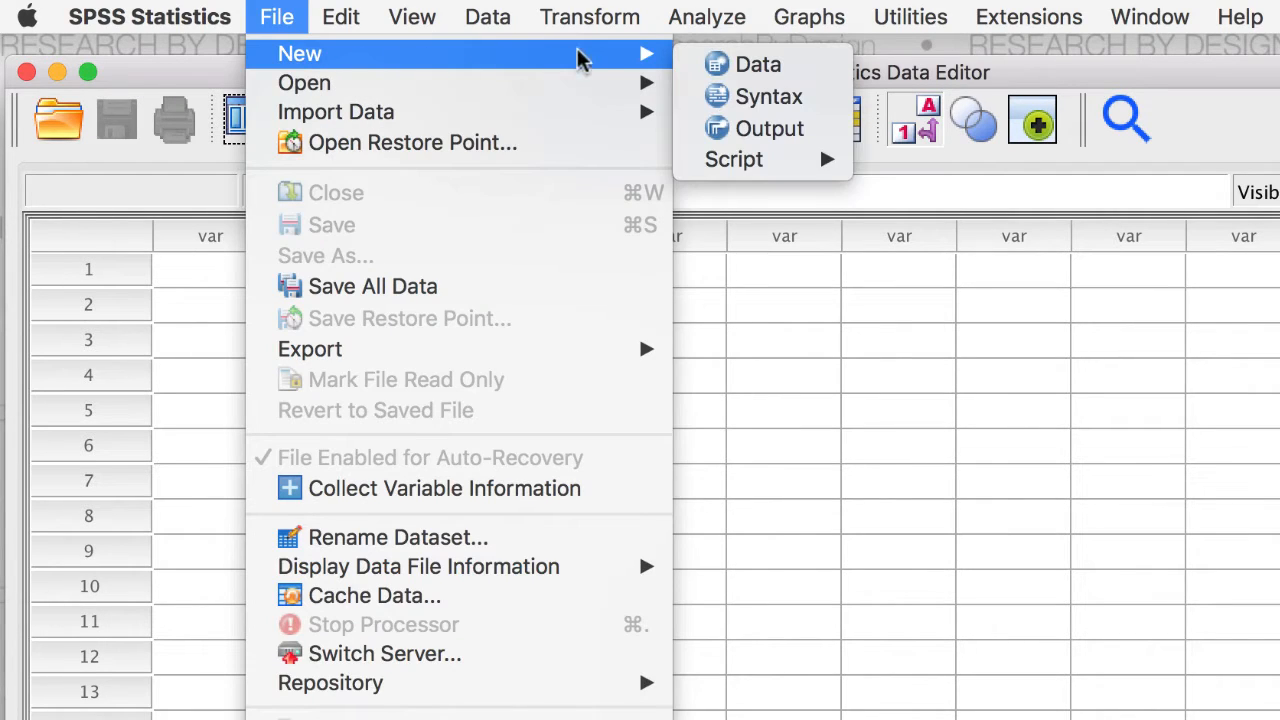
{"action": "mouse_move", "coordinate": [768, 96]}
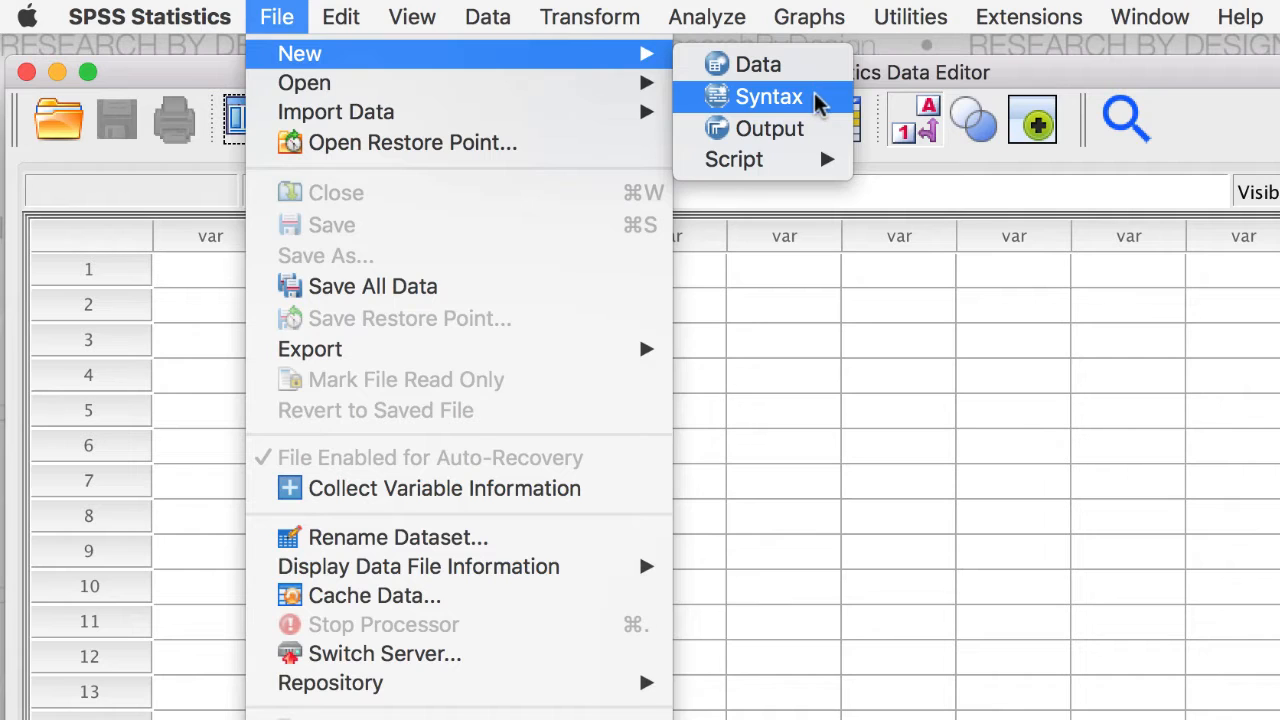
{"action": "mouse_move", "coordinate": [733, 159]}
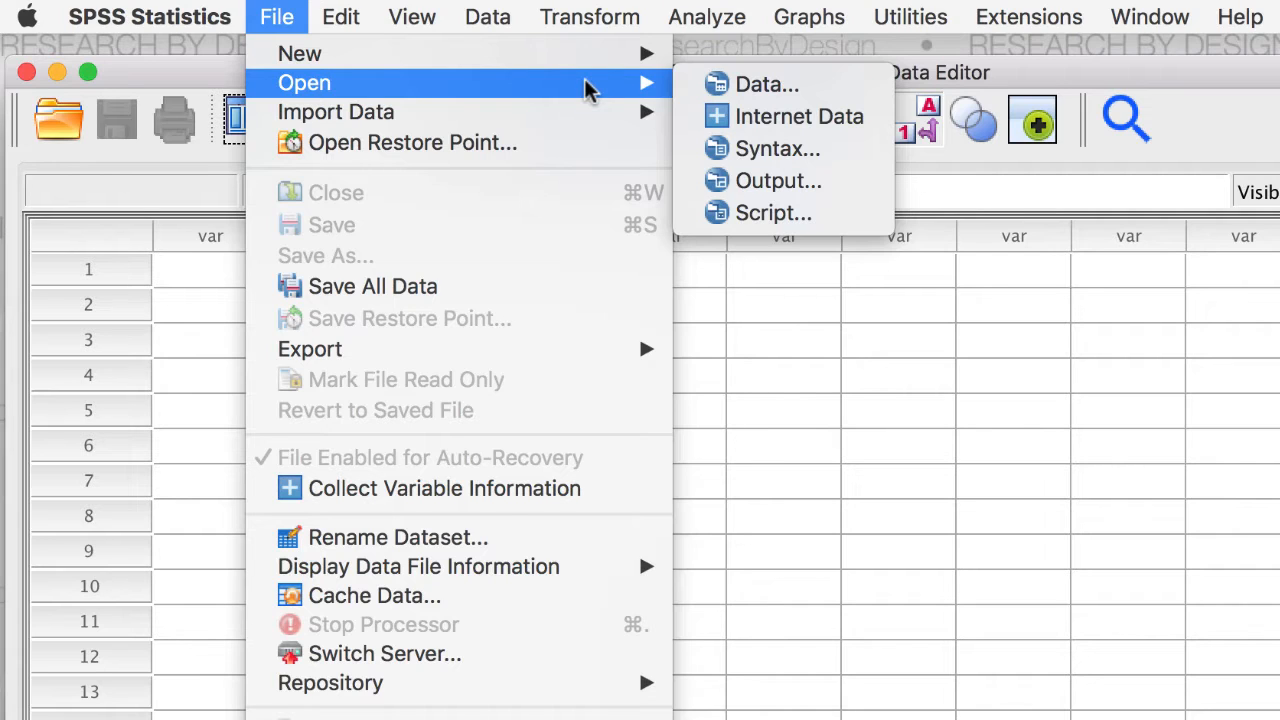
{"action": "mouse_move", "coordinate": [752, 68]}
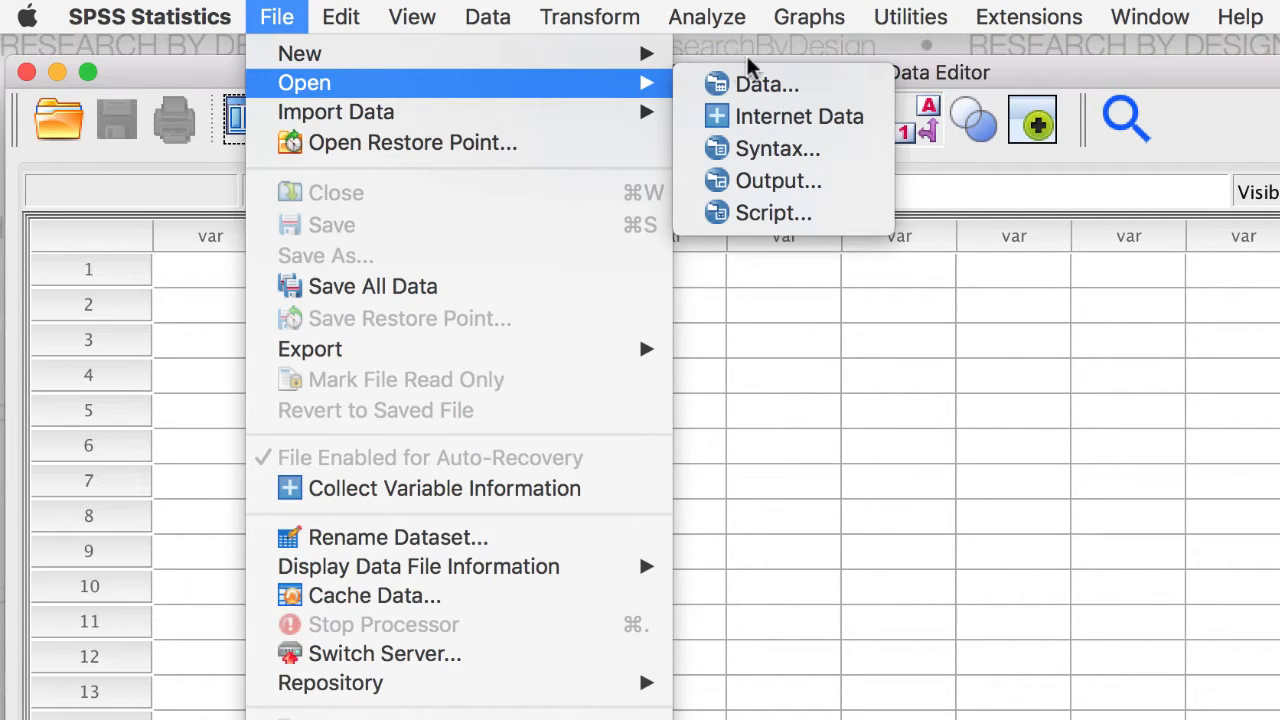
{"action": "mouse_move", "coordinate": [767, 84]}
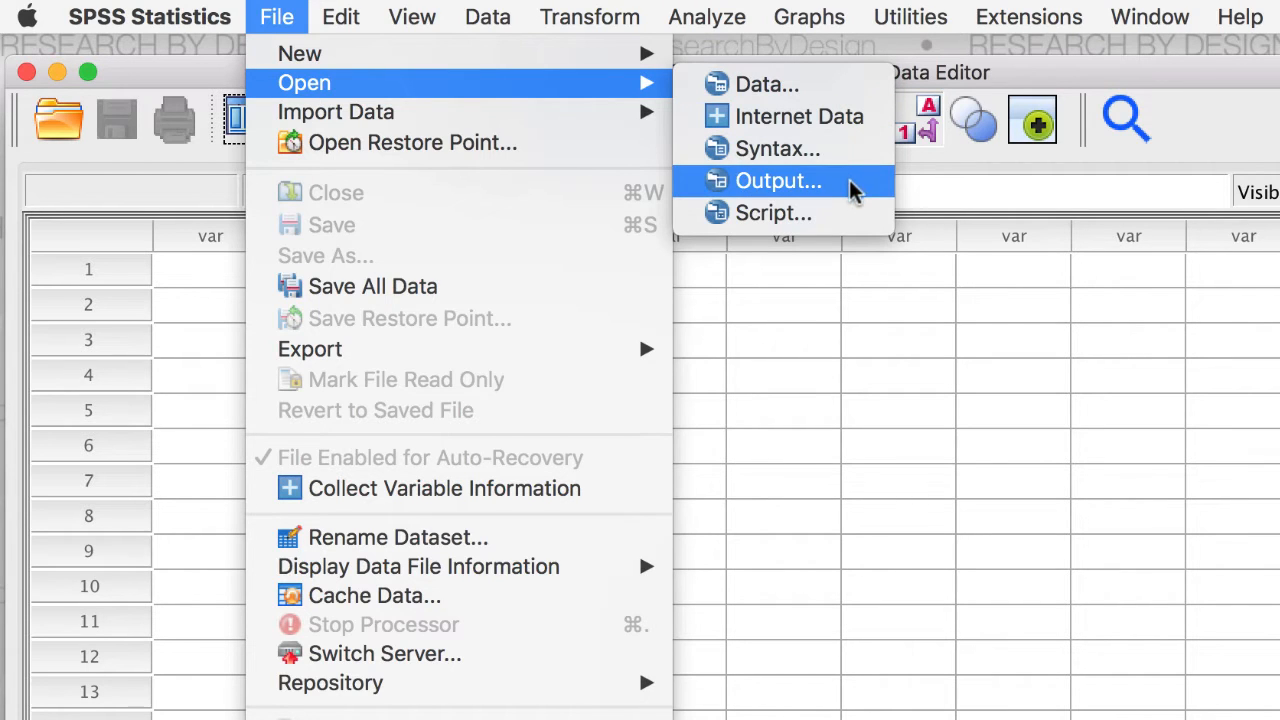
{"action": "mouse_move", "coordinate": [855, 218]}
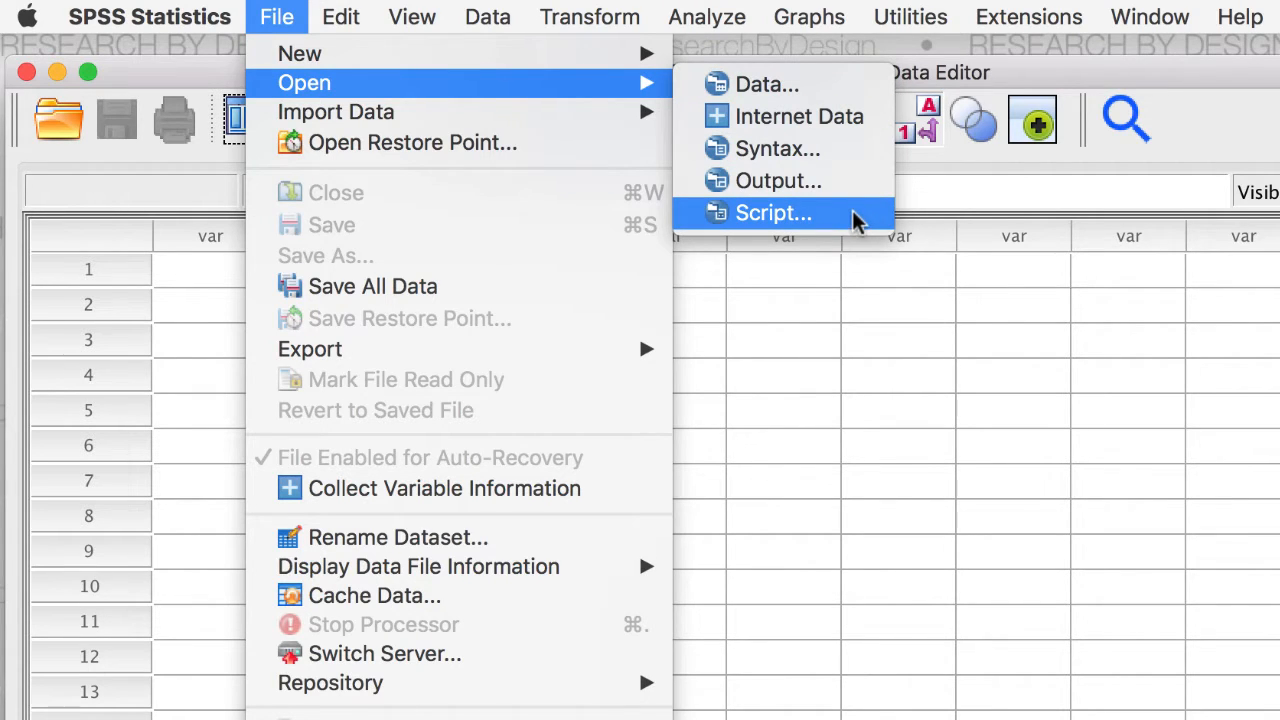
{"action": "mouse_move", "coordinate": [540, 88]}
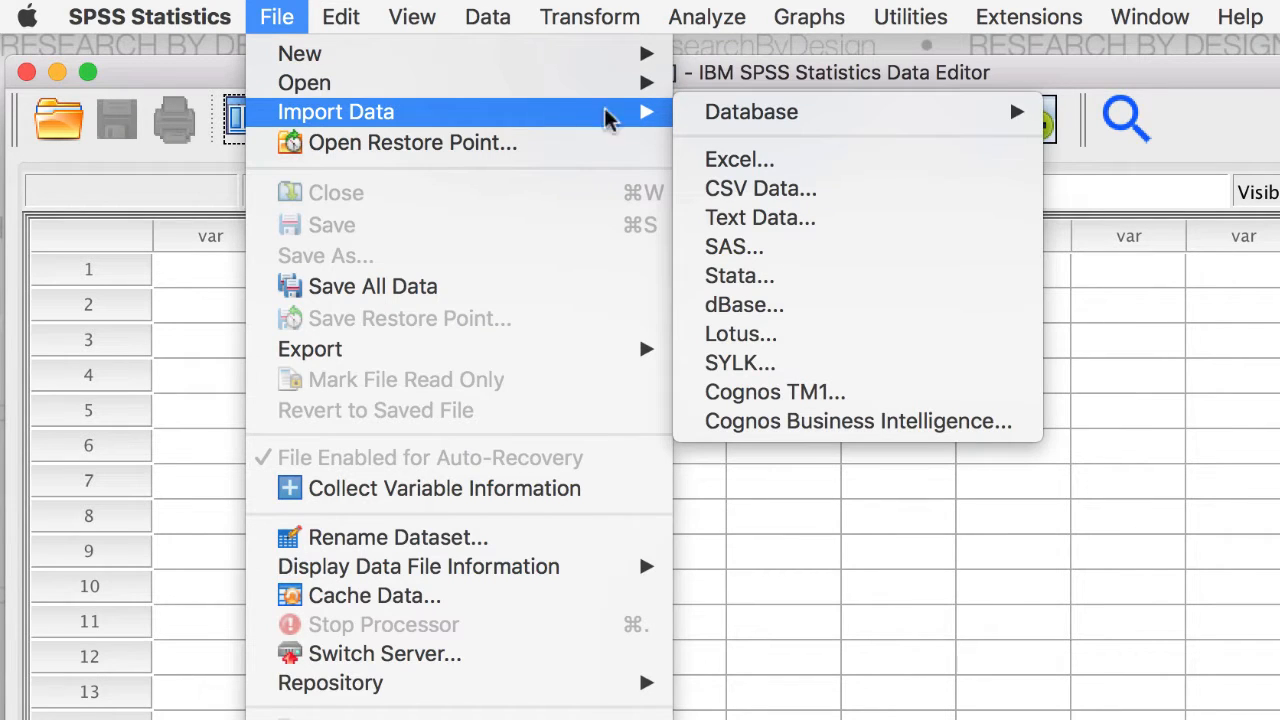
{"action": "mouse_move", "coordinate": [860, 188]}
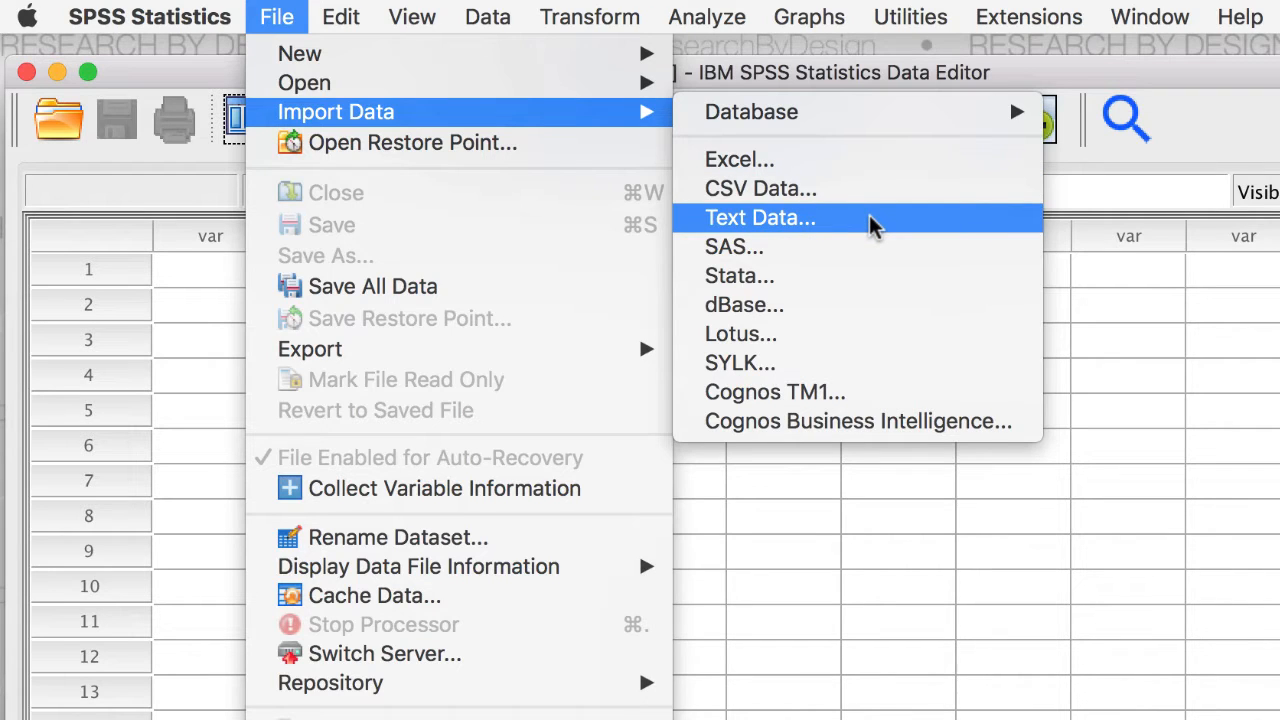
{"action": "mouse_move", "coordinate": [880, 247]}
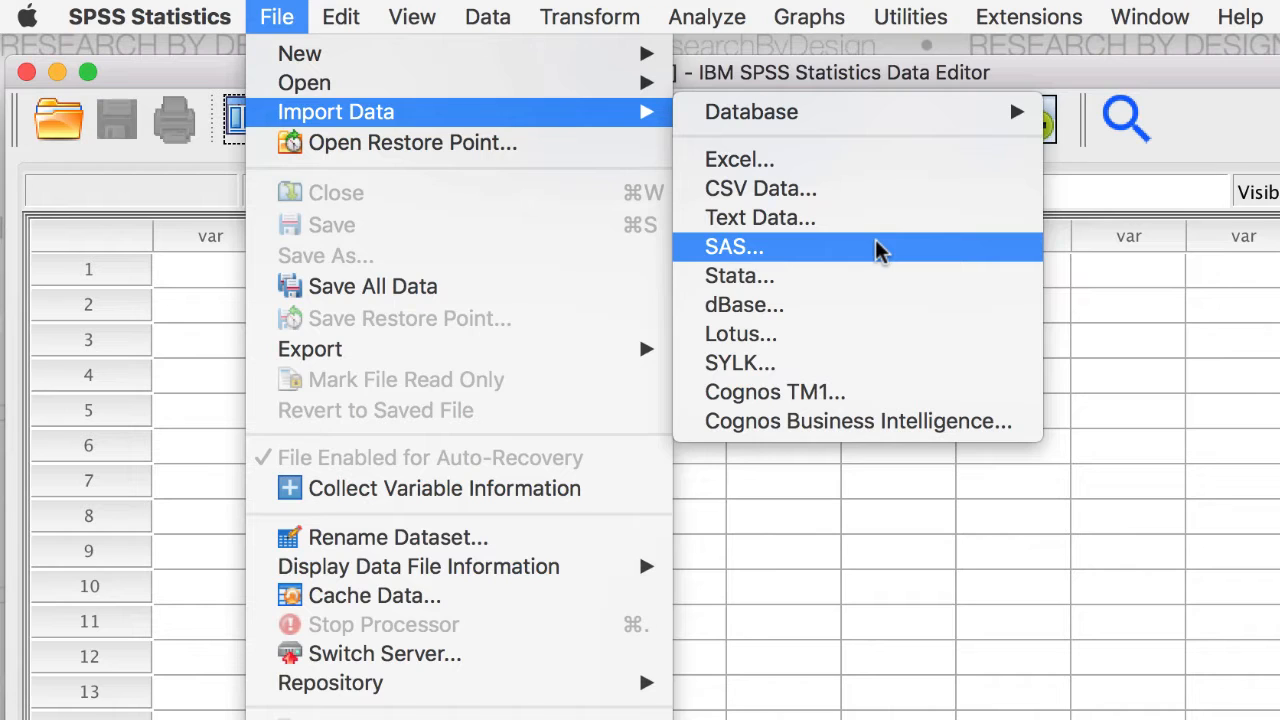
{"action": "mouse_move", "coordinate": [889, 304]}
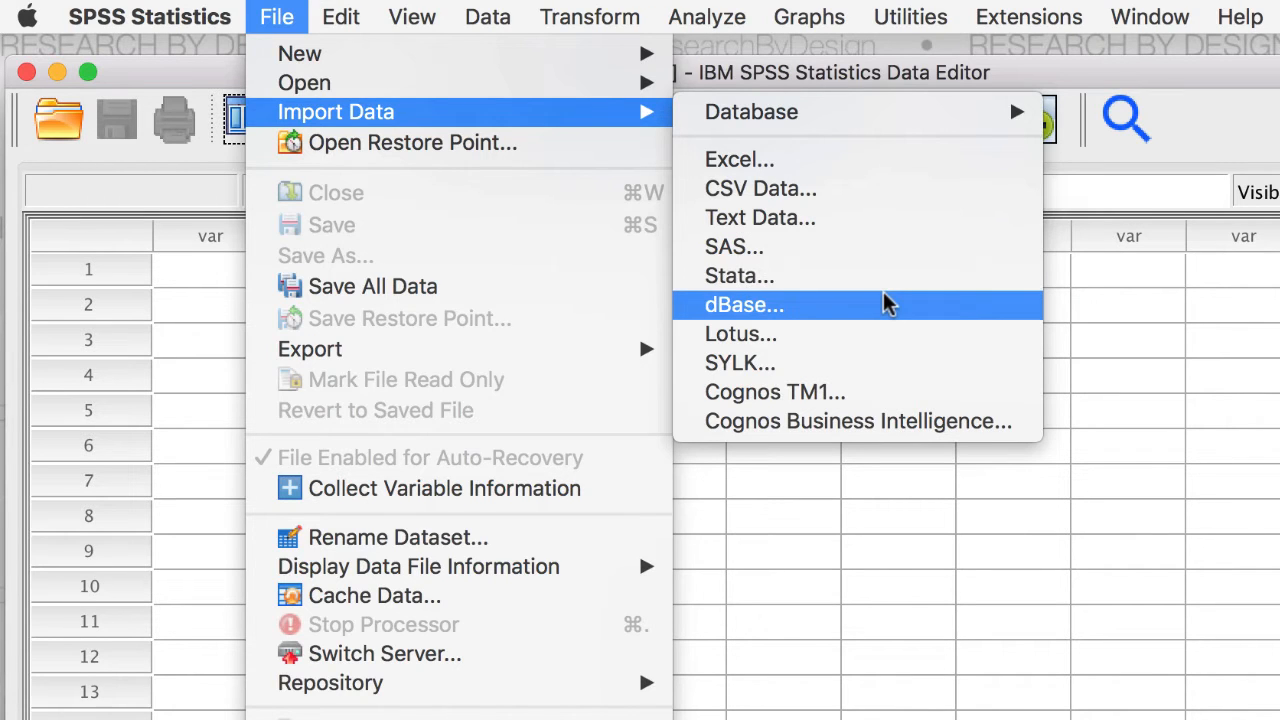
{"action": "mouse_move", "coordinate": [880, 188]}
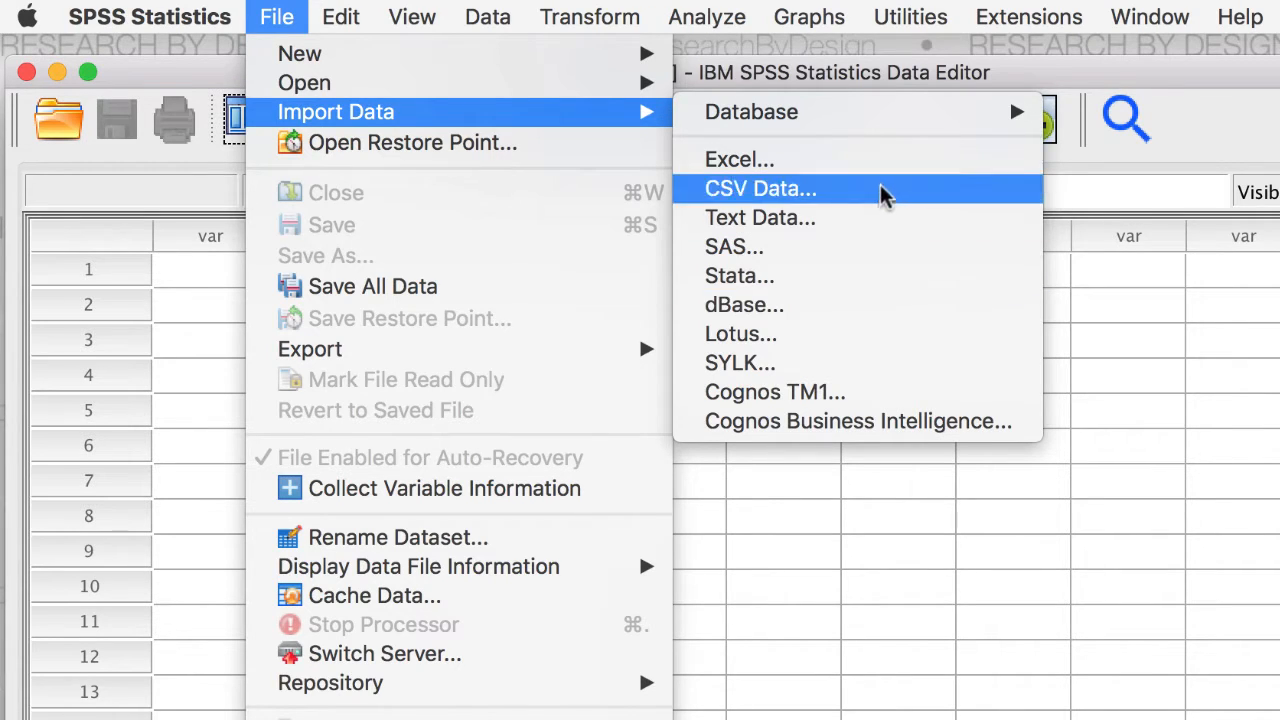
{"action": "mouse_move", "coordinate": [751, 111]}
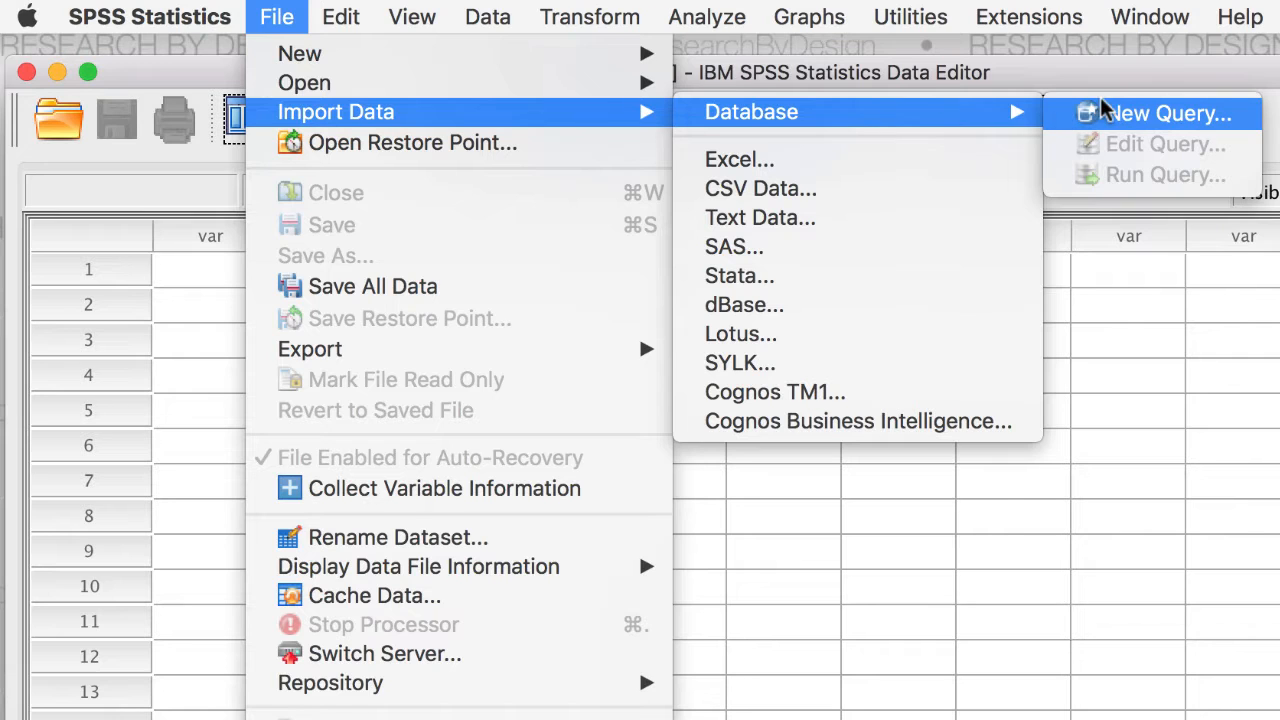
{"action": "mouse_move", "coordinate": [299, 96]}
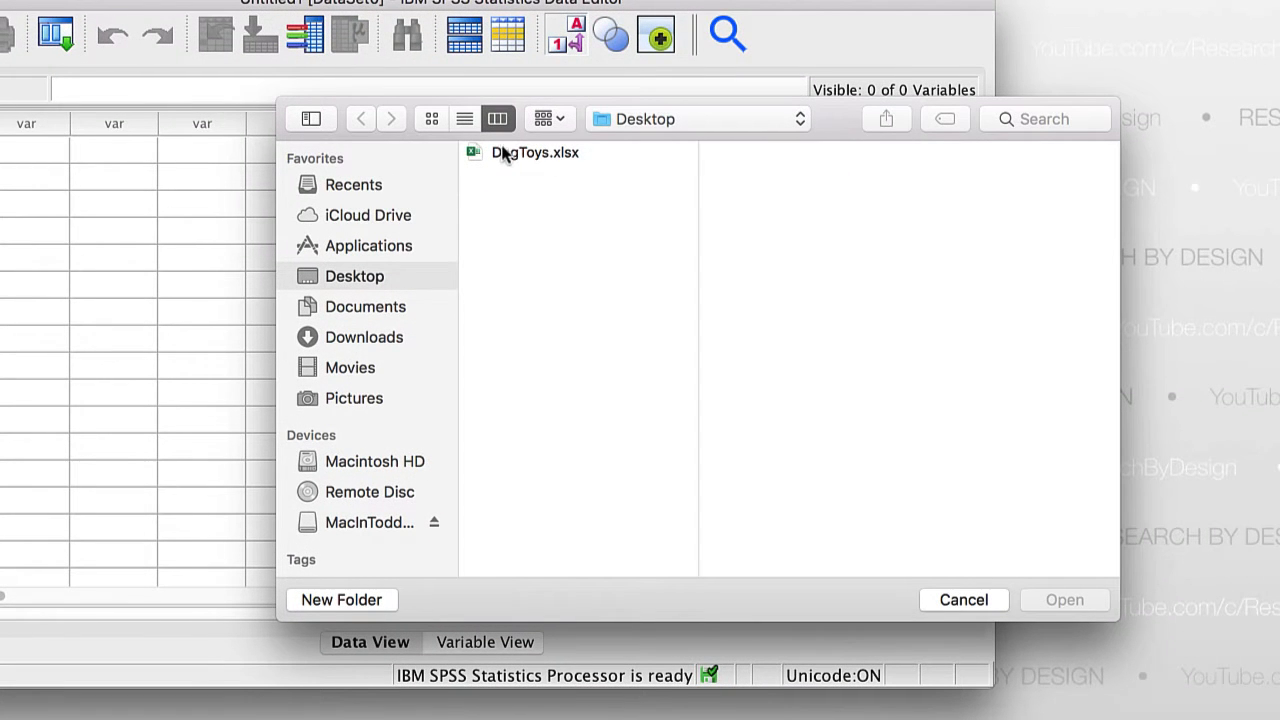
Select DogToys.xlsx on the Desktop and open it for import.
{"action": "left_click", "coordinate": [535, 152]}
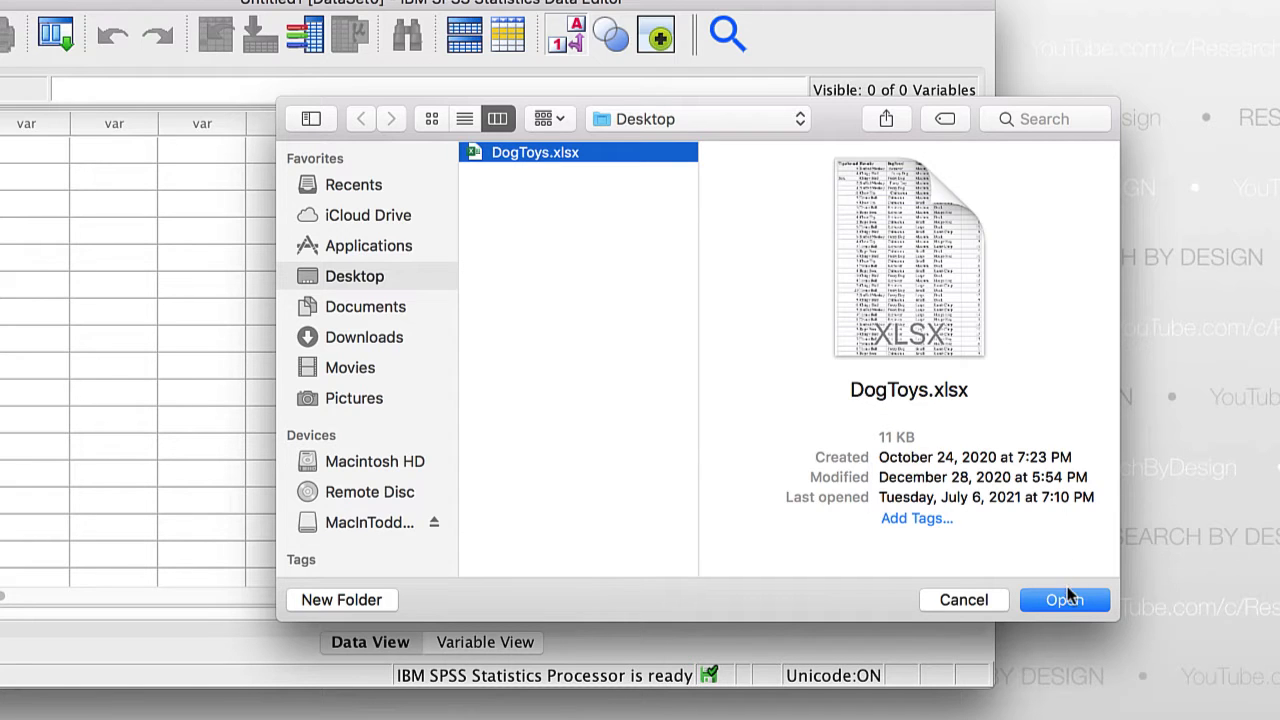
{"action": "left_click", "coordinate": [1064, 599]}
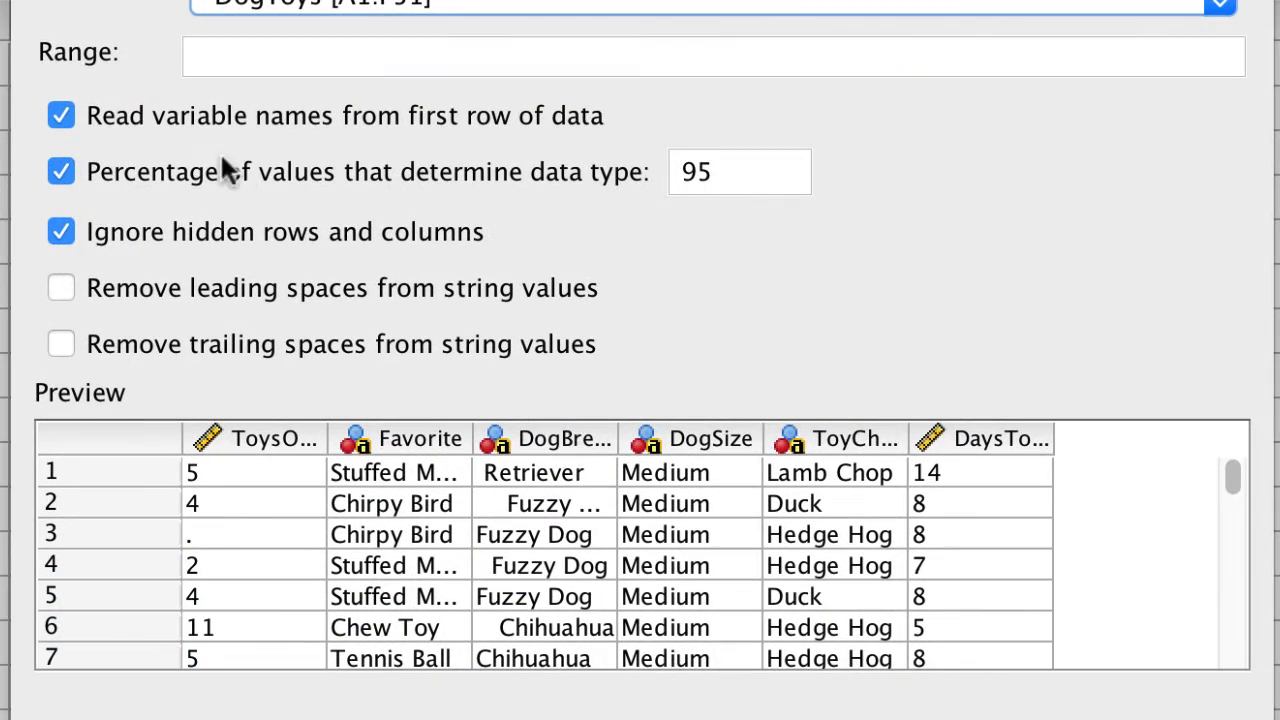
{"action": "mouse_move", "coordinate": [65, 145]}
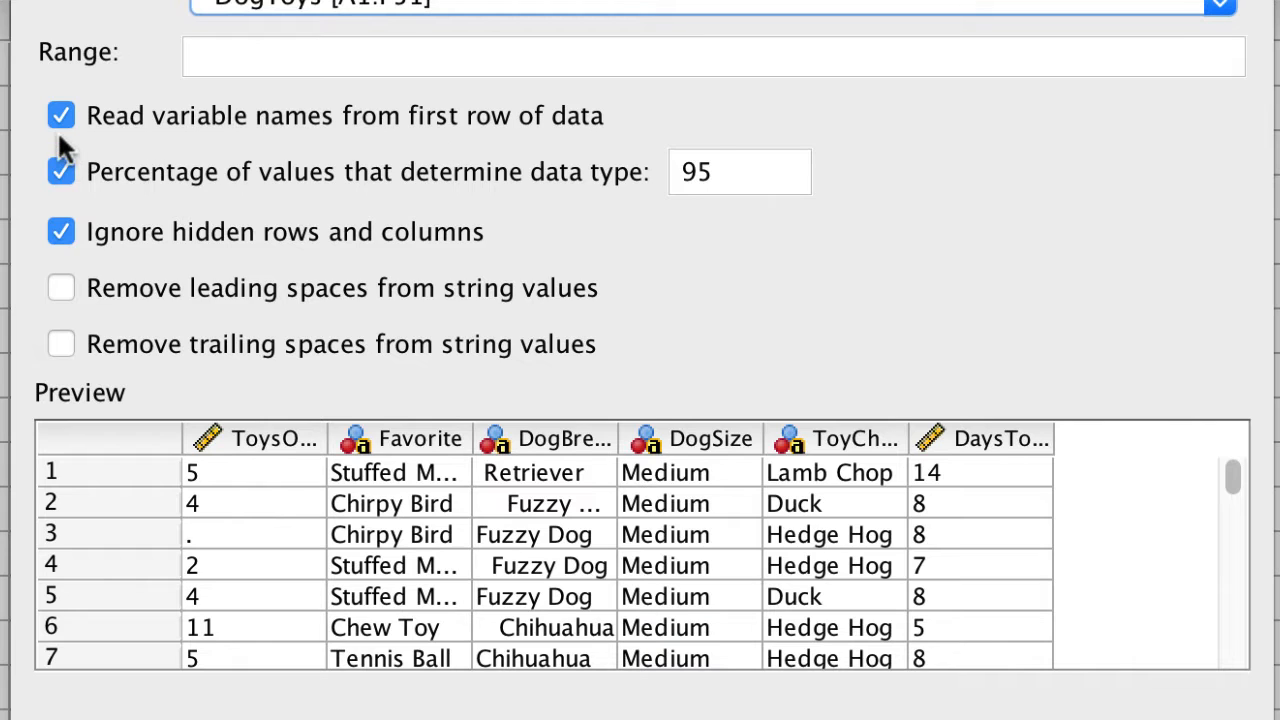
Keep the first three import options checked and enable removing leading and trailing spaces.
{"action": "left_click", "coordinate": [60, 115]}
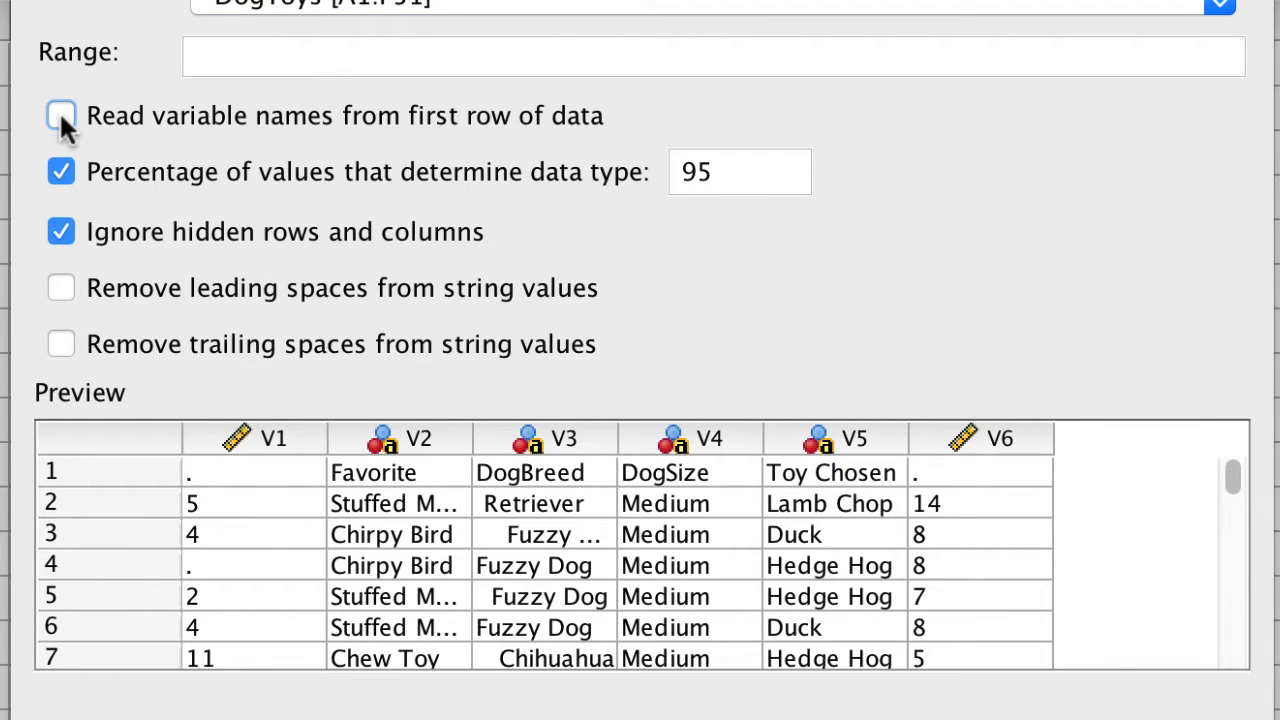
{"action": "left_click", "coordinate": [60, 115]}
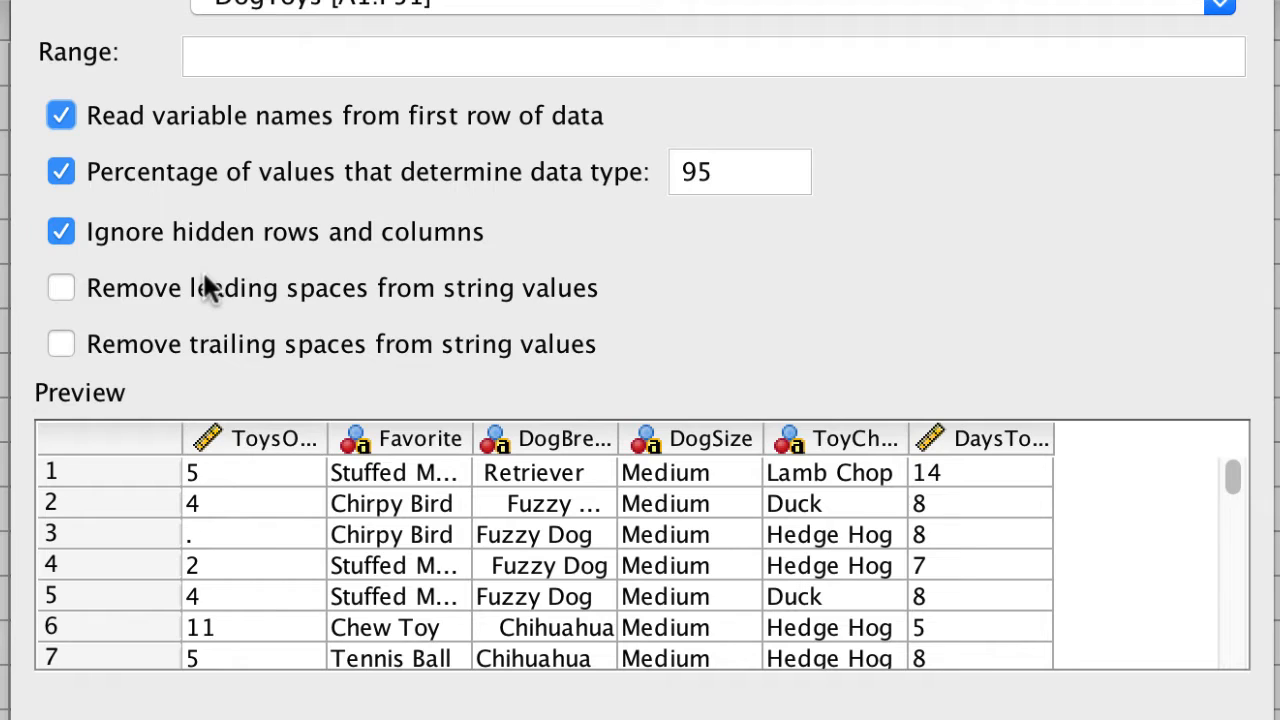
{"action": "mouse_move", "coordinate": [120, 235]}
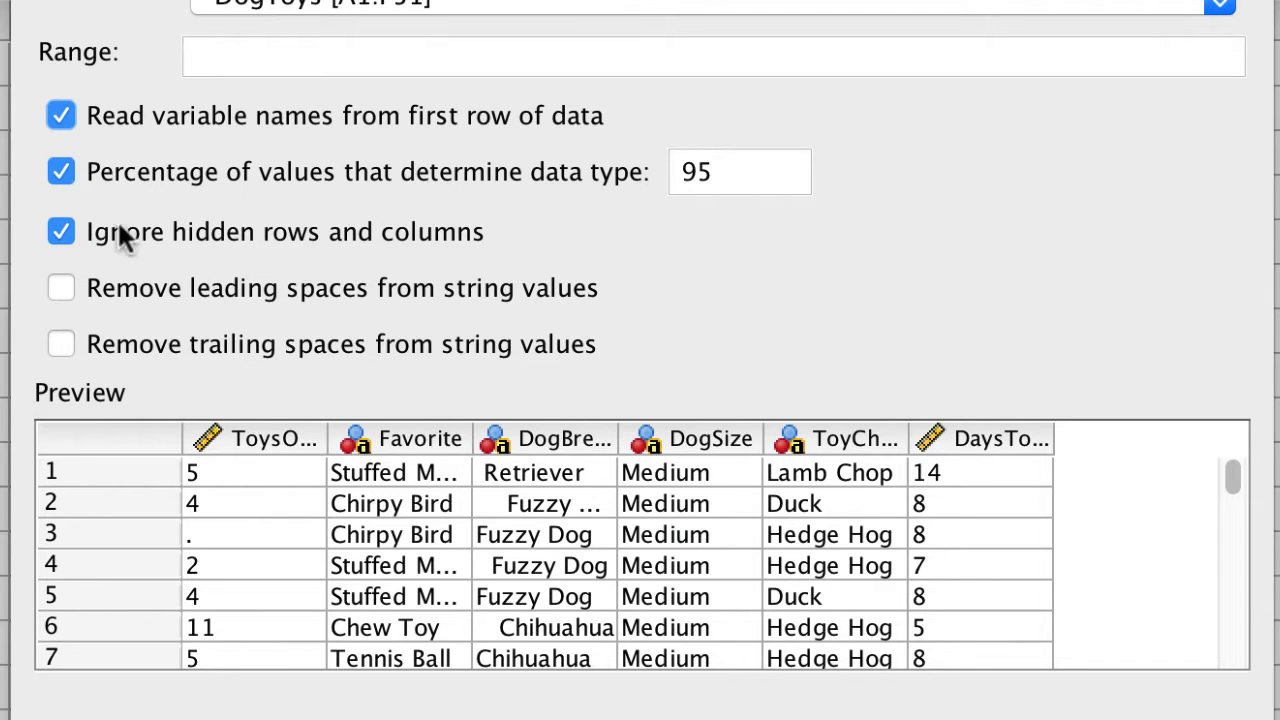
{"action": "left_click", "coordinate": [60, 171]}
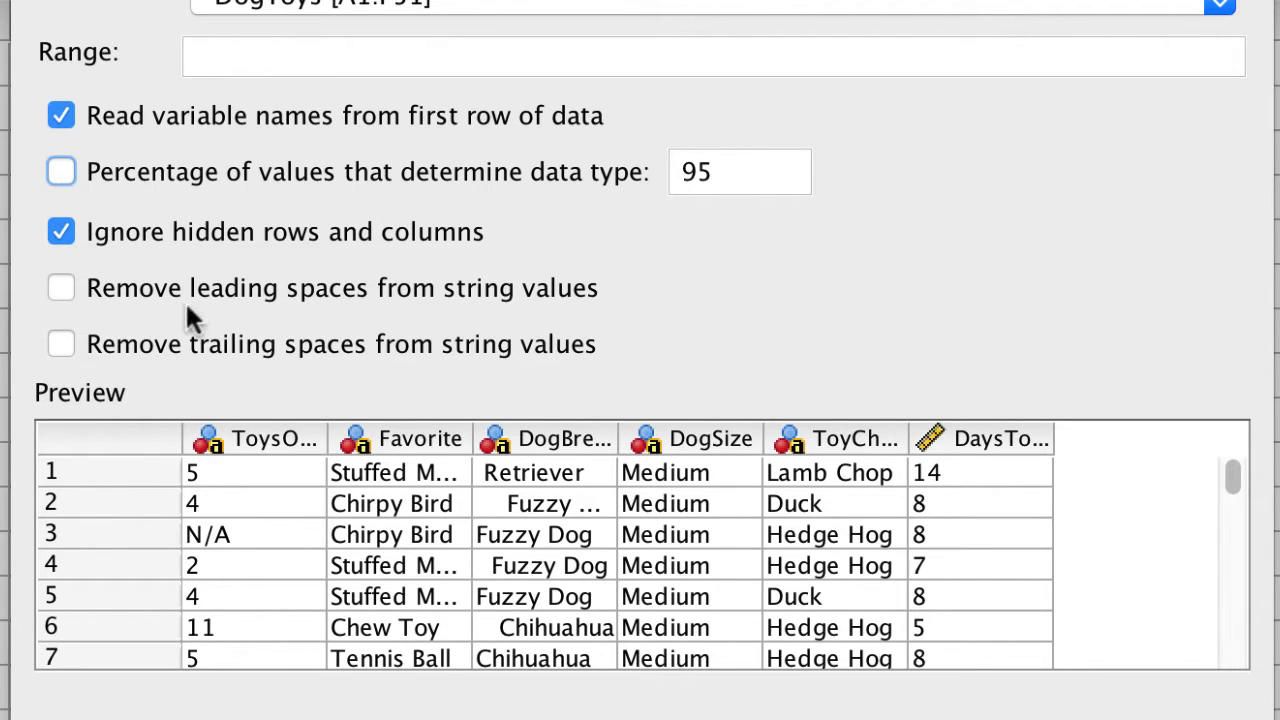
{"action": "mouse_move", "coordinate": [203, 470]}
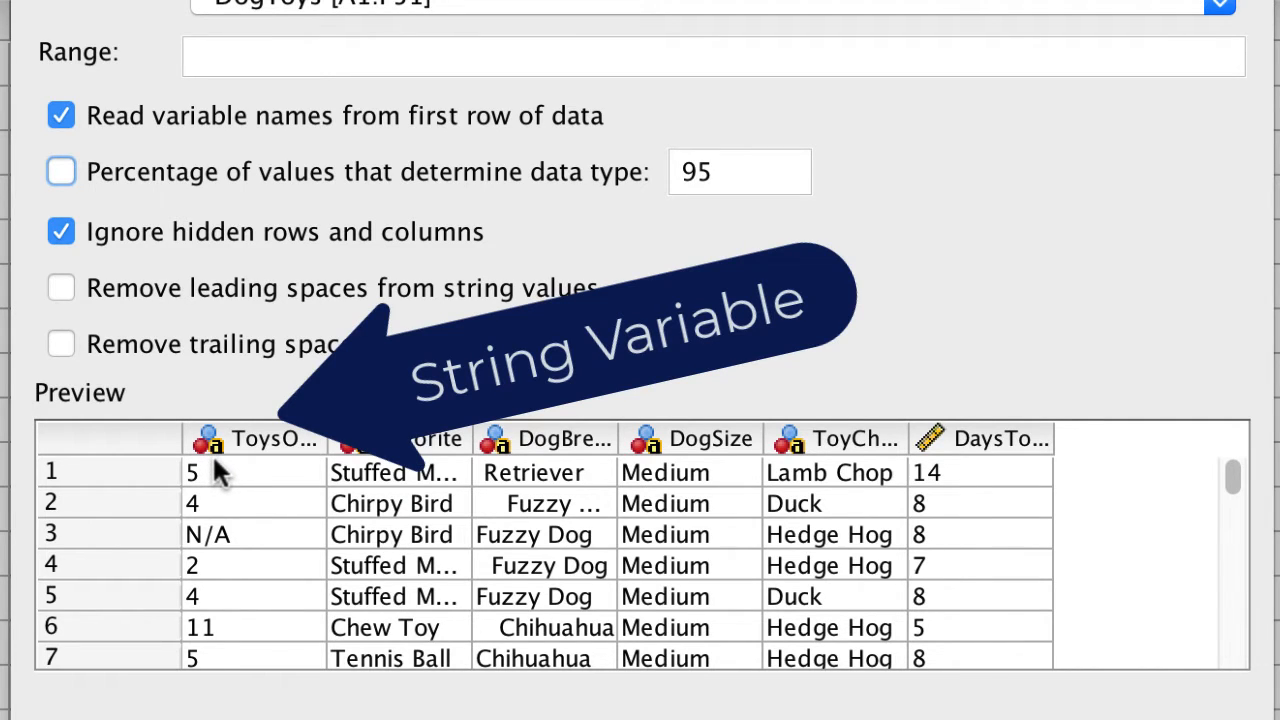
{"action": "mouse_move", "coordinate": [180, 232]}
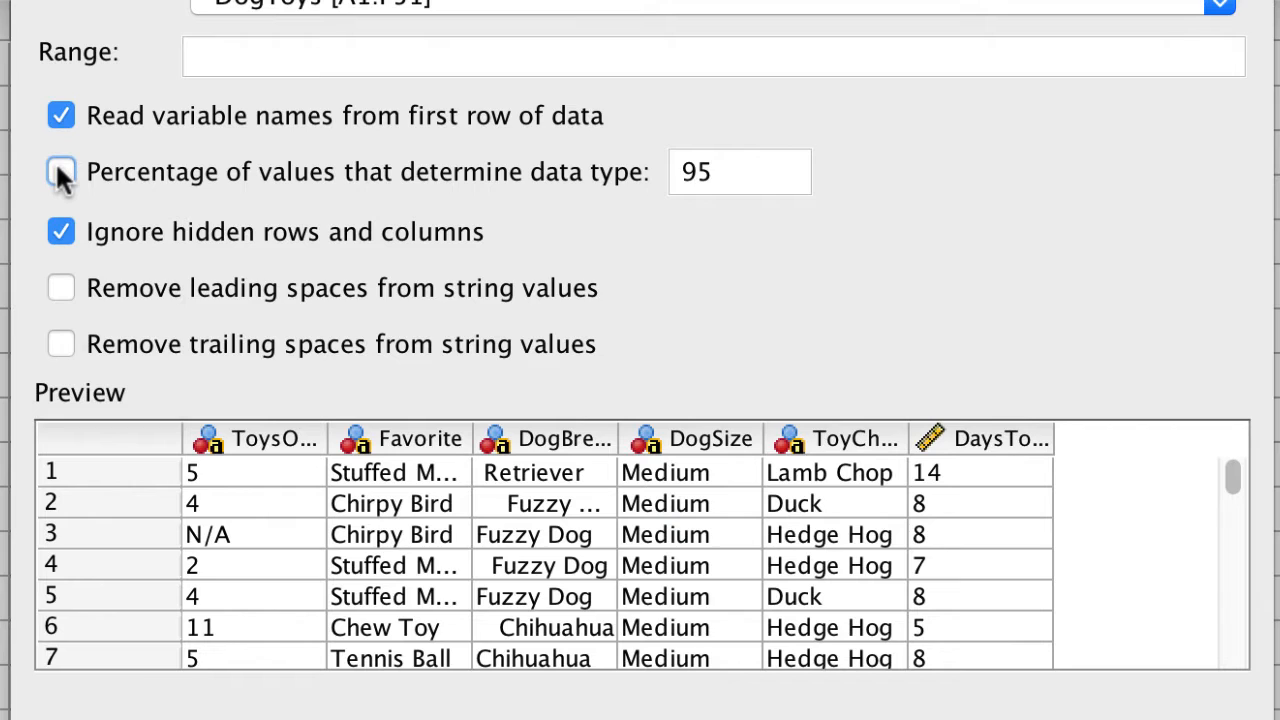
{"action": "left_click", "coordinate": [60, 171]}
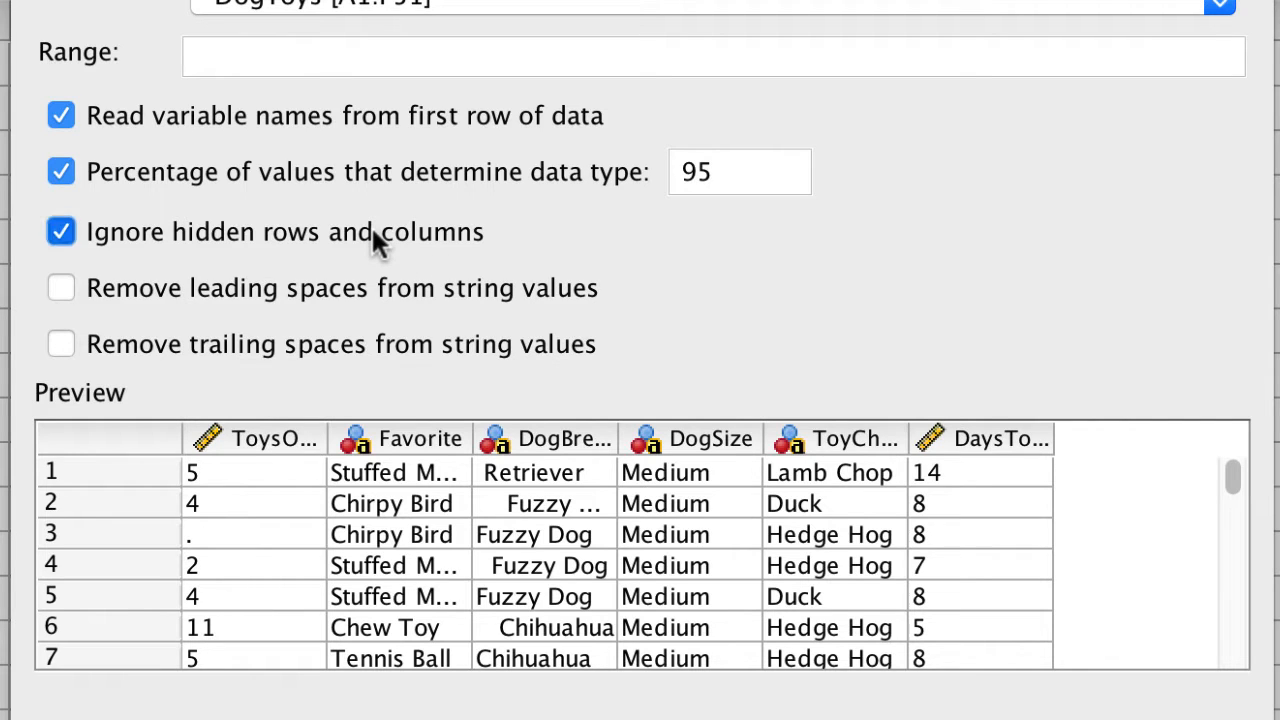
{"action": "left_click", "coordinate": [60, 231]}
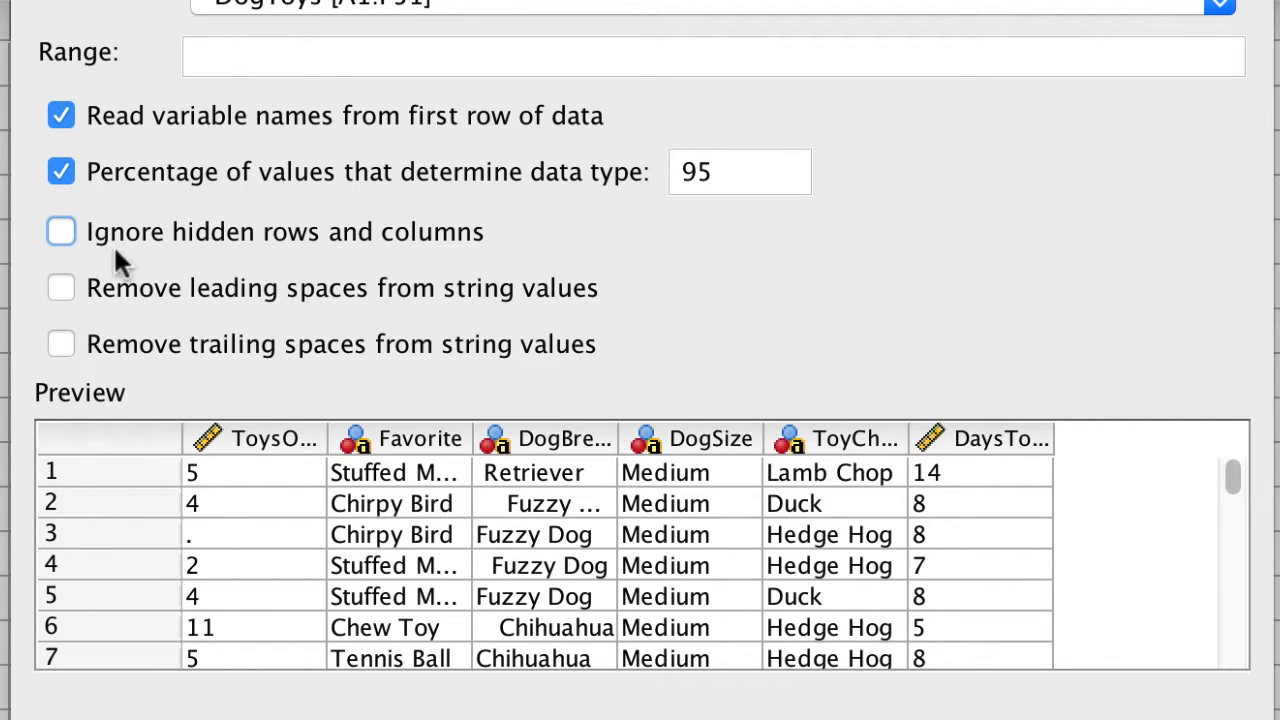
{"action": "left_click", "coordinate": [60, 231]}
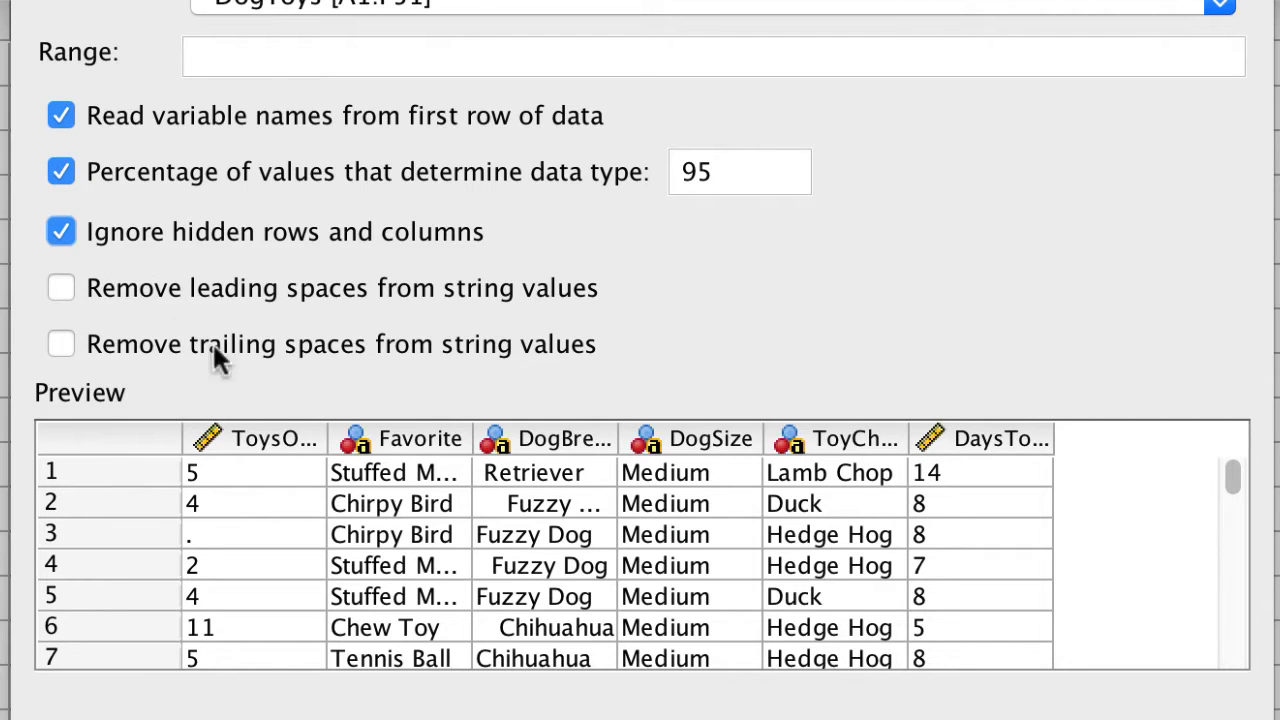
{"action": "mouse_move", "coordinate": [497, 516]}
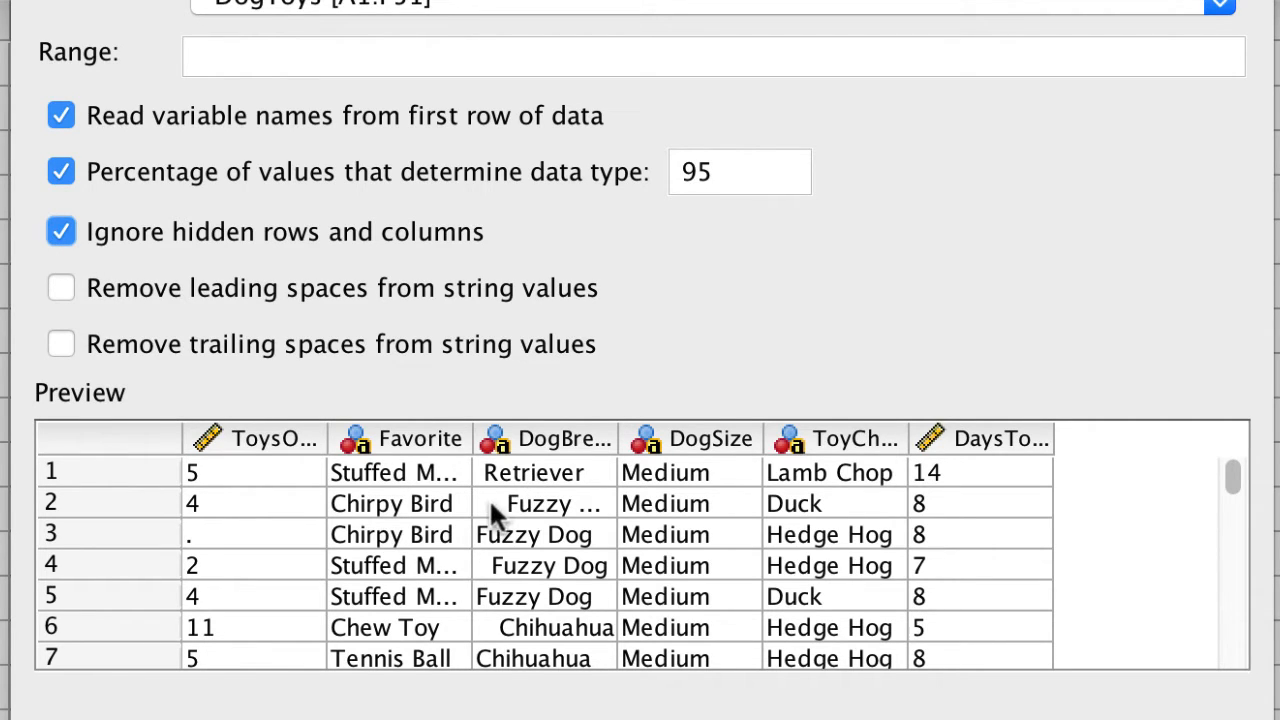
{"action": "mouse_move", "coordinate": [500, 623]}
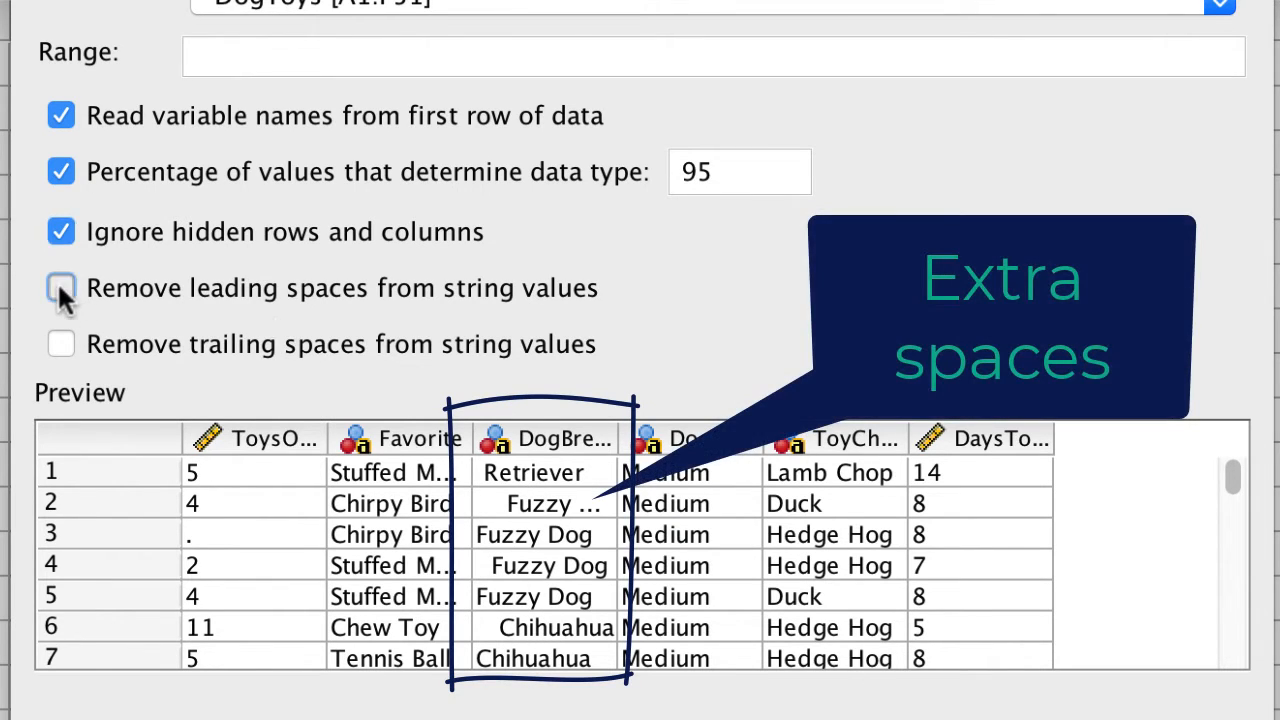
{"action": "left_click", "coordinate": [60, 288]}
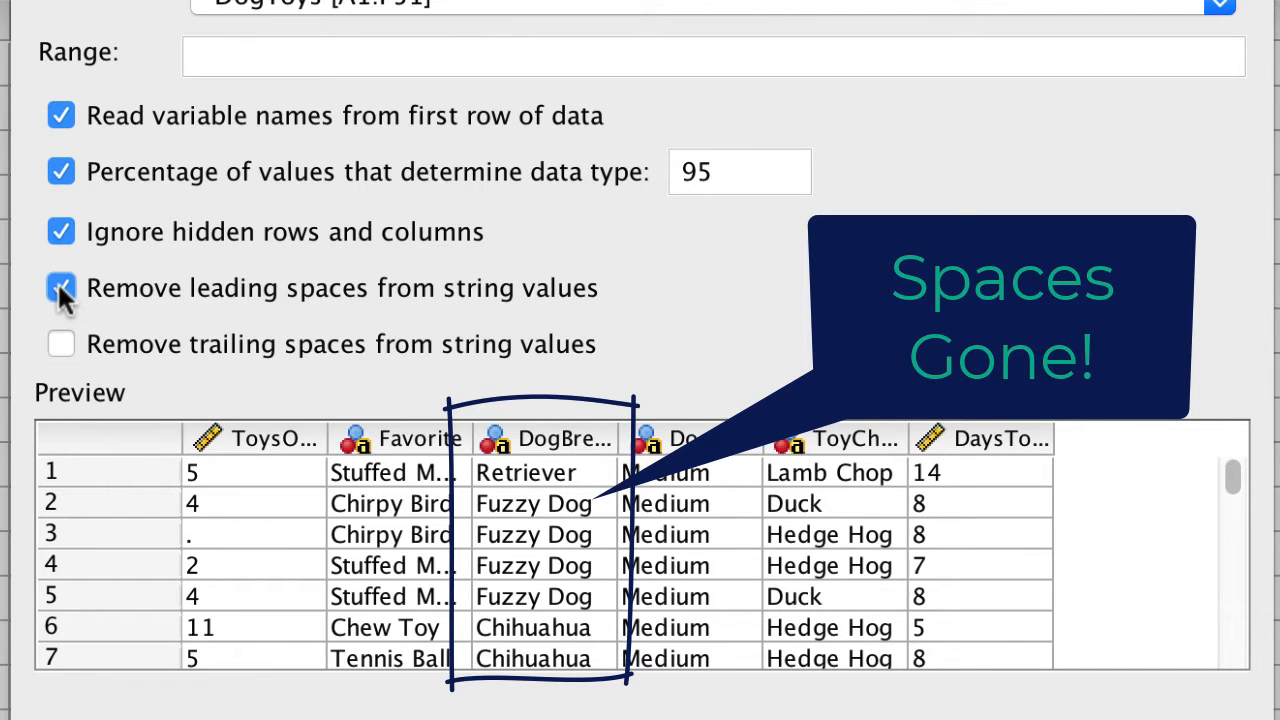
{"action": "left_click", "coordinate": [61, 344]}
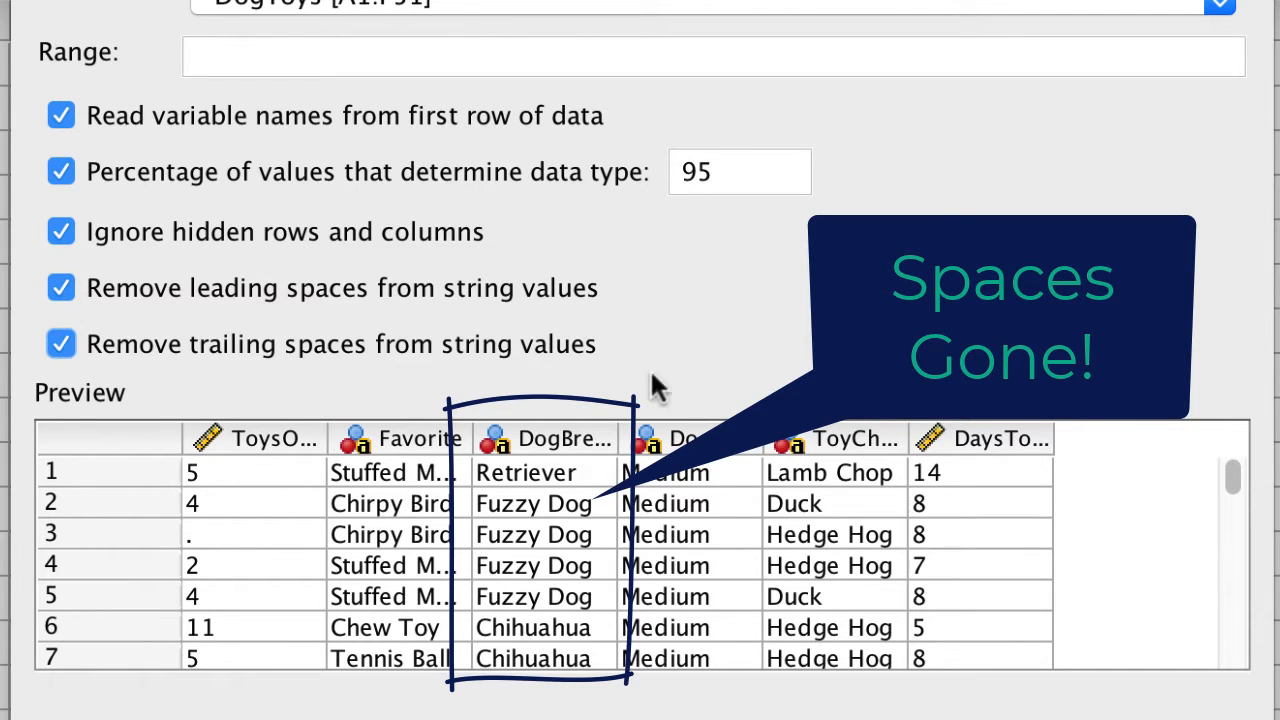
{"action": "mouse_move", "coordinate": [715, 378]}
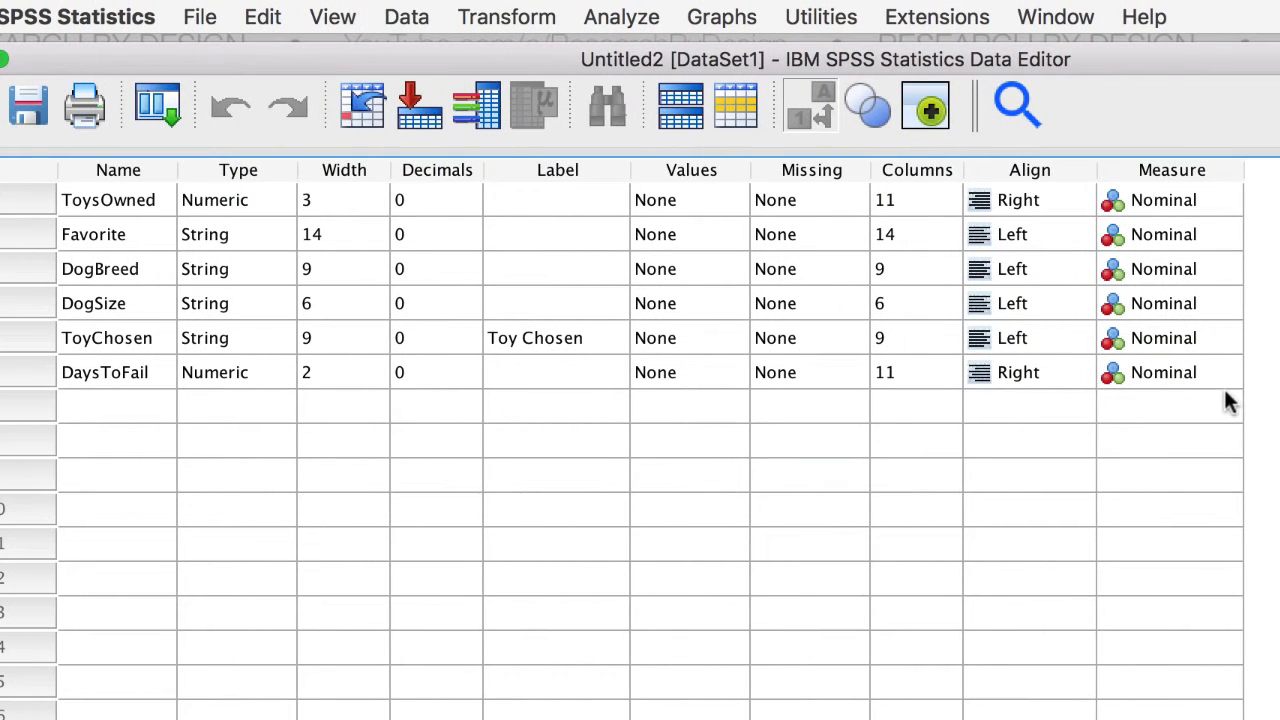
Set the Measure column to Scale for ToysOwned and DaysToFail, and Ordinal for DogSize.
{"action": "left_click_drag", "start_coordinate": [1080, 145], "coordinate": [1260, 430]}
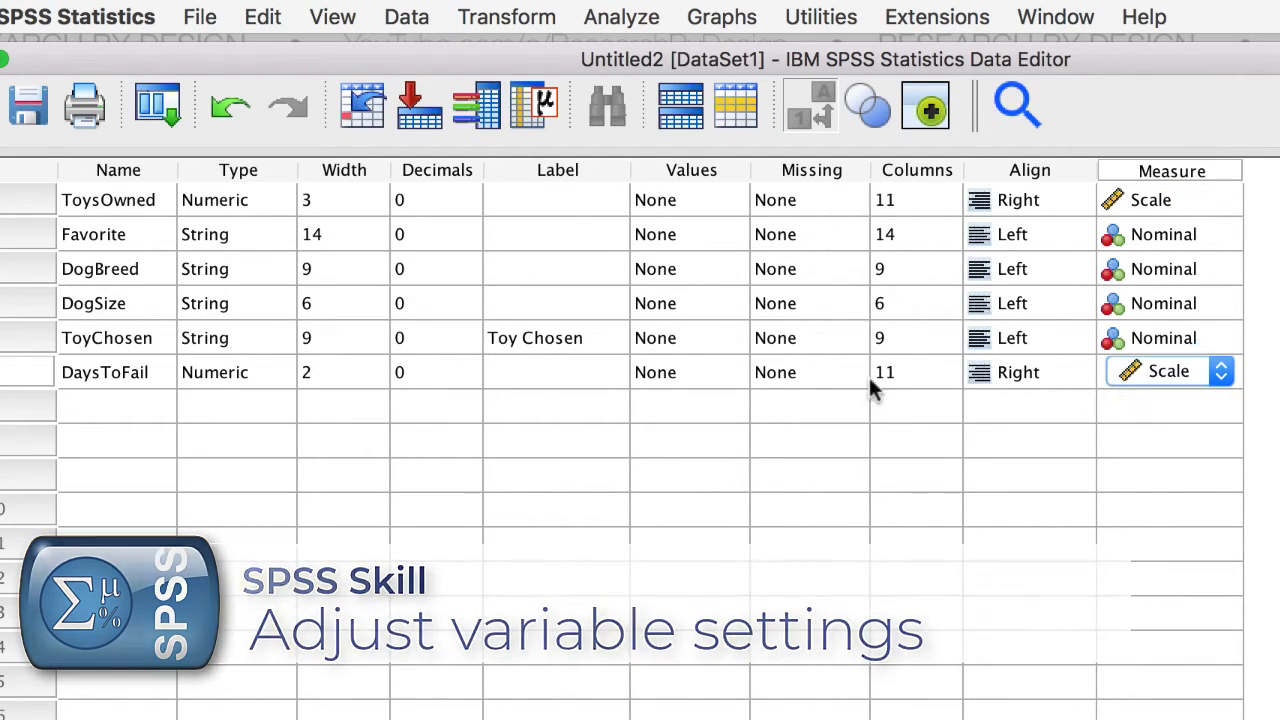
{"action": "left_click", "coordinate": [28, 303]}
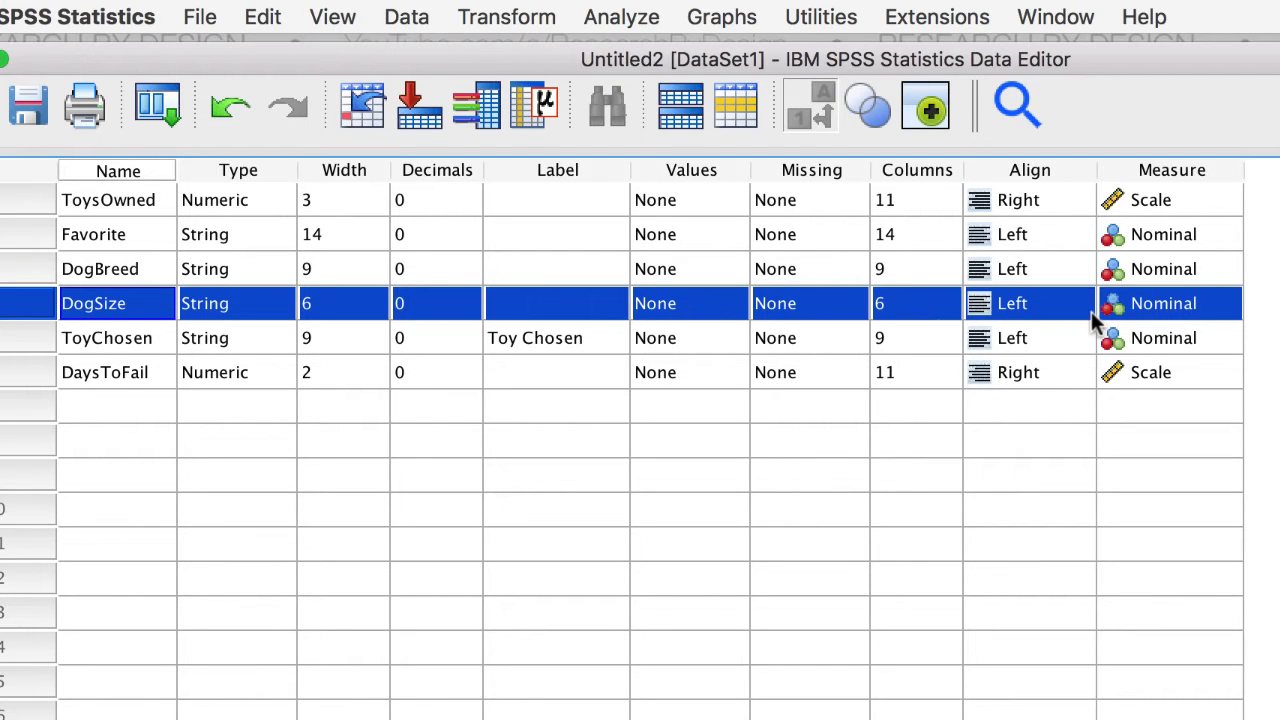
{"action": "left_click", "coordinate": [1170, 303]}
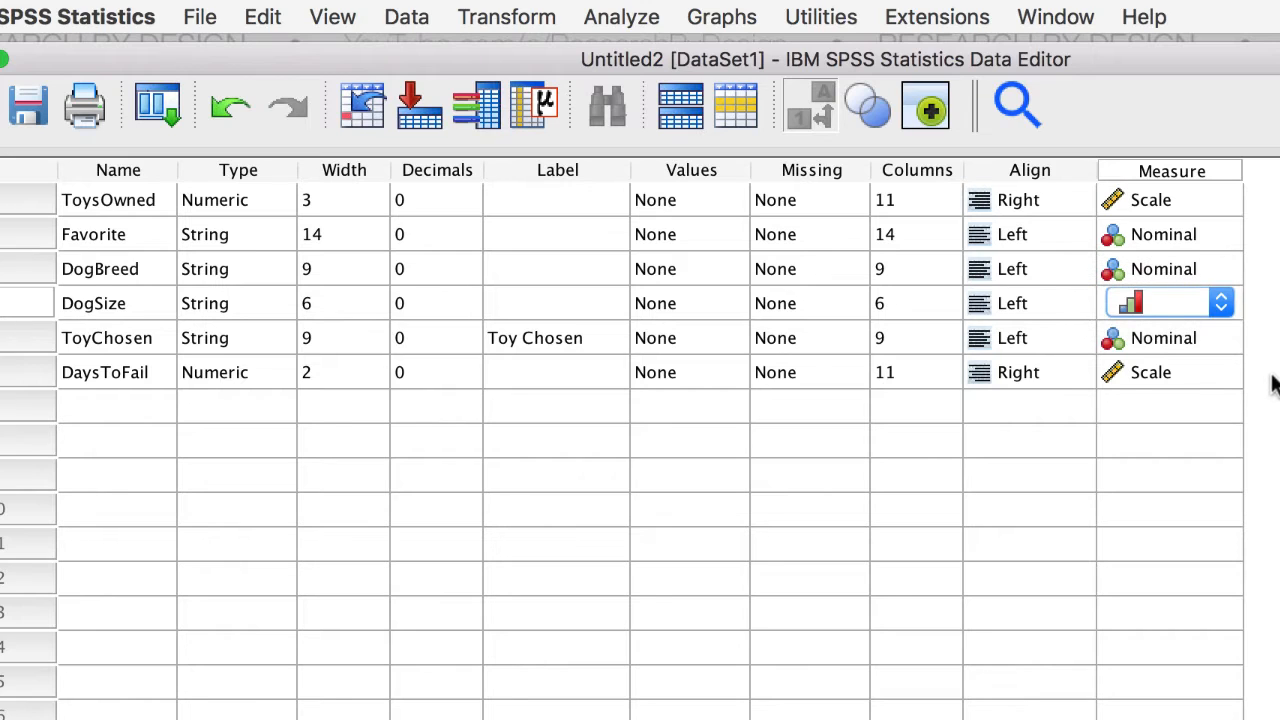
{"action": "left_click", "coordinate": [1160, 303]}
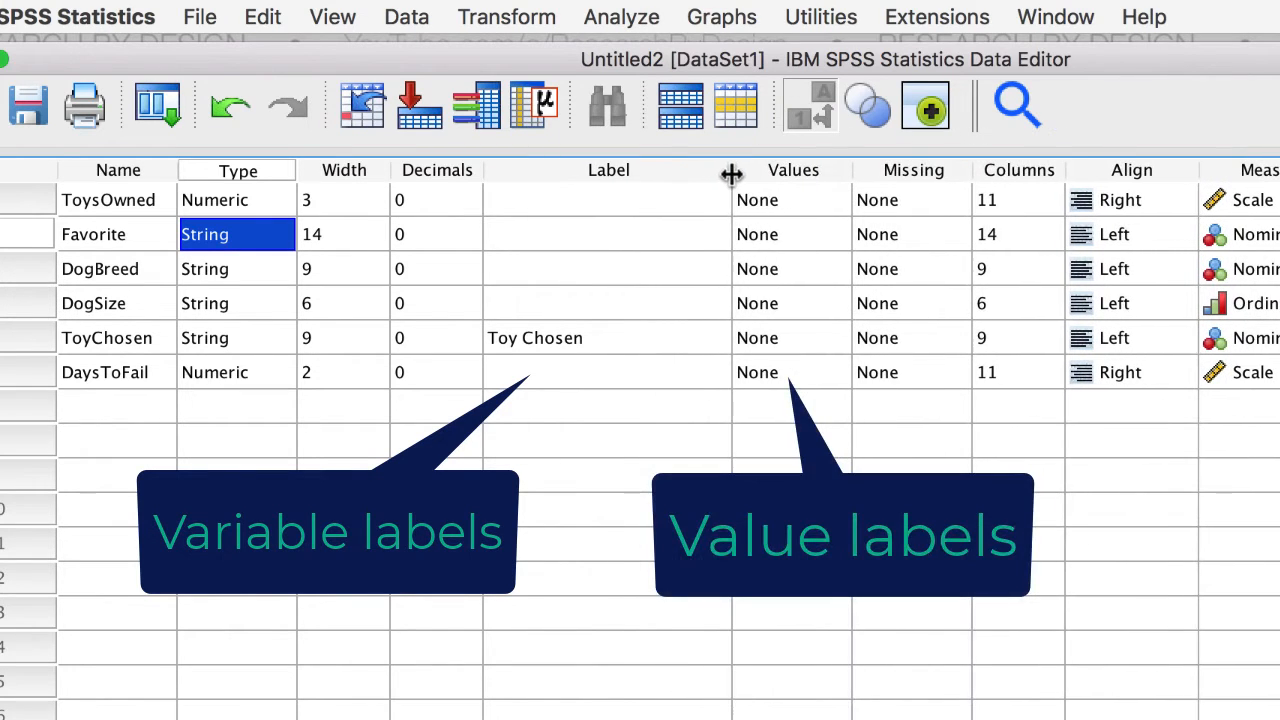
{"action": "mouse_move", "coordinate": [670, 220]}
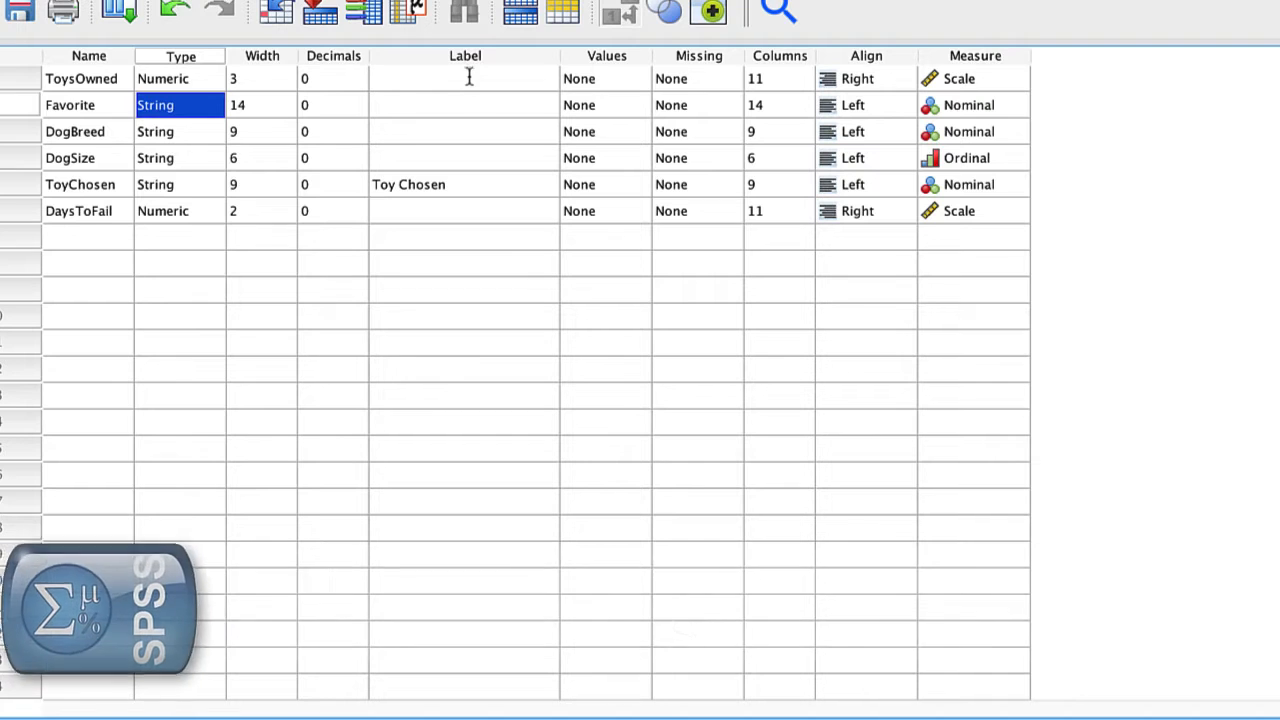
Type variable labels such as 'Breed of Dog', 'Relative size of dog', 'Days until gift toy was chewed up'.
{"action": "type", "text": "Number of Dog Toys owned"}
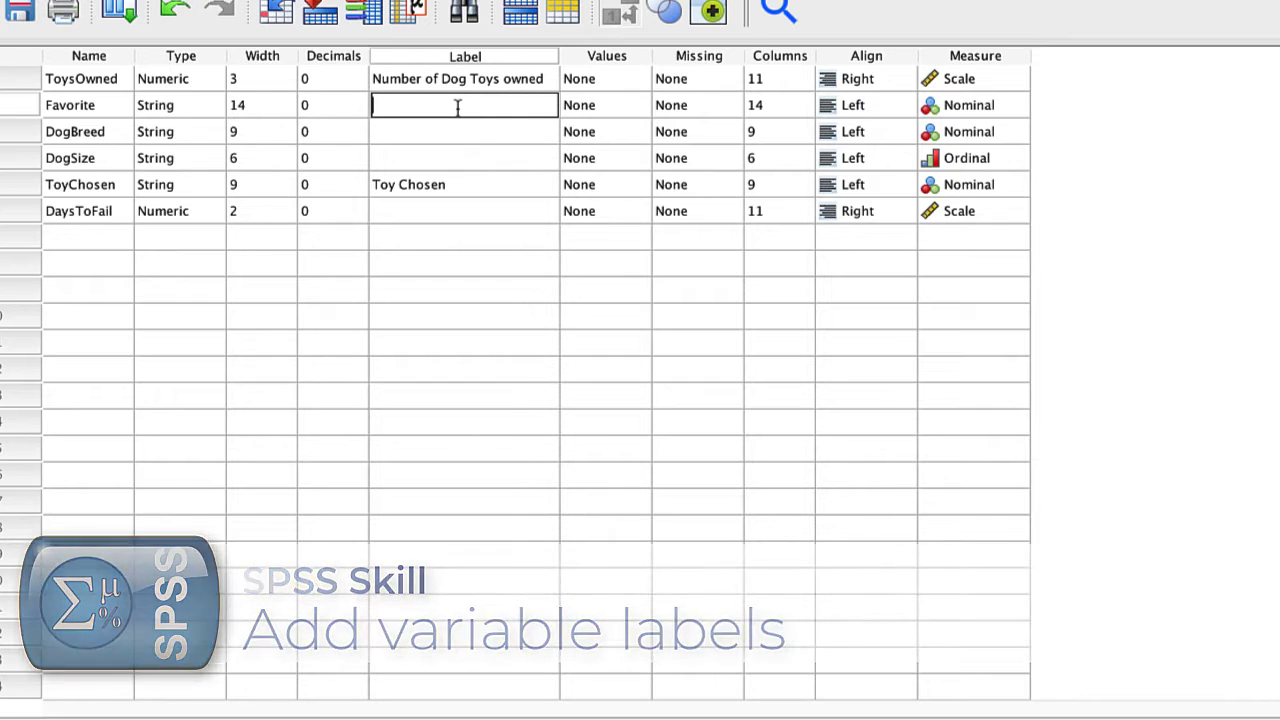
{"action": "type", "text": "Favorite Toy of 5"}
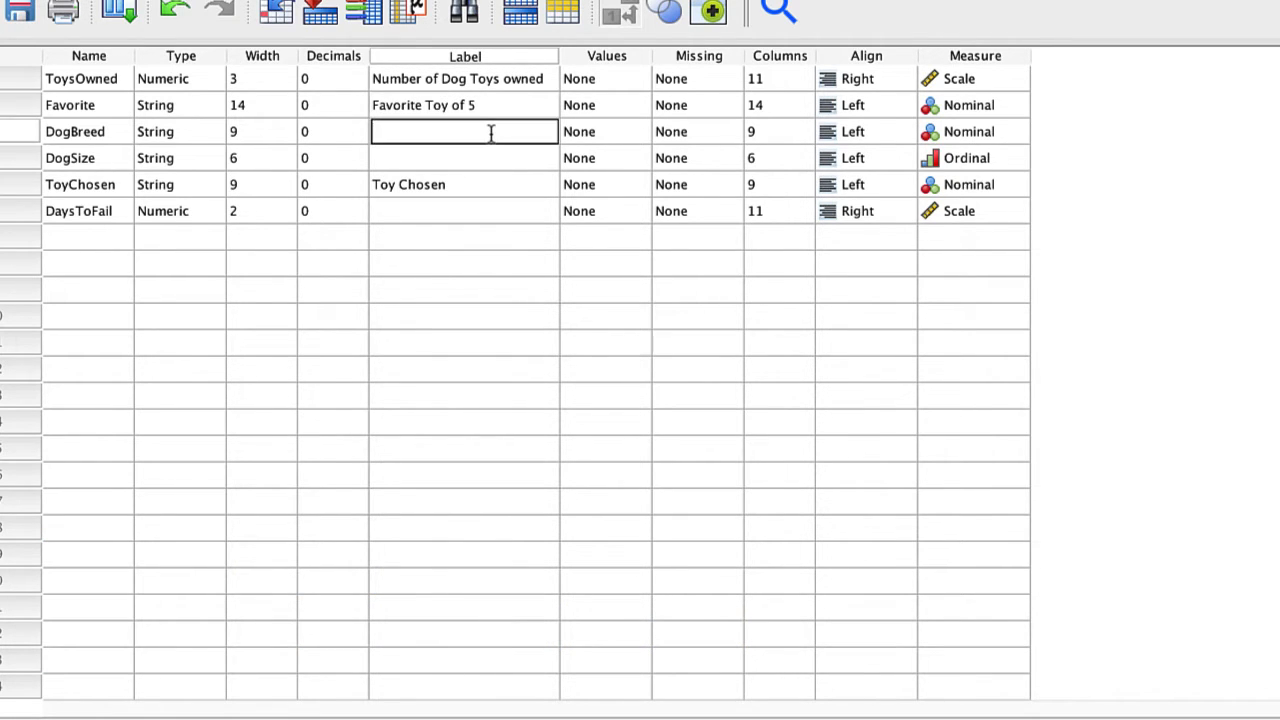
{"action": "type", "text": "Breed of Dog"}
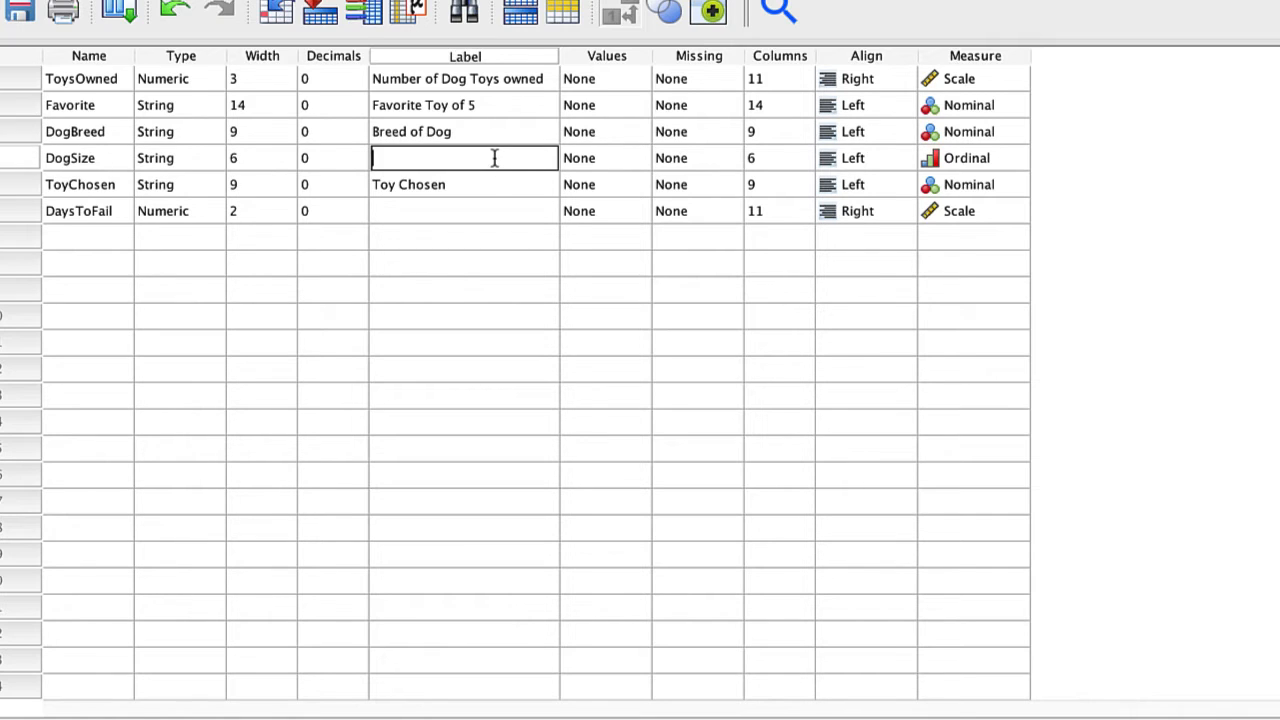
{"action": "type", "text": "Relative size of dog"}
{"action": "left_click", "coordinate": [464, 184]}
{"action": "type", "text": " as a reward"}
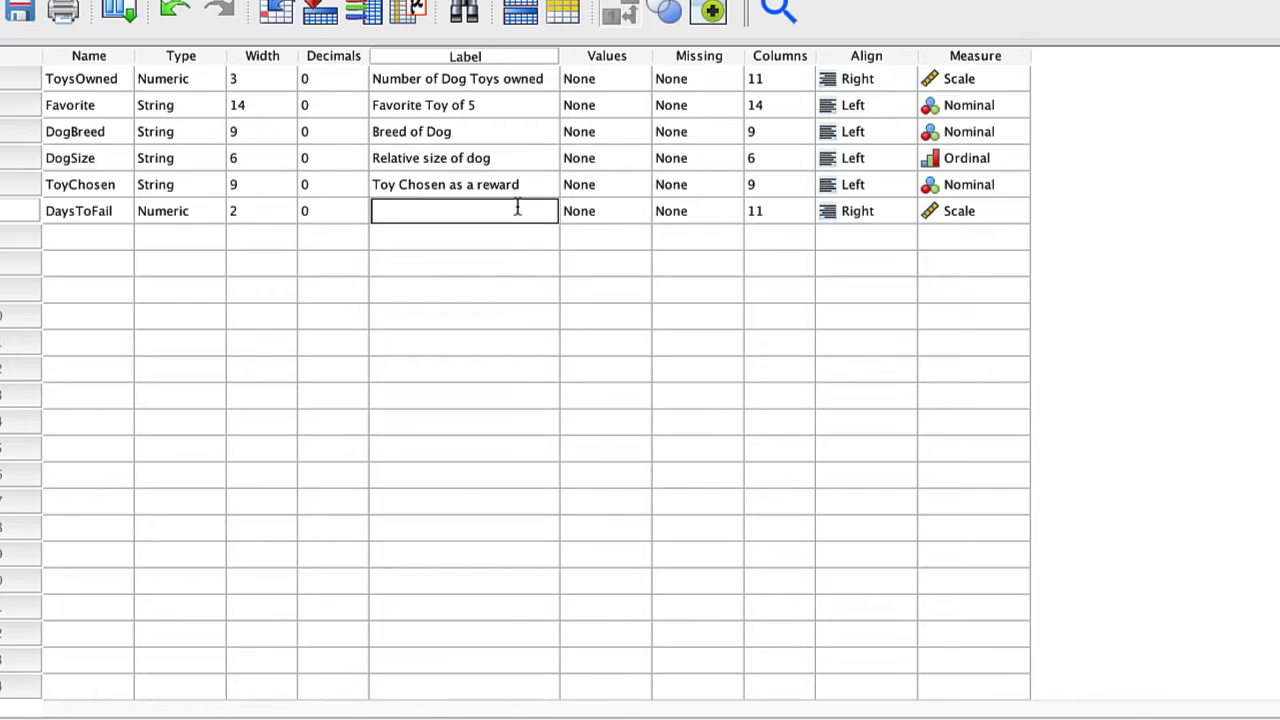
{"action": "type", "text": "Days until gift"}
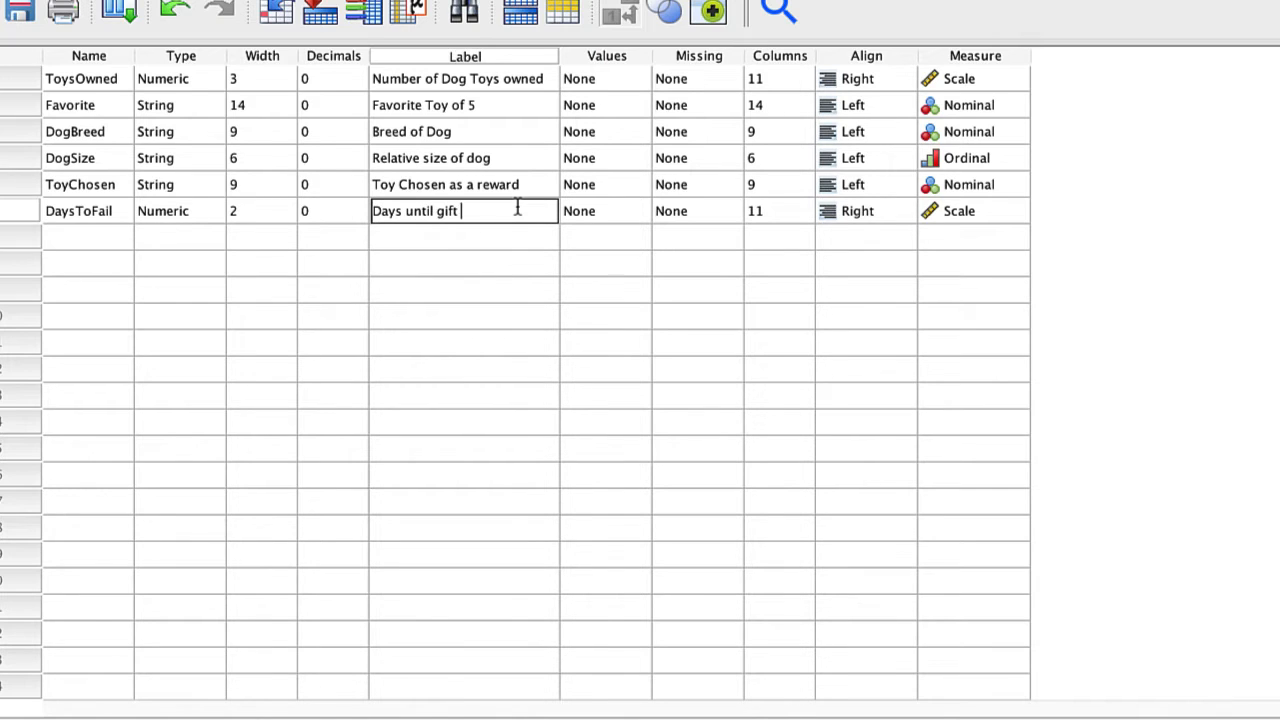
{"action": "type", "text": "toy was chewed up"}
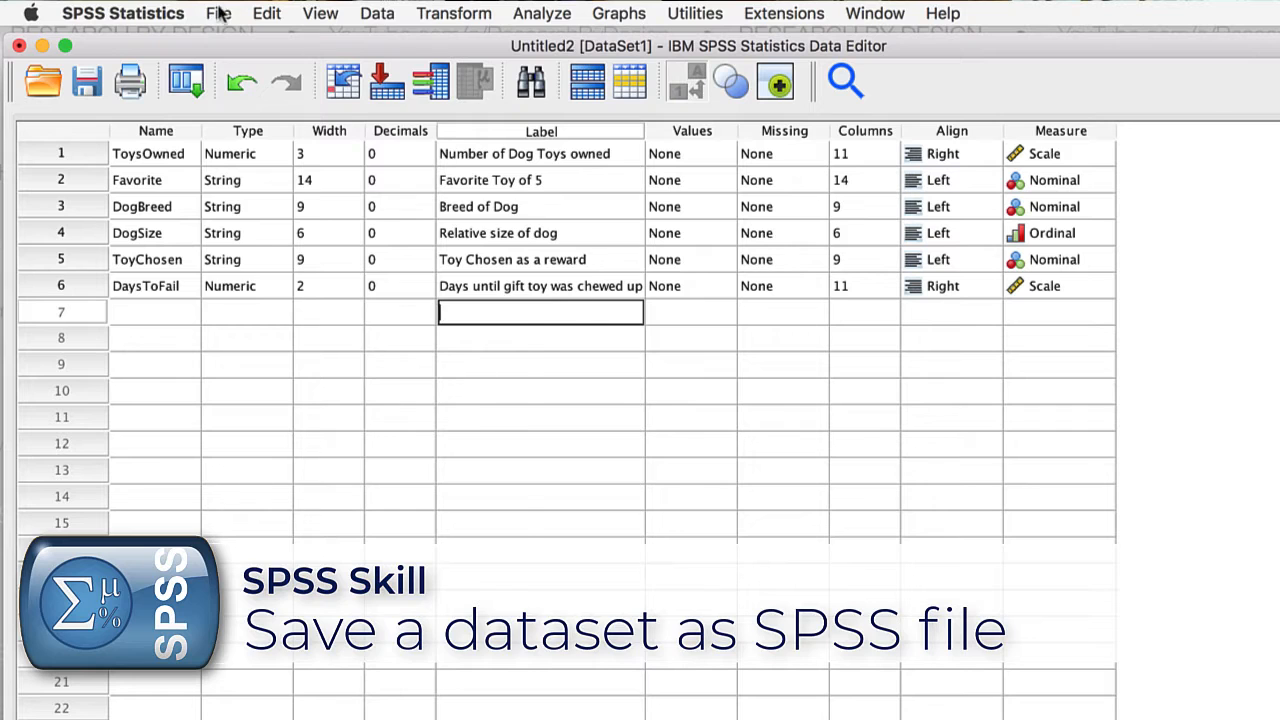
Save As the dataset under the name DogToys in the Desktop folder.
{"action": "left_click", "coordinate": [218, 13]}
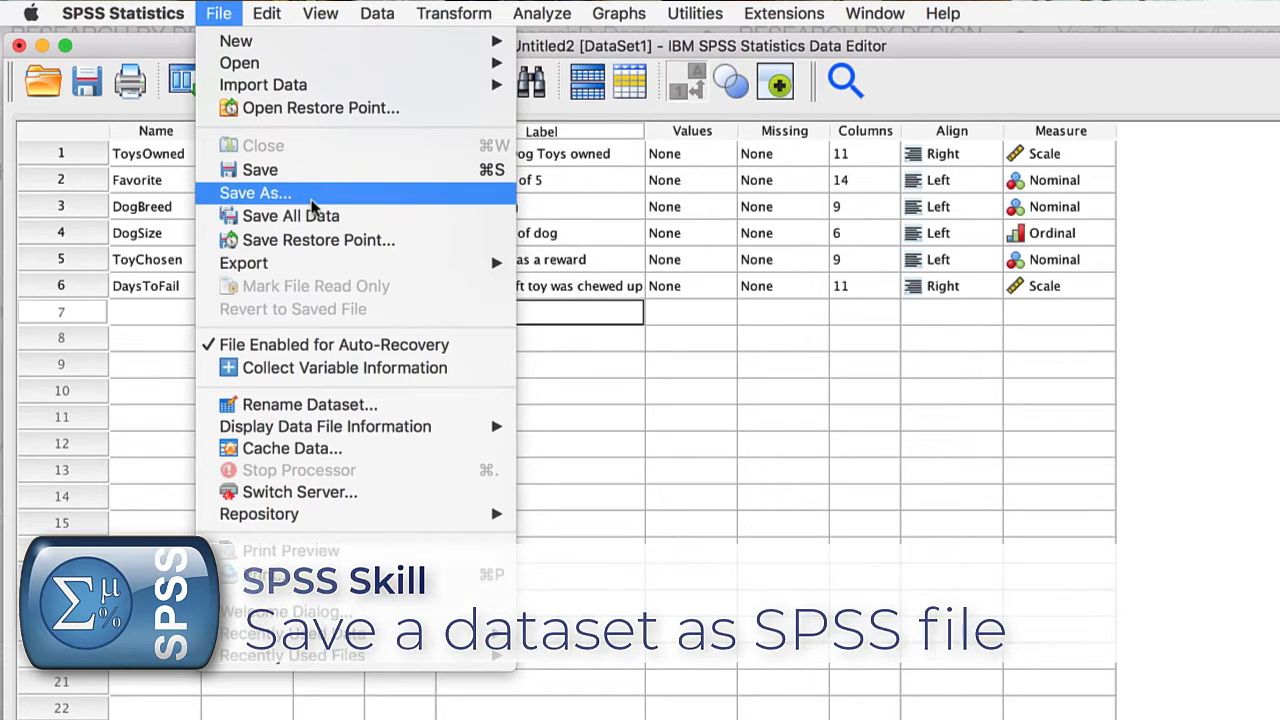
{"action": "left_click", "coordinate": [255, 193]}
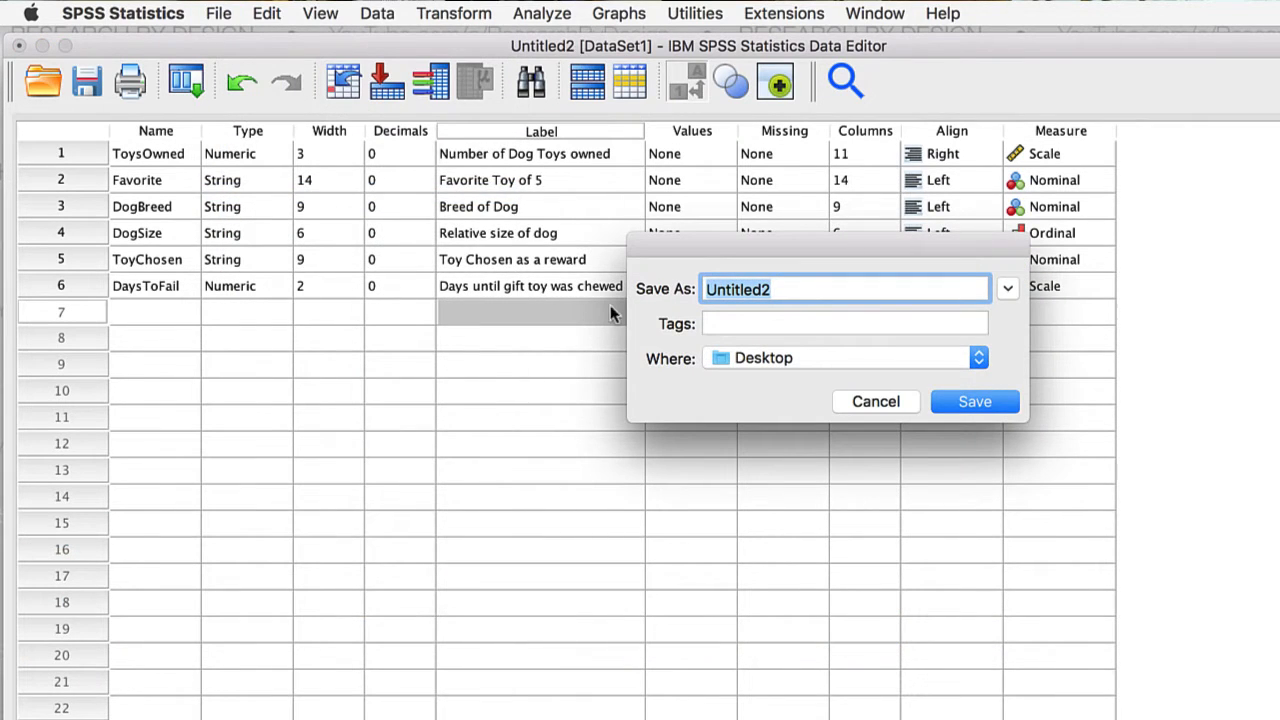
{"action": "type", "text": "DogToys"}
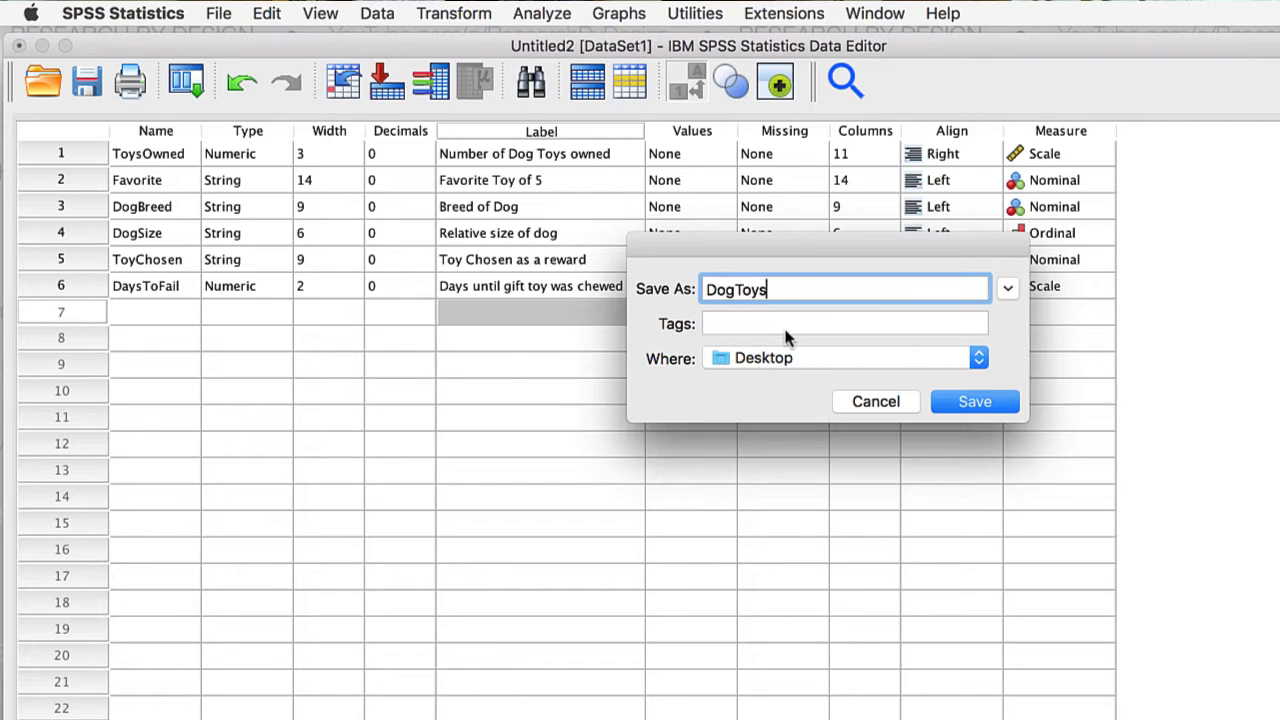
{"action": "mouse_move", "coordinate": [1000, 363]}
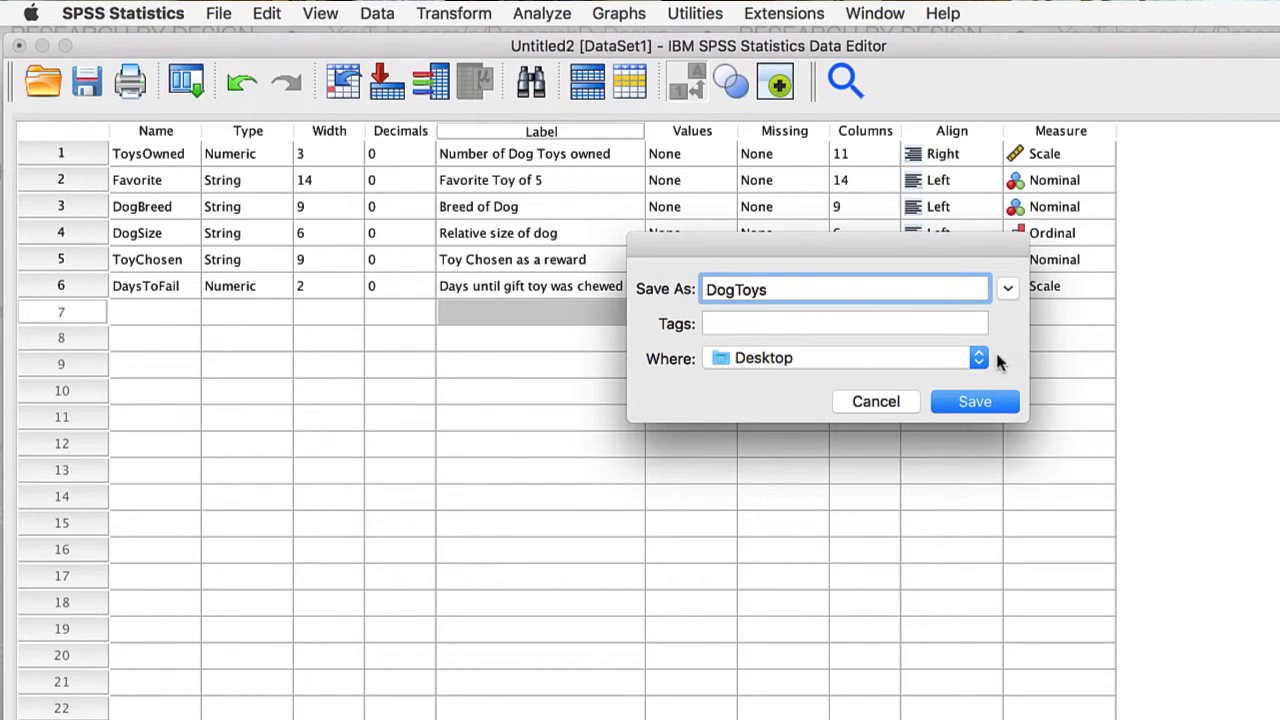
{"action": "left_click", "coordinate": [973, 401]}
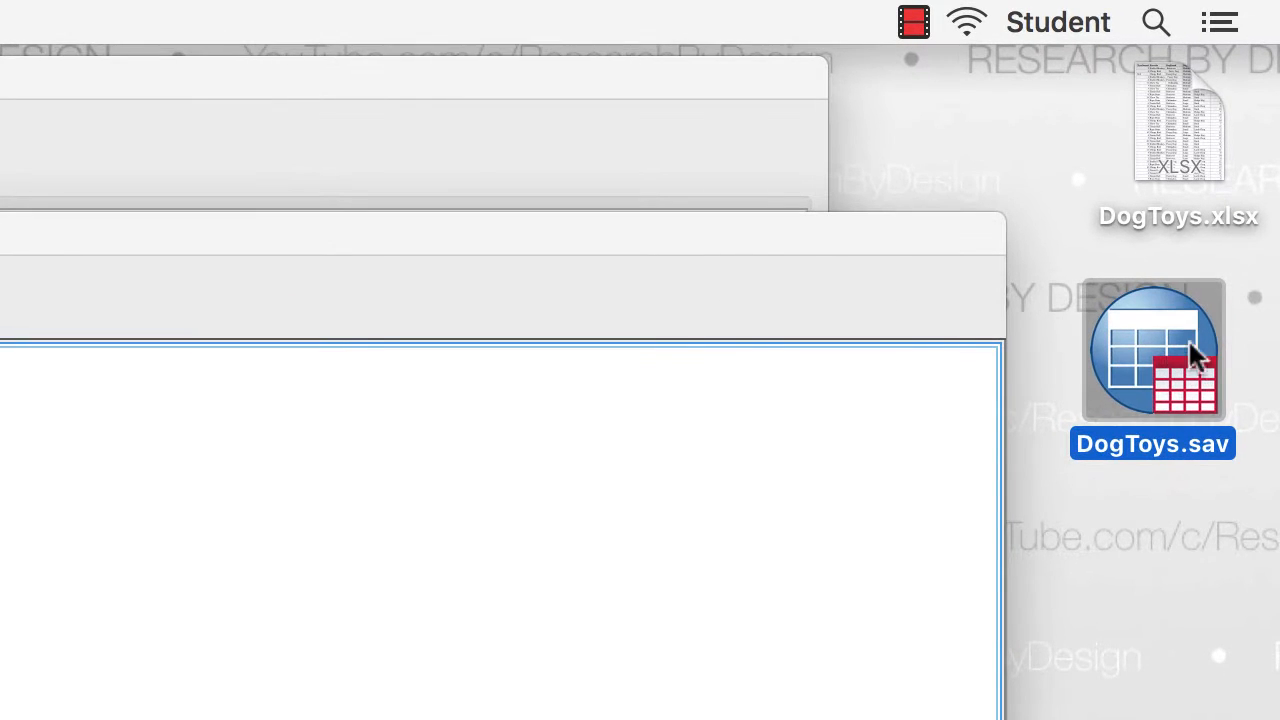
{"action": "mouse_move", "coordinate": [1190, 470]}
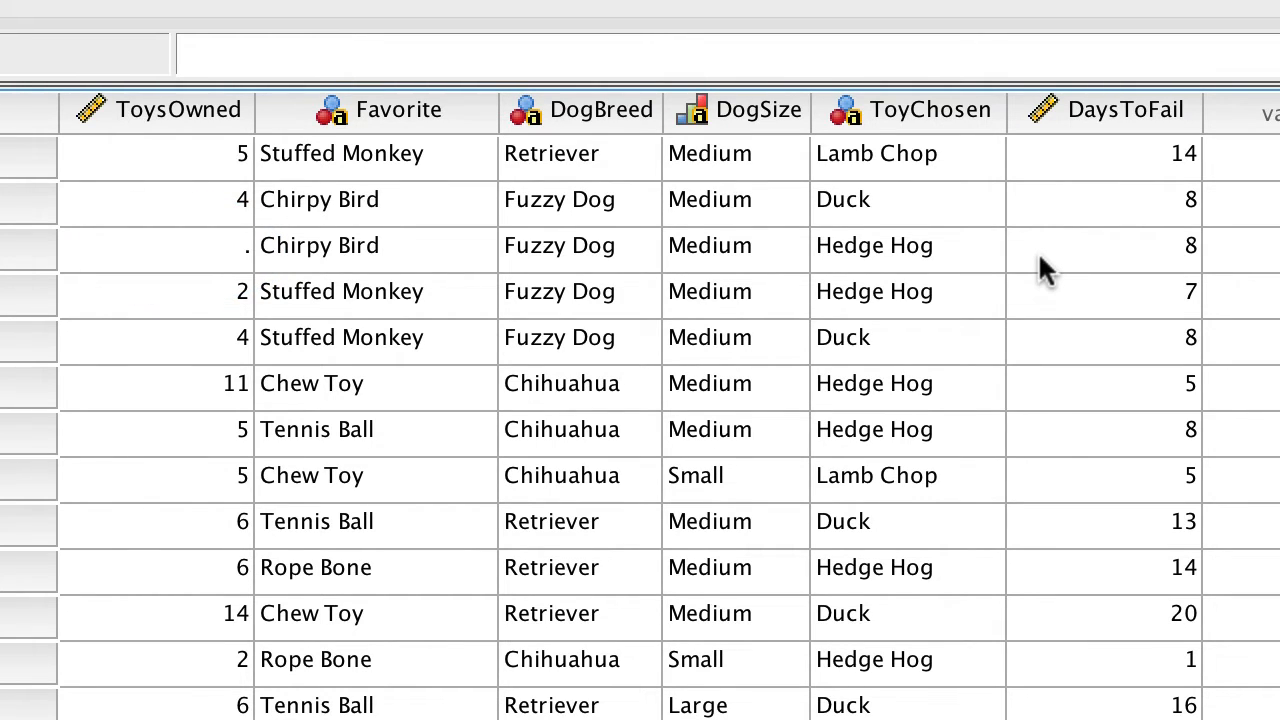
Enter 3 in the empty ToysOwned cell of case 3.
{"action": "left_click", "coordinate": [157, 245]}
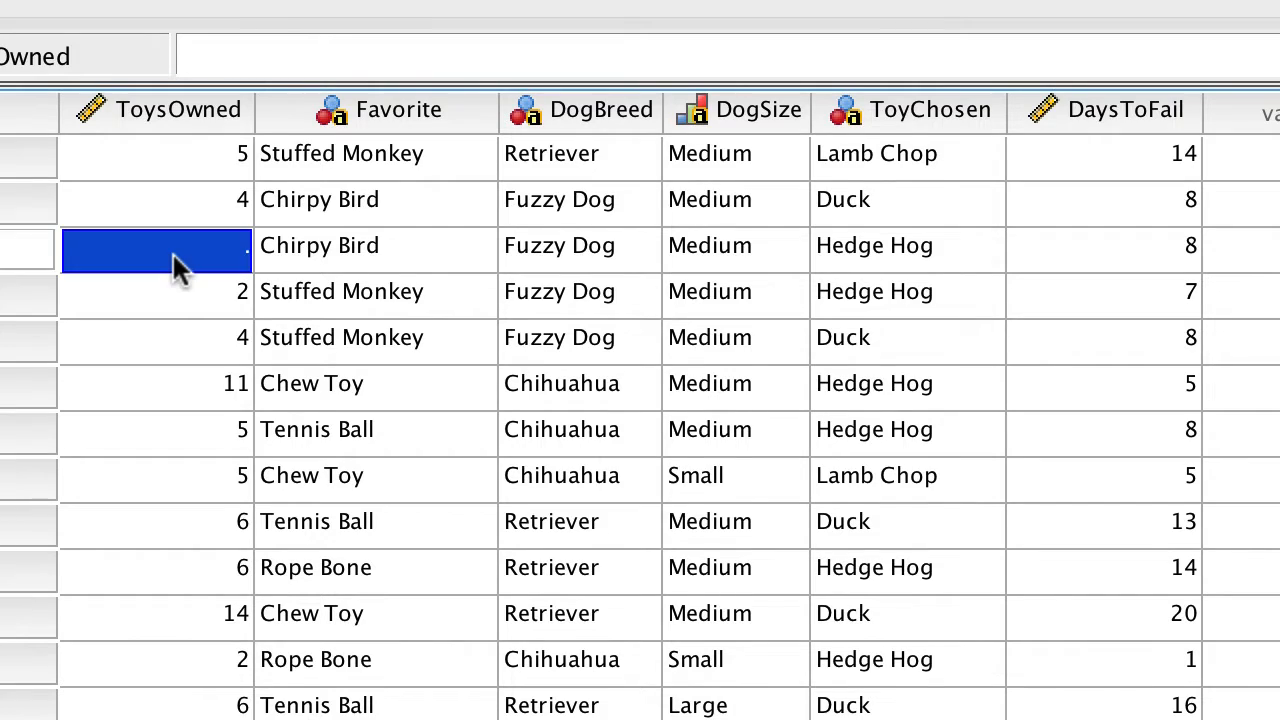
{"action": "type", "text": "3"}
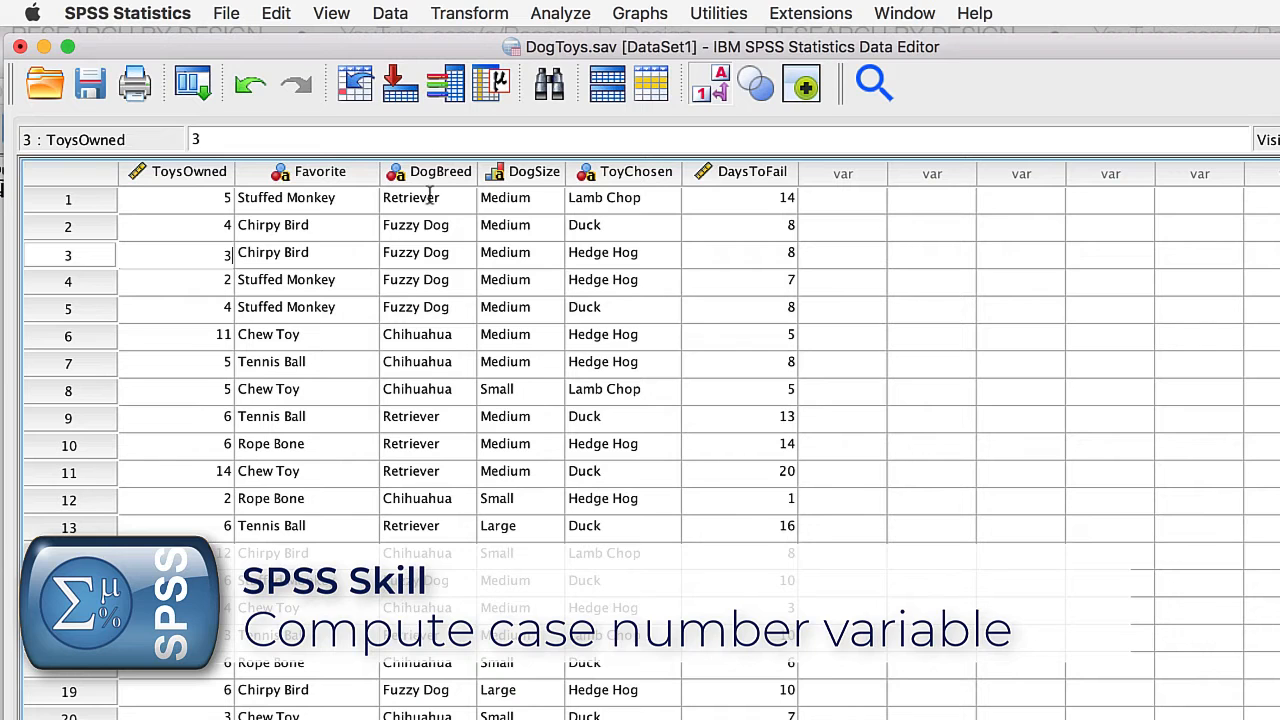
Compute a new target variable Dog and label it 'Unique identification number'.
{"action": "left_click", "coordinate": [469, 13]}
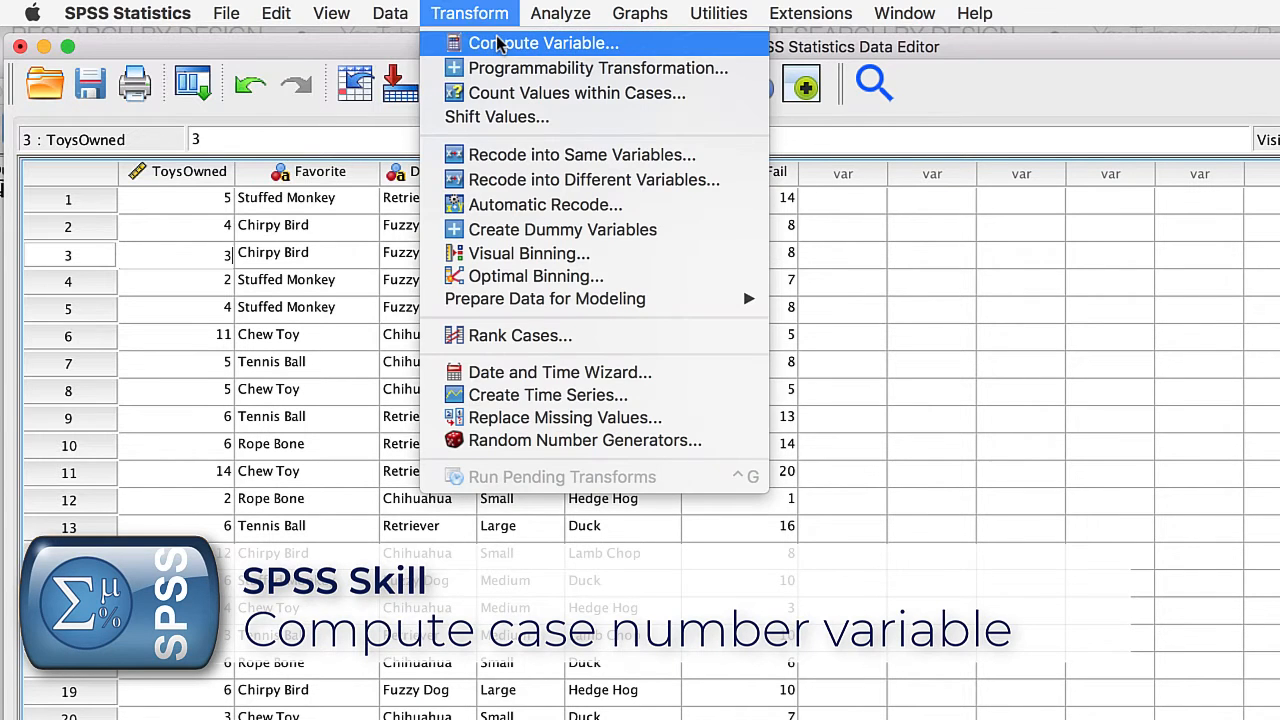
{"action": "left_click", "coordinate": [543, 43]}
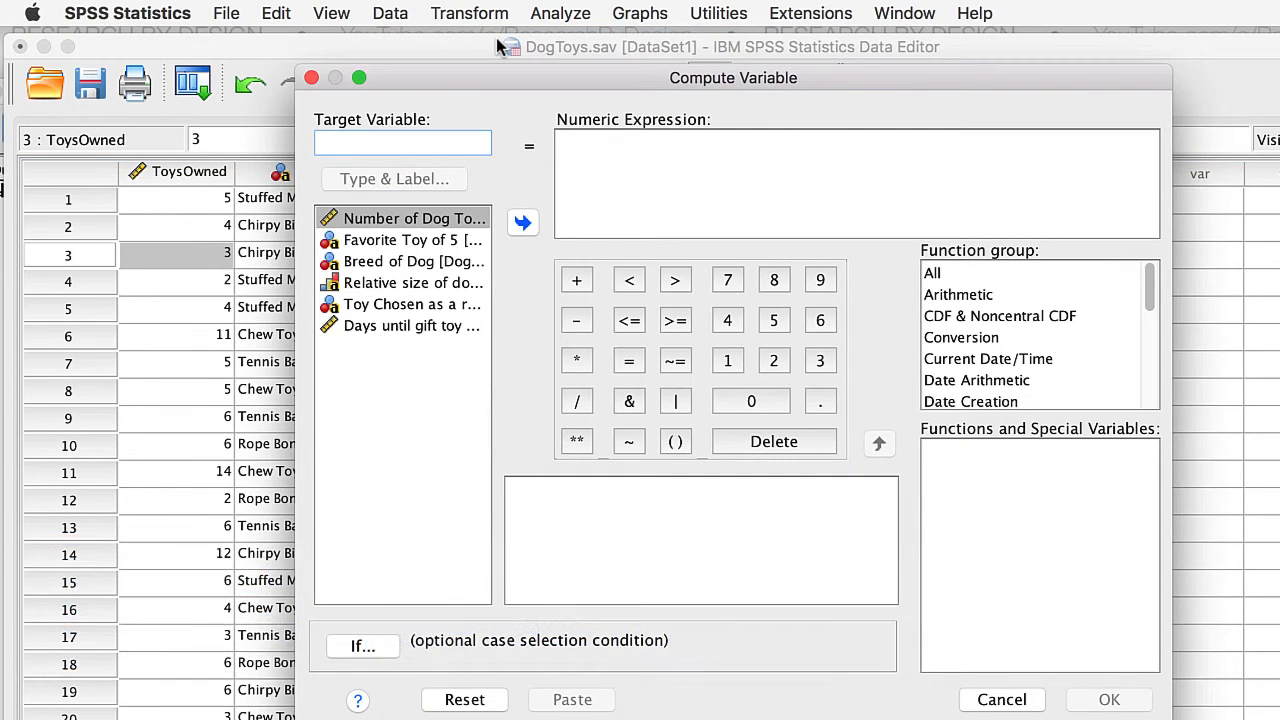
{"action": "mouse_move", "coordinate": [500, 54]}
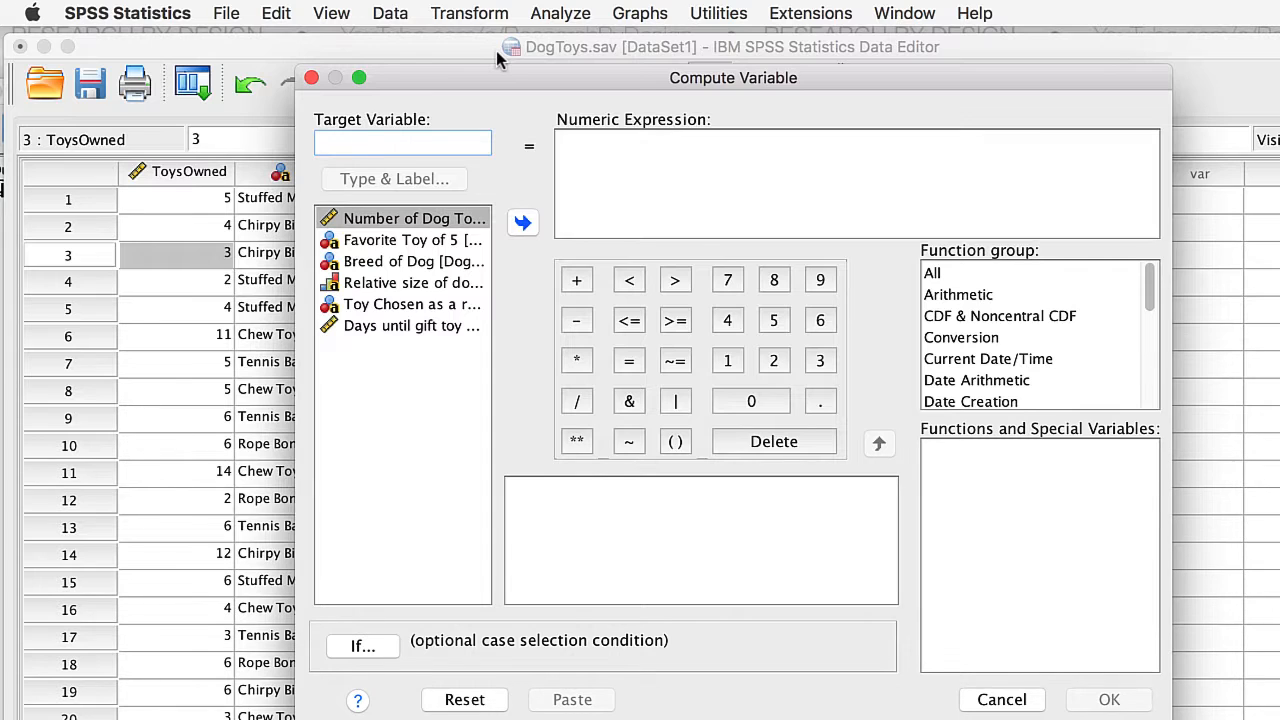
{"action": "type", "text": "Dog"}
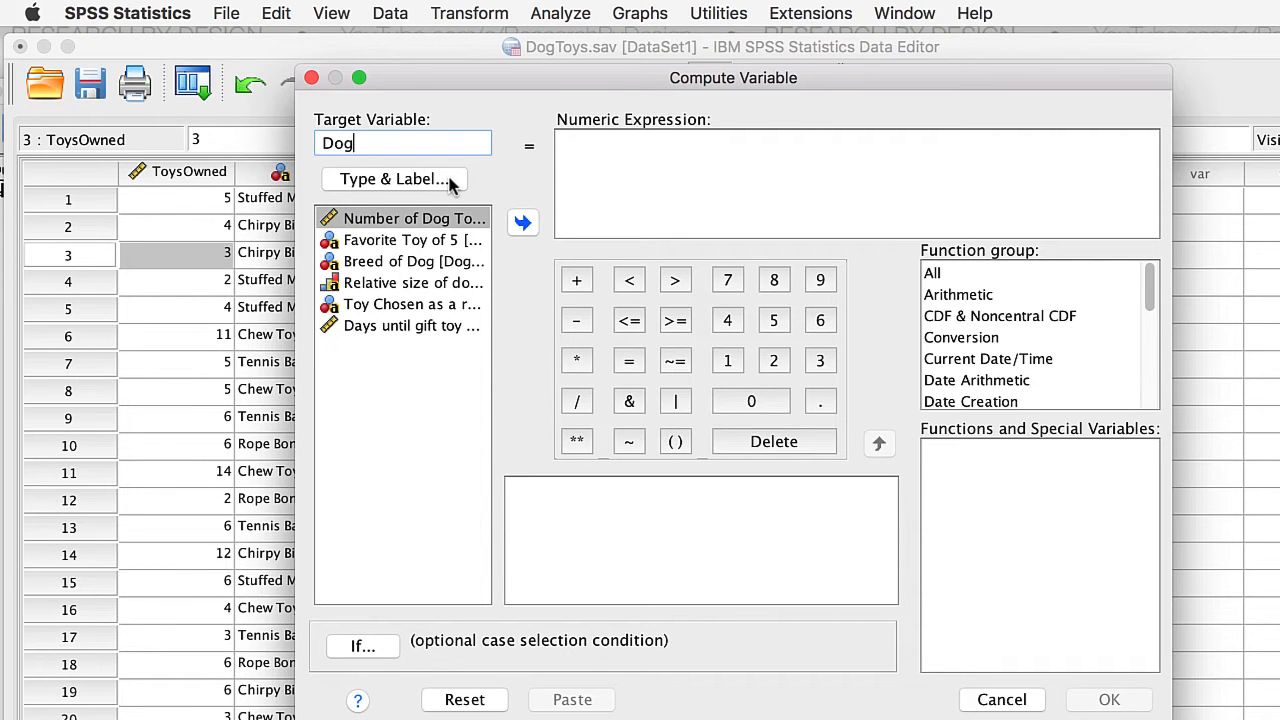
{"action": "left_click", "coordinate": [393, 178]}
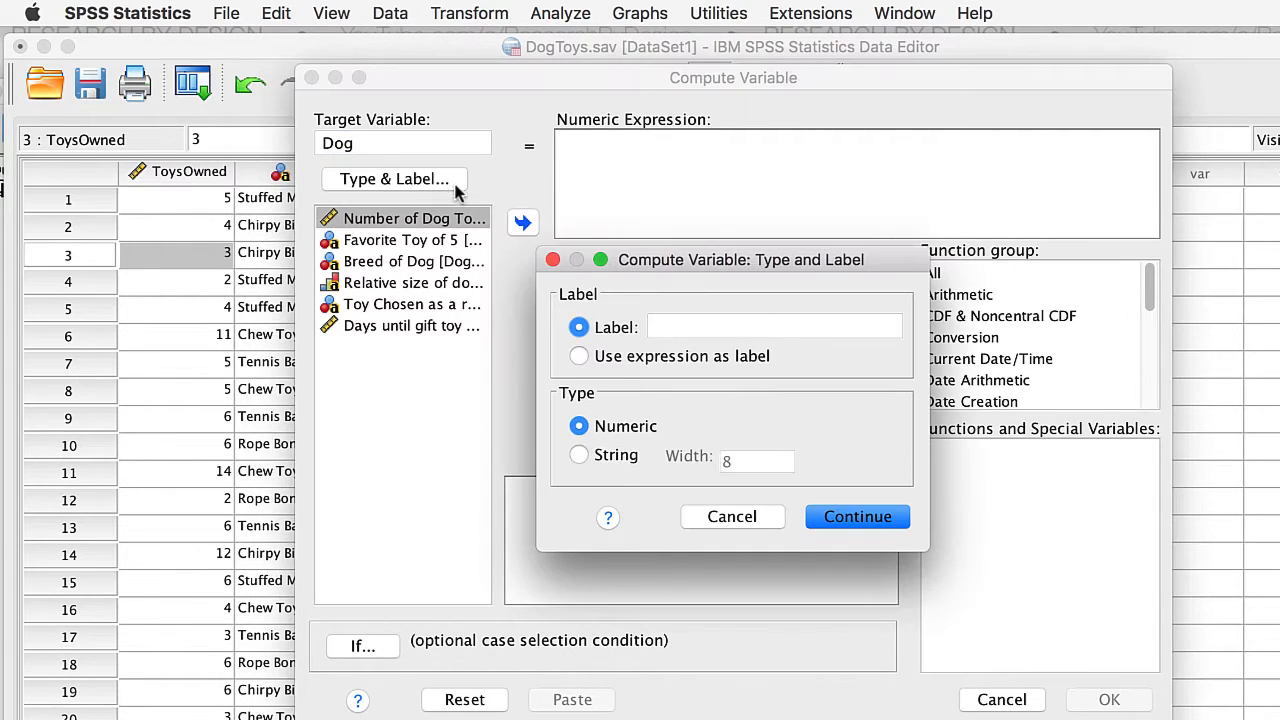
{"action": "left_click", "coordinate": [775, 326]}
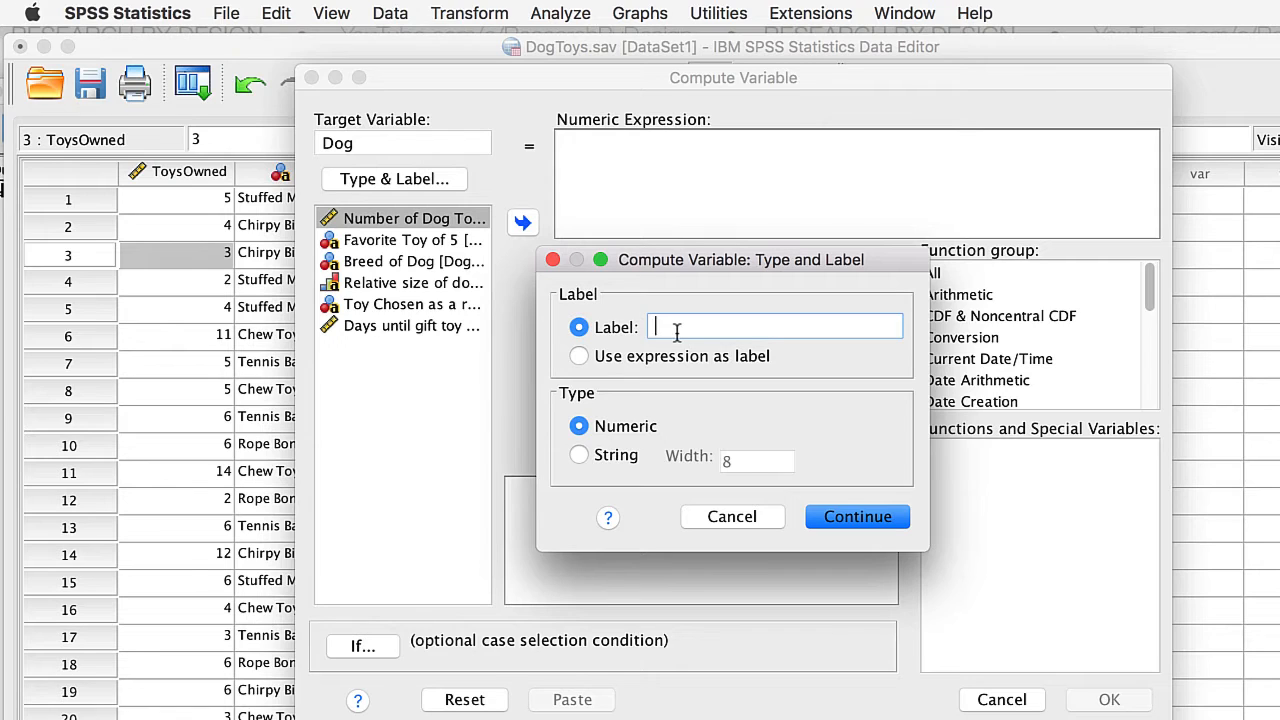
{"action": "type", "text": "Unique"}
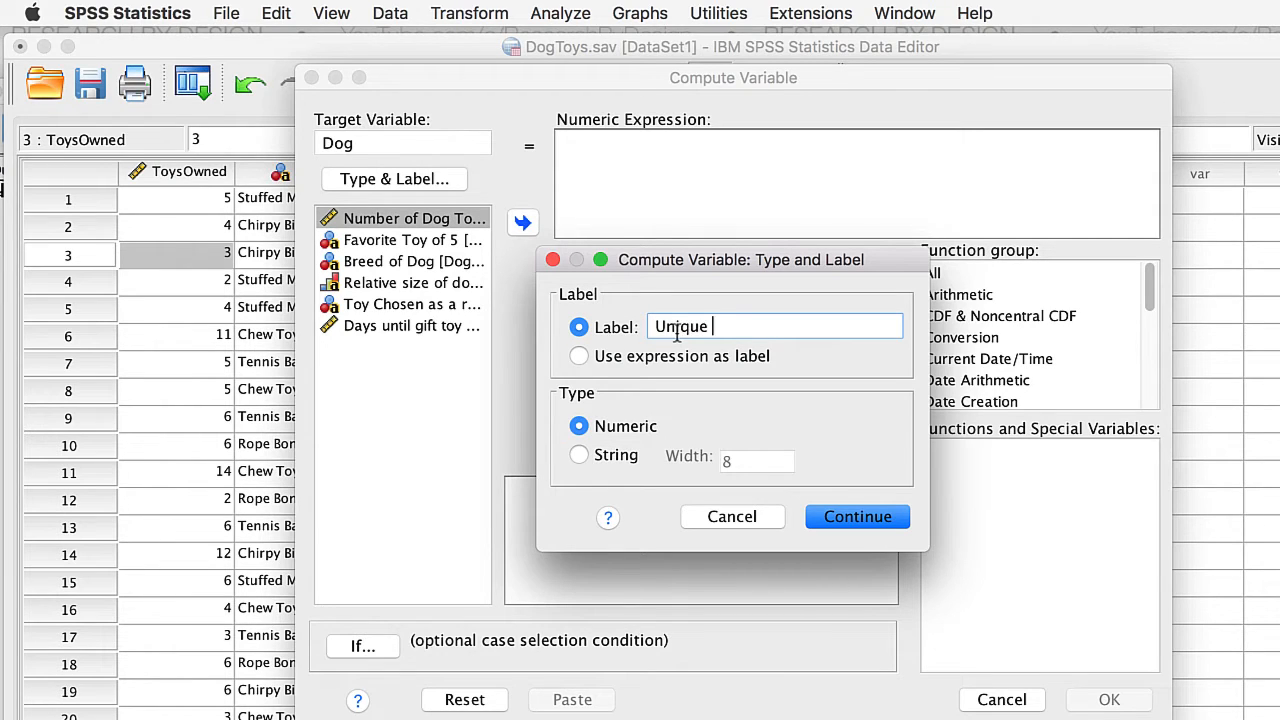
{"action": "type", "text": "identification number"}
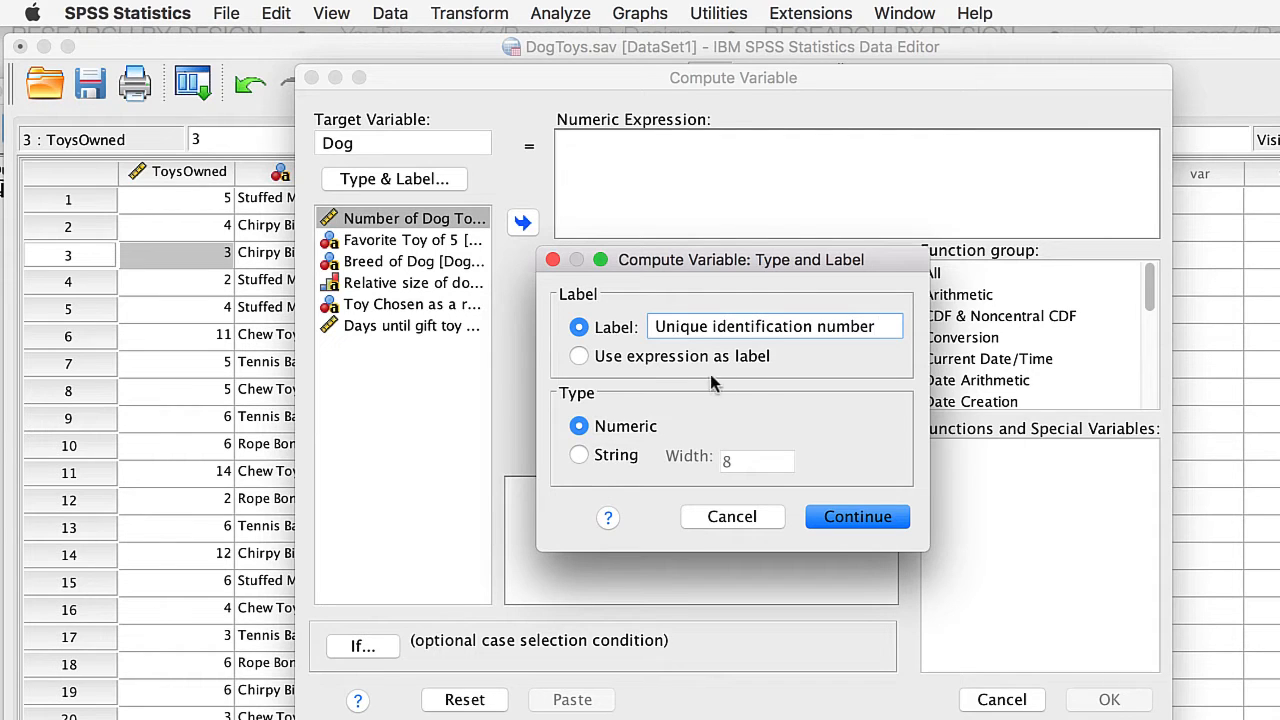
{"action": "mouse_move", "coordinate": [615, 375]}
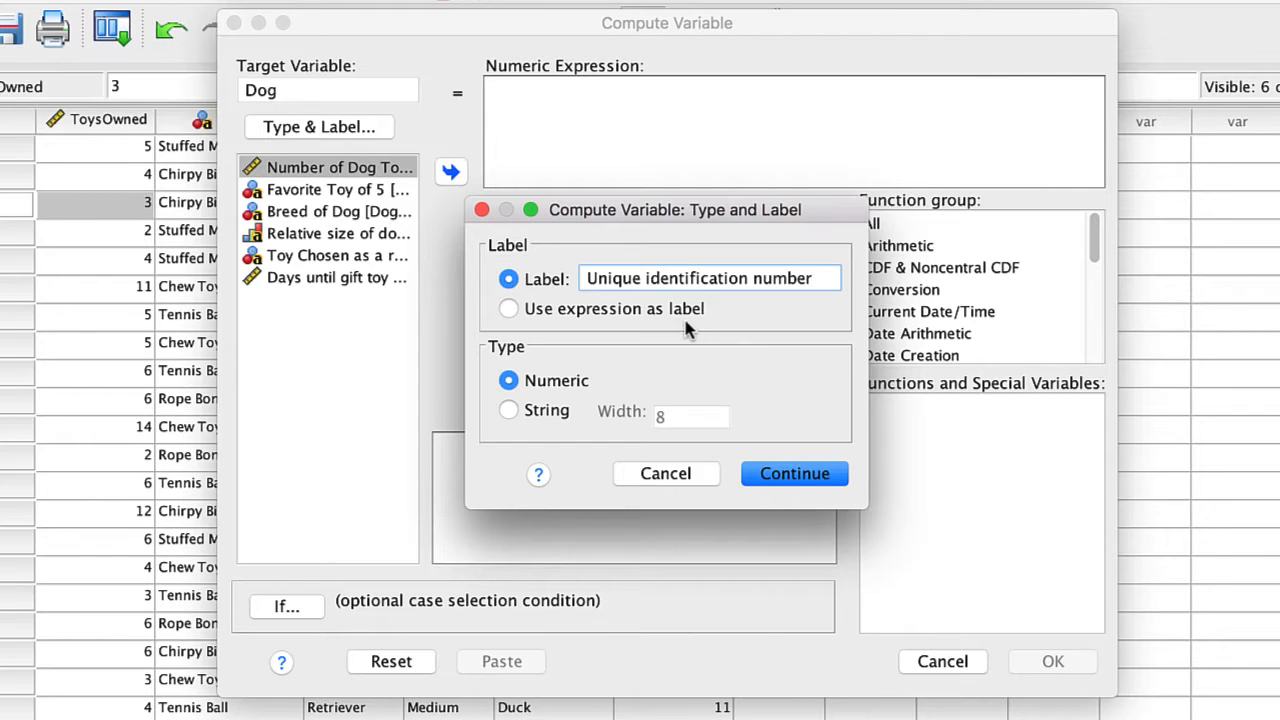
{"action": "left_click", "coordinate": [793, 473]}
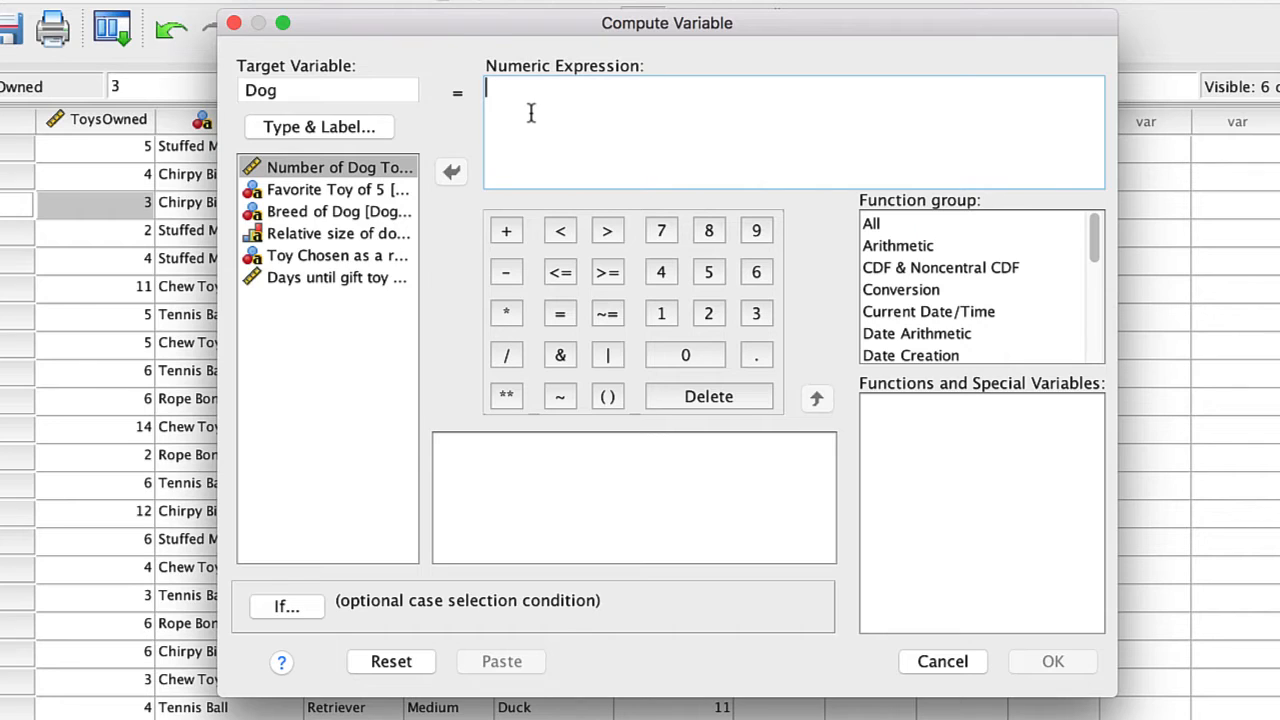
{"action": "mouse_move", "coordinate": [718, 150]}
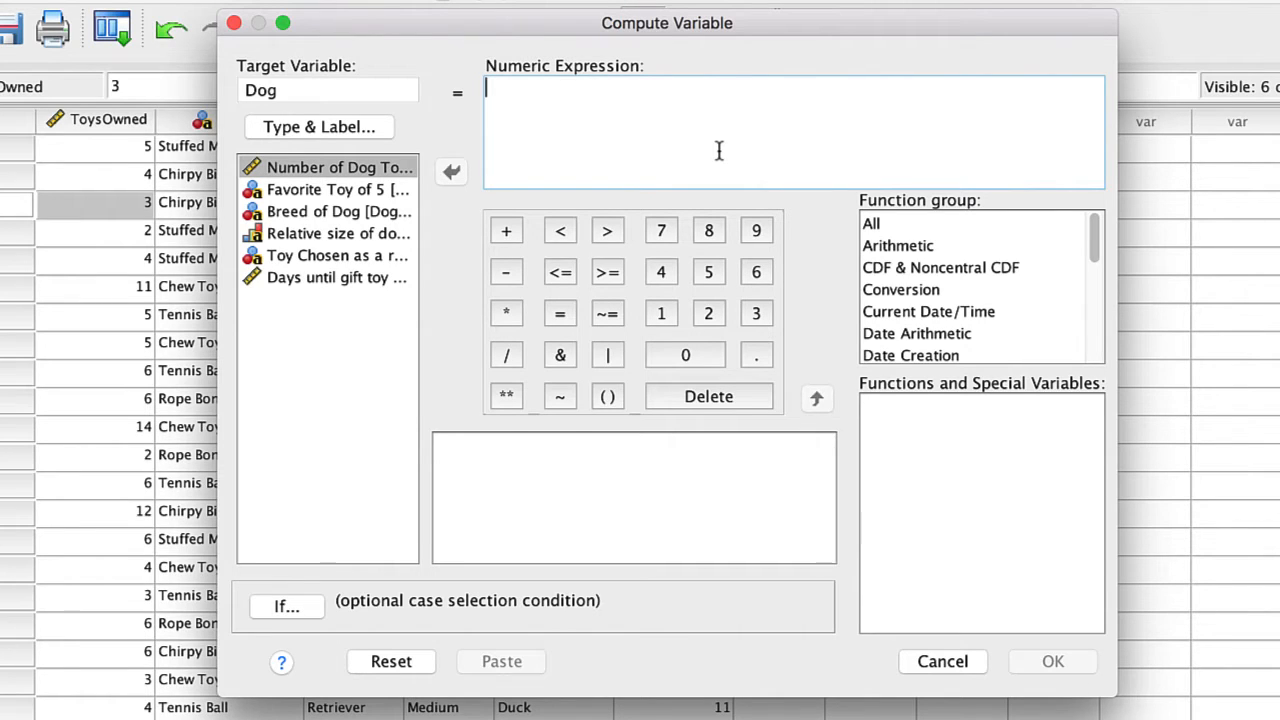
{"action": "mouse_move", "coordinate": [1017, 154]}
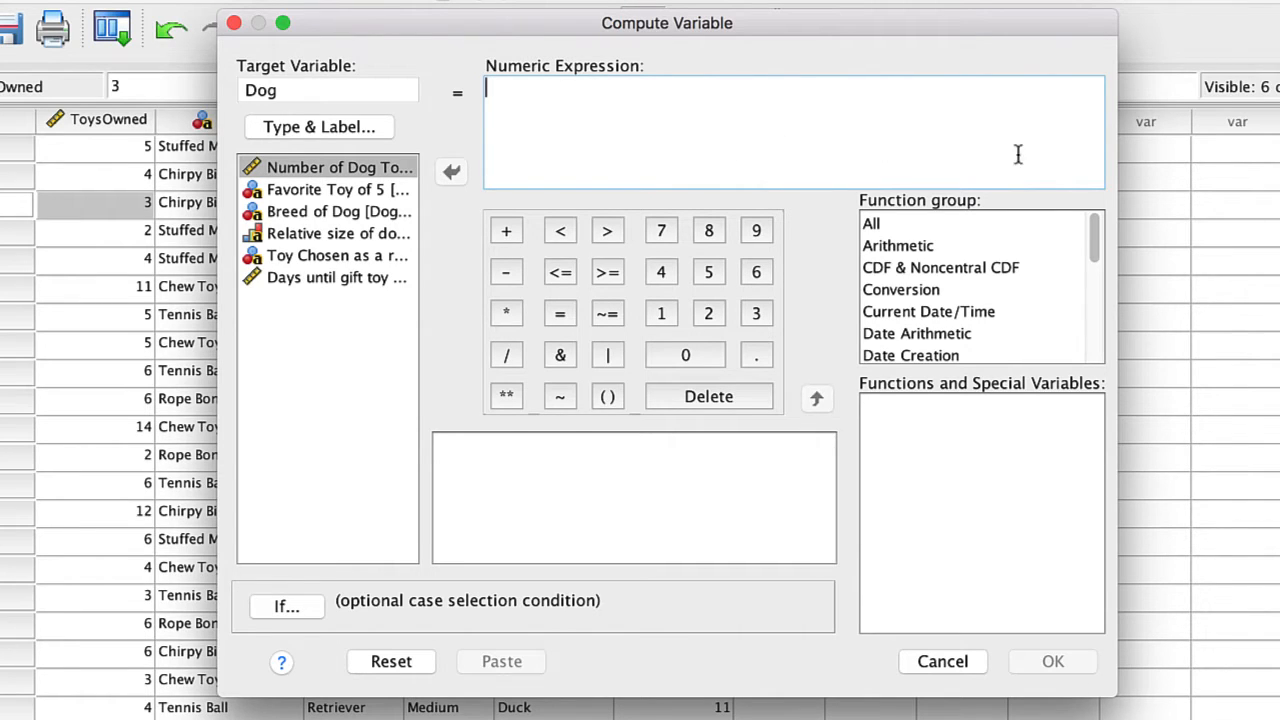
{"action": "left_click", "coordinate": [871, 223]}
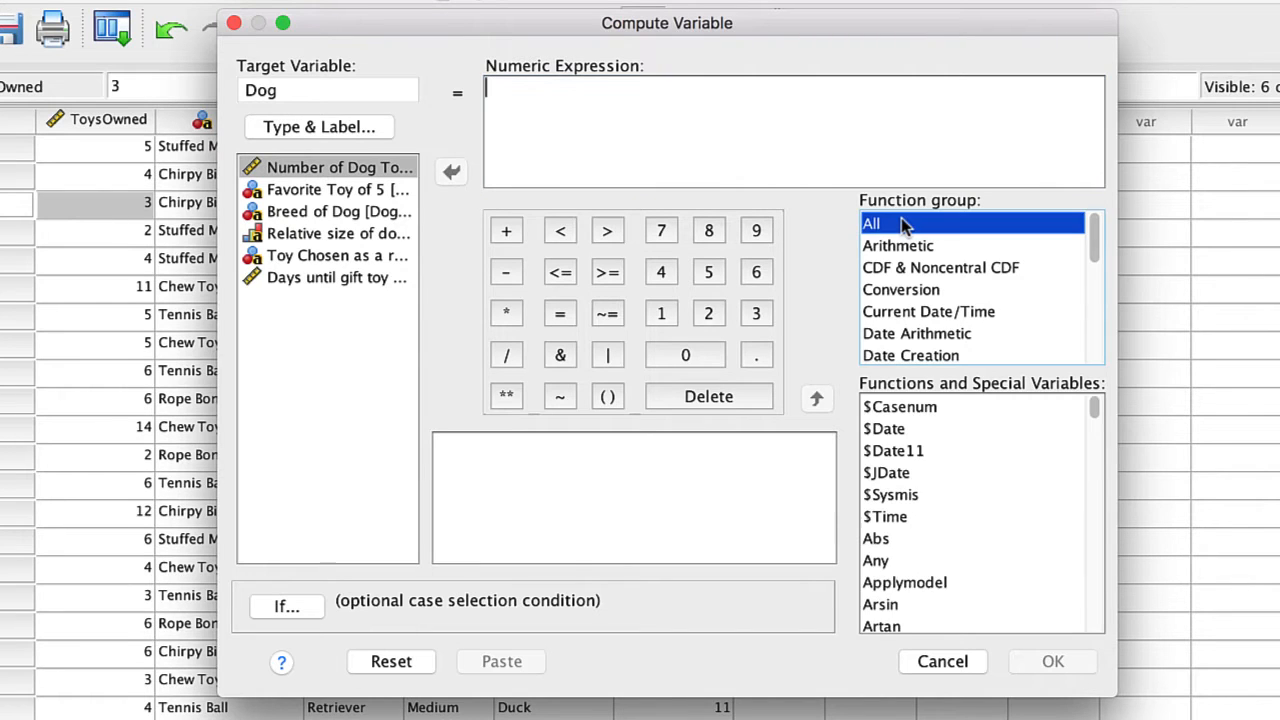
{"action": "left_click", "coordinate": [899, 406]}
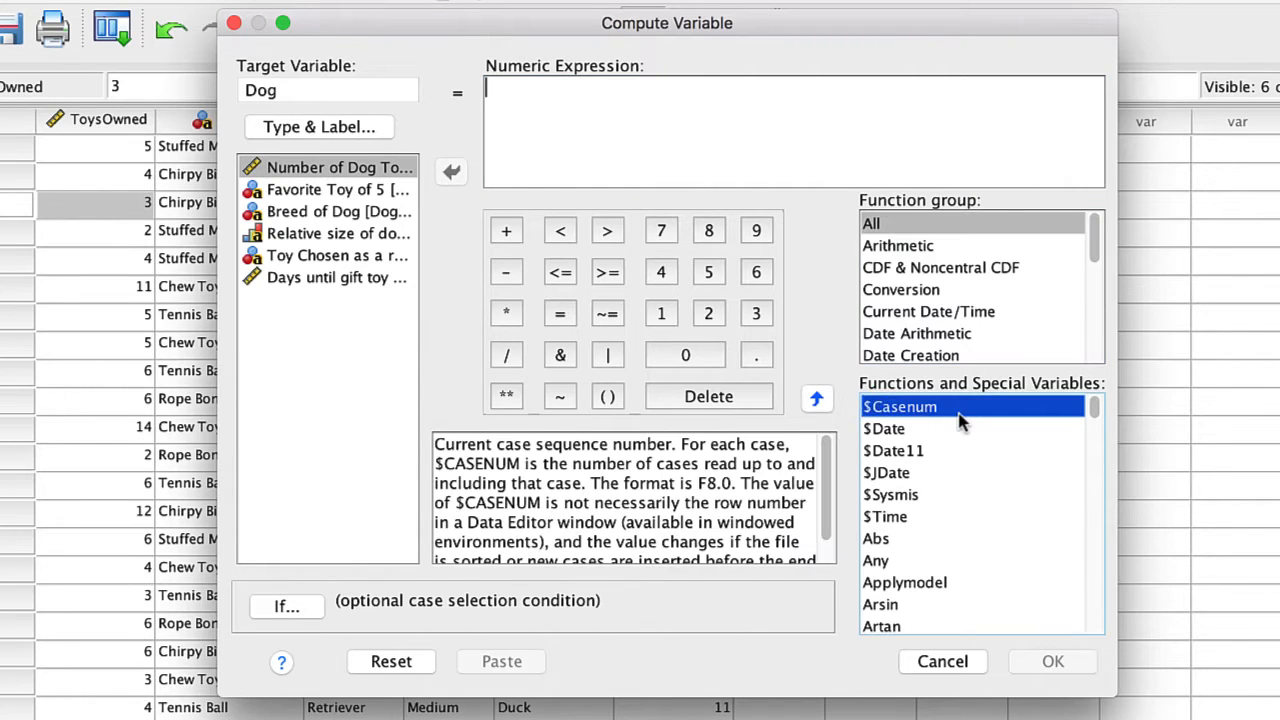
{"action": "mouse_move", "coordinate": [970, 420]}
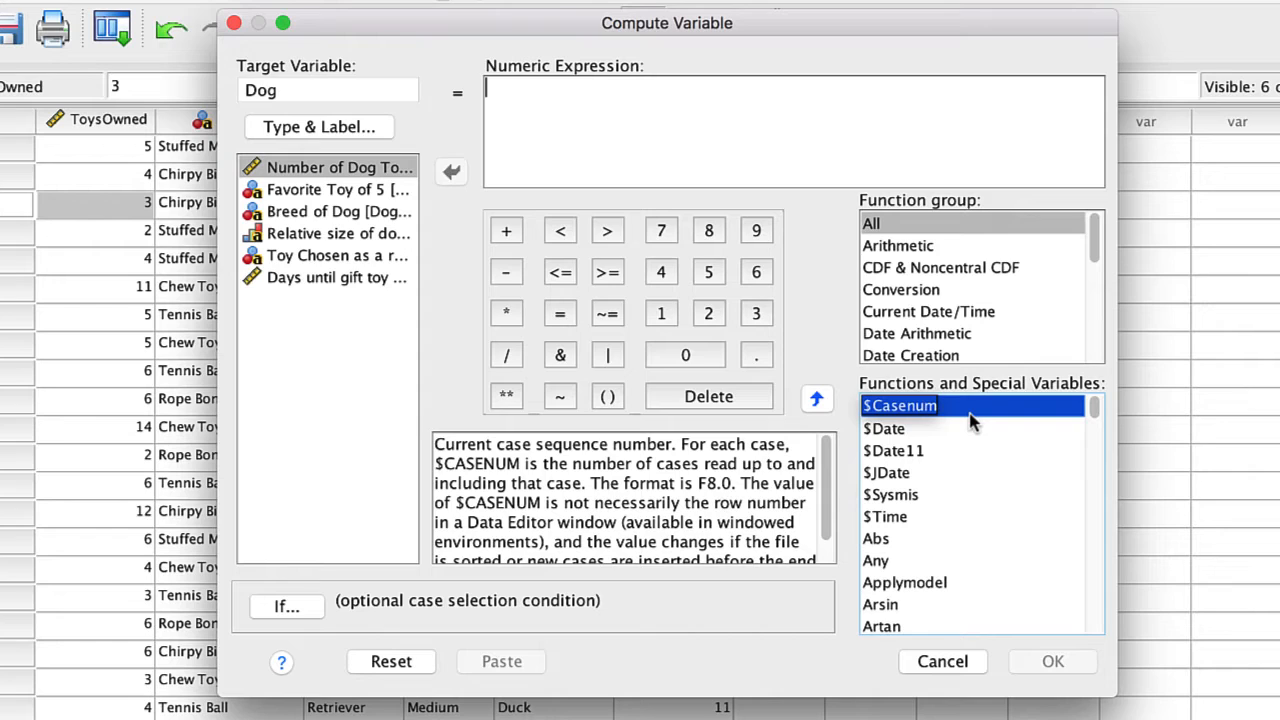
{"action": "mouse_move", "coordinate": [810, 530]}
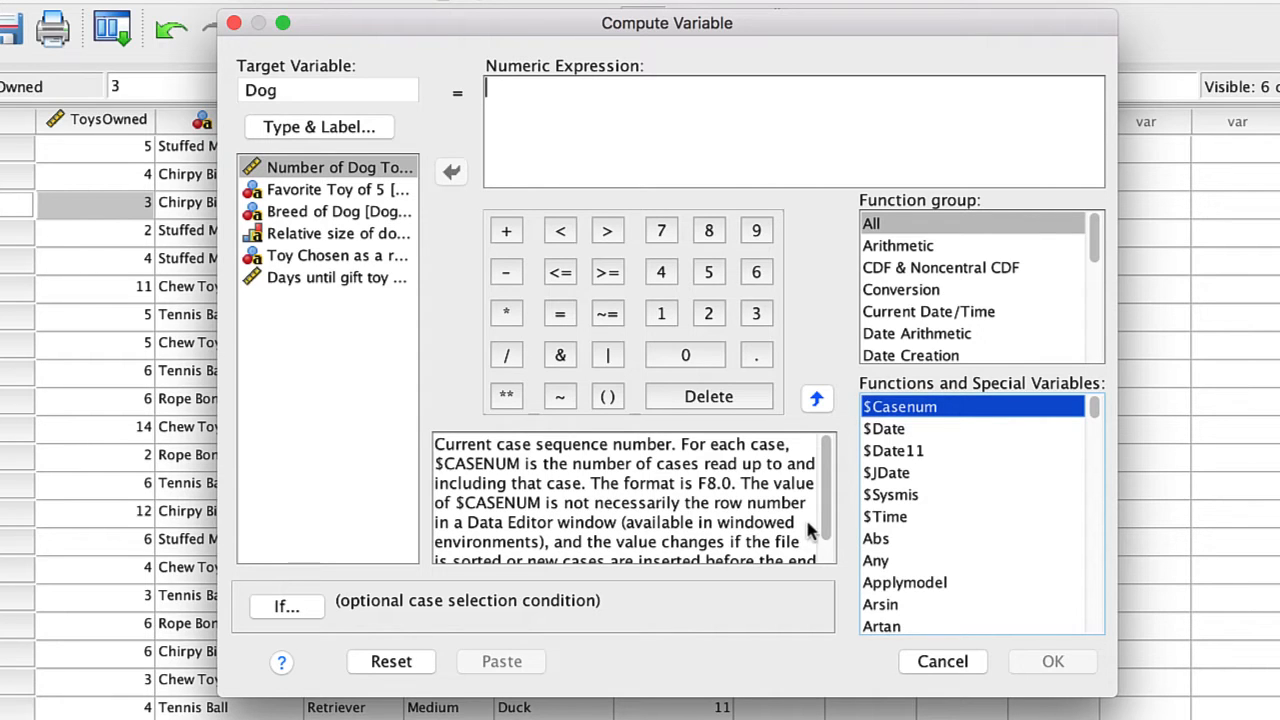
{"action": "mouse_move", "coordinate": [683, 505]}
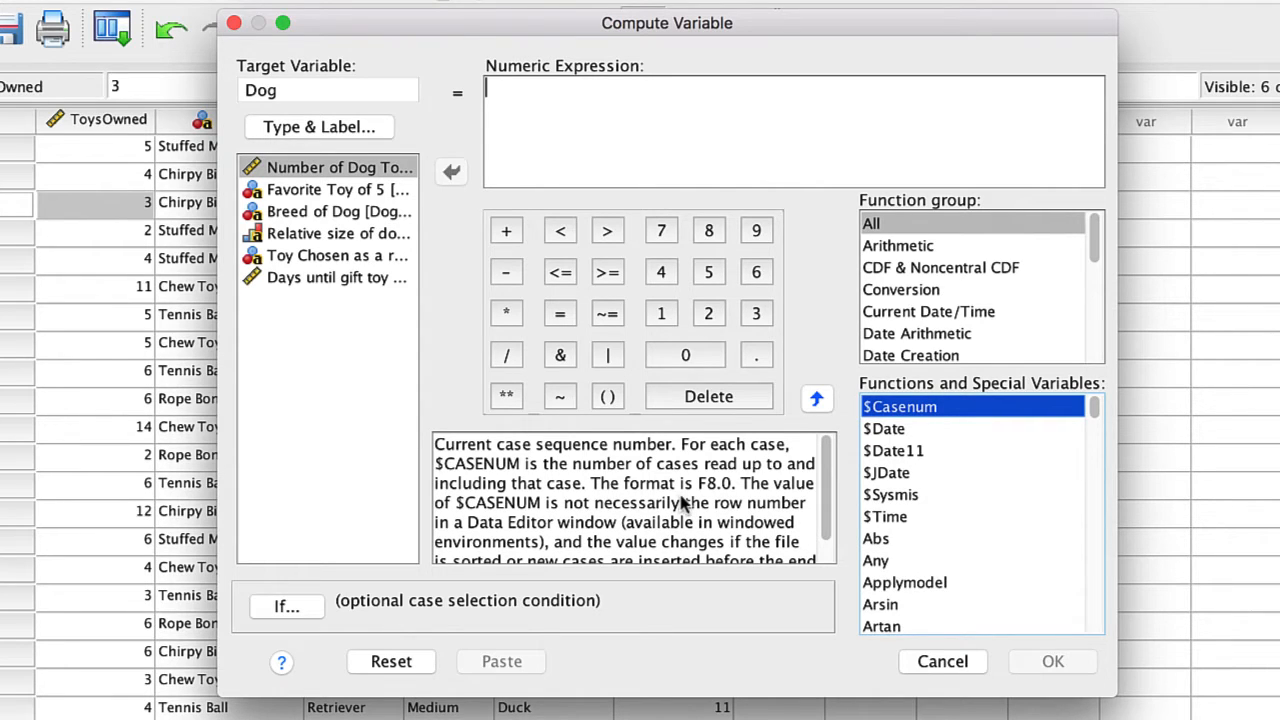
{"action": "mouse_move", "coordinate": [710, 465]}
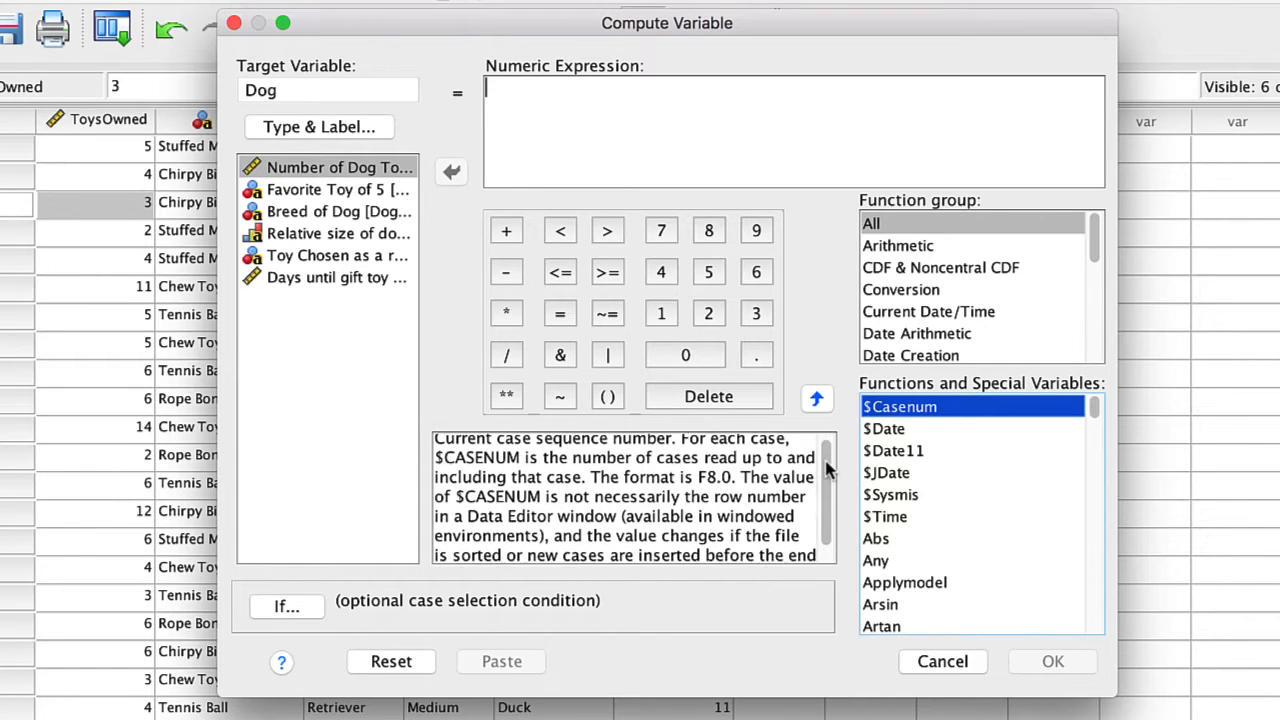
{"action": "scroll", "scroll_direction": "down", "scroll_amount": 3}
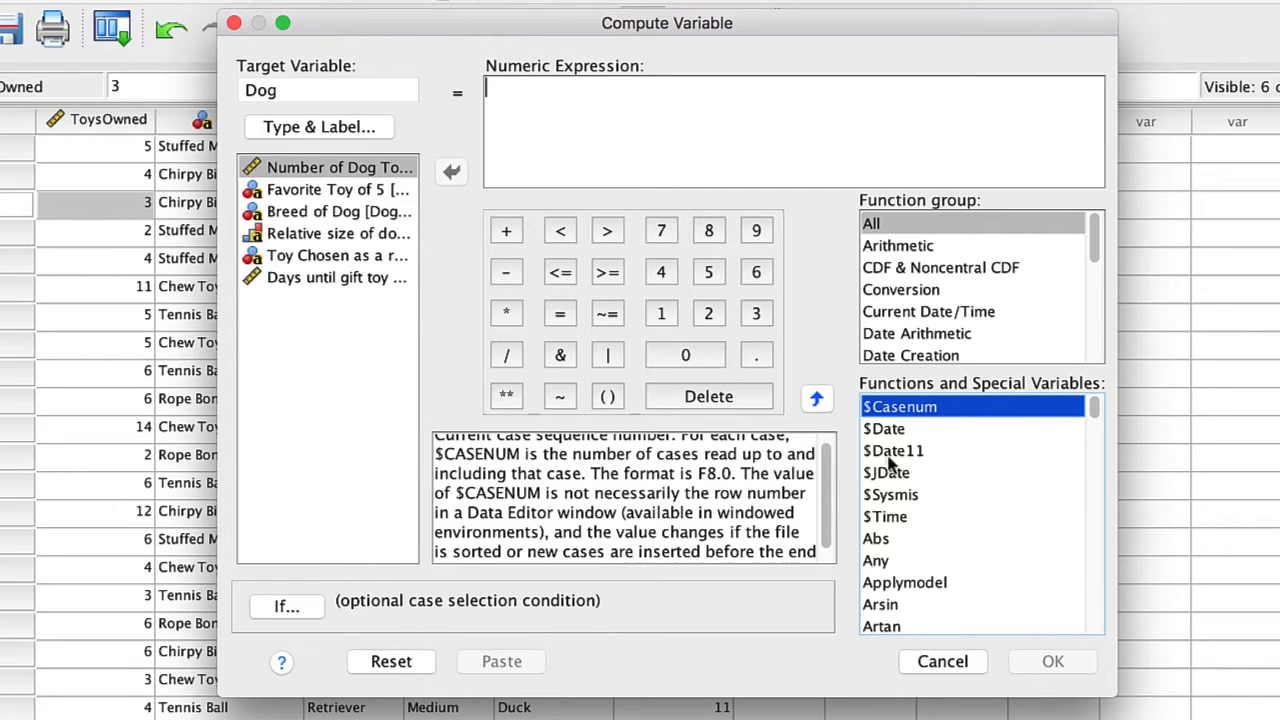
{"action": "left_click", "coordinate": [876, 538]}
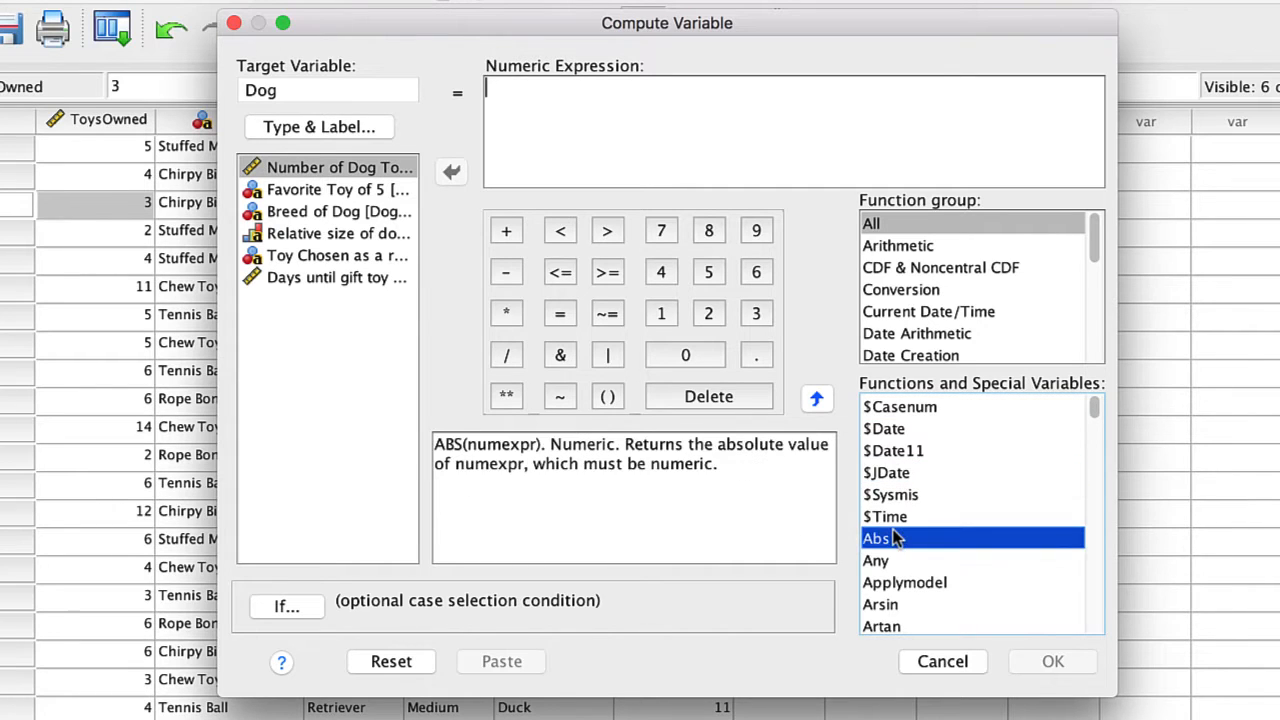
{"action": "left_click", "coordinate": [880, 604]}
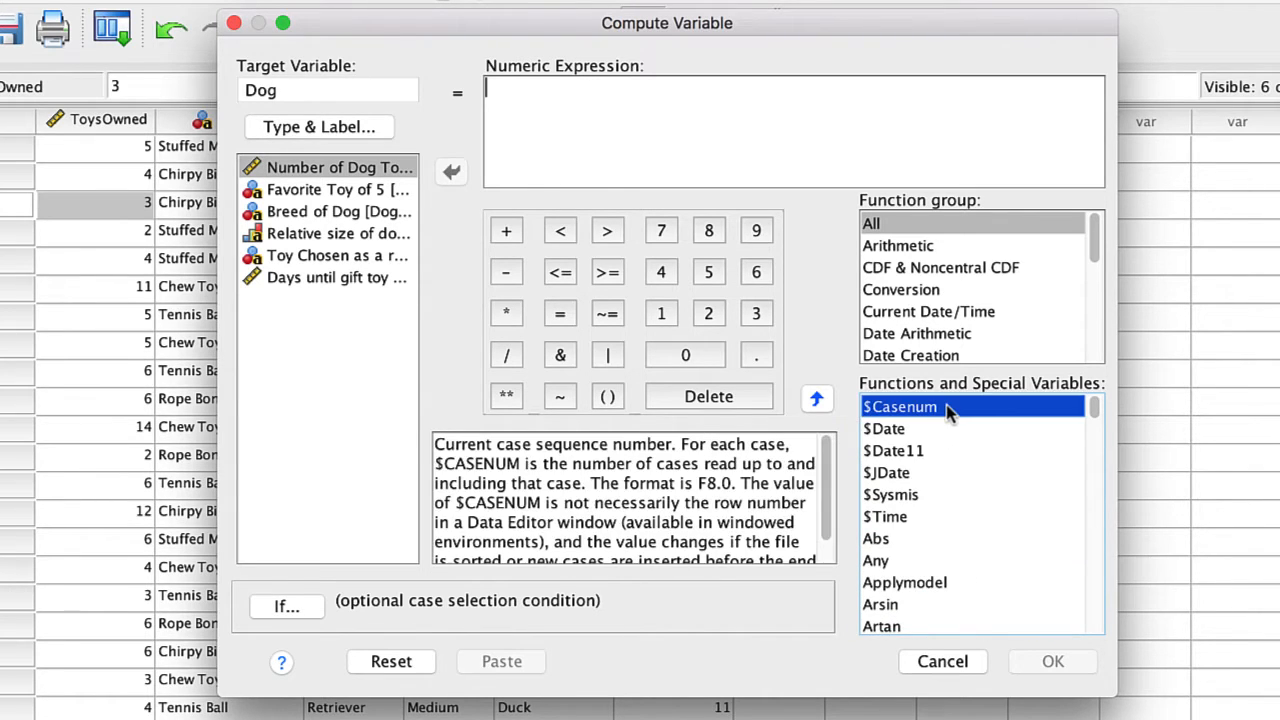
{"action": "mouse_move", "coordinate": [915, 414]}
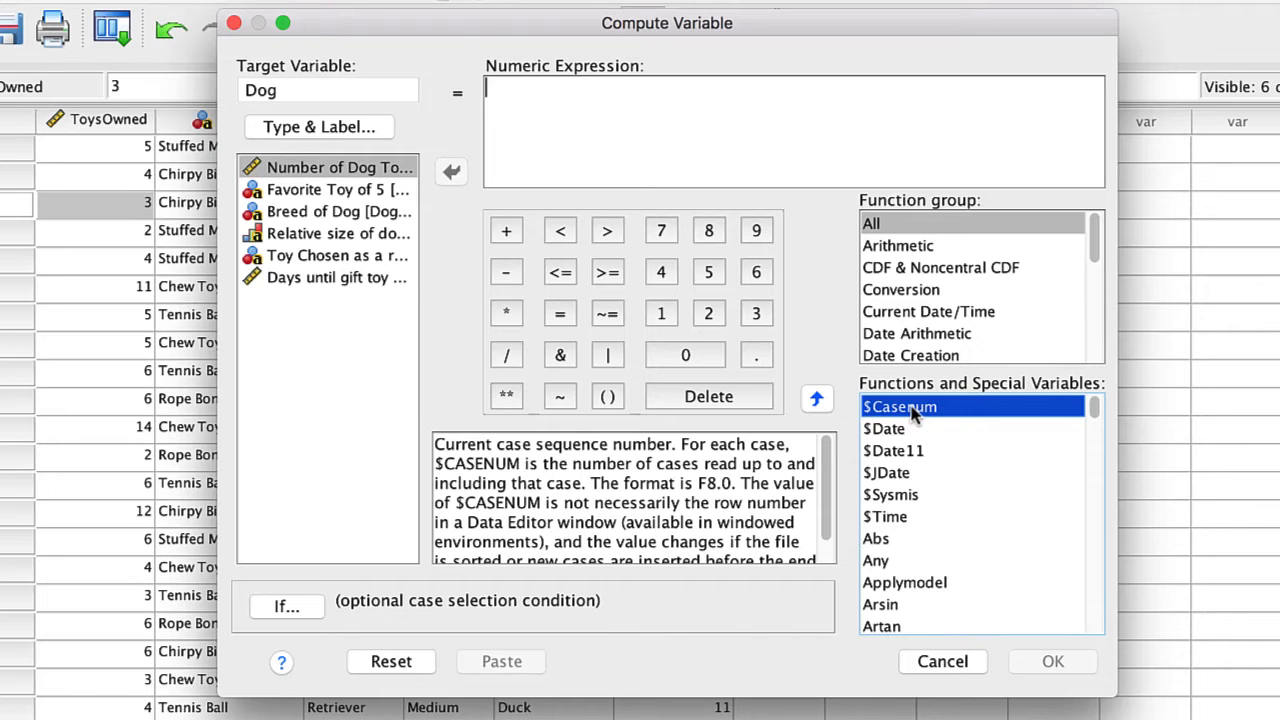
Compute Dog as $CASENUM + 100, producing IDs 101, 102 and onward.
{"action": "double_click", "coordinate": [899, 406]}
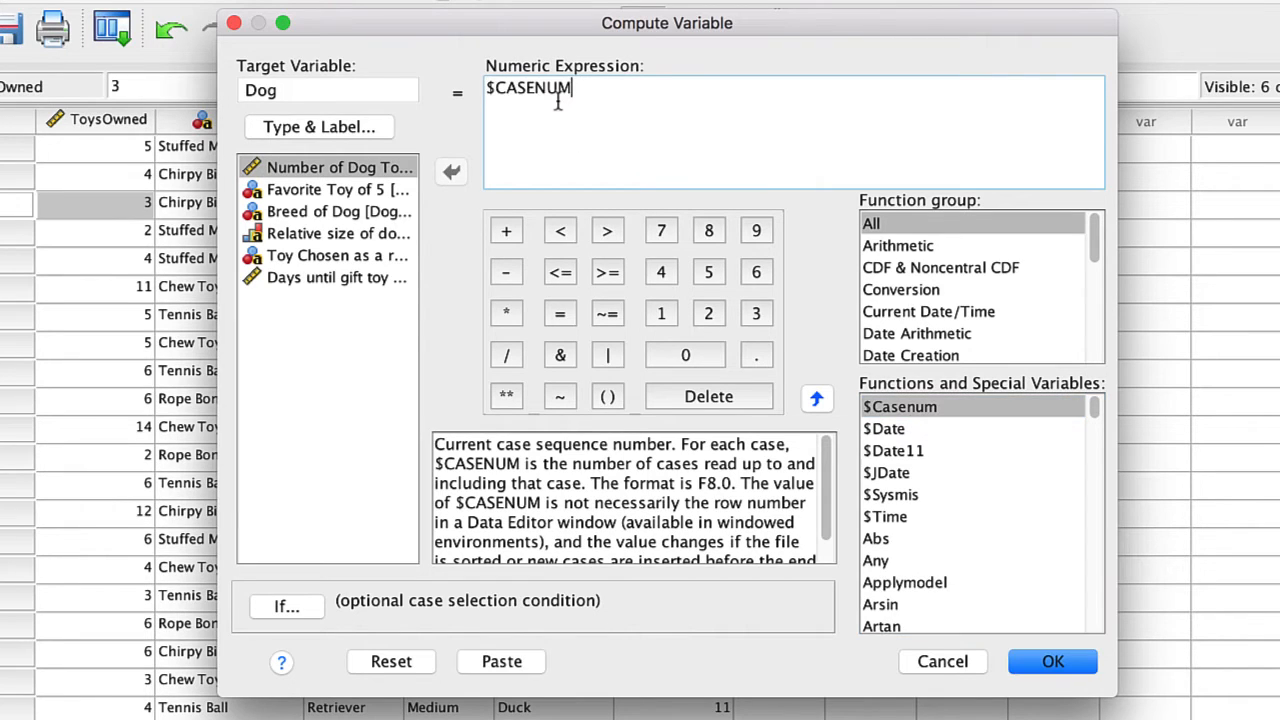
{"action": "mouse_move", "coordinate": [598, 116]}
{"action": "type", "text": " +"}
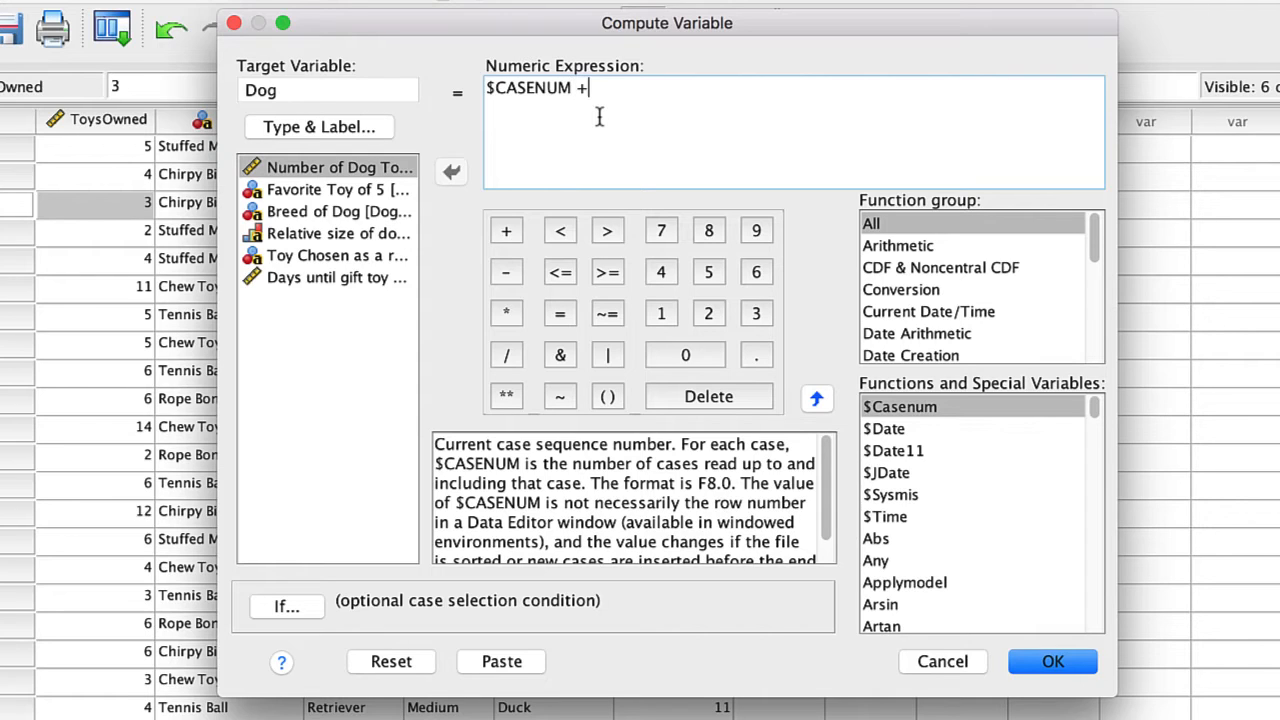
{"action": "type", "text": "100"}
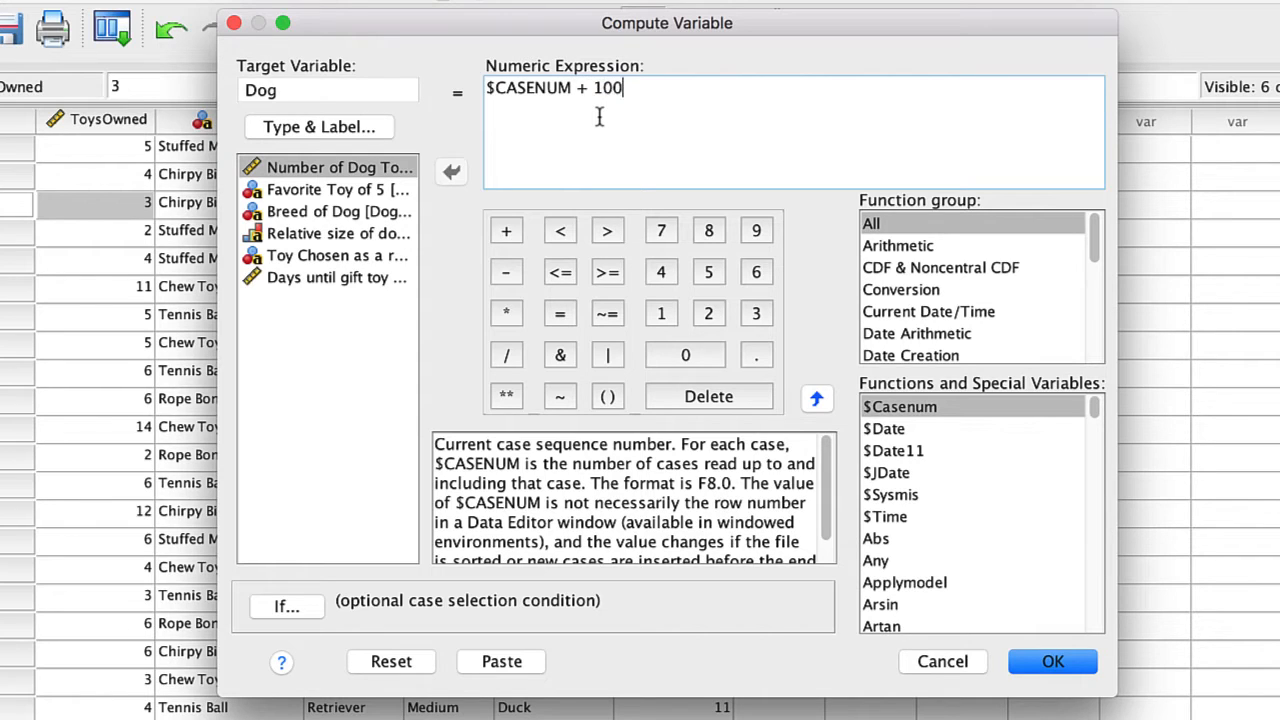
{"action": "mouse_move", "coordinate": [825, 253]}
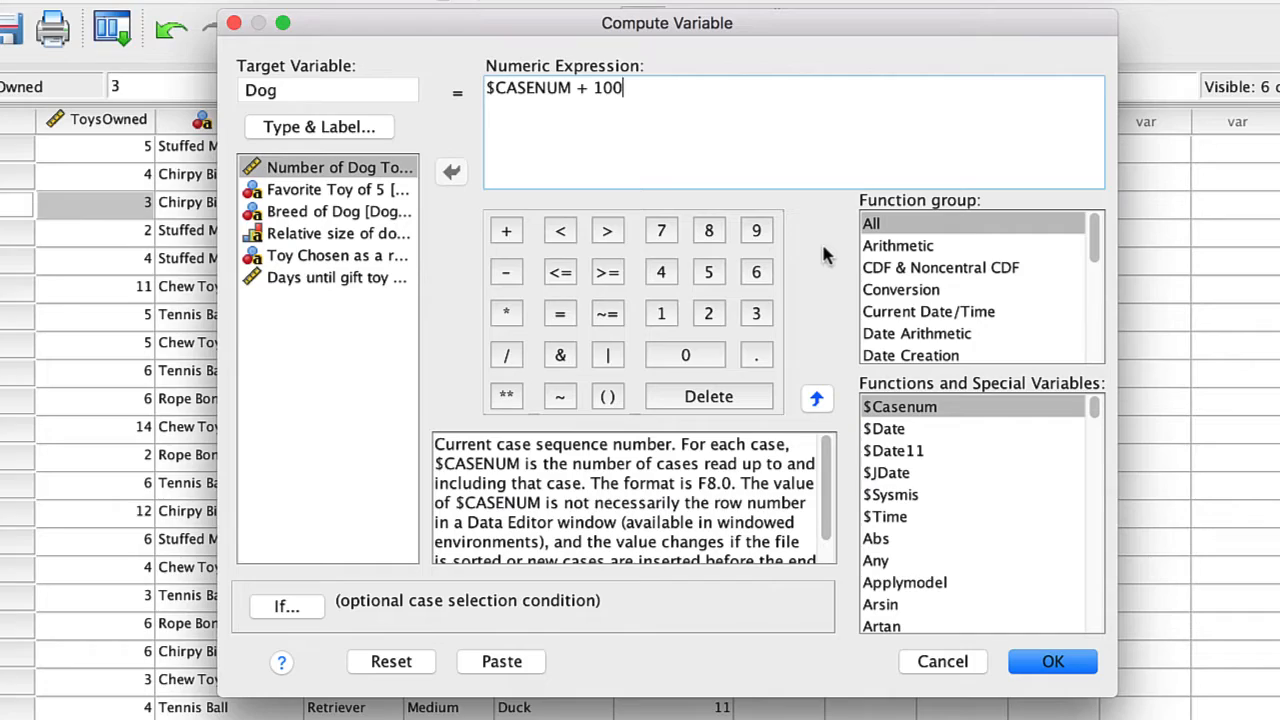
{"action": "left_click", "coordinate": [1052, 661]}
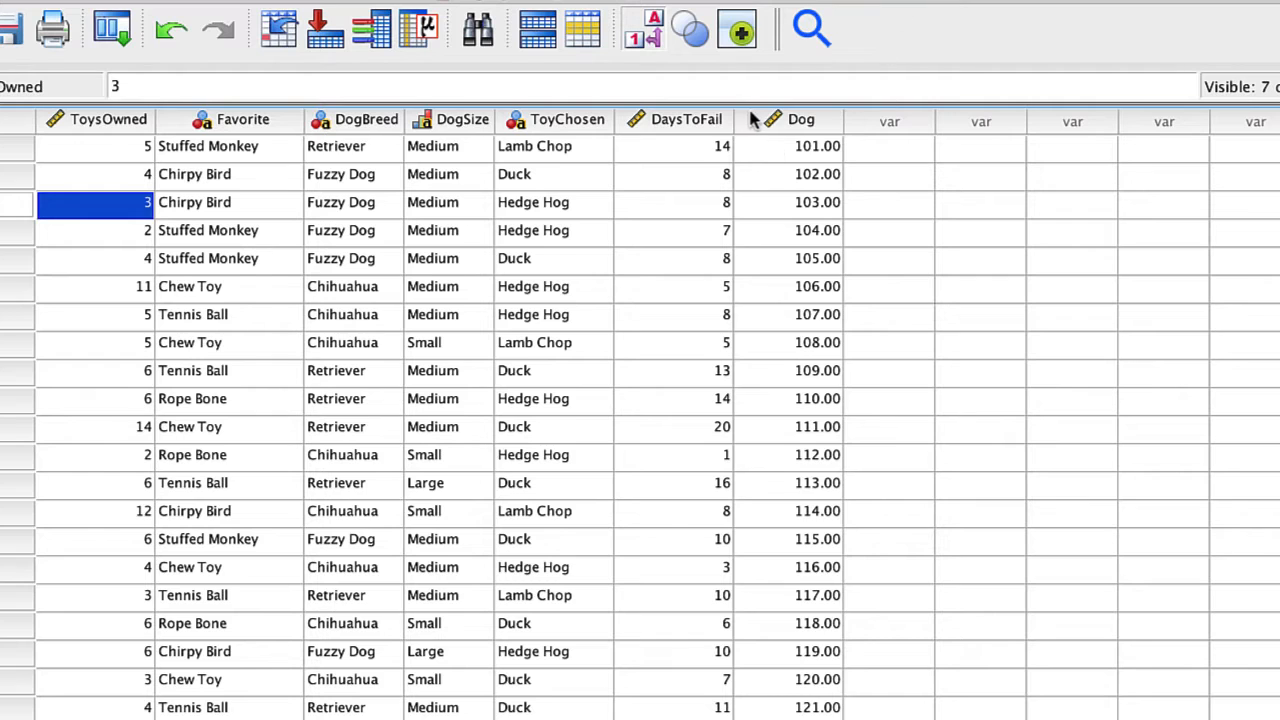
In Variable View, give Dog 0 decimals and a Nominal measurement level.
{"action": "left_click", "coordinate": [800, 119]}
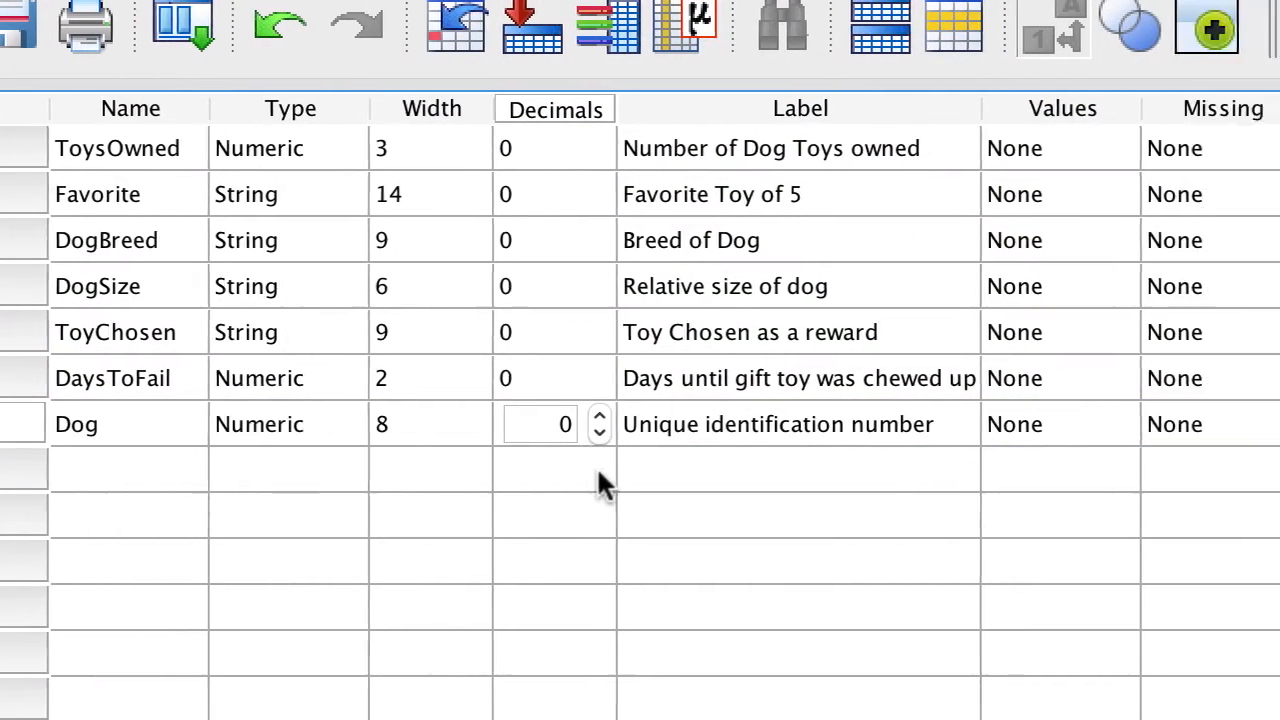
{"action": "left_click", "coordinate": [1125, 423]}
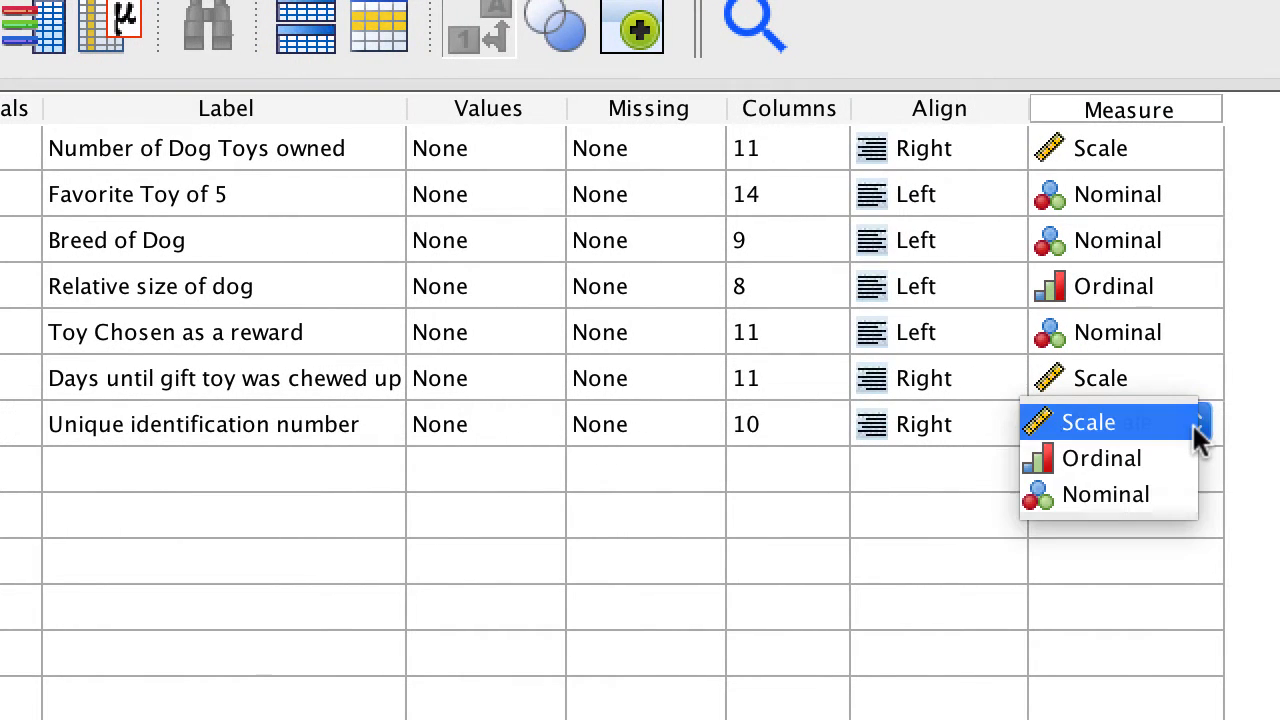
{"action": "left_click", "coordinate": [1105, 493]}
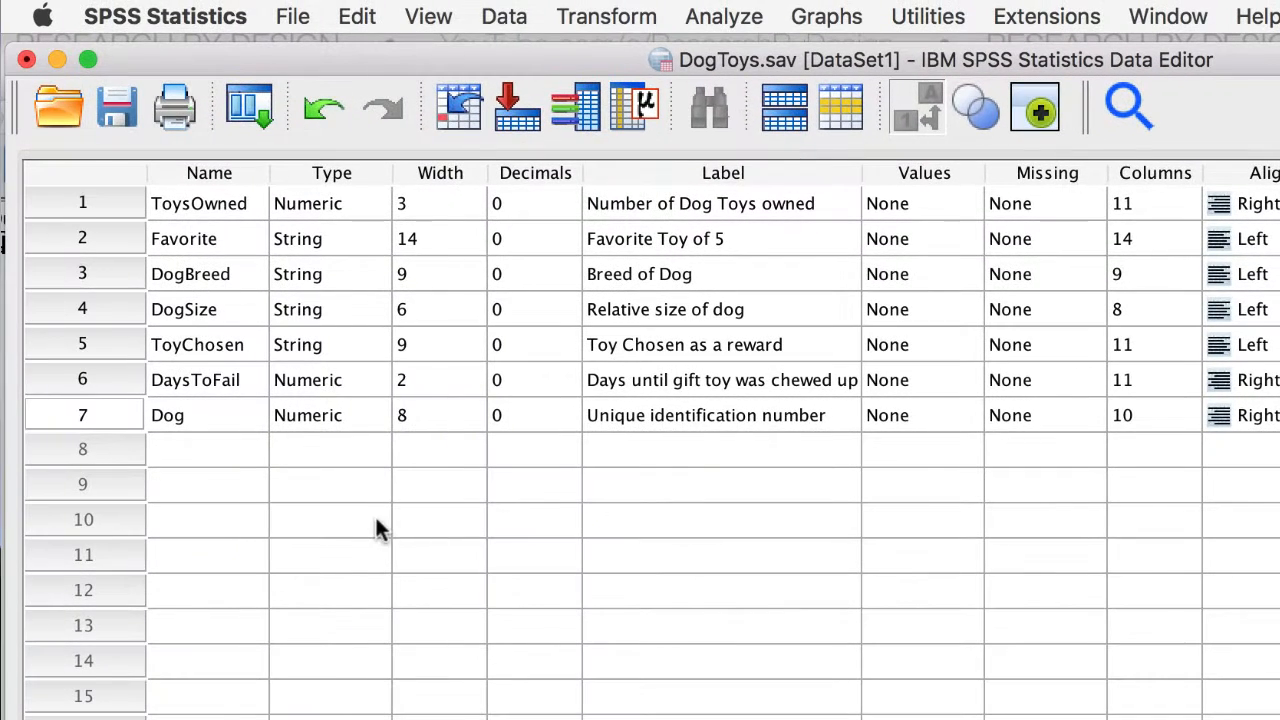
Drag the Dog row from row 7 above row 1 in Variable View.
{"action": "left_click", "coordinate": [83, 414]}
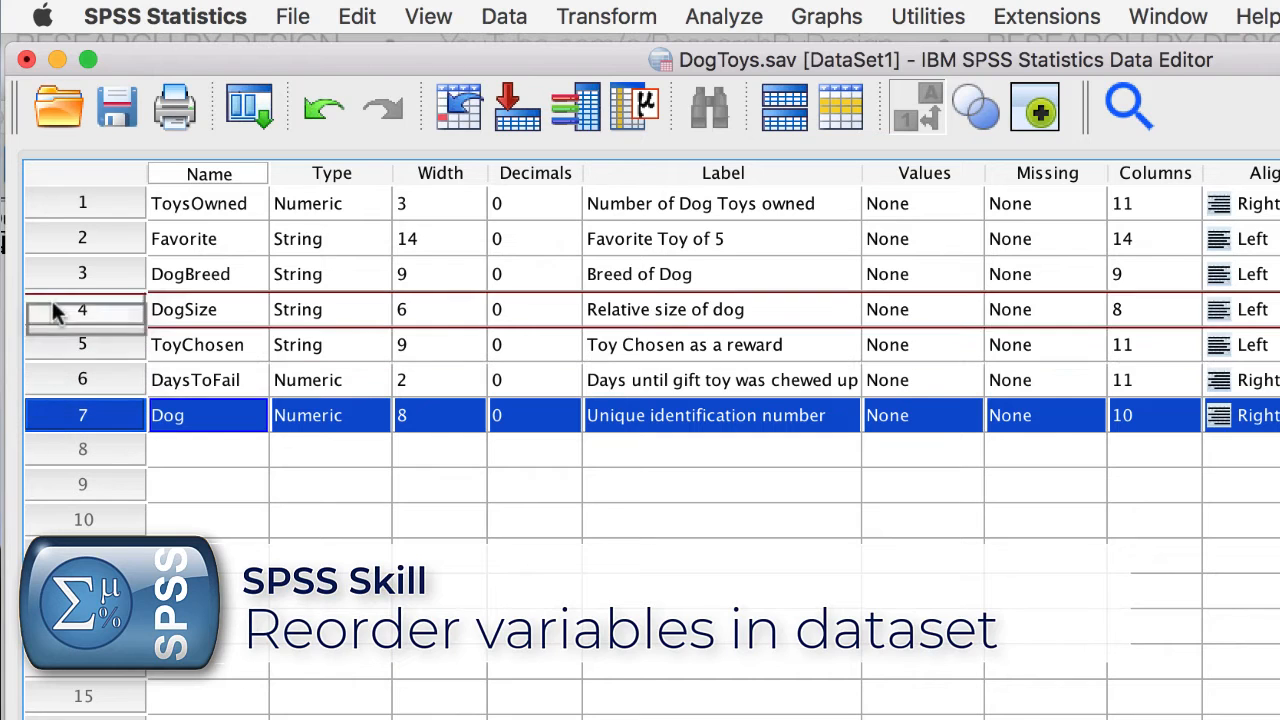
{"action": "left_click_drag", "start_coordinate": [83, 415], "coordinate": [83, 203]}
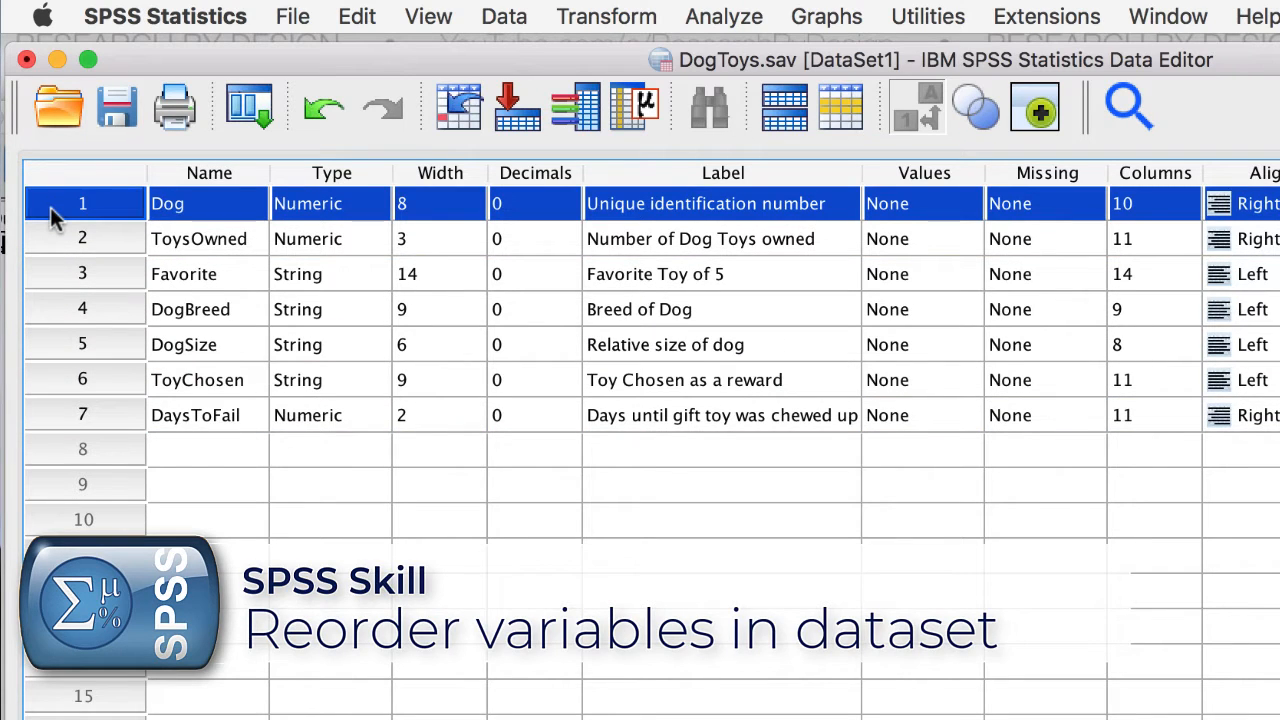
{"action": "mouse_move", "coordinate": [180, 490]}
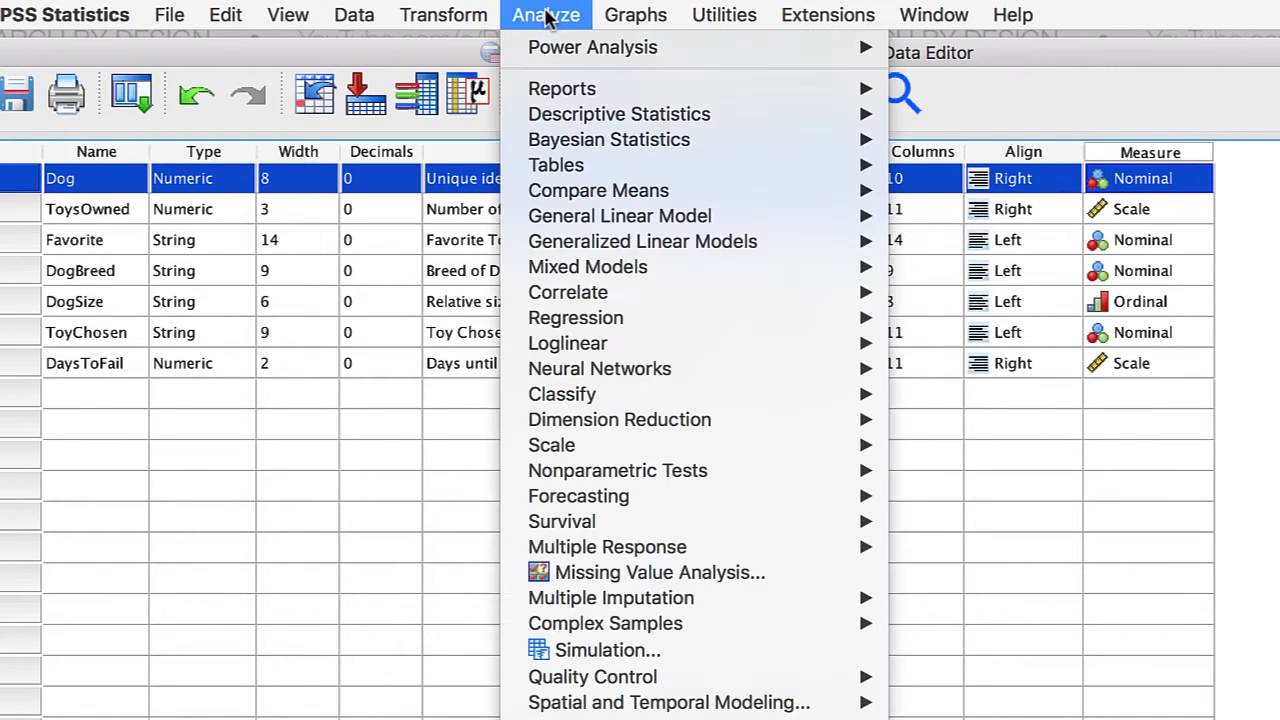
{"action": "mouse_move", "coordinate": [619, 113]}
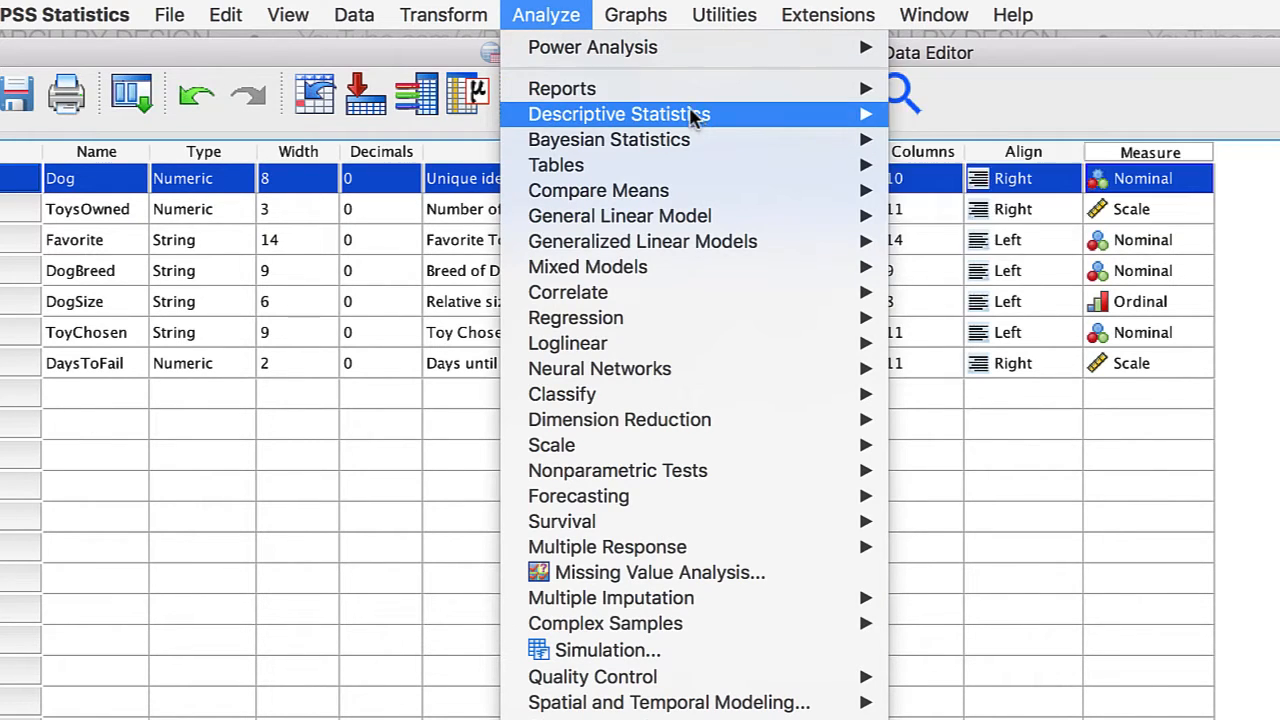
{"action": "mouse_move", "coordinate": [925, 167]}
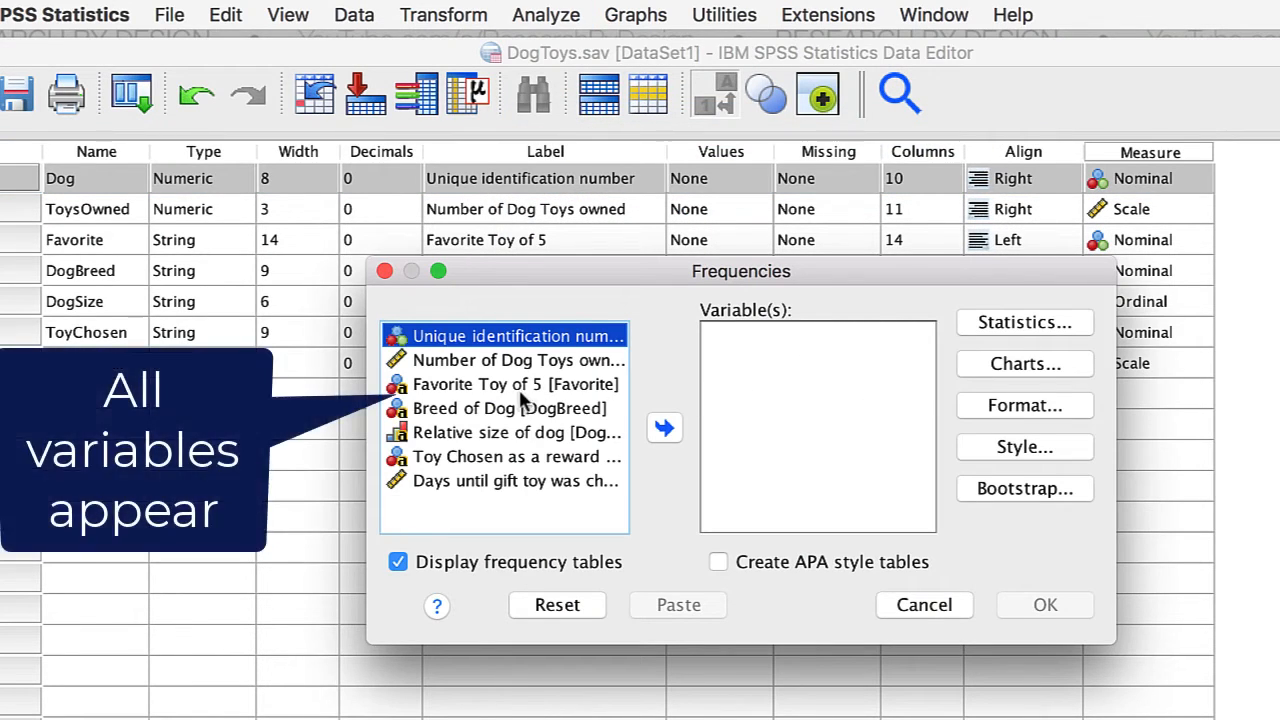
Run Frequencies on Favorite and DogBreed with bar charts.
{"action": "left_click", "coordinate": [513, 384]}
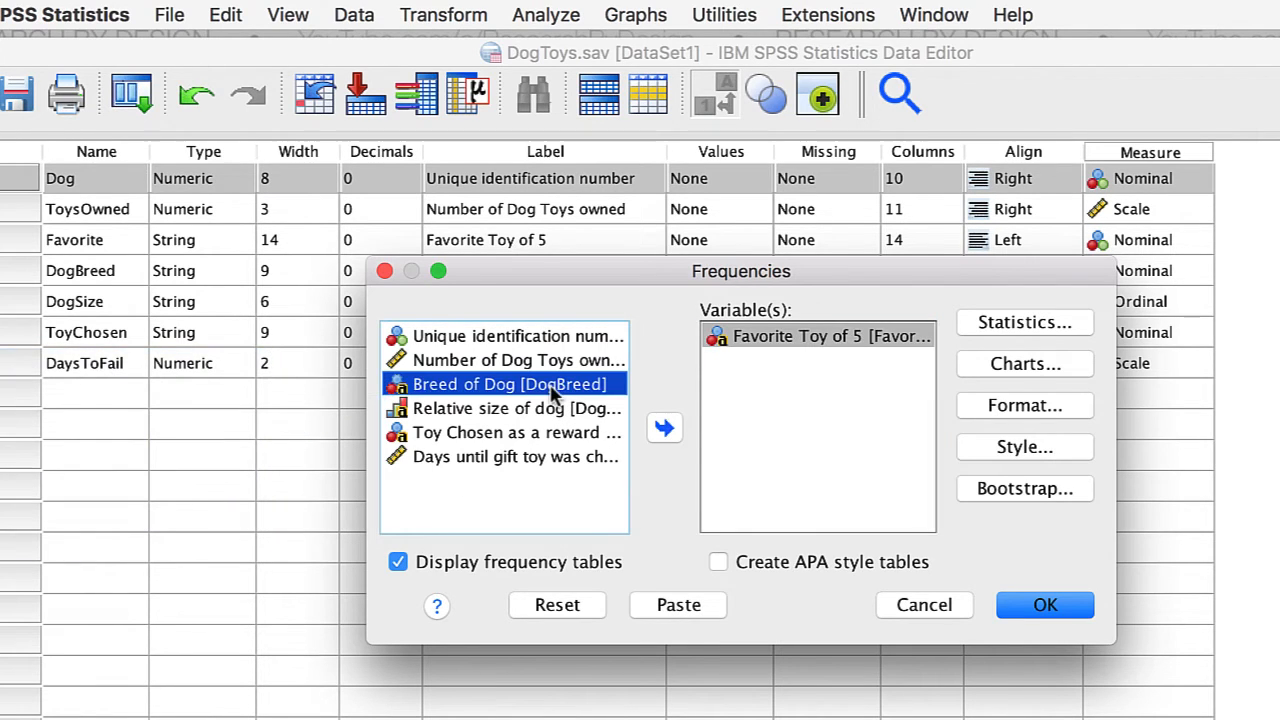
{"action": "left_click", "coordinate": [664, 428]}
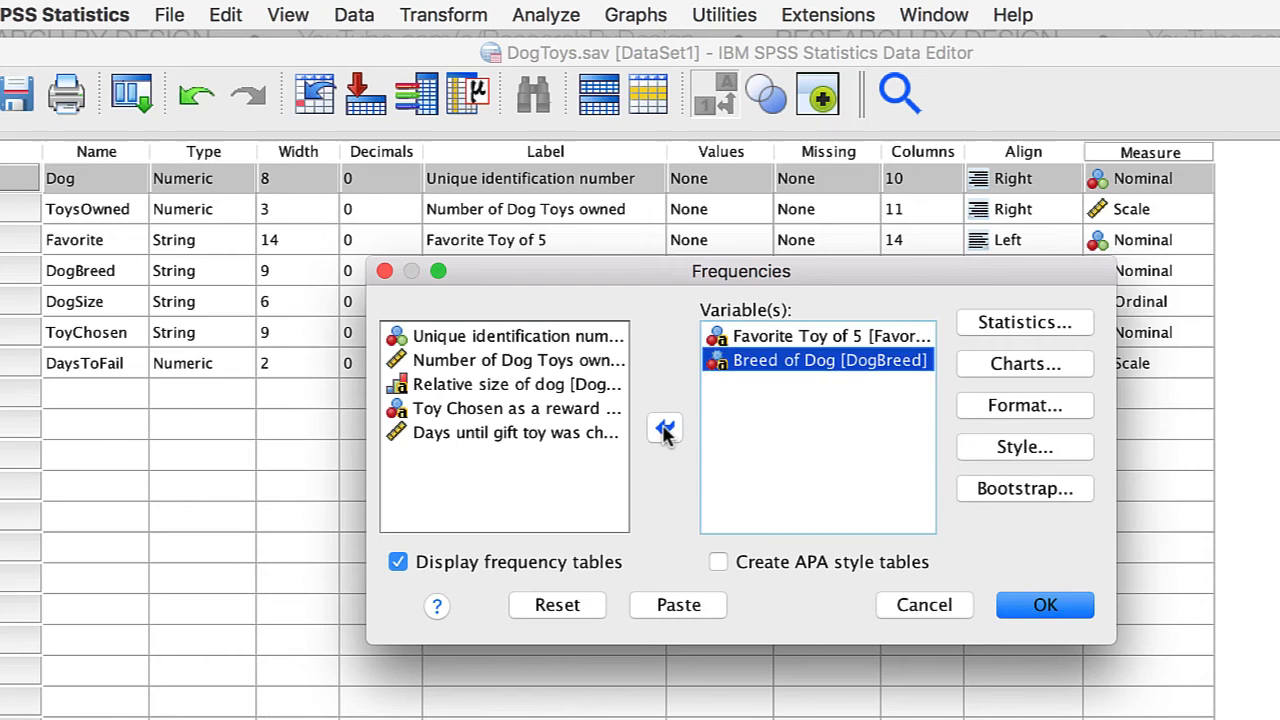
{"action": "left_click", "coordinate": [1024, 363]}
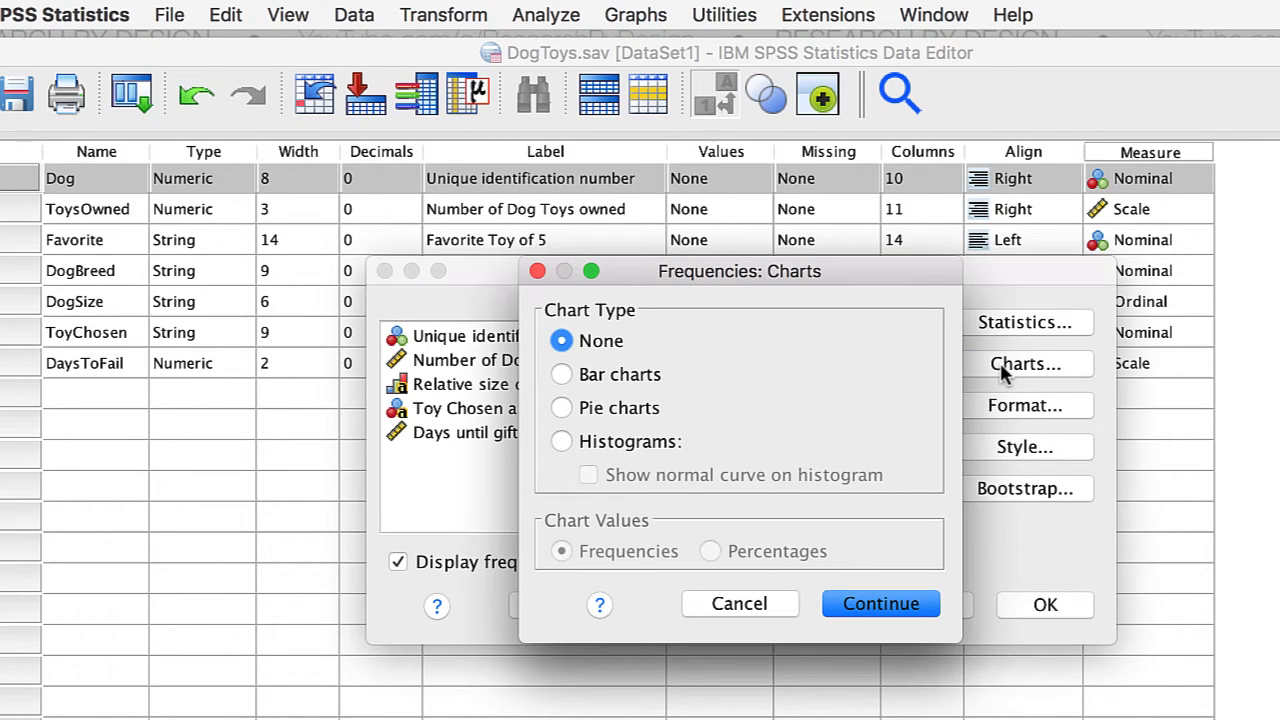
{"action": "mouse_move", "coordinate": [560, 374]}
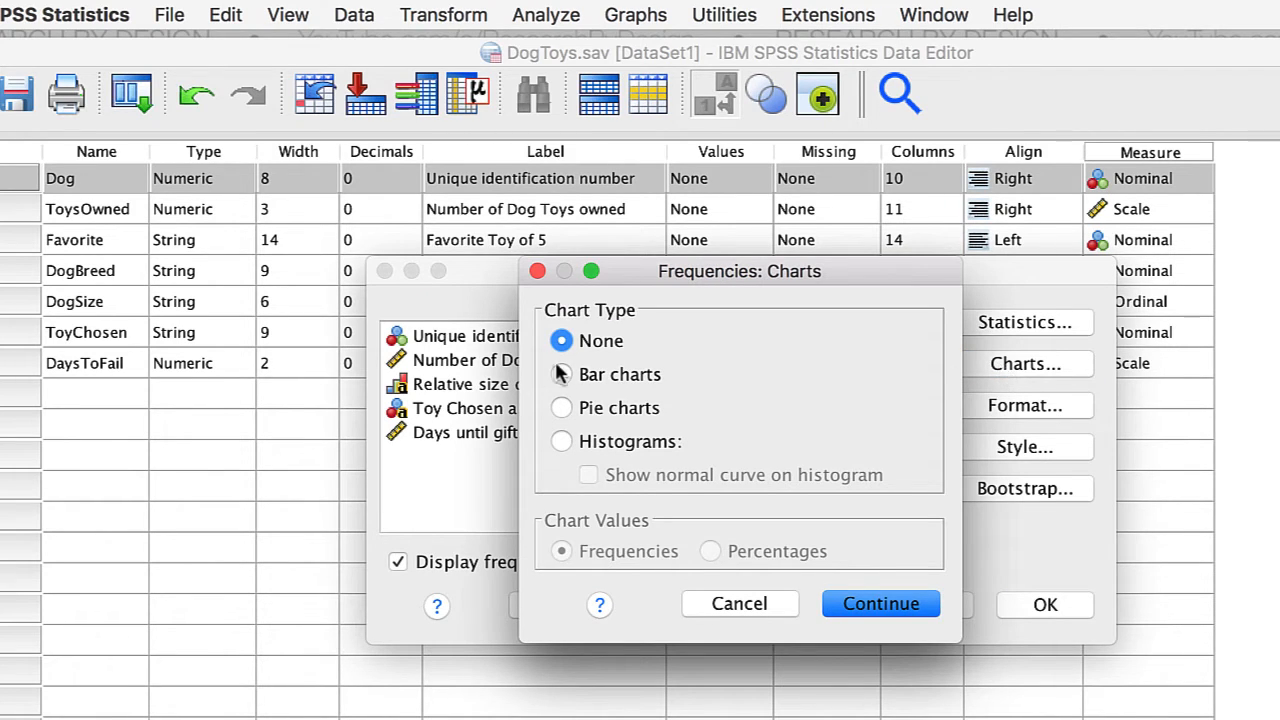
{"action": "left_click", "coordinate": [561, 374]}
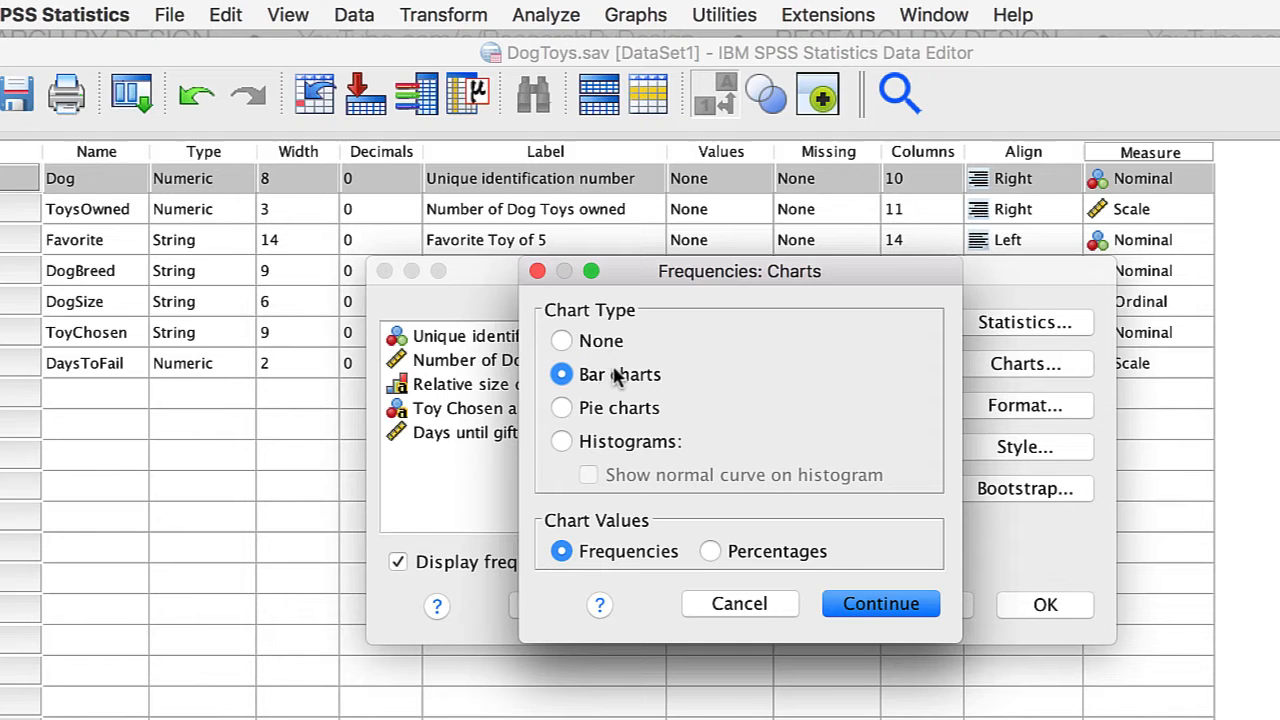
{"action": "left_click", "coordinate": [879, 603]}
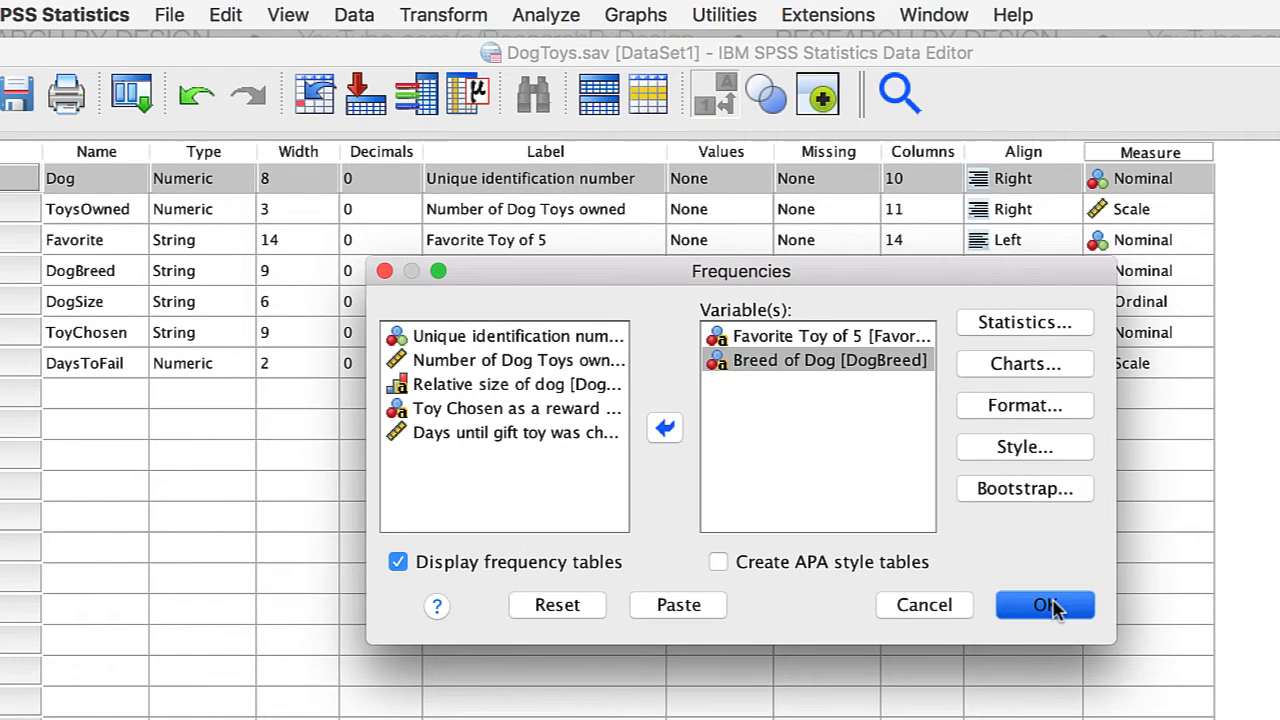
{"action": "left_click", "coordinate": [1045, 605]}
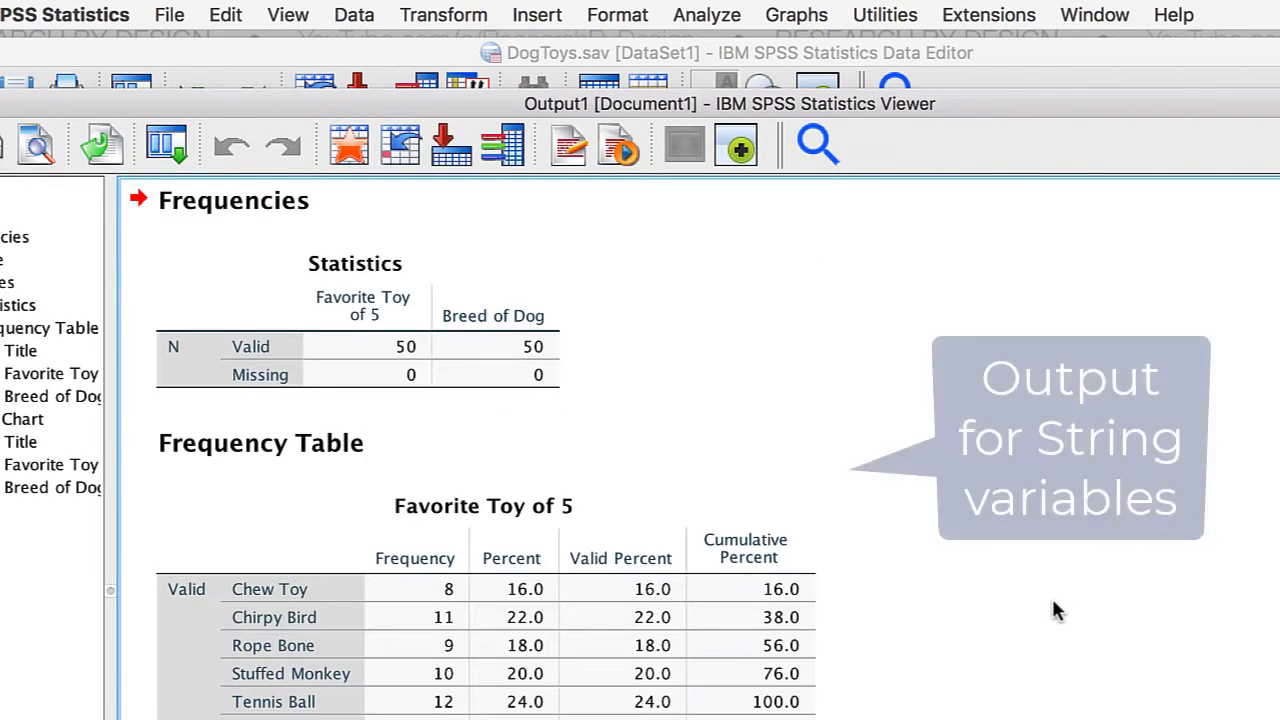
Scroll through the frequency tables and bar charts, then open the Analyze menu.
{"action": "scroll", "scroll_direction": "down", "scroll_amount": 3}
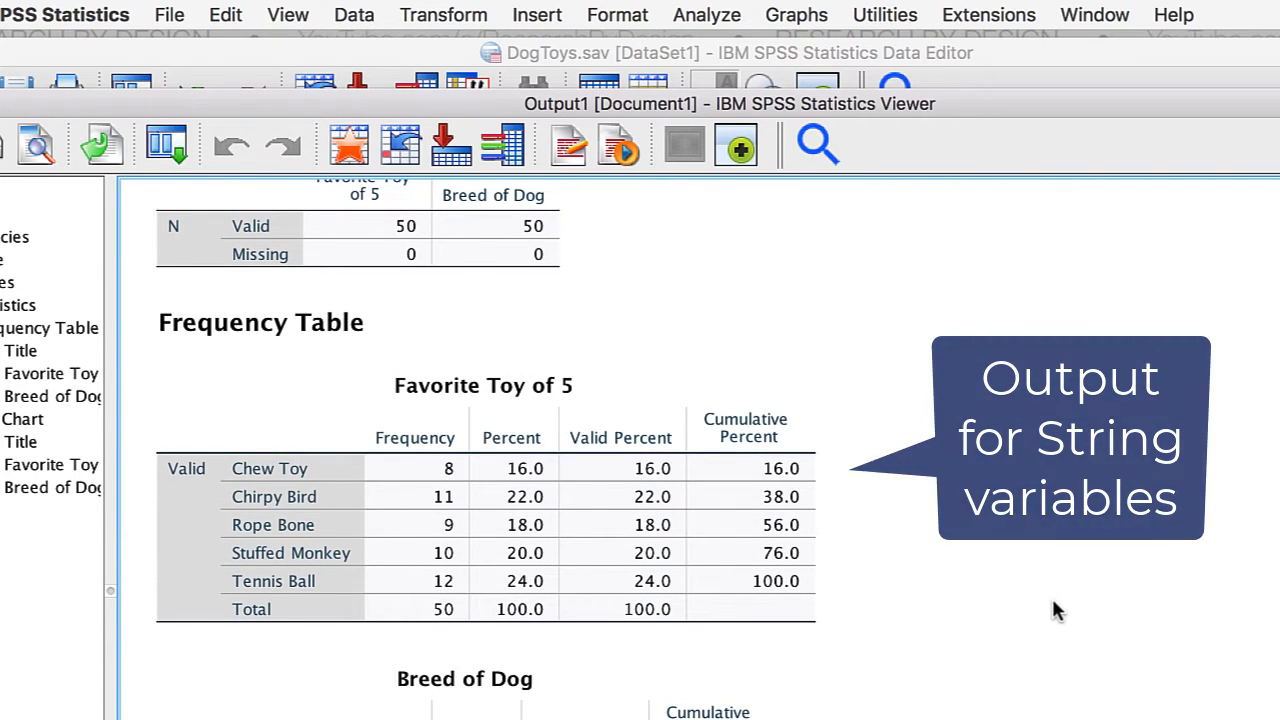
{"action": "scroll", "scroll_direction": "down", "scroll_amount": 3}
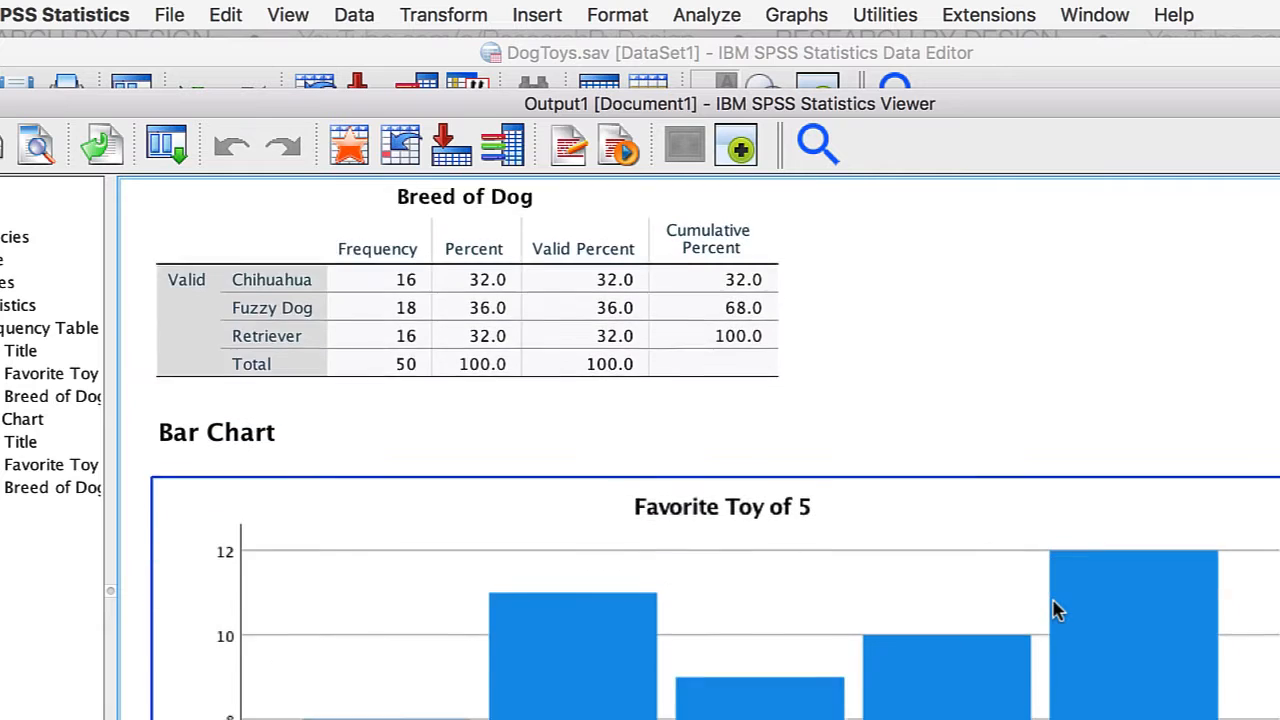
{"action": "scroll", "scroll_direction": "down", "scroll_amount": 3}
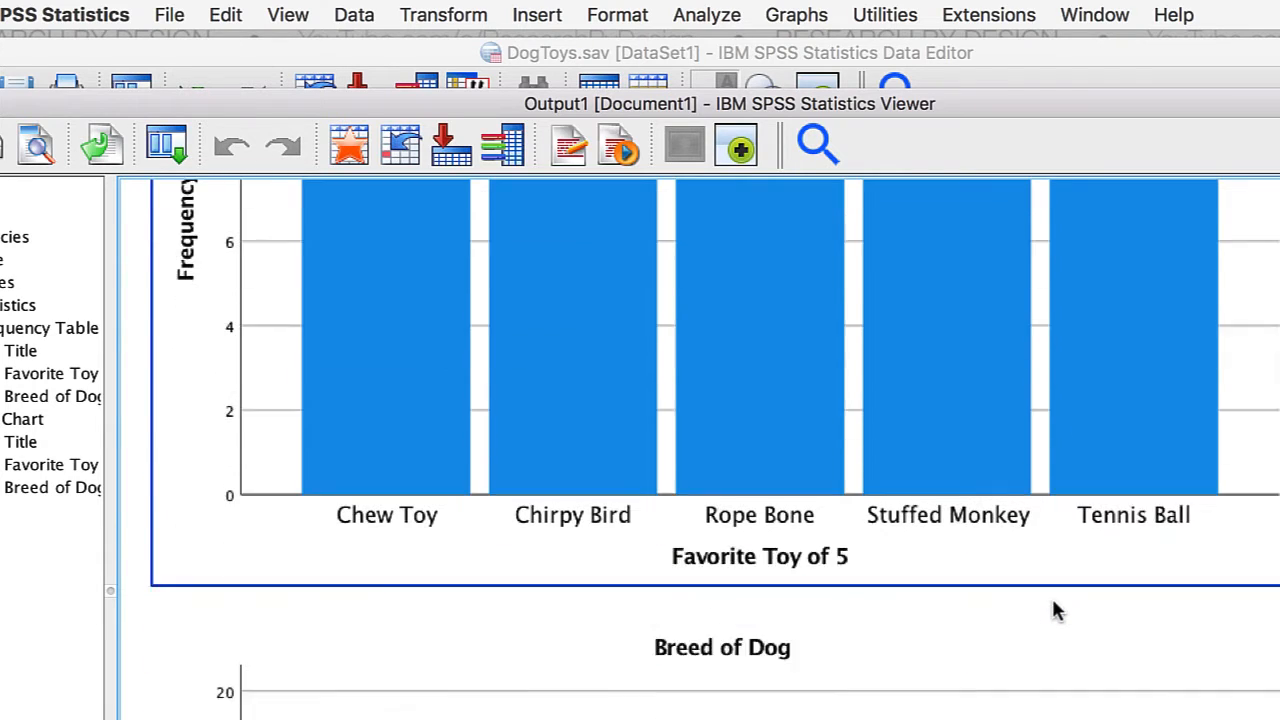
{"action": "scroll", "scroll_direction": "down", "scroll_amount": 3}
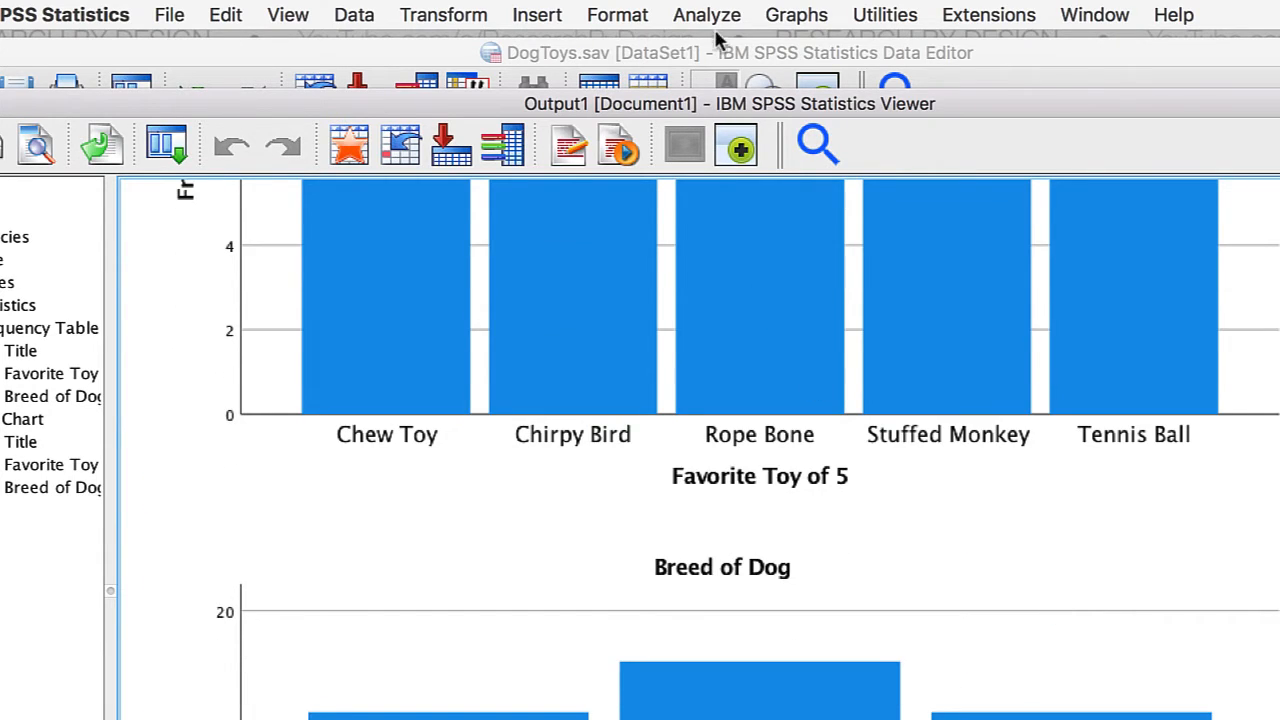
{"action": "left_click", "coordinate": [706, 15]}
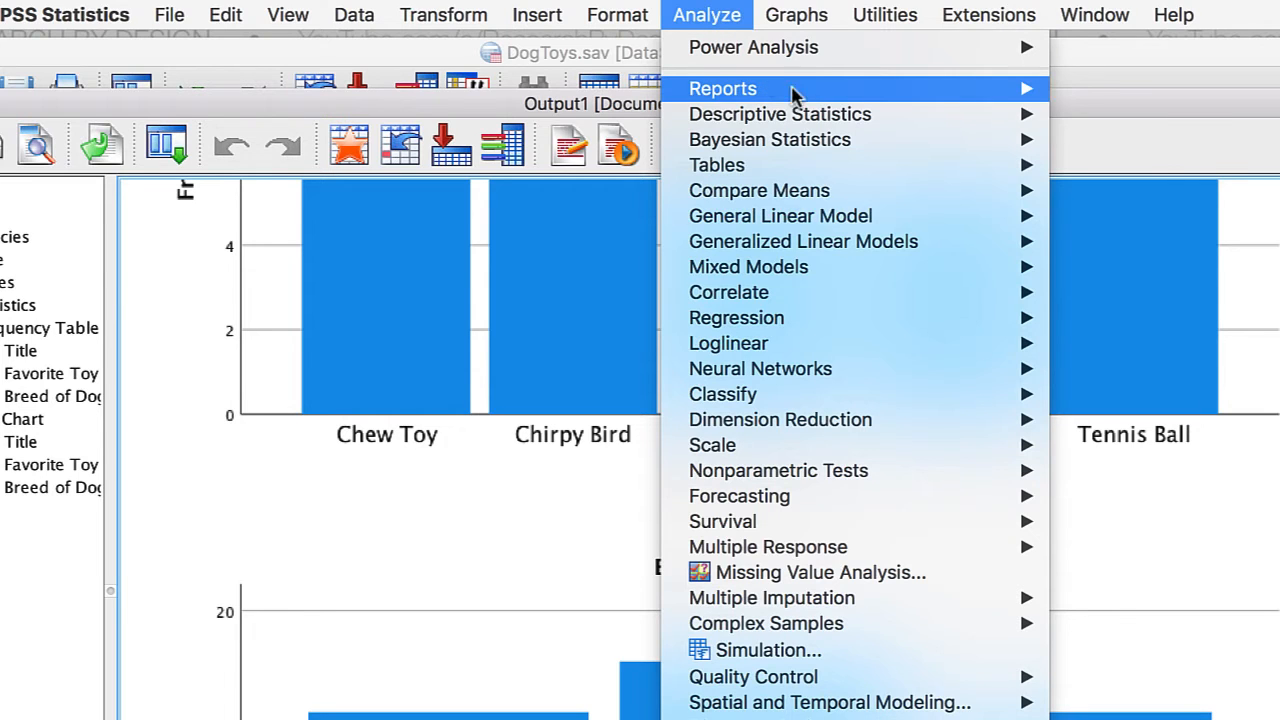
{"action": "mouse_move", "coordinate": [780, 113]}
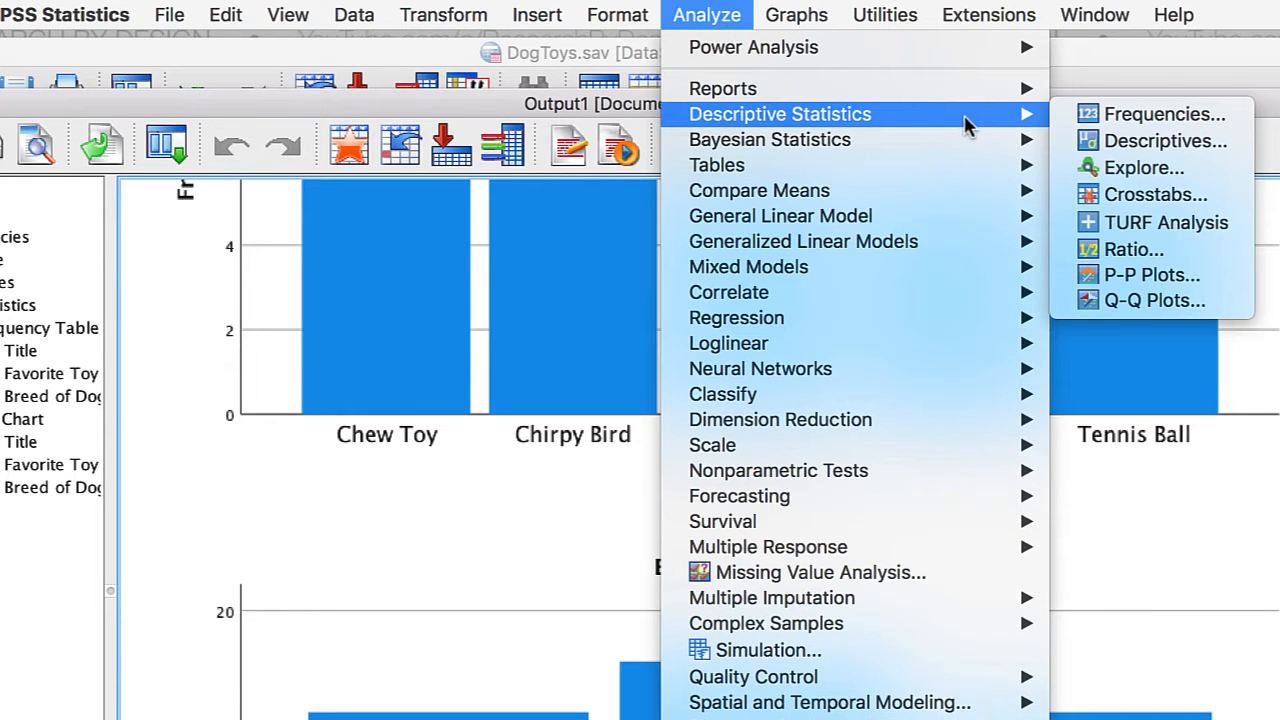
Open and cancel Descriptives and One-Way ANOVA, confirming string variables aren't listed.
{"action": "left_click", "coordinate": [1165, 140]}
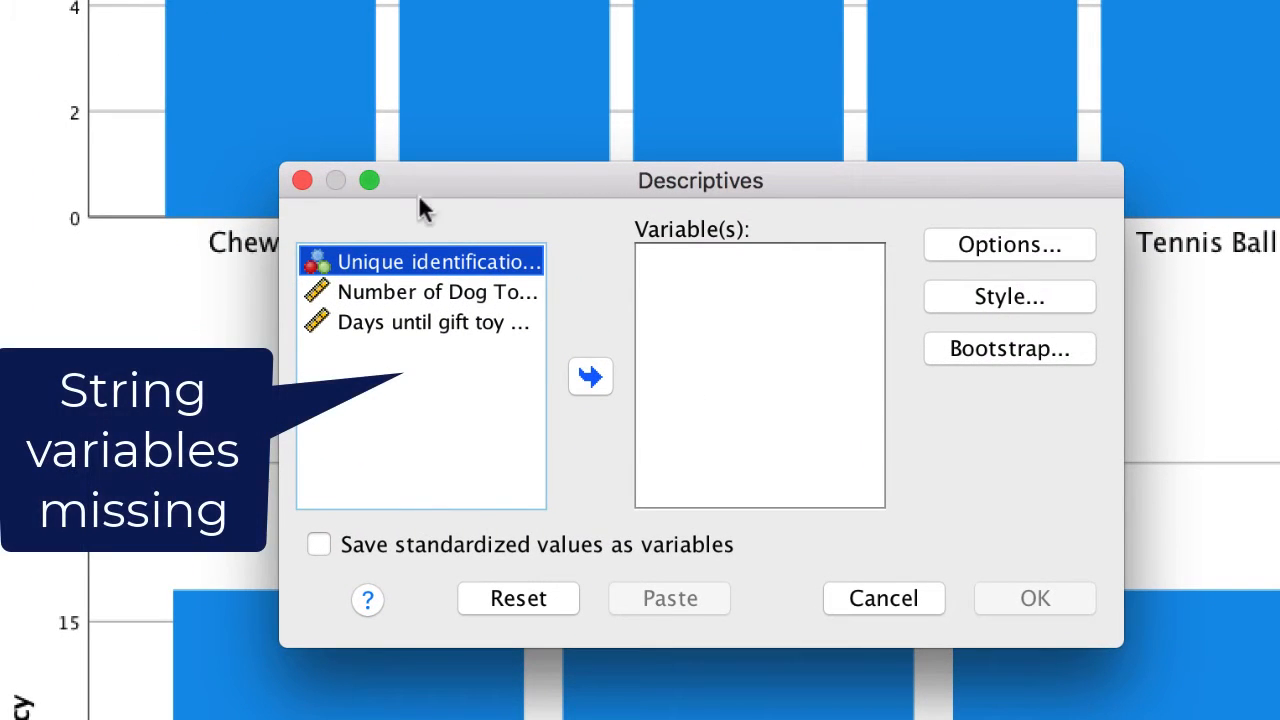
{"action": "mouse_move", "coordinate": [560, 458]}
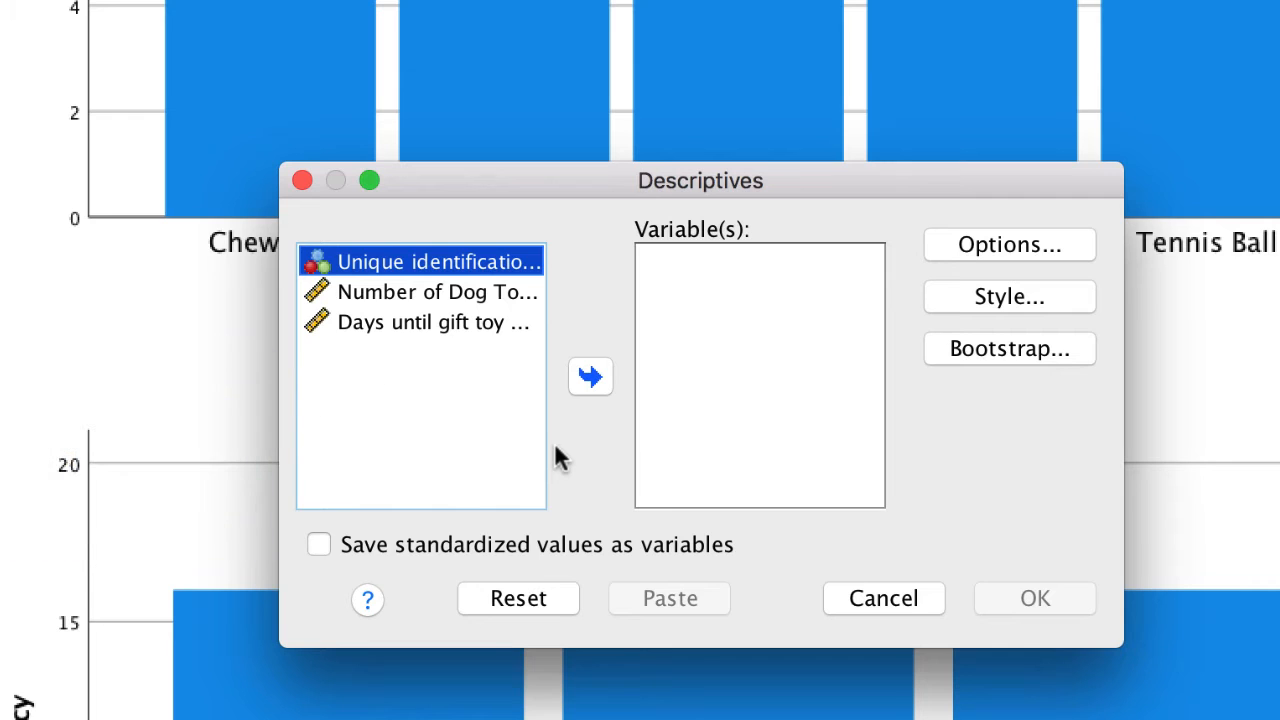
{"action": "left_click", "coordinate": [882, 597]}
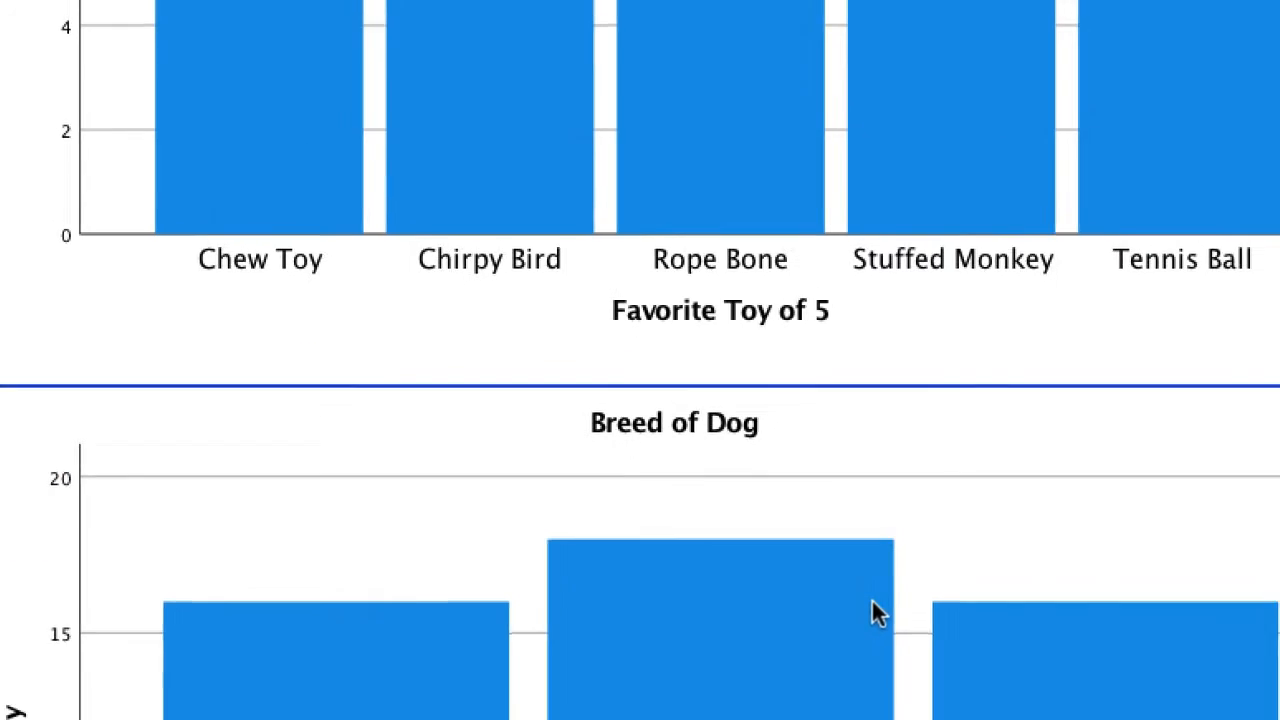
{"action": "left_click", "coordinate": [462, 15]}
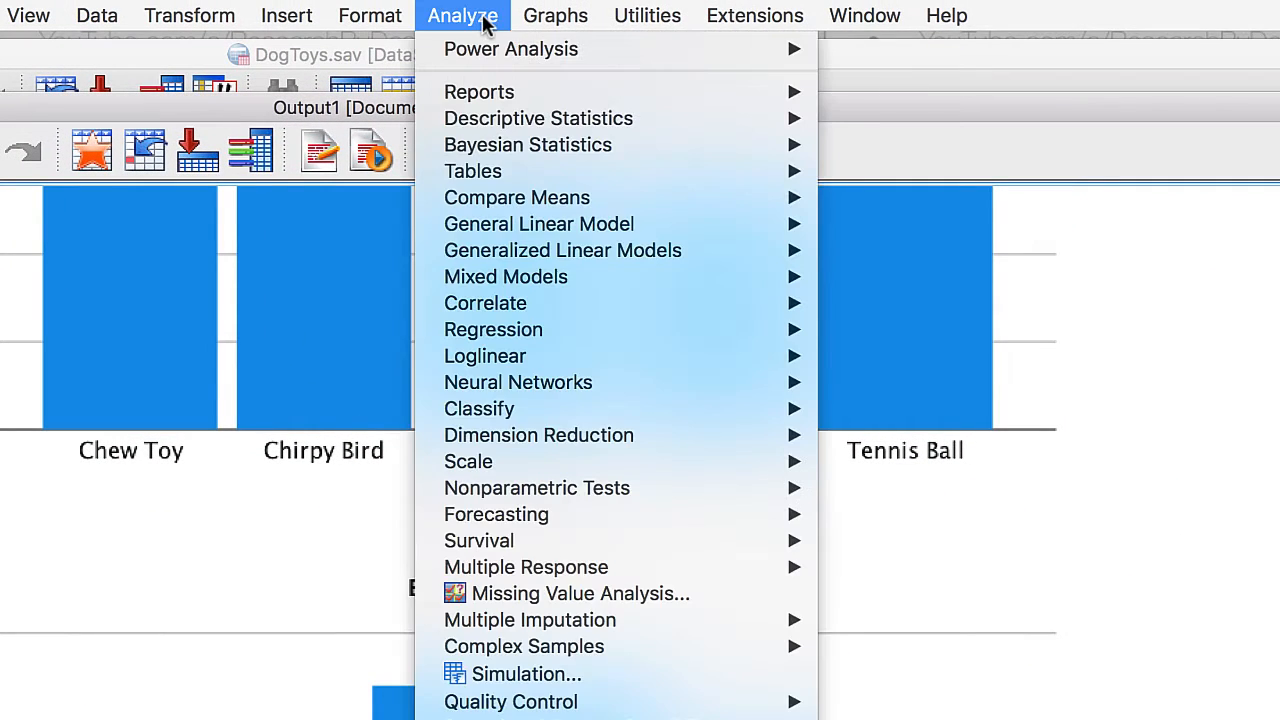
{"action": "mouse_move", "coordinate": [517, 197]}
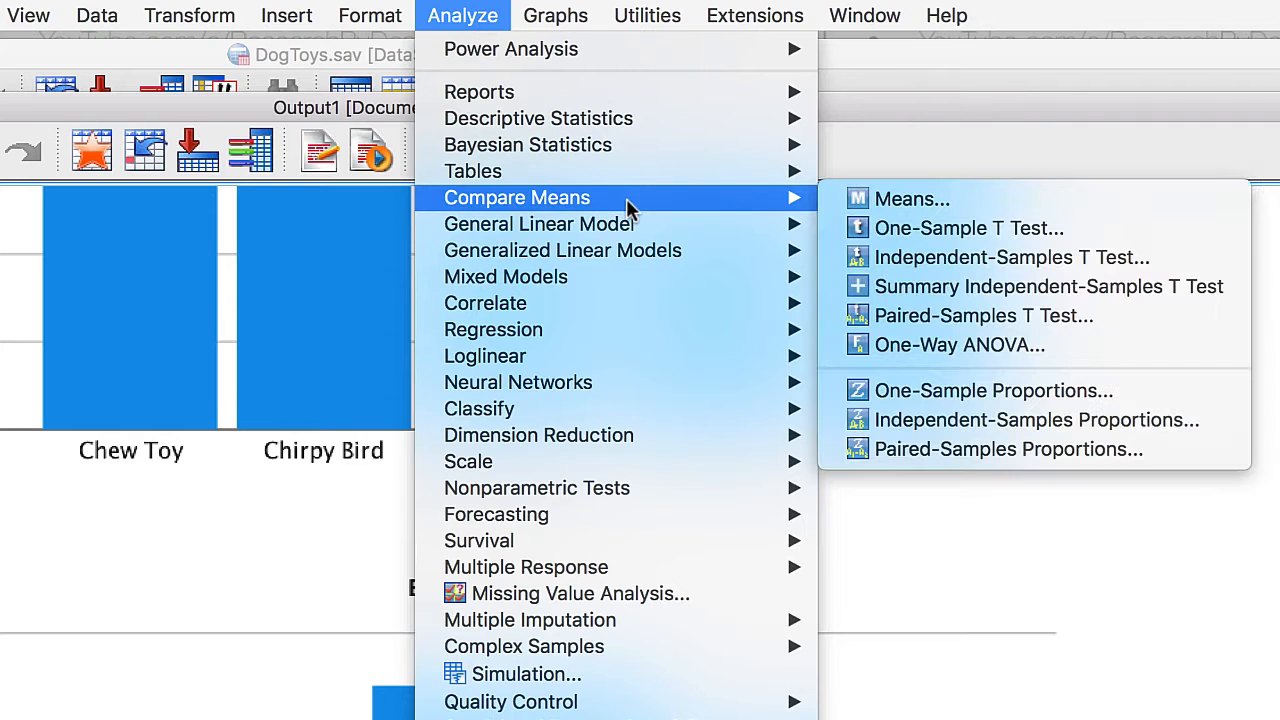
{"action": "mouse_move", "coordinate": [950, 344]}
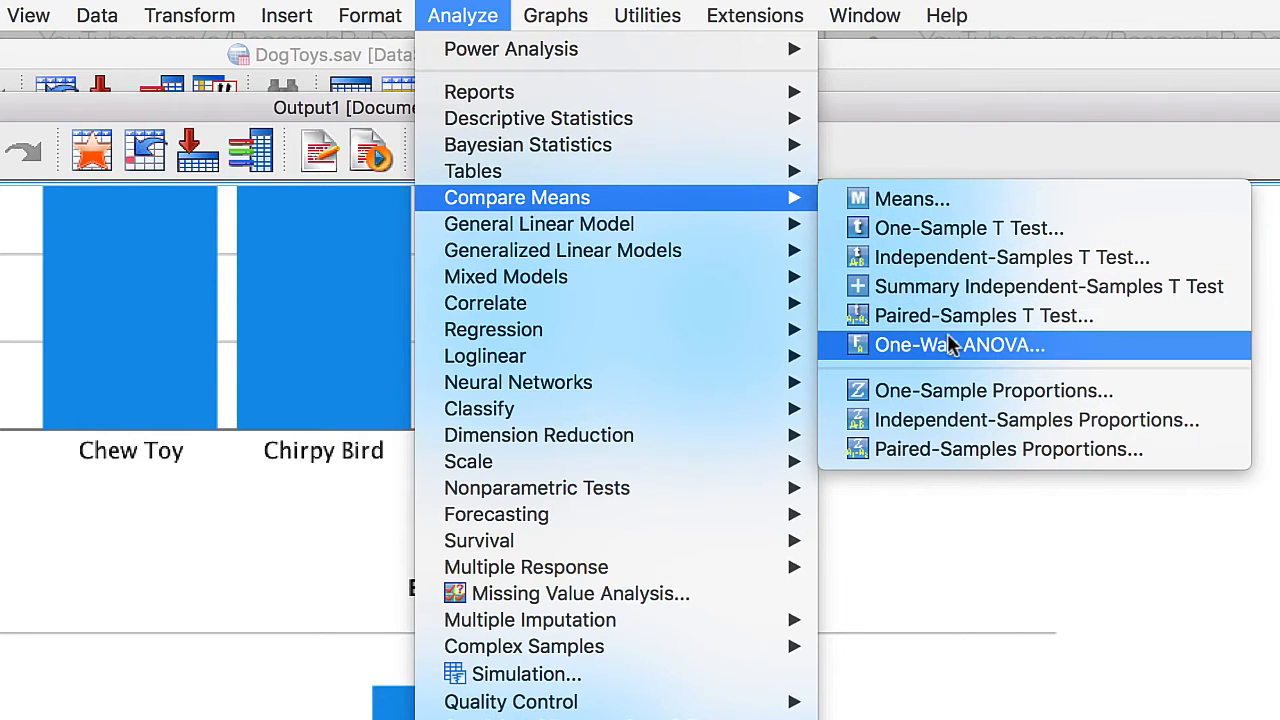
{"action": "left_click", "coordinate": [958, 344]}
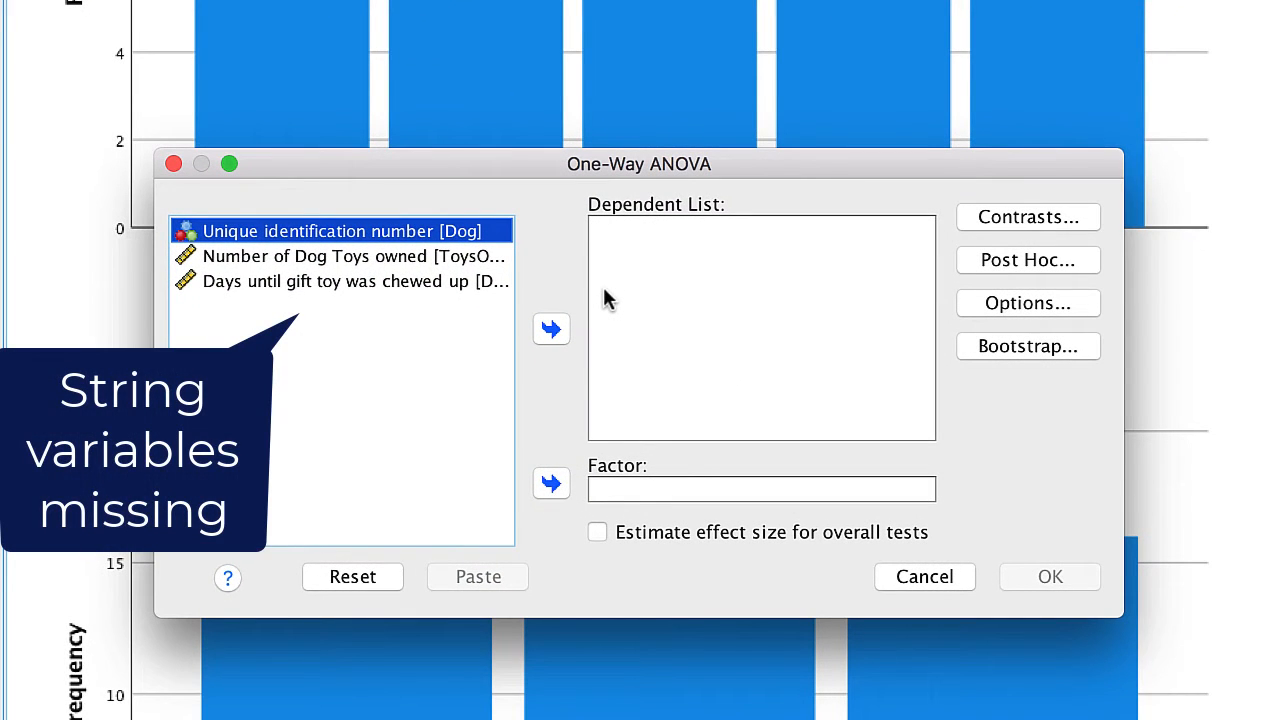
{"action": "left_click", "coordinate": [506, 15]}
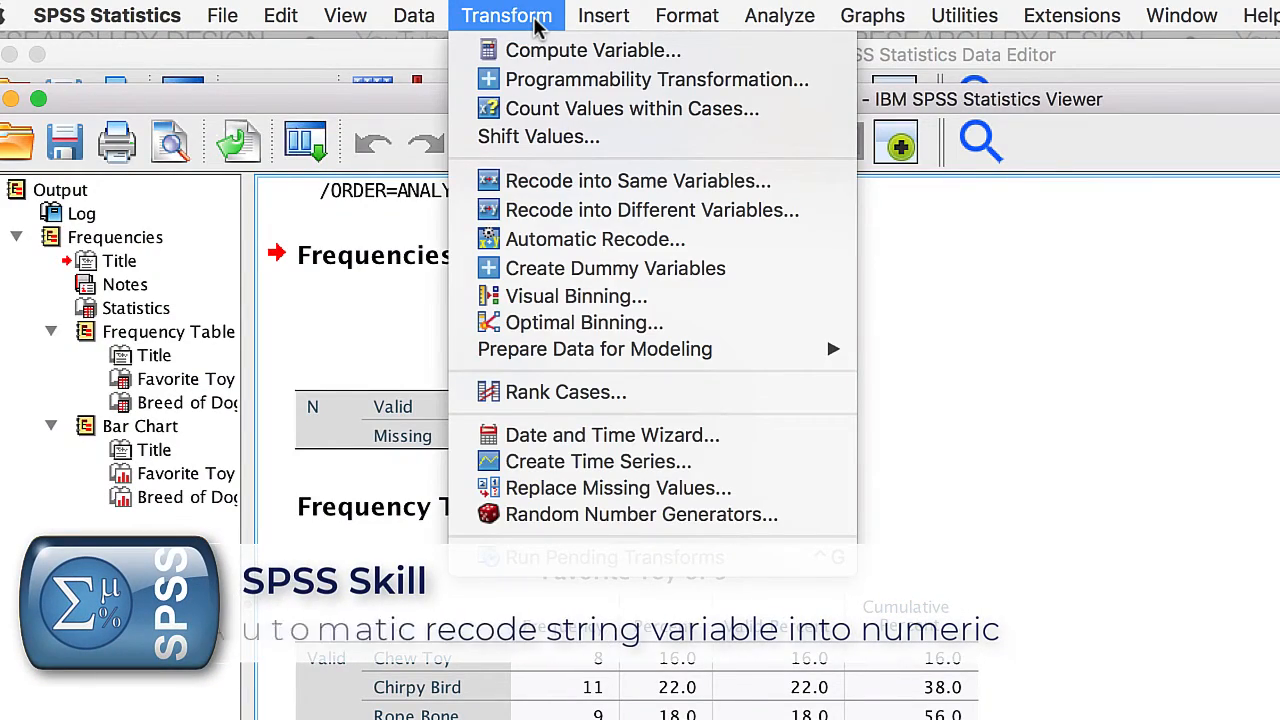
In Automatic Recode, add DogBreed and name its new variable Breed.
{"action": "left_click", "coordinate": [594, 239]}
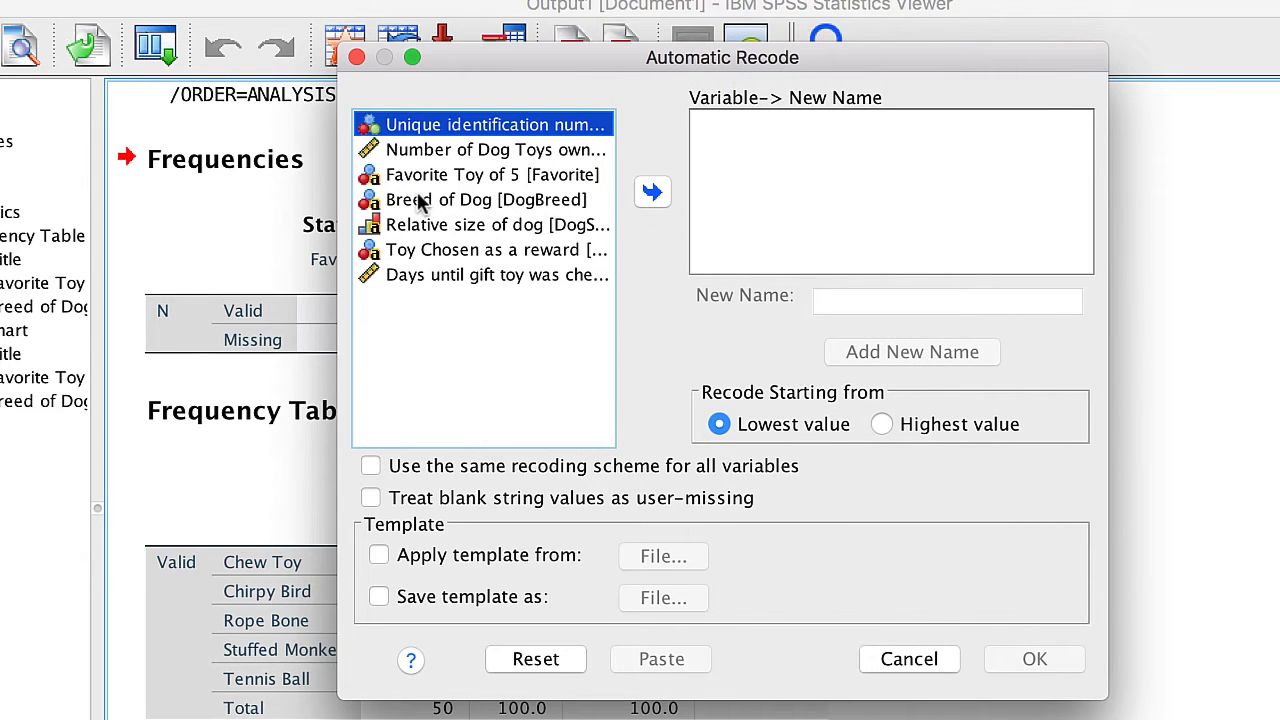
{"action": "left_click", "coordinate": [652, 192]}
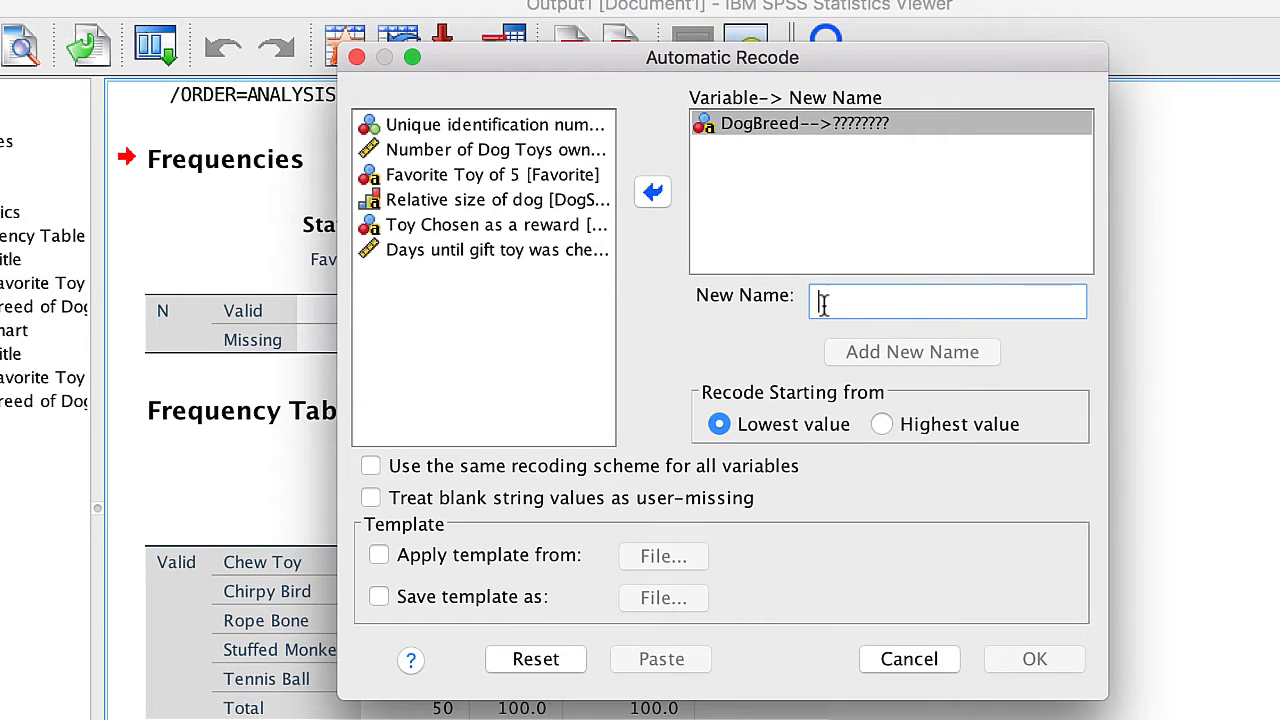
{"action": "type", "text": "Breed"}
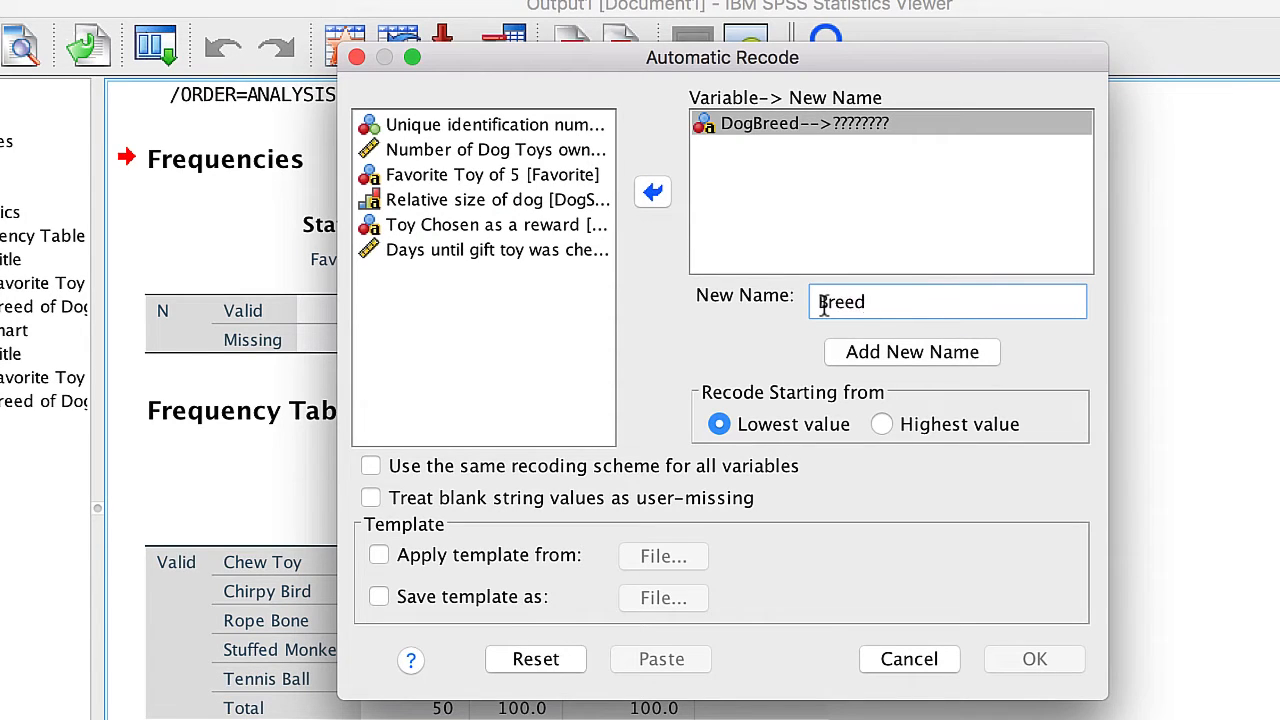
{"action": "left_click", "coordinate": [911, 351]}
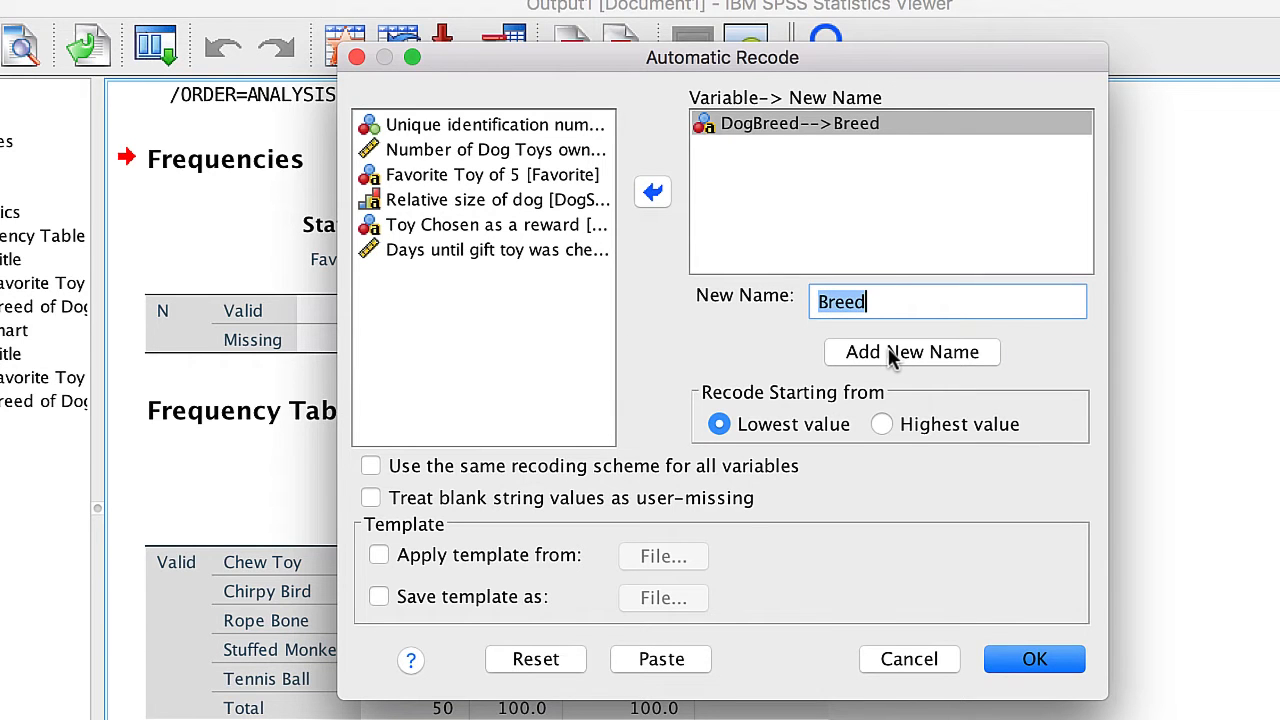
Recode DogSize, Favorite and ToyChosen into Size, FavoriteToy and Chosen, and run it.
{"action": "left_click", "coordinate": [490, 199]}
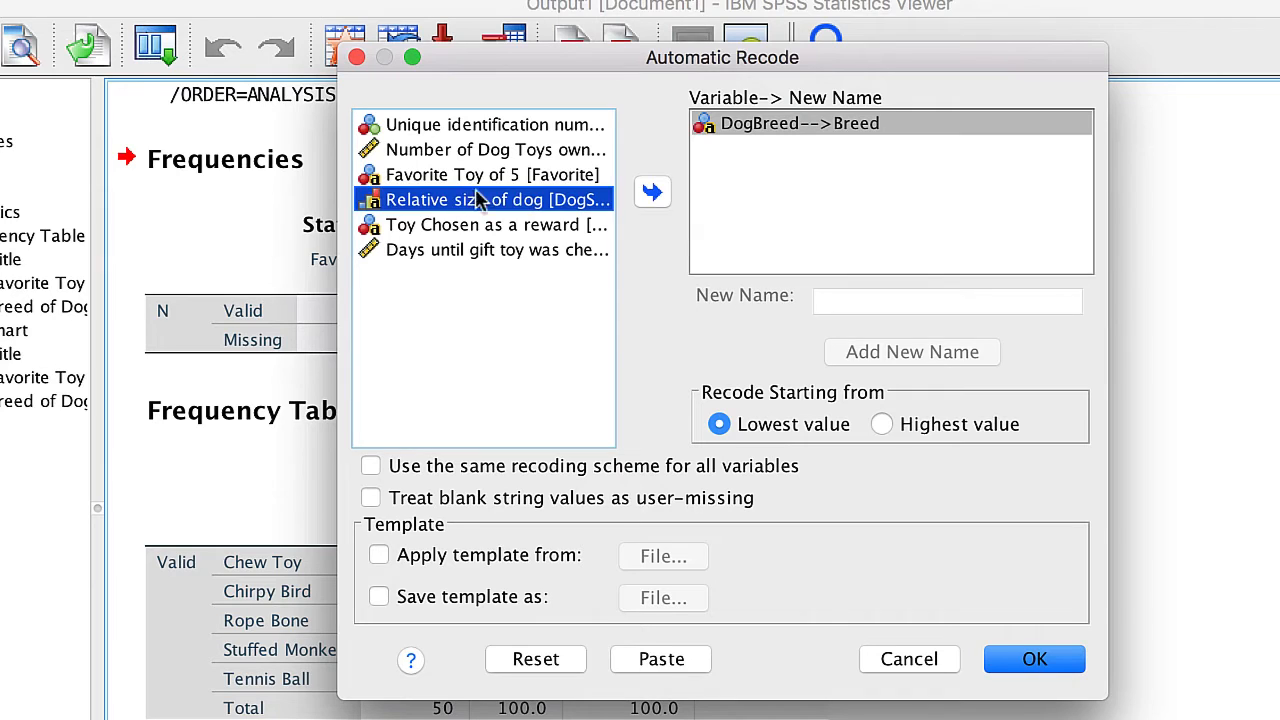
{"action": "left_click", "coordinate": [652, 191]}
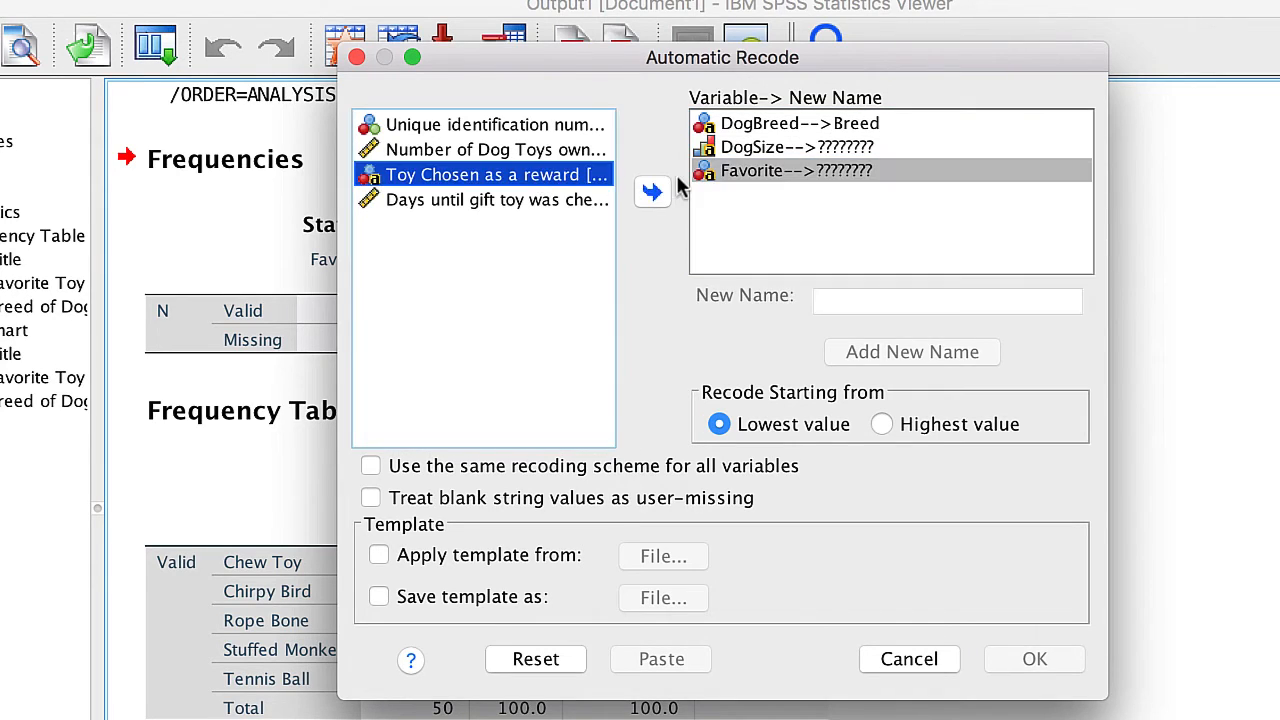
{"action": "left_click", "coordinate": [652, 191]}
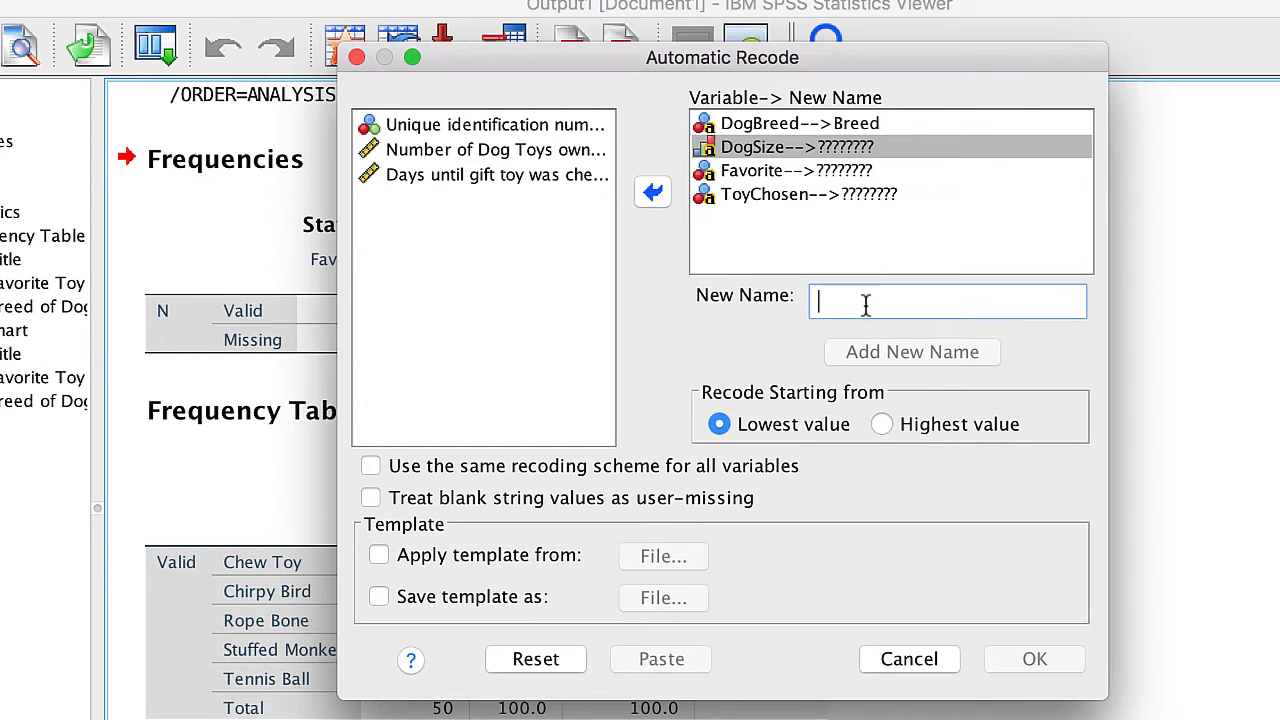
{"action": "type", "text": "Size"}
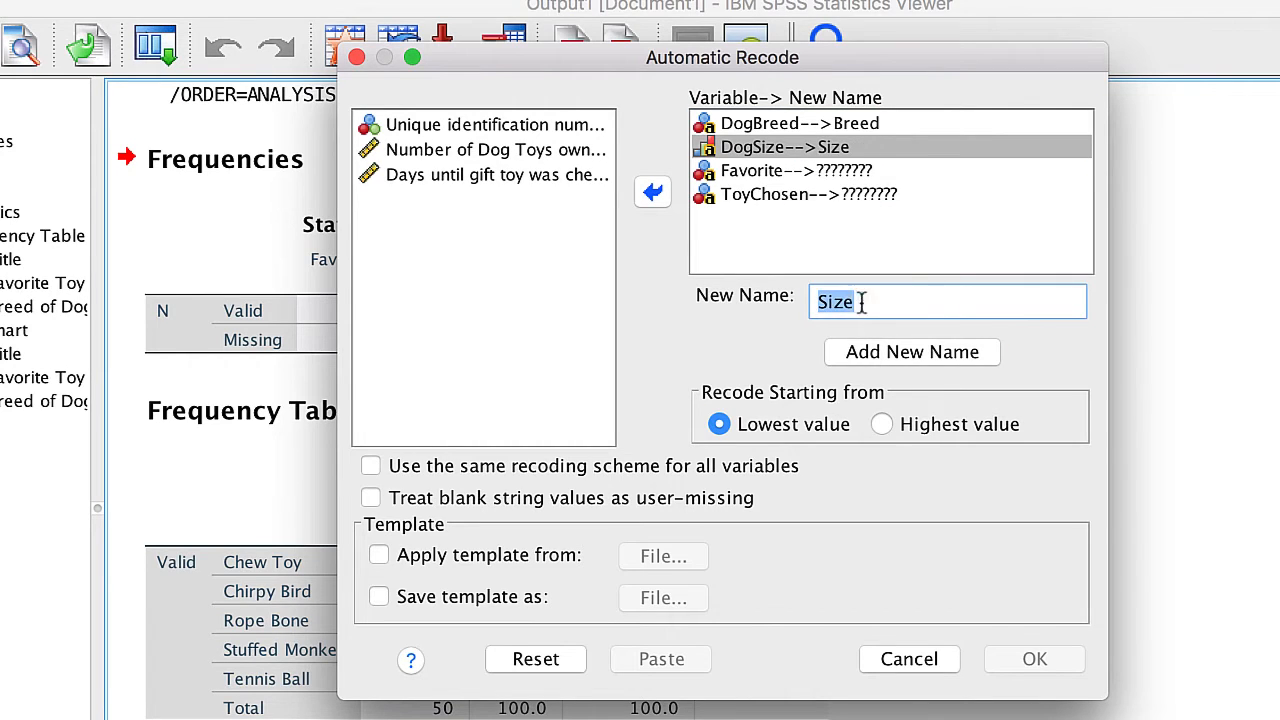
{"action": "left_click", "coordinate": [795, 170]}
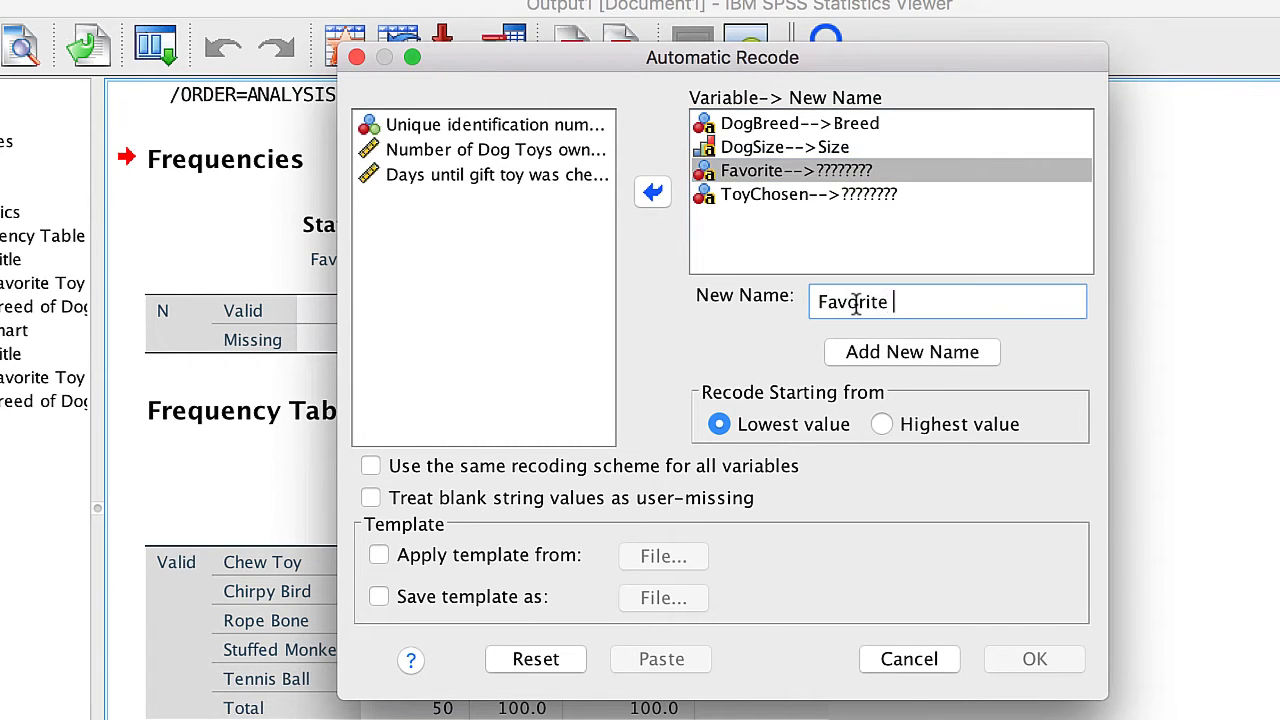
{"action": "left_click", "coordinate": [911, 351]}
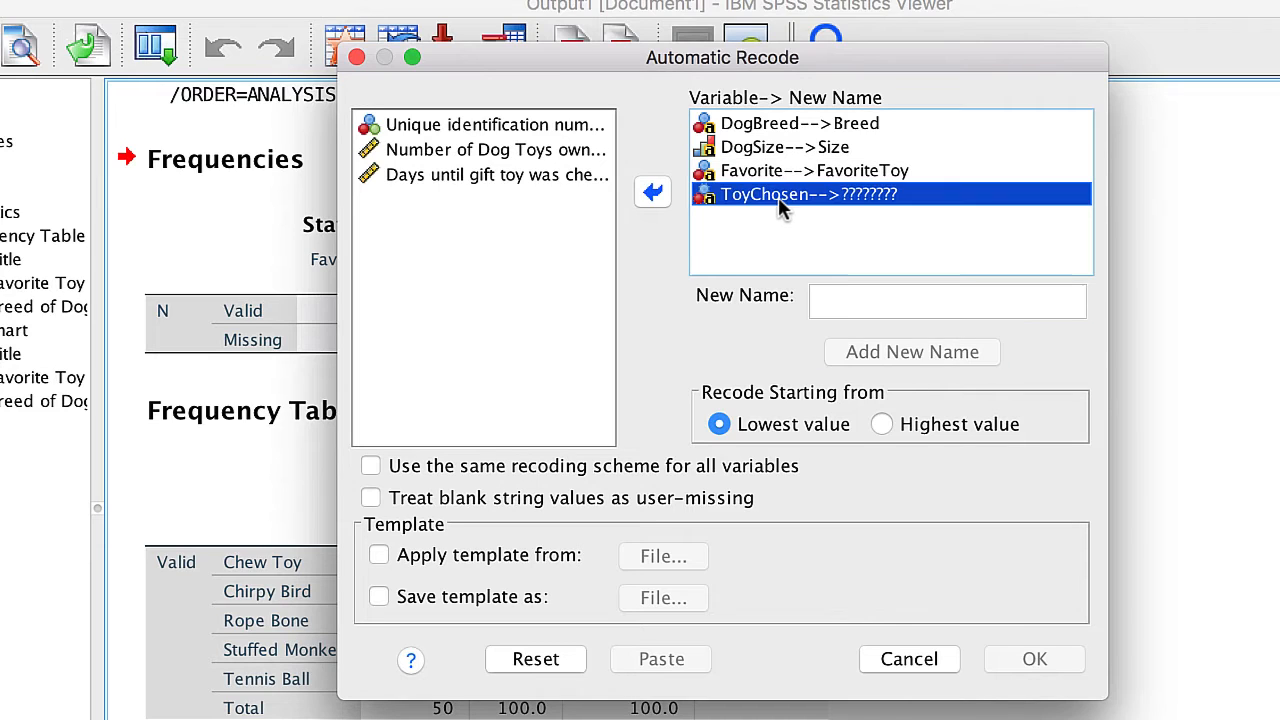
{"action": "left_click", "coordinate": [911, 351]}
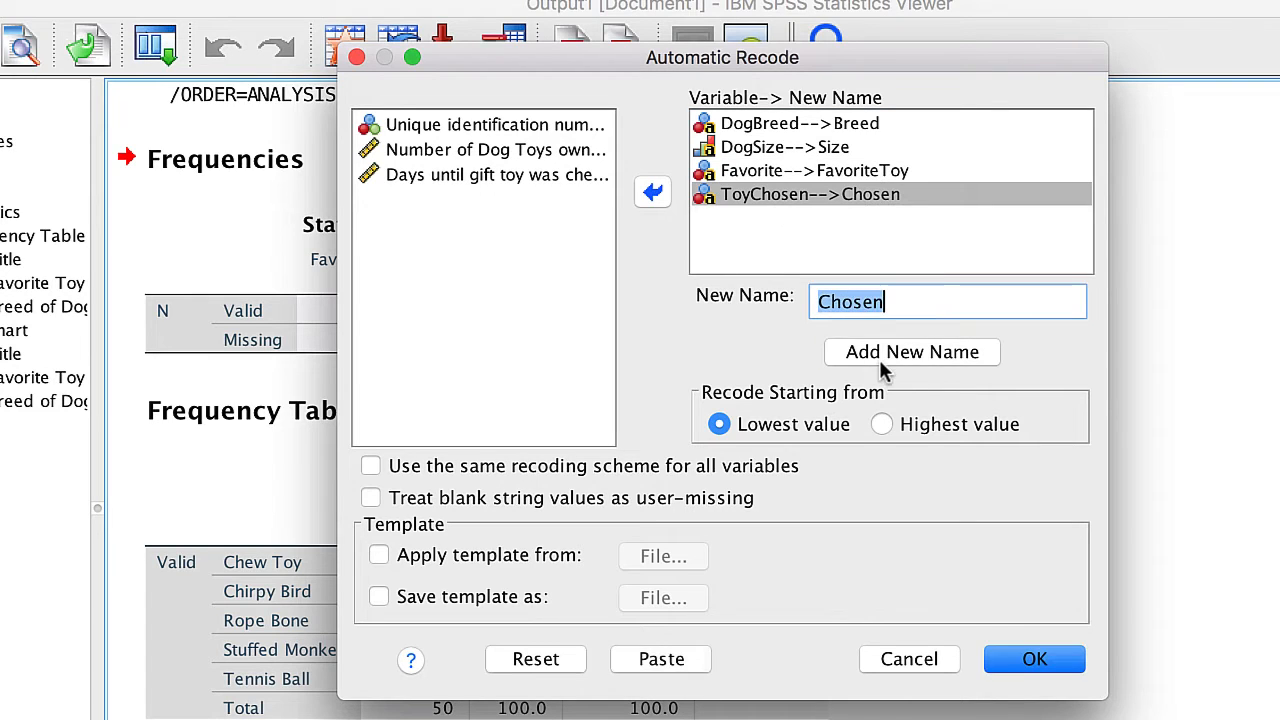
{"action": "left_click", "coordinate": [1034, 659]}
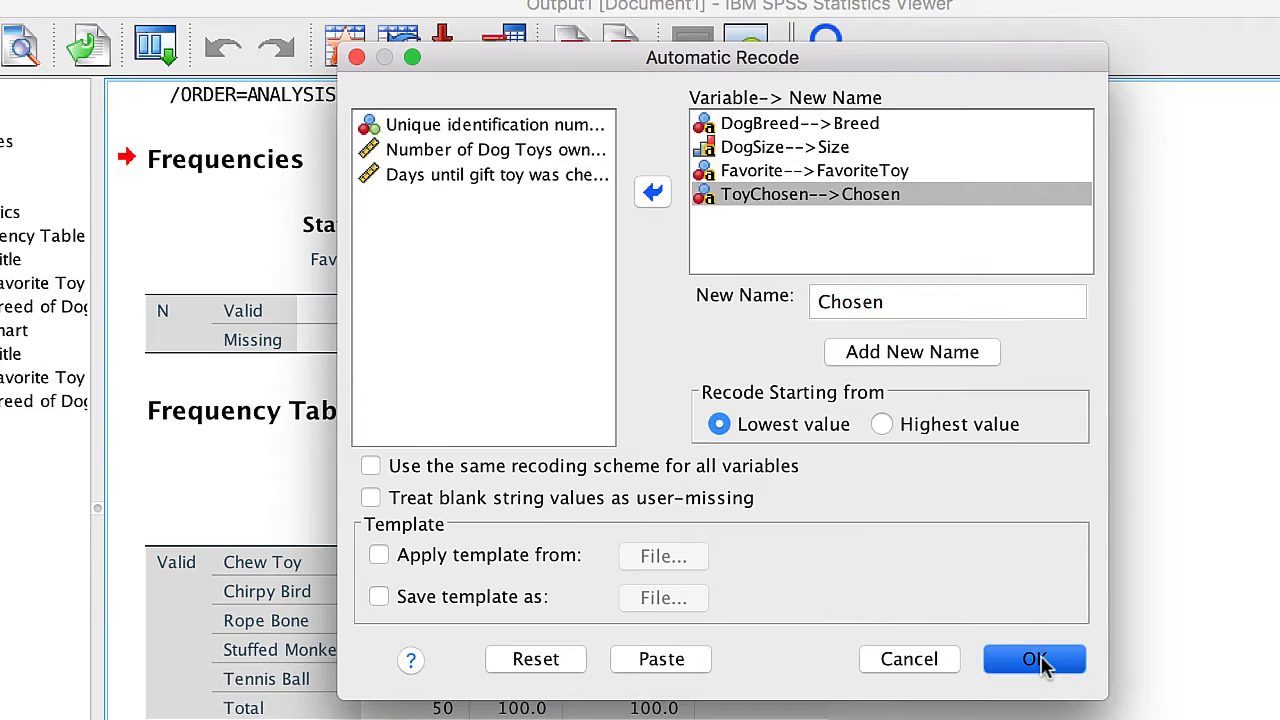
{"action": "left_click", "coordinate": [1034, 659]}
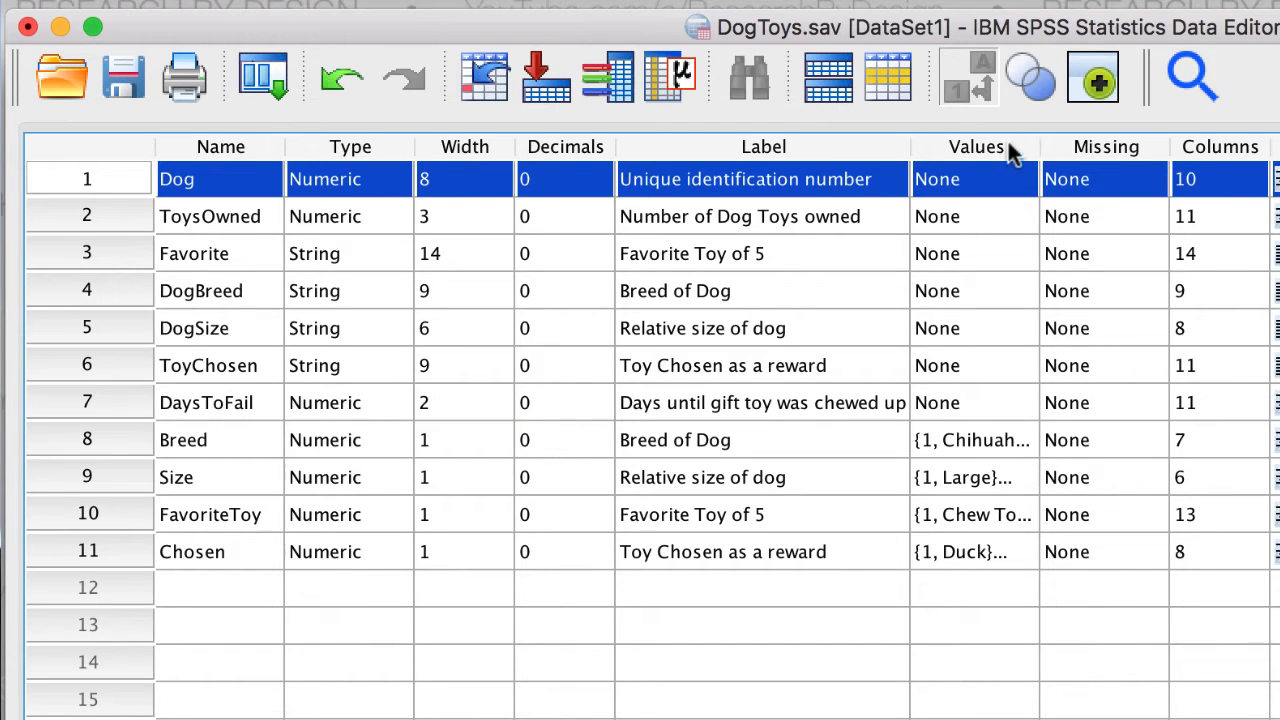
Check Breed's value labels (Chihuahua, Fuzzy Dog, Retriever), then cancel without changes.
{"action": "left_click", "coordinate": [975, 147]}
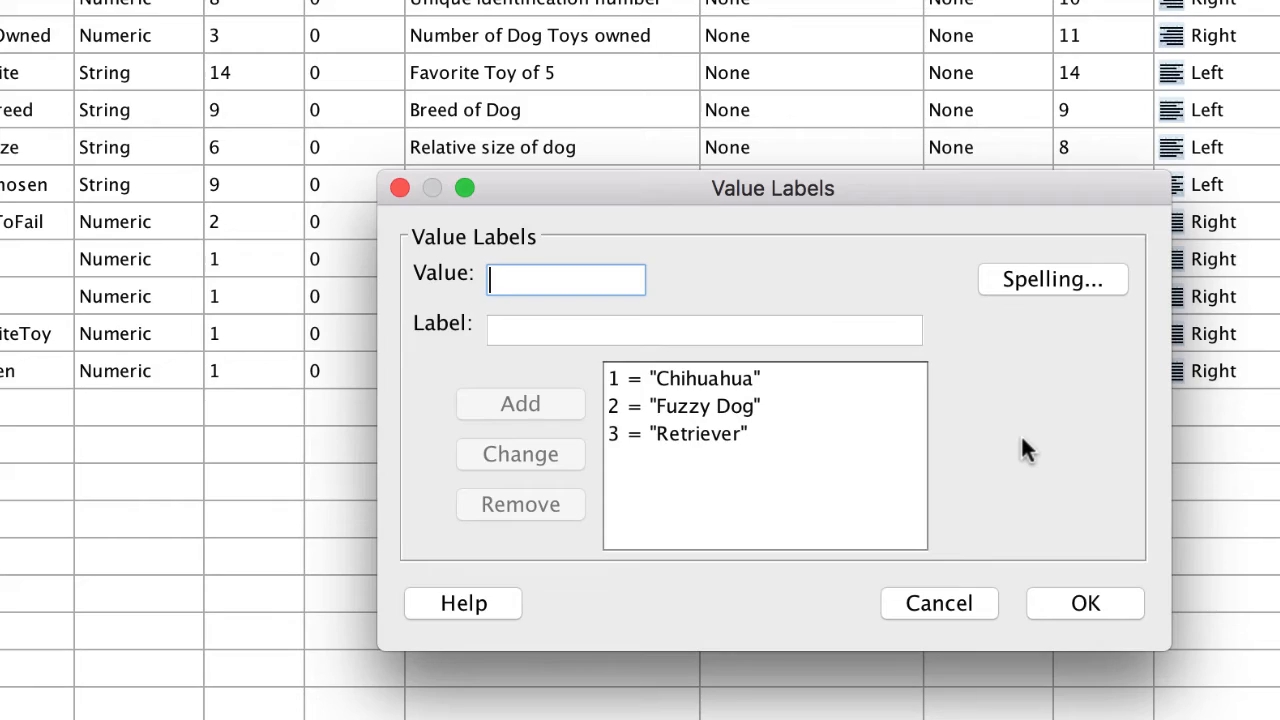
{"action": "mouse_move", "coordinate": [985, 592]}
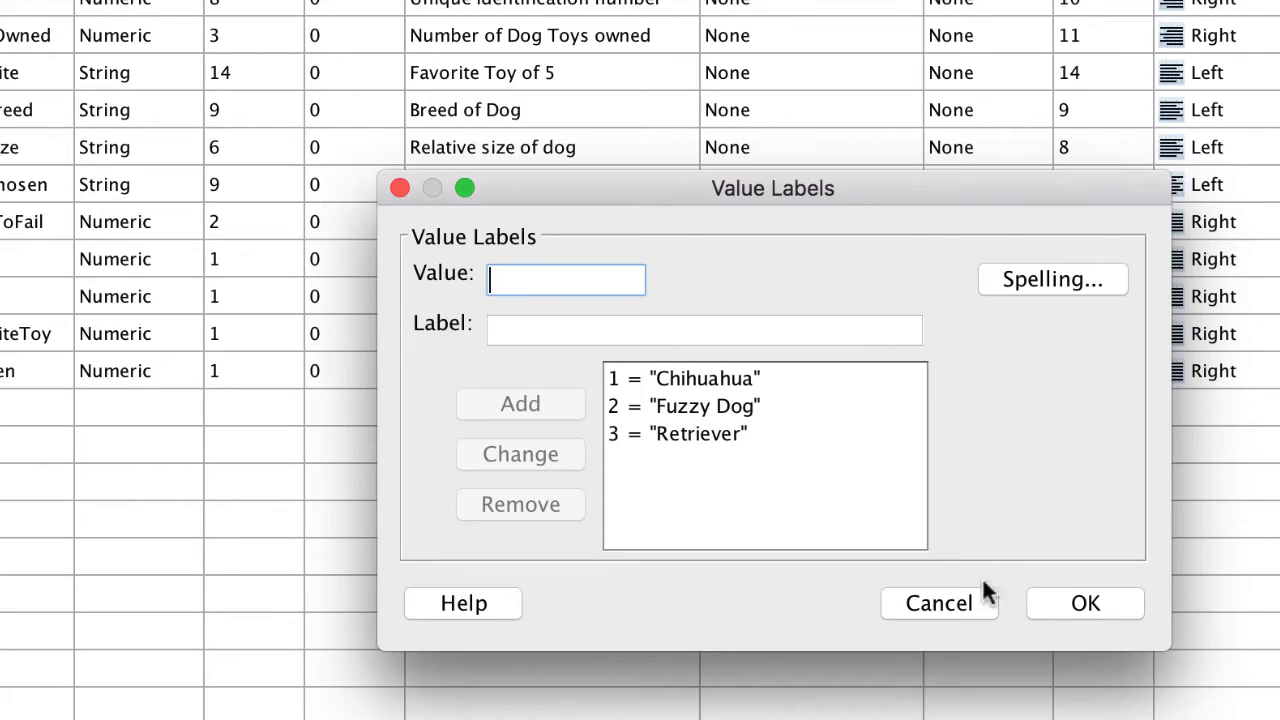
{"action": "left_click", "coordinate": [938, 603]}
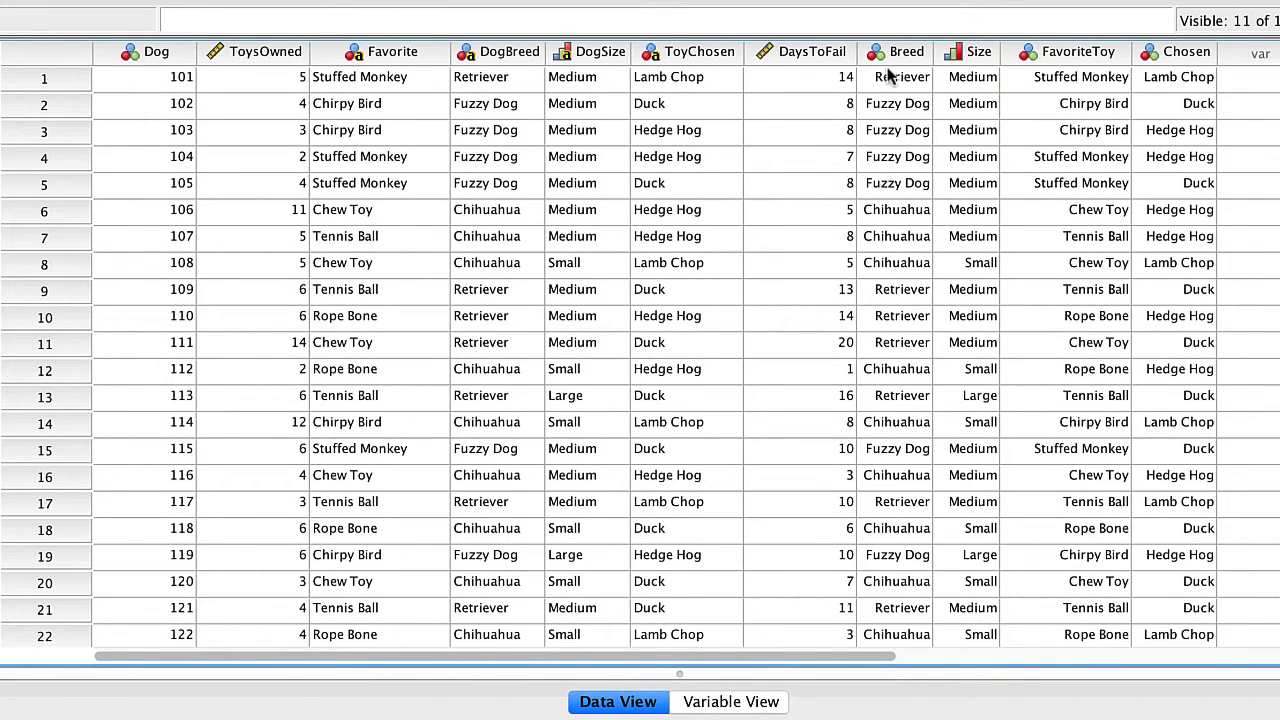
{"action": "mouse_move", "coordinate": [890, 363]}
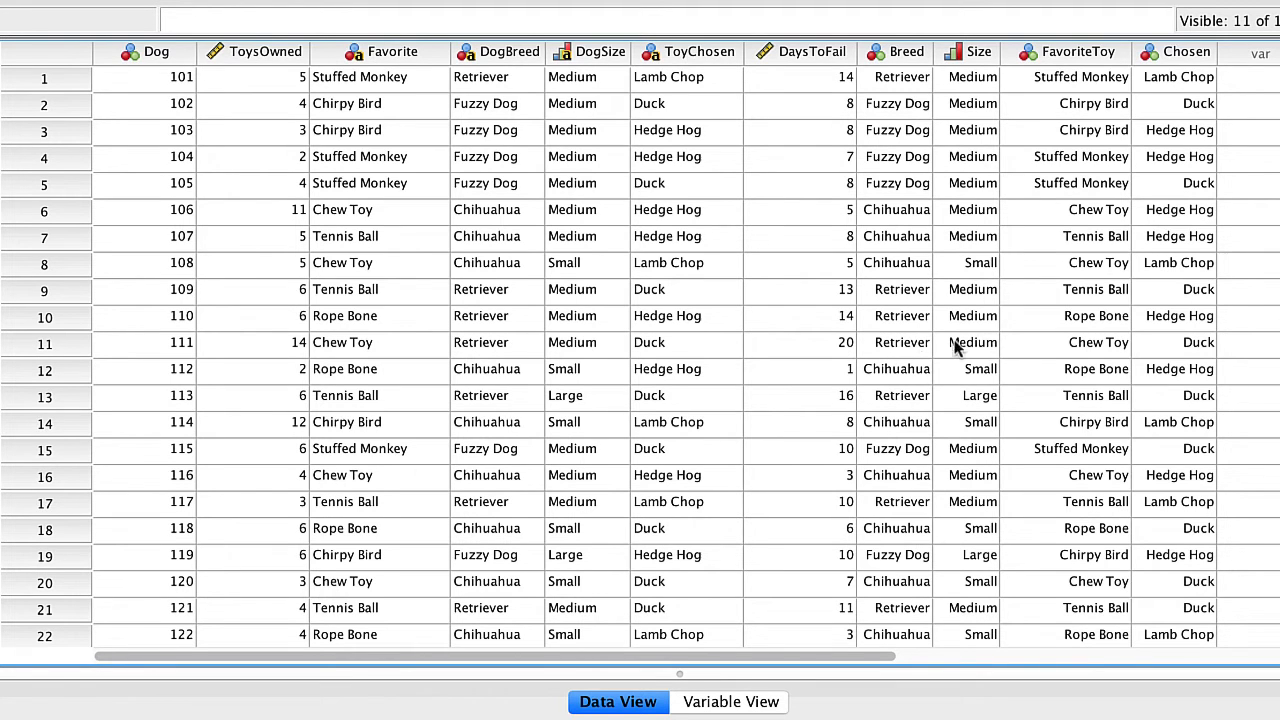
{"action": "mouse_move", "coordinate": [370, 400]}
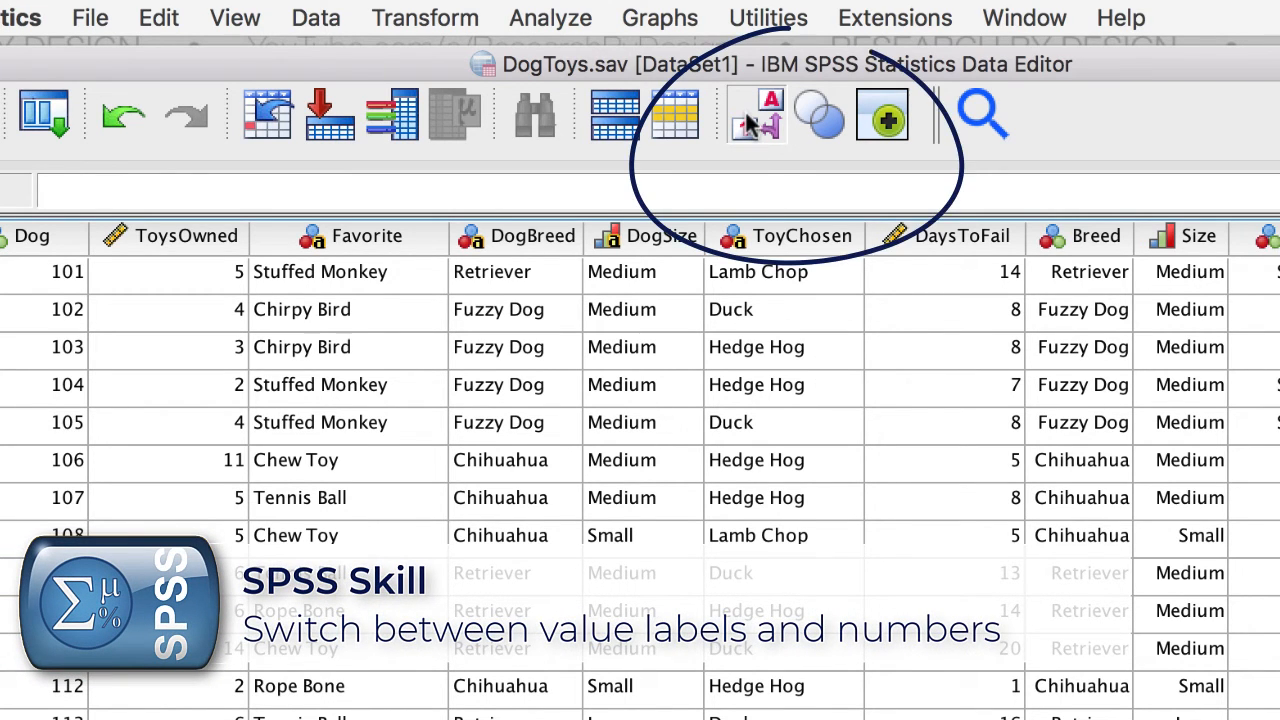
{"action": "mouse_move", "coordinate": [755, 113]}
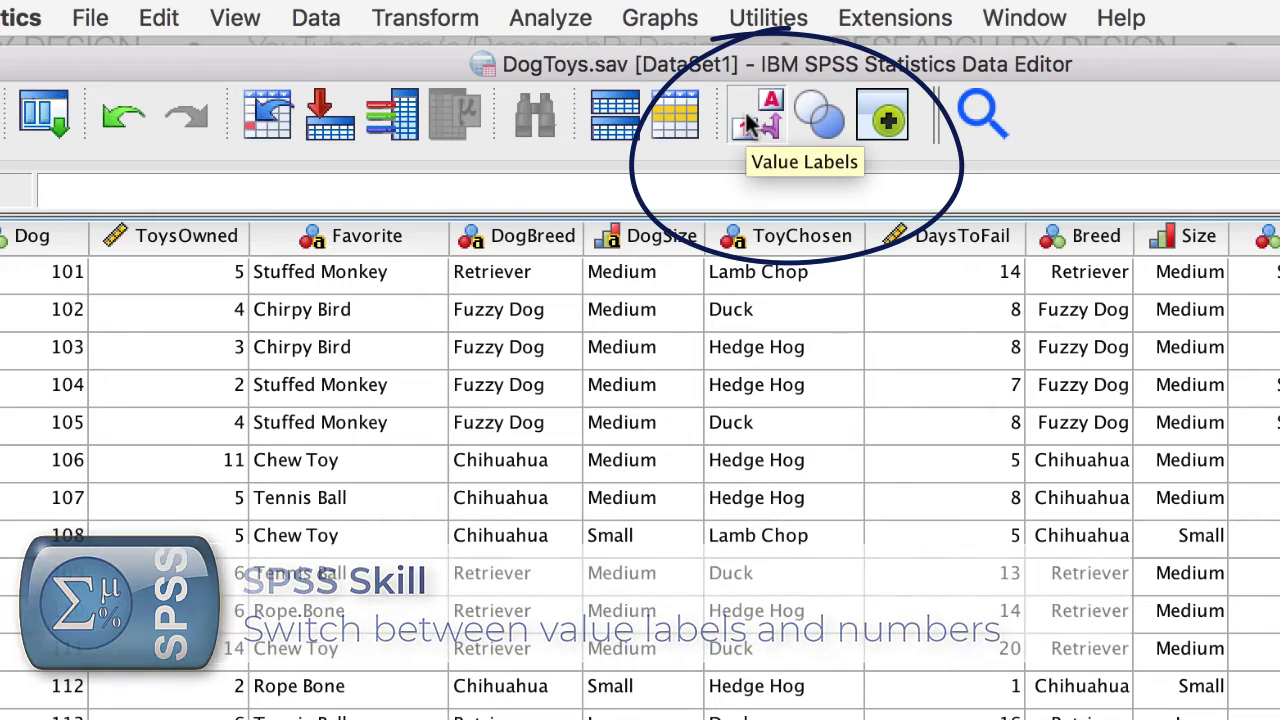
{"action": "left_click", "coordinate": [754, 113]}
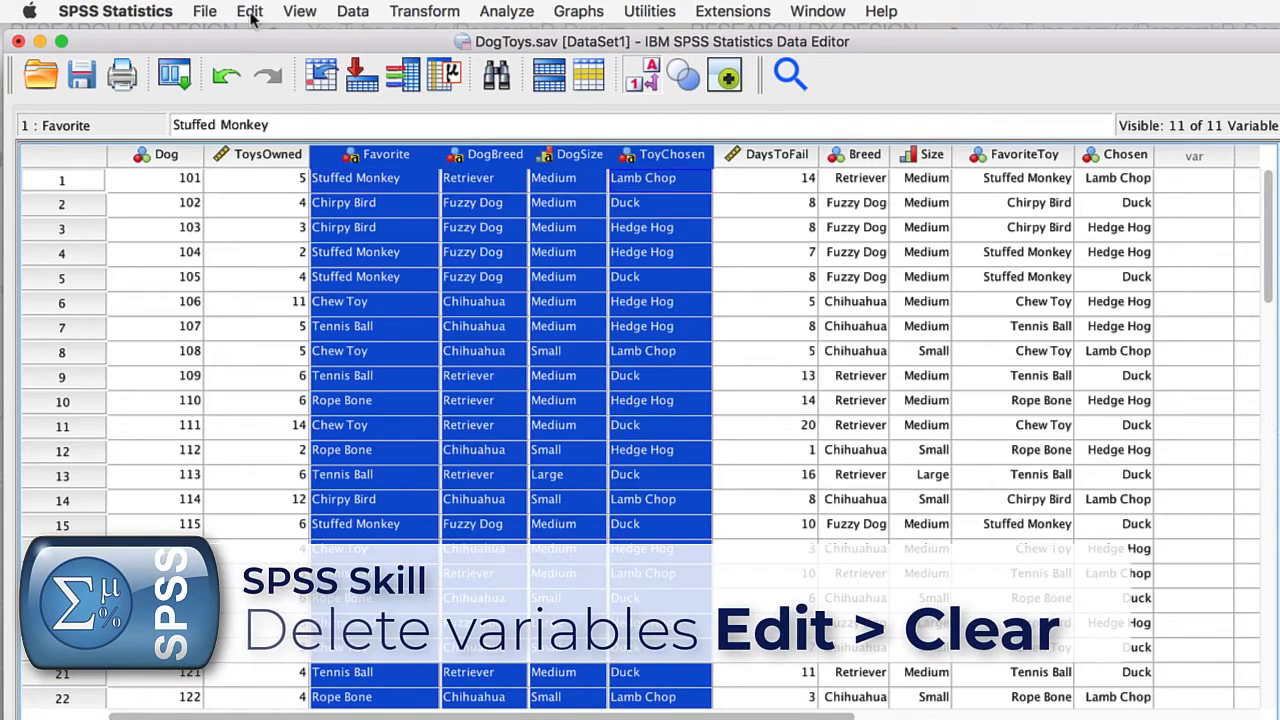
With the four original string columns selected, open the Utilities menu.
{"action": "left_click", "coordinate": [249, 11]}
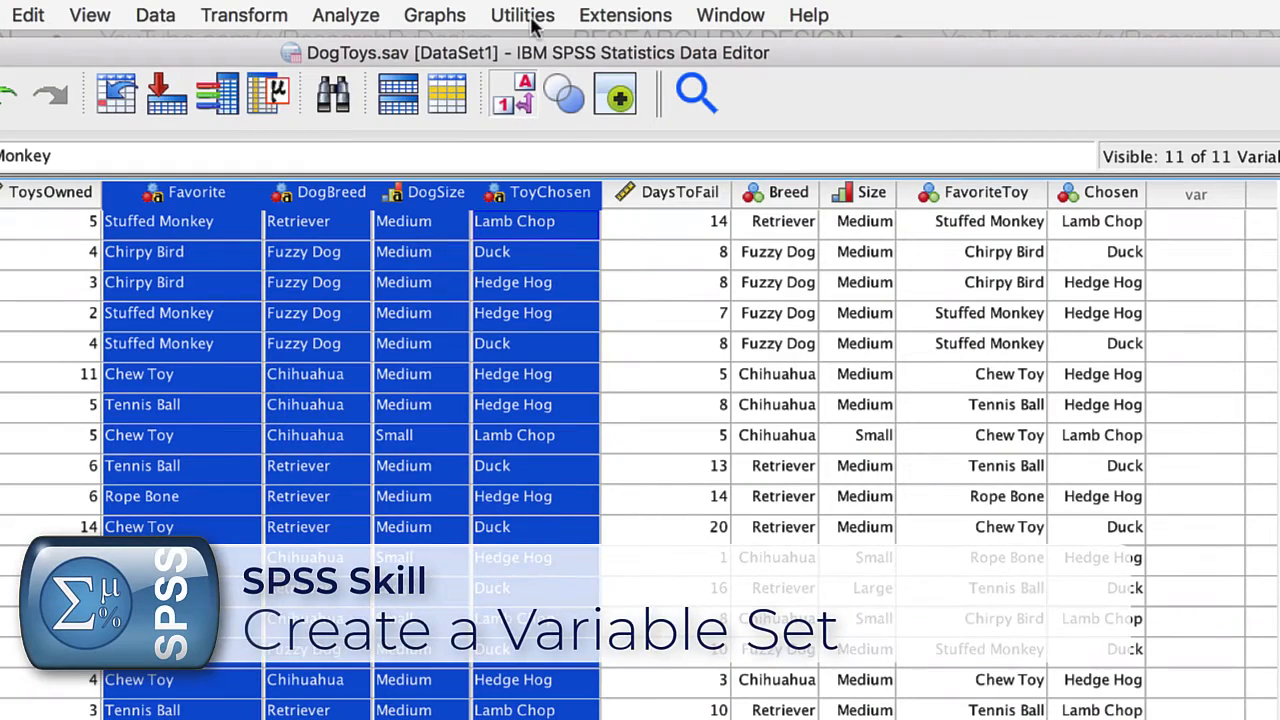
{"action": "left_click", "coordinate": [522, 15]}
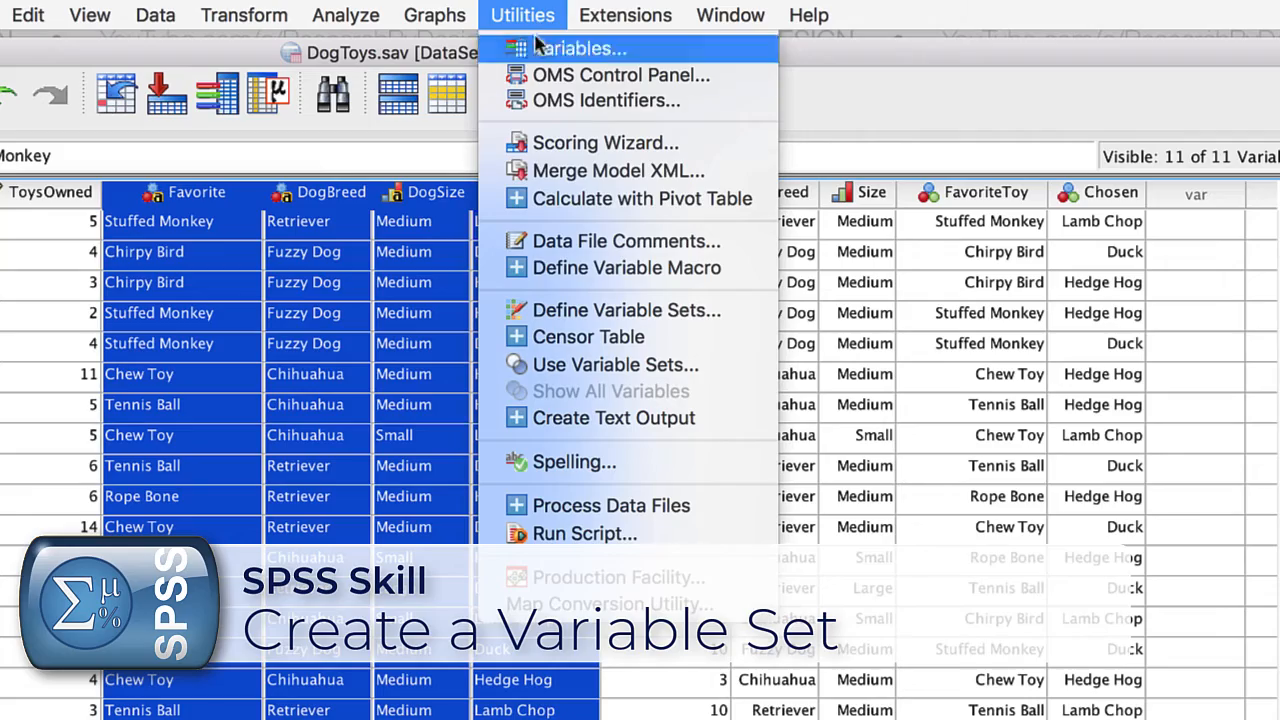
Open Define Variable Sets and name the new set 'Dog Toy Analysis'.
{"action": "left_click", "coordinate": [626, 310]}
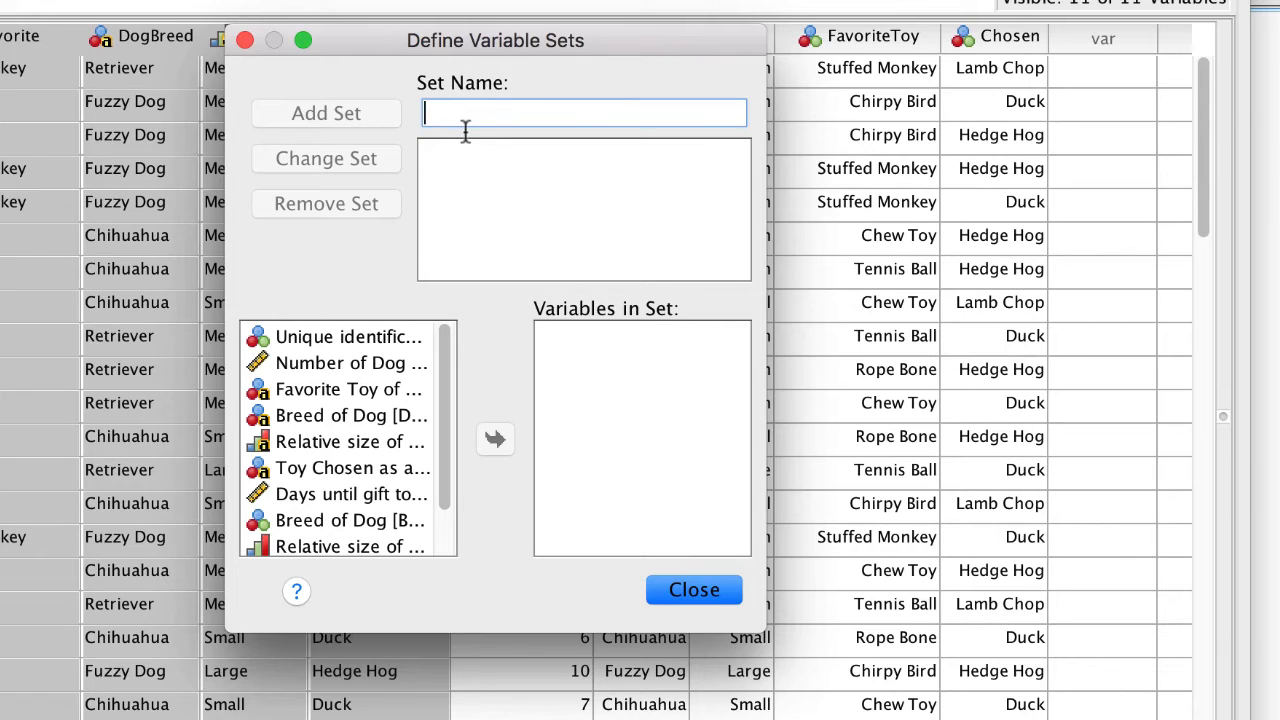
{"action": "type", "text": "Dog Toy Analy"}
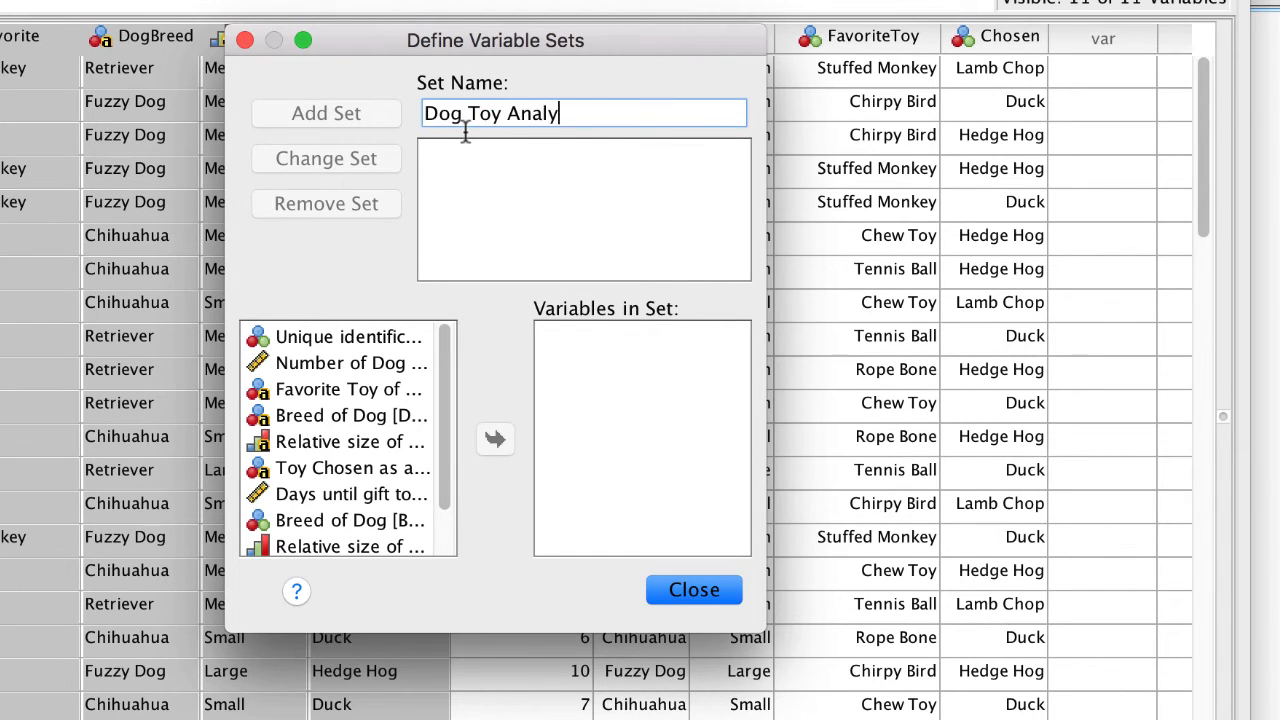
{"action": "type", "text": "sis"}
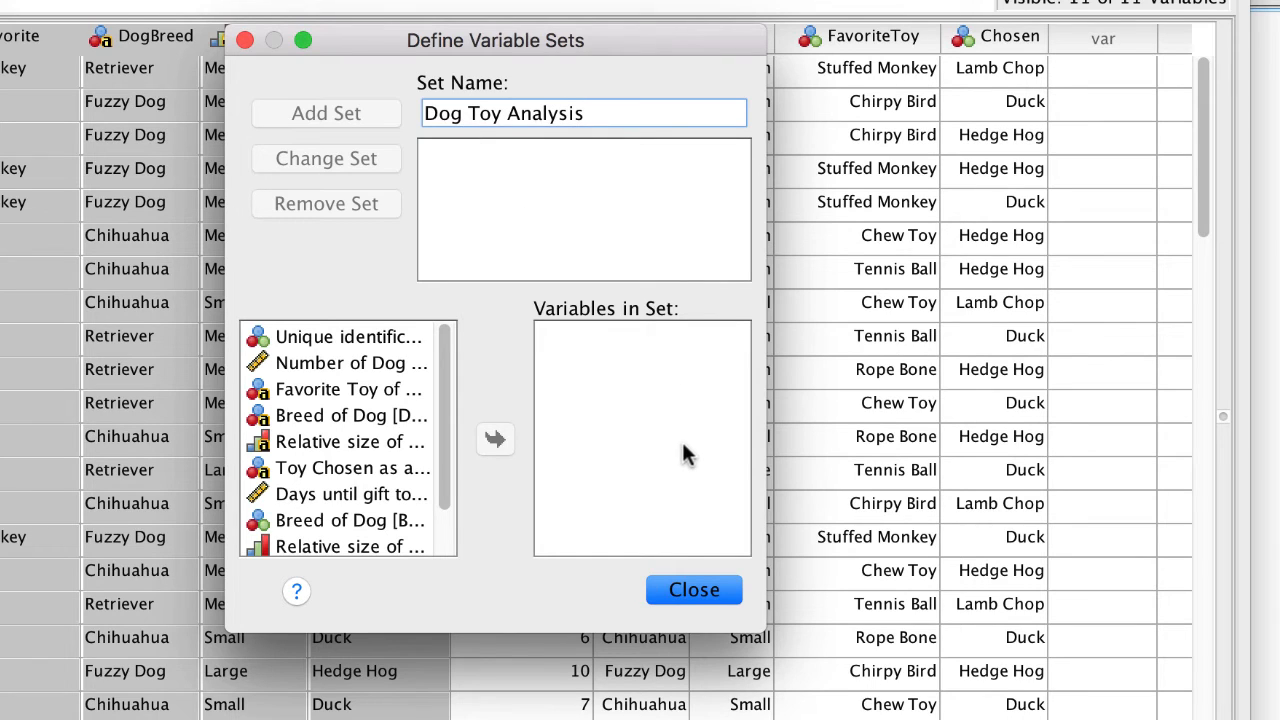
{"action": "mouse_move", "coordinate": [490, 478]}
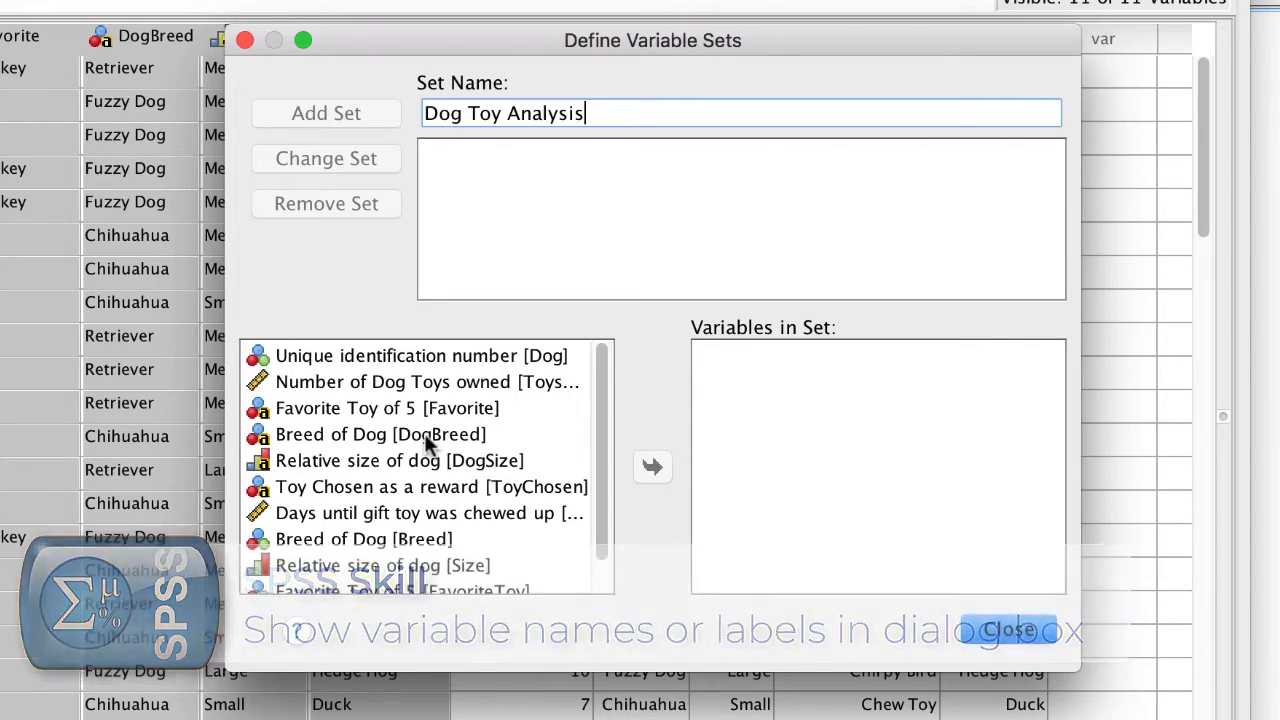
{"action": "right_click", "coordinate": [380, 434]}
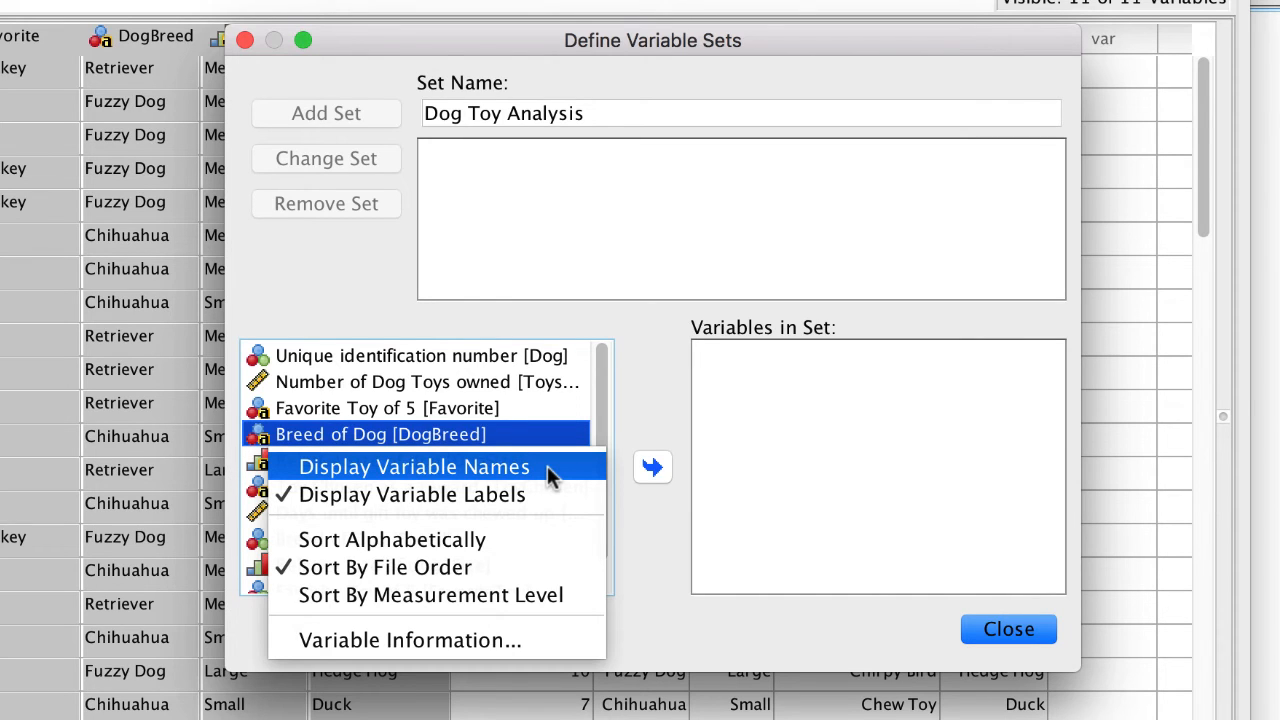
Add Dog, ToysOwned, DaysToFail, Breed, Size, FavoriteToy and Chosen to the set and save it.
{"action": "left_click", "coordinate": [414, 467]}
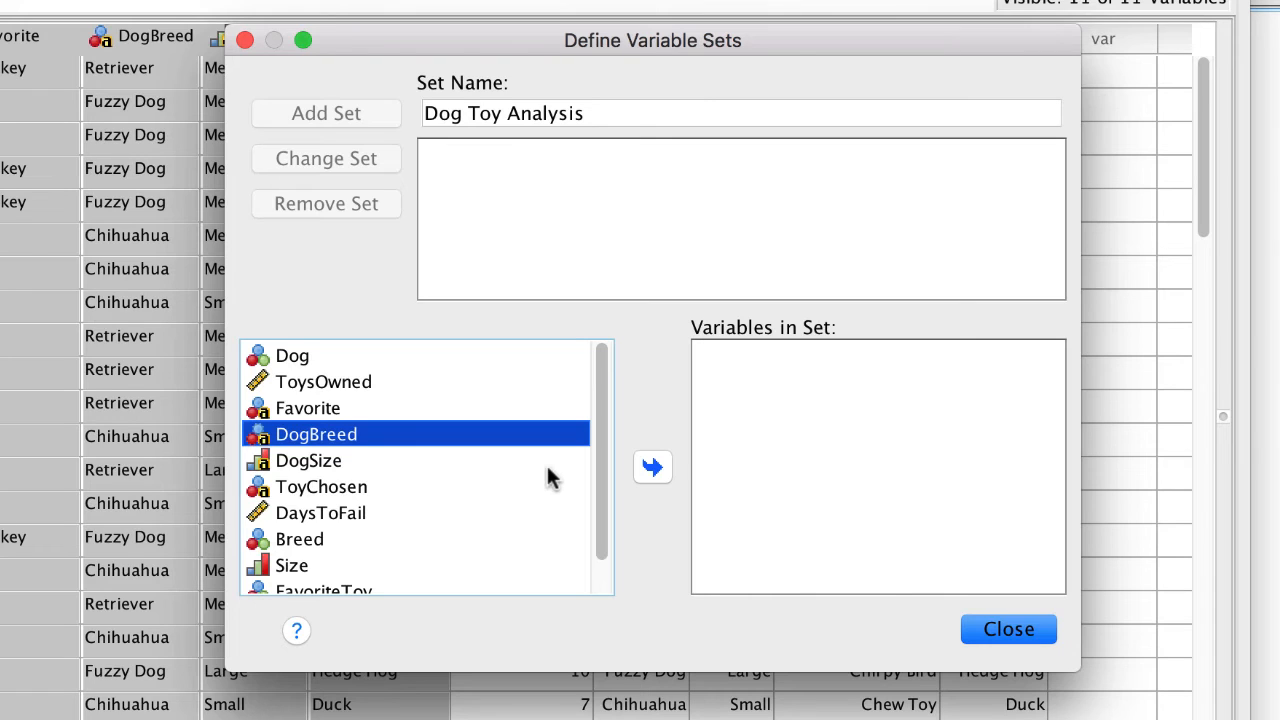
{"action": "mouse_move", "coordinate": [395, 455]}
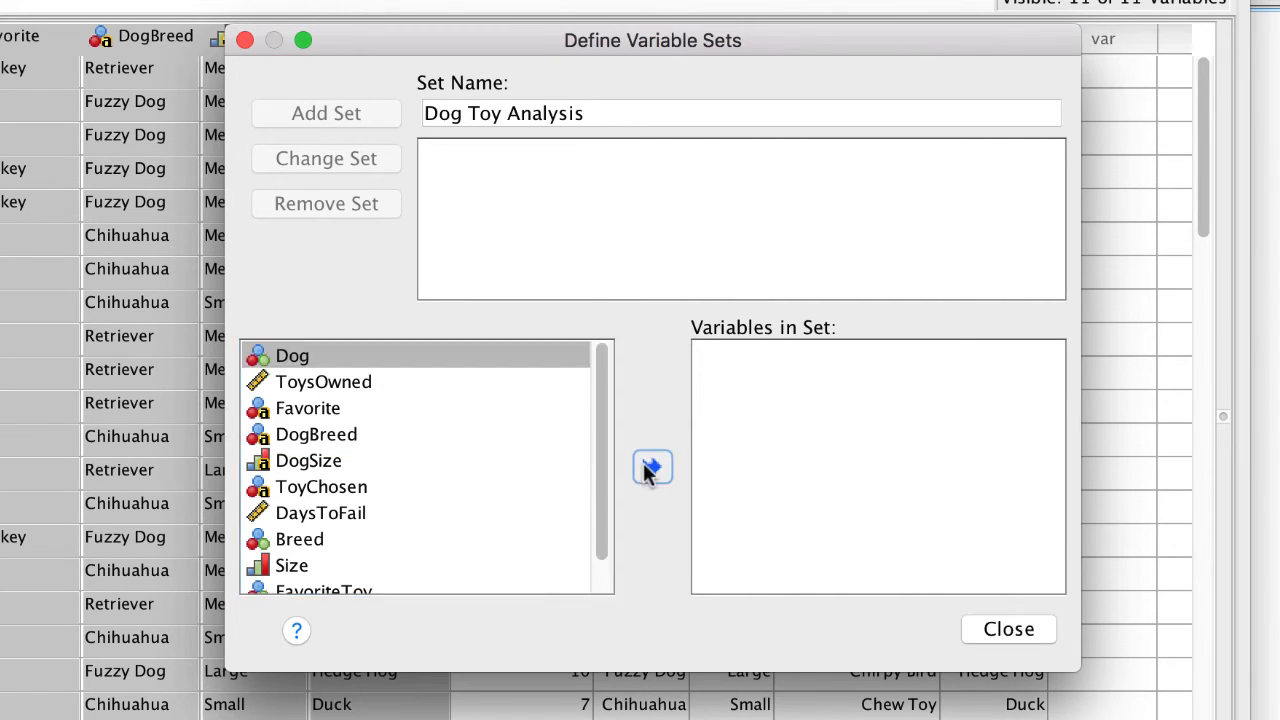
{"action": "left_click", "coordinate": [652, 467]}
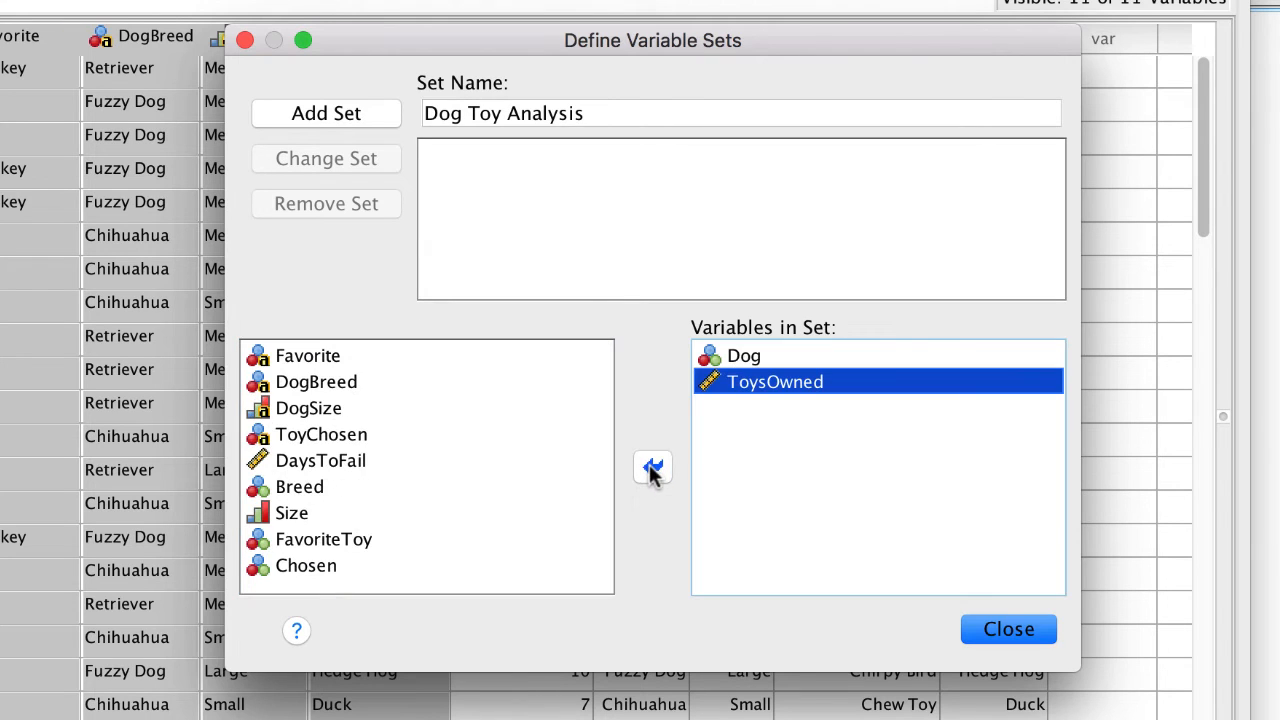
{"action": "left_click", "coordinate": [652, 468]}
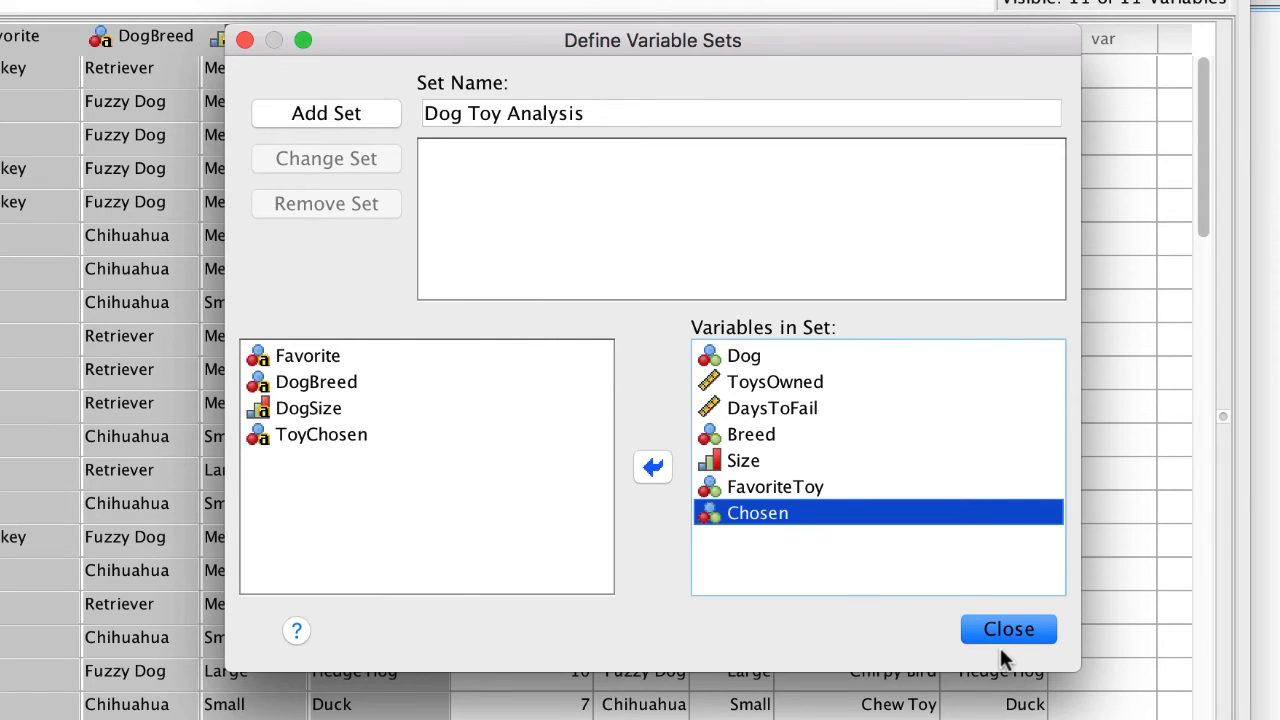
{"action": "left_click", "coordinate": [326, 113]}
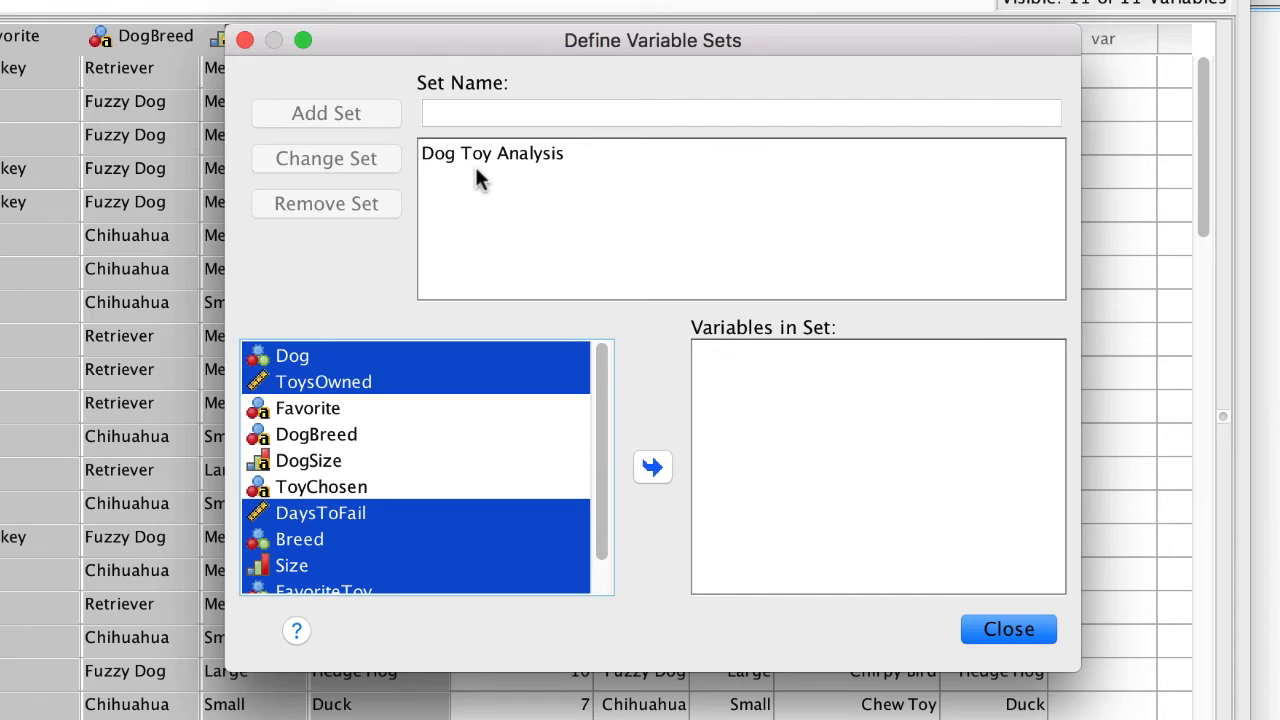
Switch the variable list back to descriptive labels and close the dialog.
{"action": "right_click", "coordinate": [308, 460]}
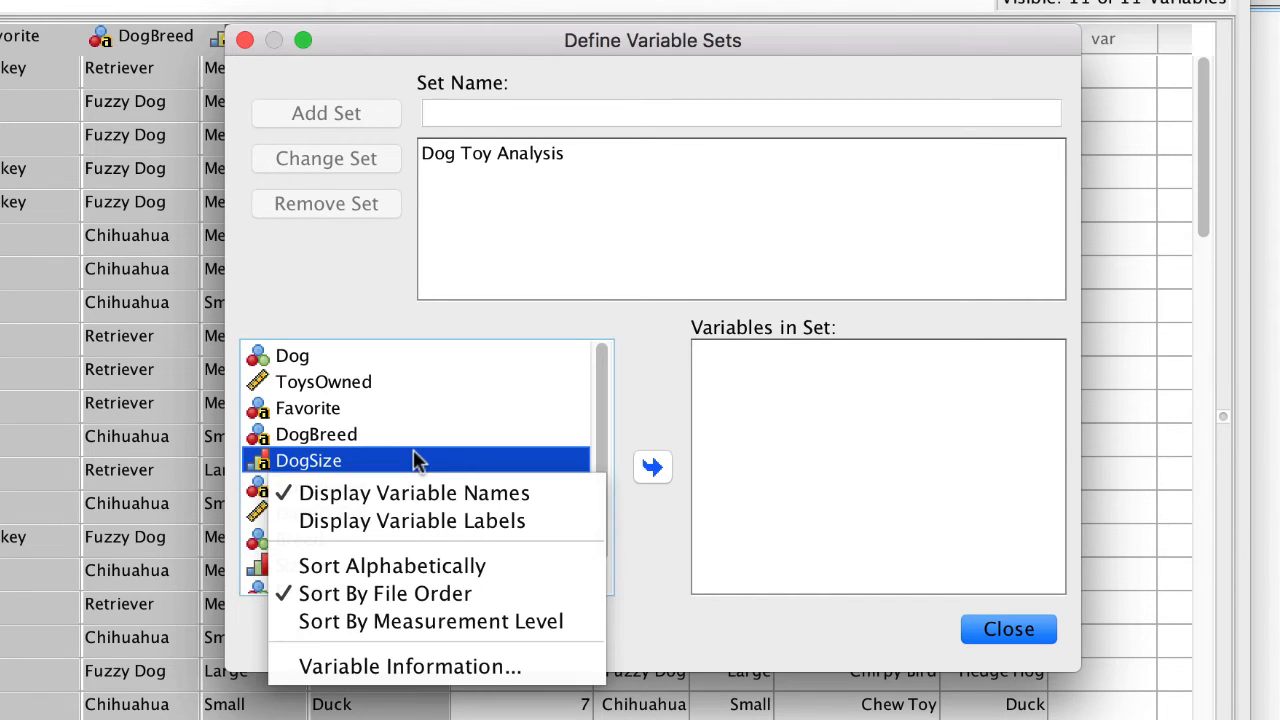
{"action": "left_click", "coordinate": [411, 520]}
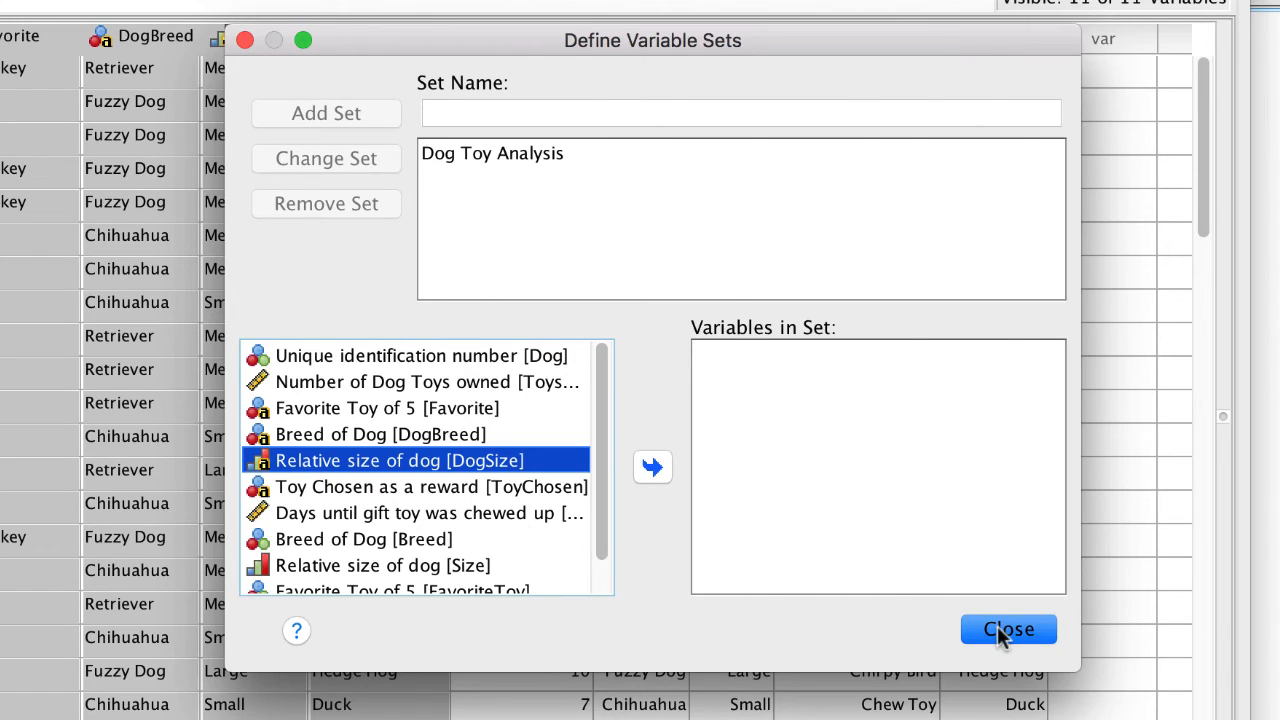
{"action": "left_click", "coordinate": [1008, 629]}
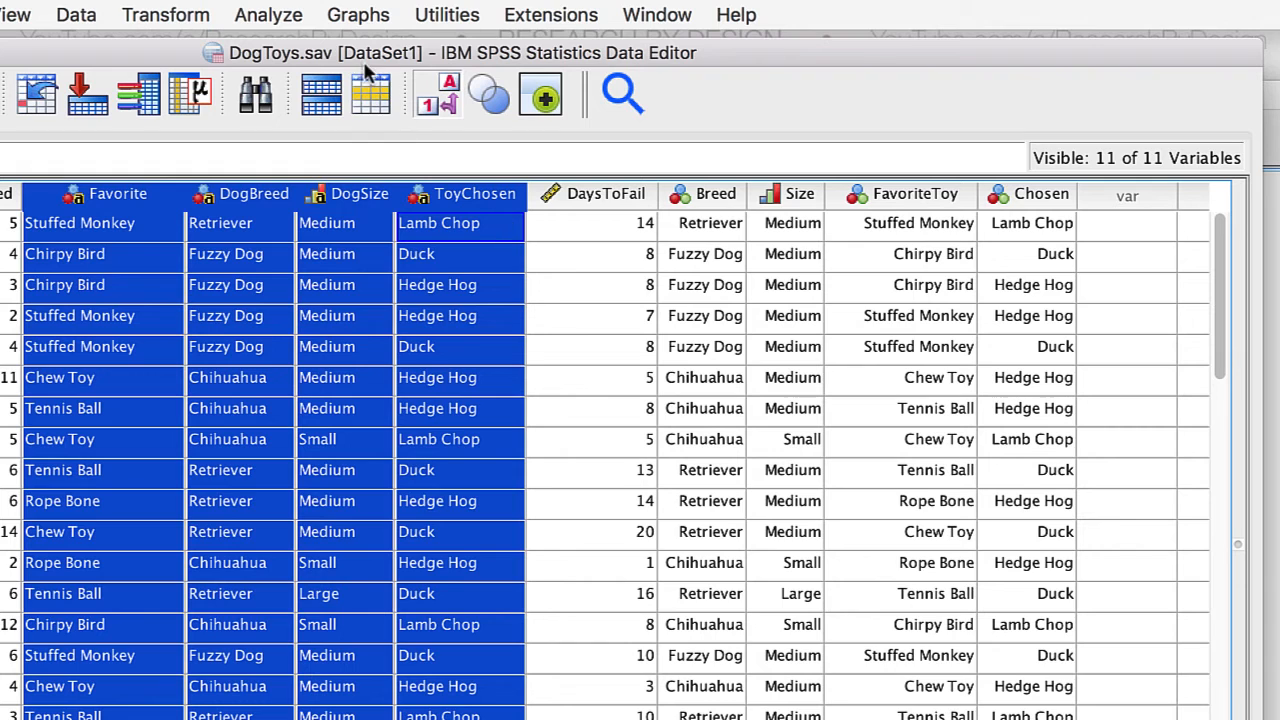
Apply only the Dog Toy Analysis variable set, unchecking all others.
{"action": "left_click", "coordinate": [446, 14]}
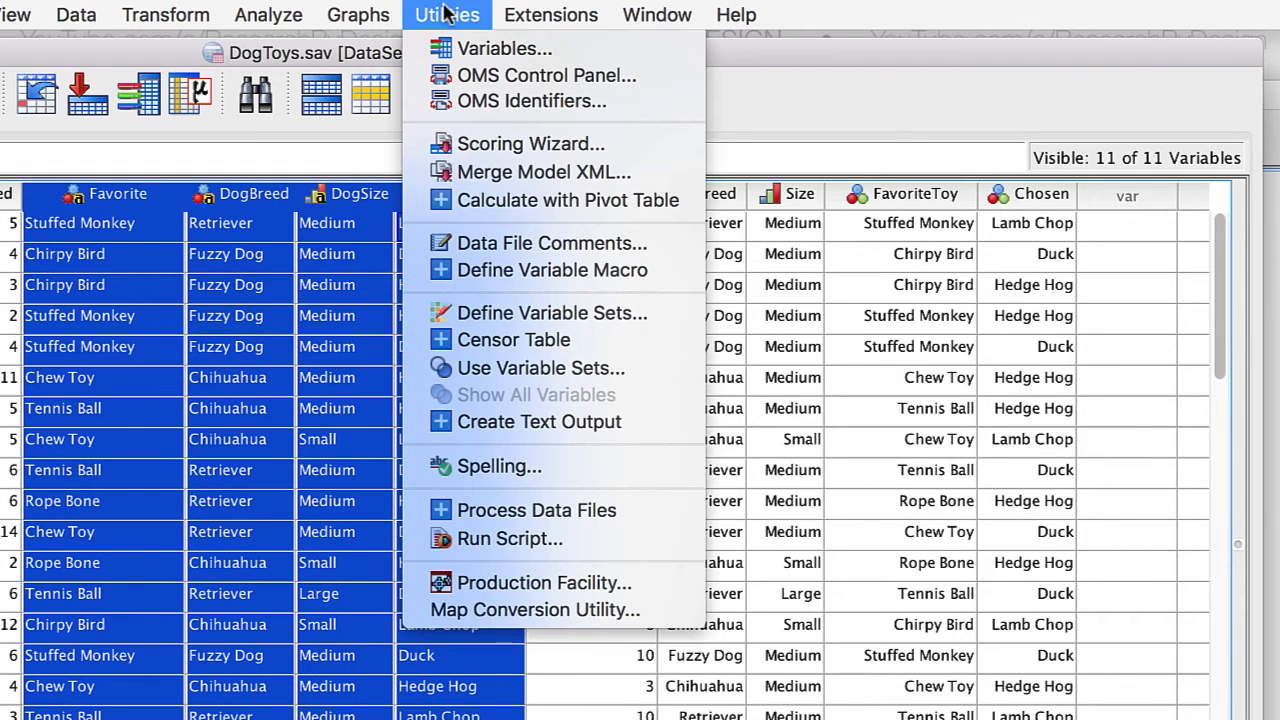
{"action": "left_click", "coordinate": [542, 368]}
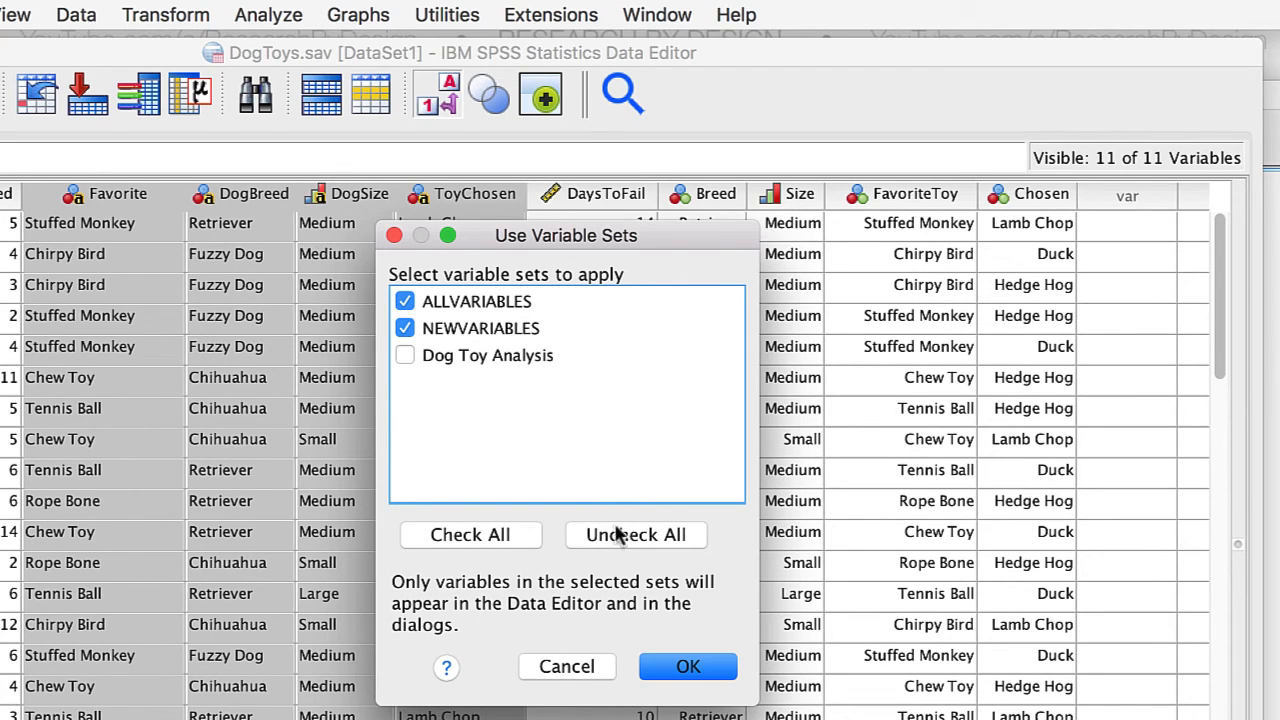
{"action": "left_click", "coordinate": [635, 534]}
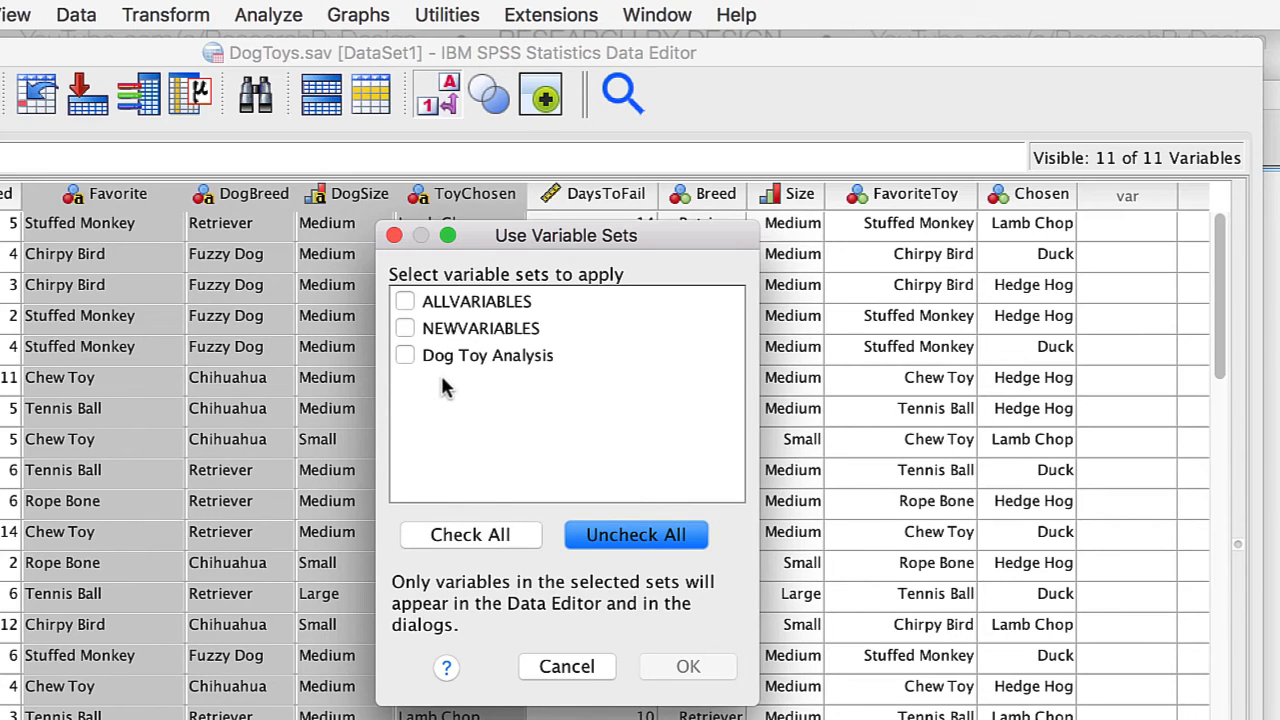
{"action": "left_click", "coordinate": [405, 355]}
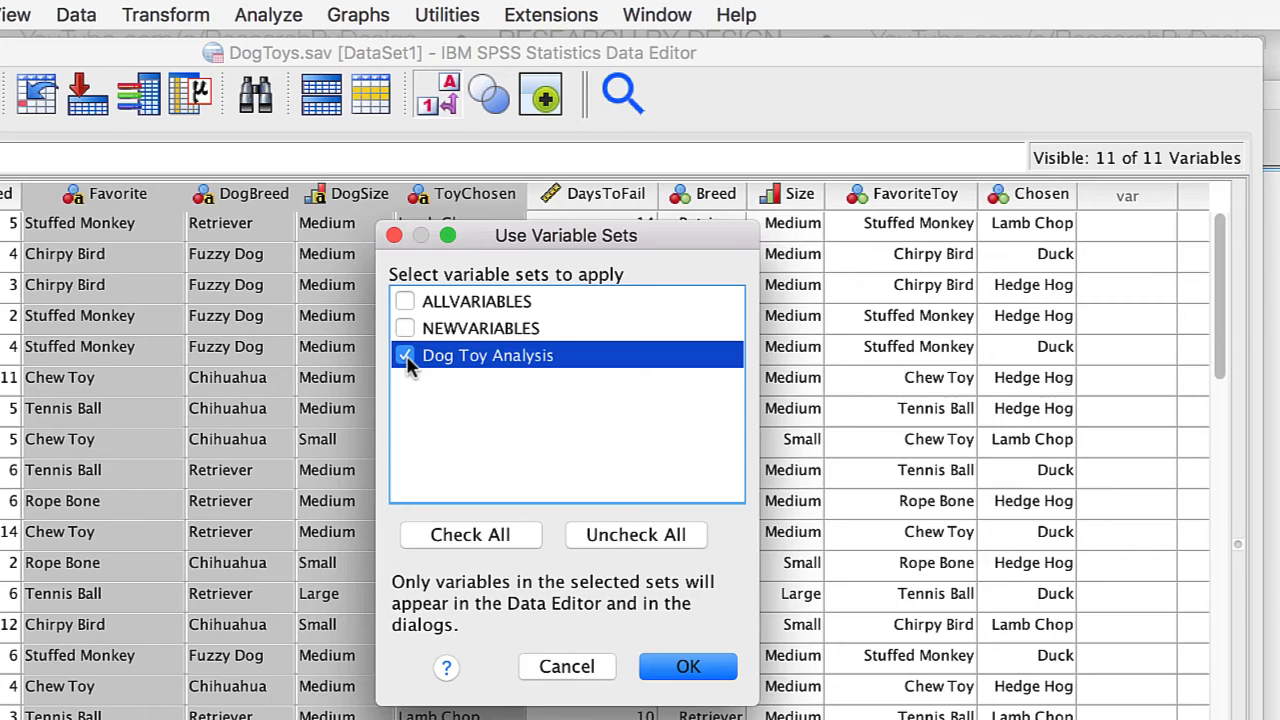
{"action": "left_click", "coordinate": [687, 666]}
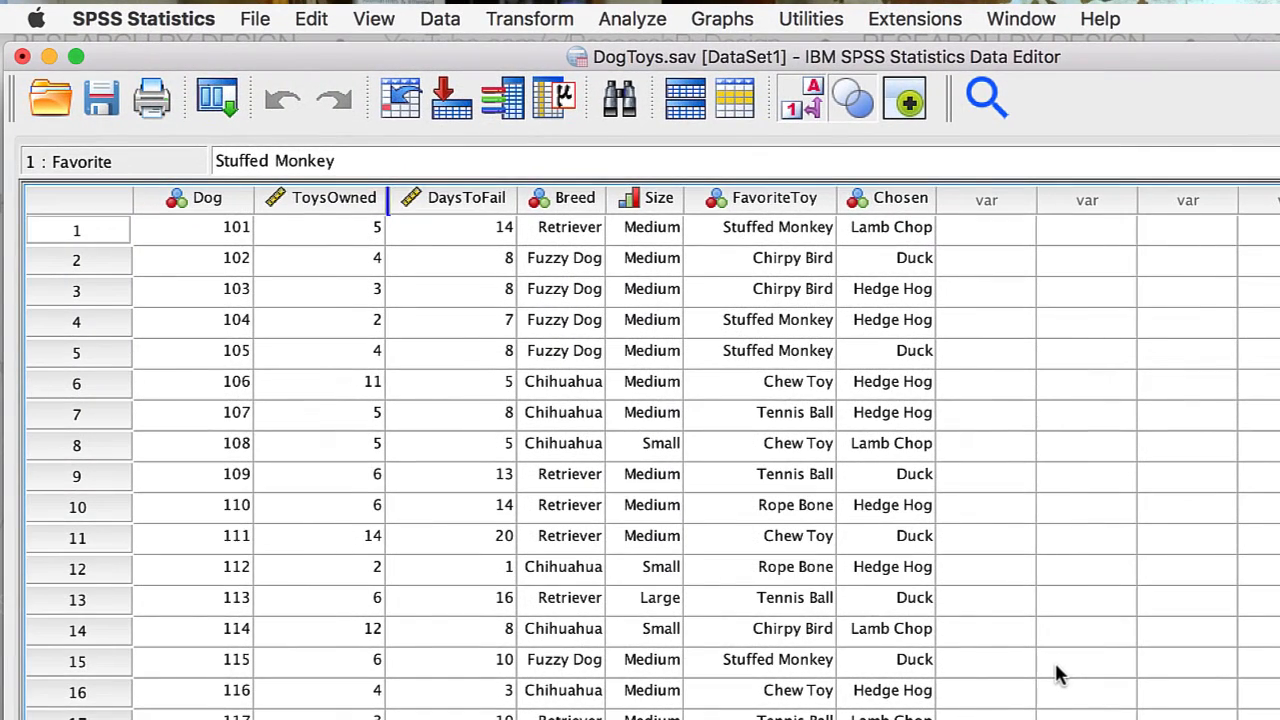
{"action": "mouse_move", "coordinate": [860, 285]}
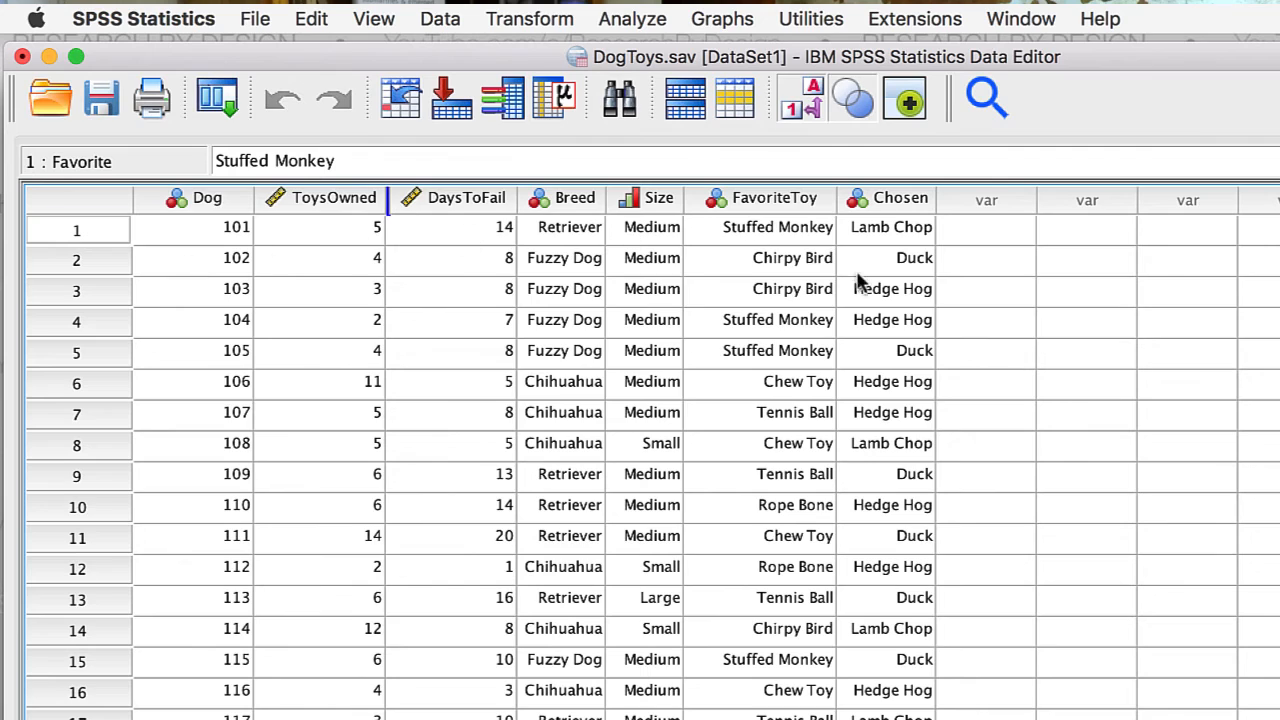
{"action": "mouse_move", "coordinate": [990, 417]}
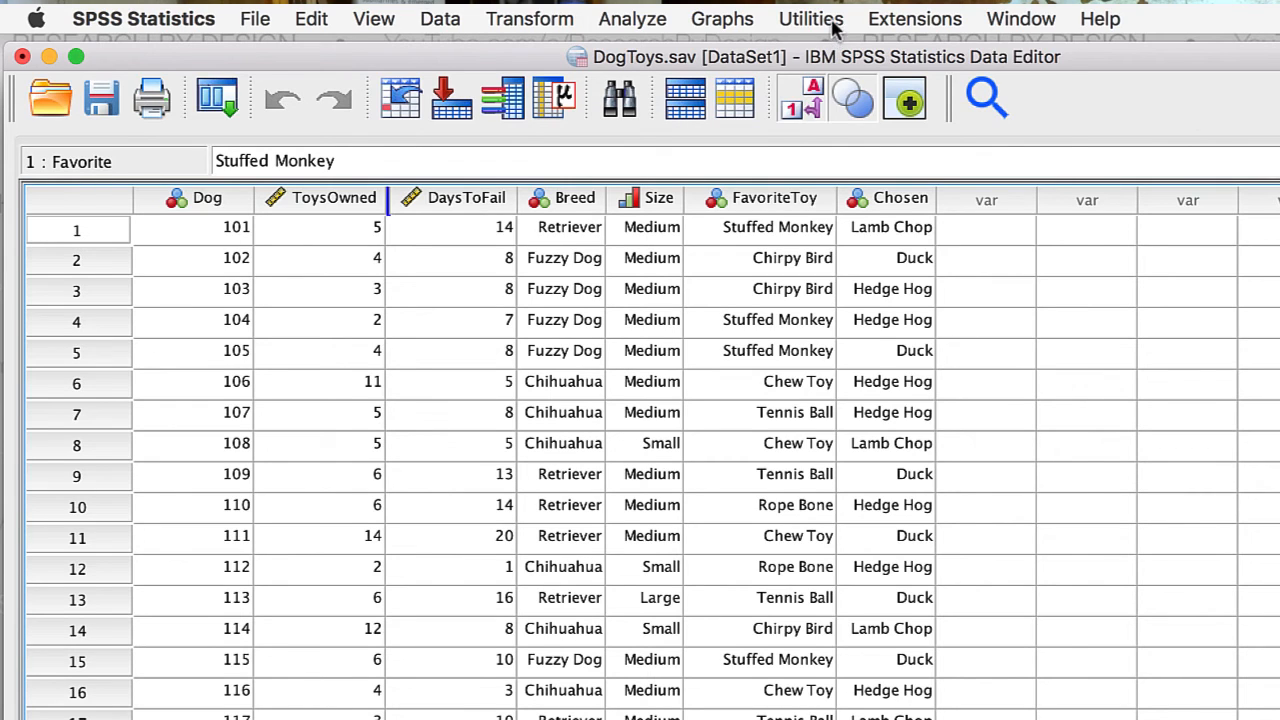
Open the Utilities menu over the filtered Data Editor.
{"action": "left_click", "coordinate": [810, 18]}
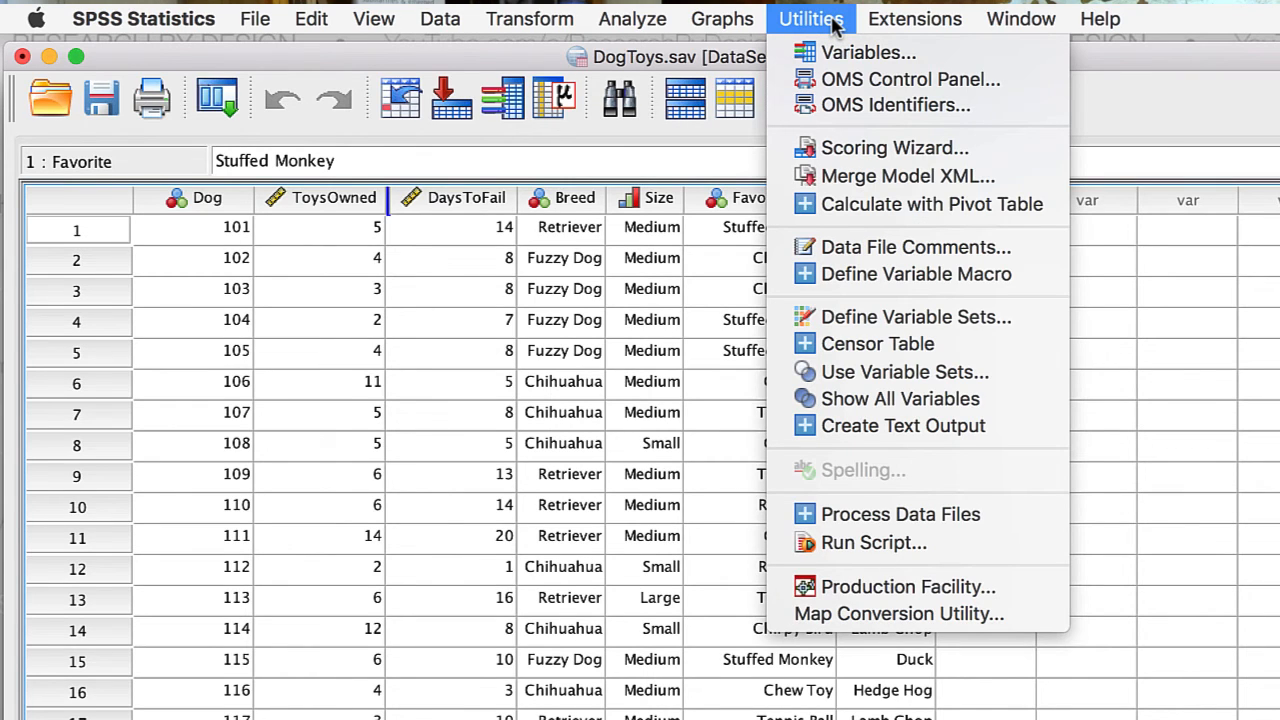